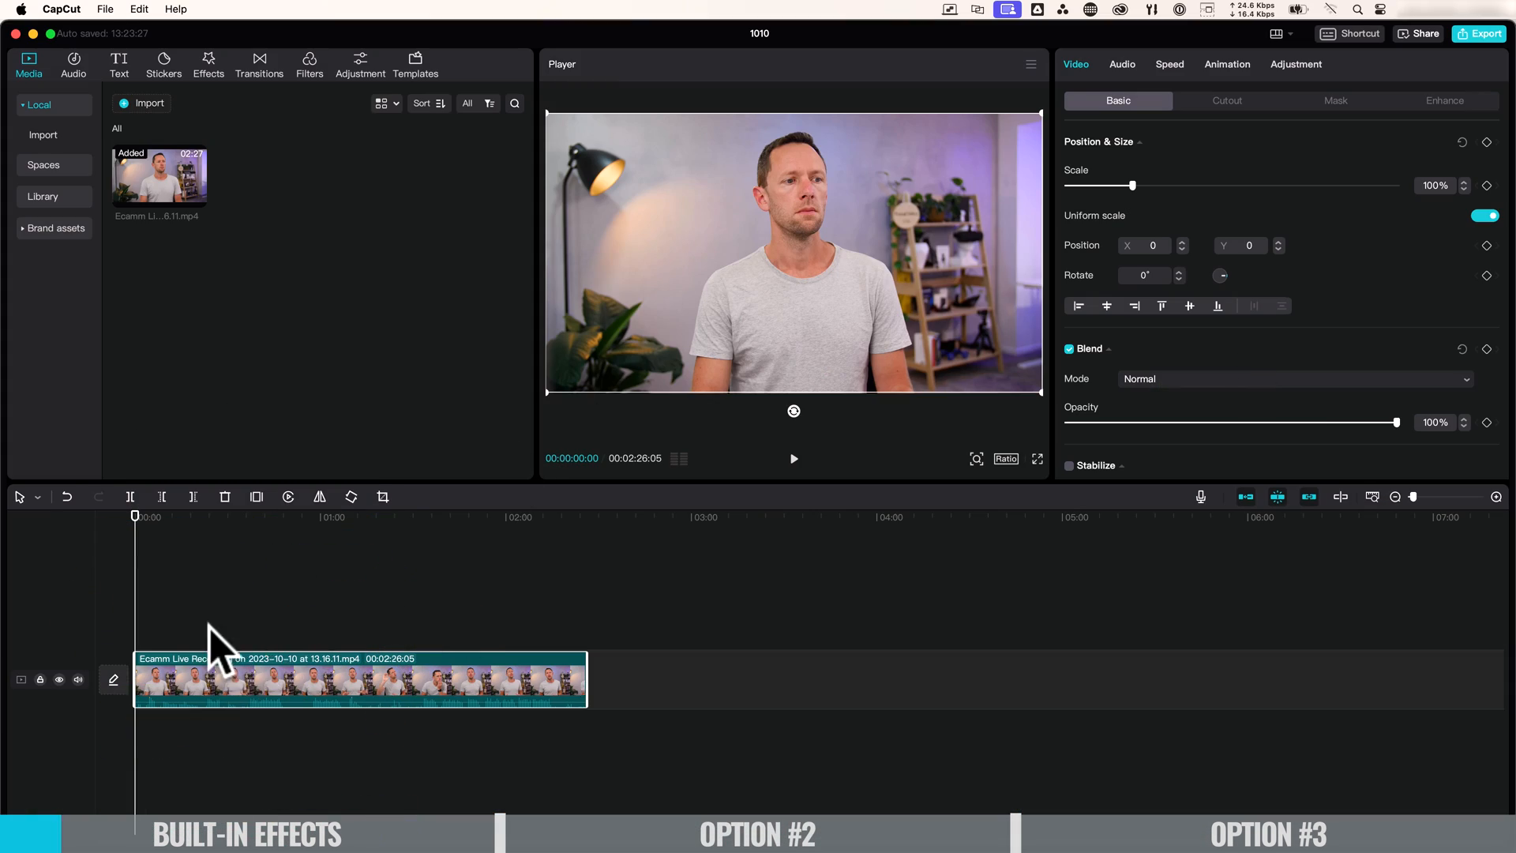
mouse_move(425, 551)
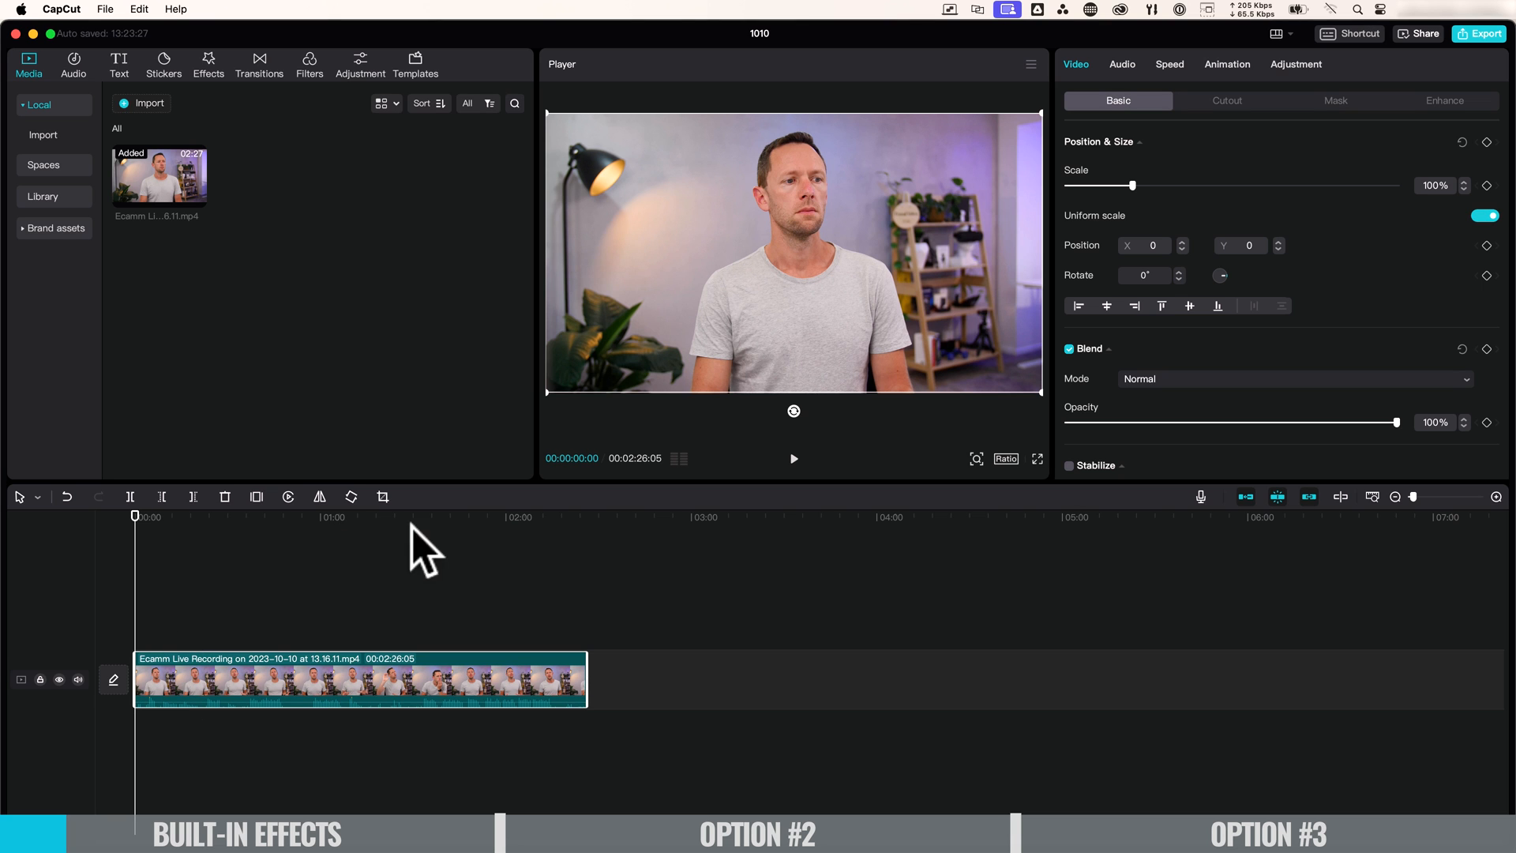
mouse_move(316, 551)
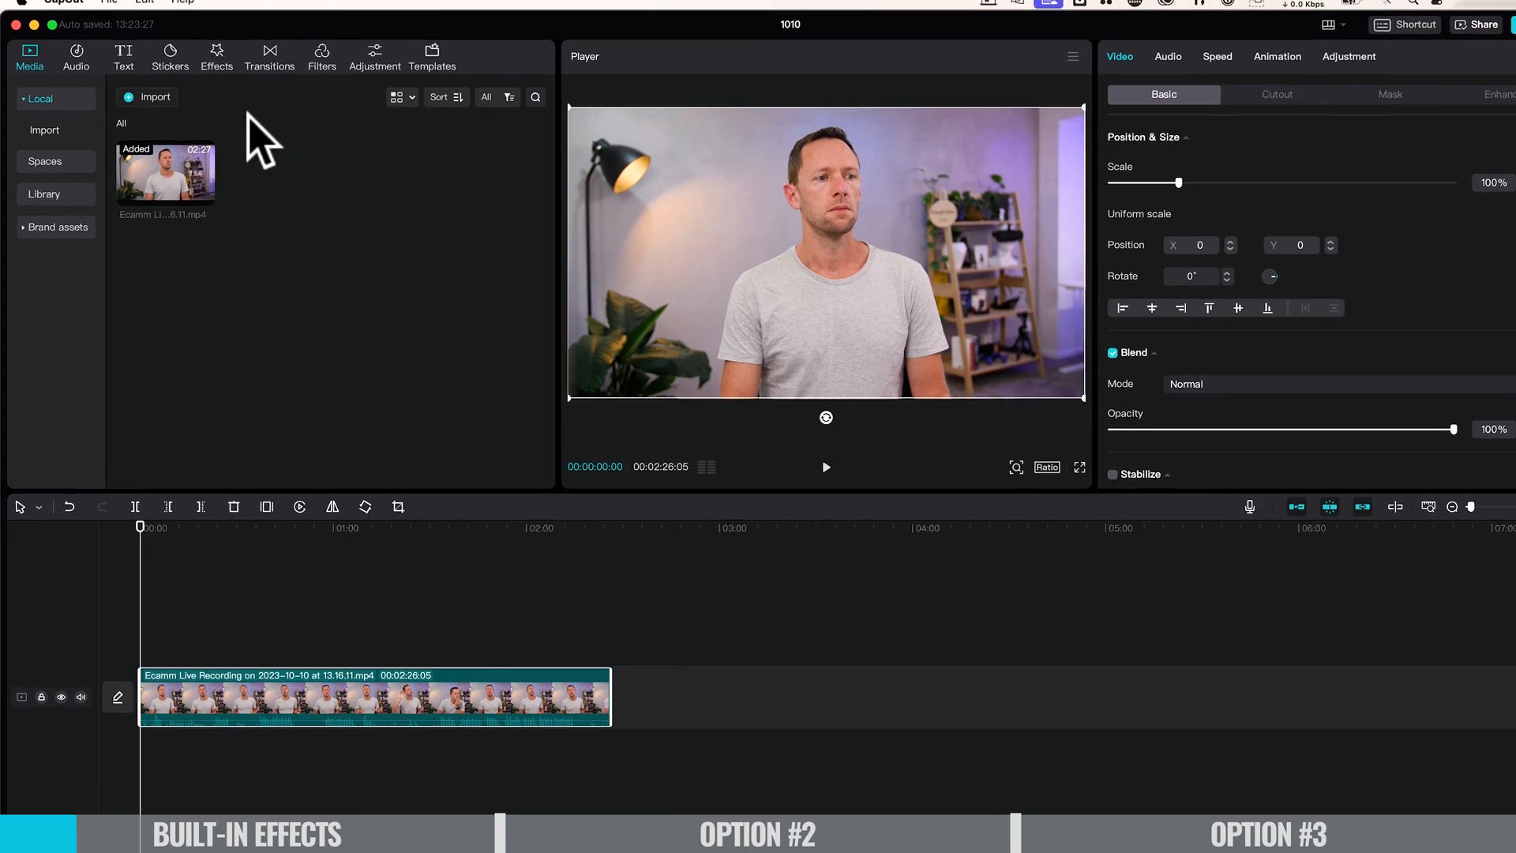
Step: Show CapCut's Text panel with the Default text preset available
click(123, 59)
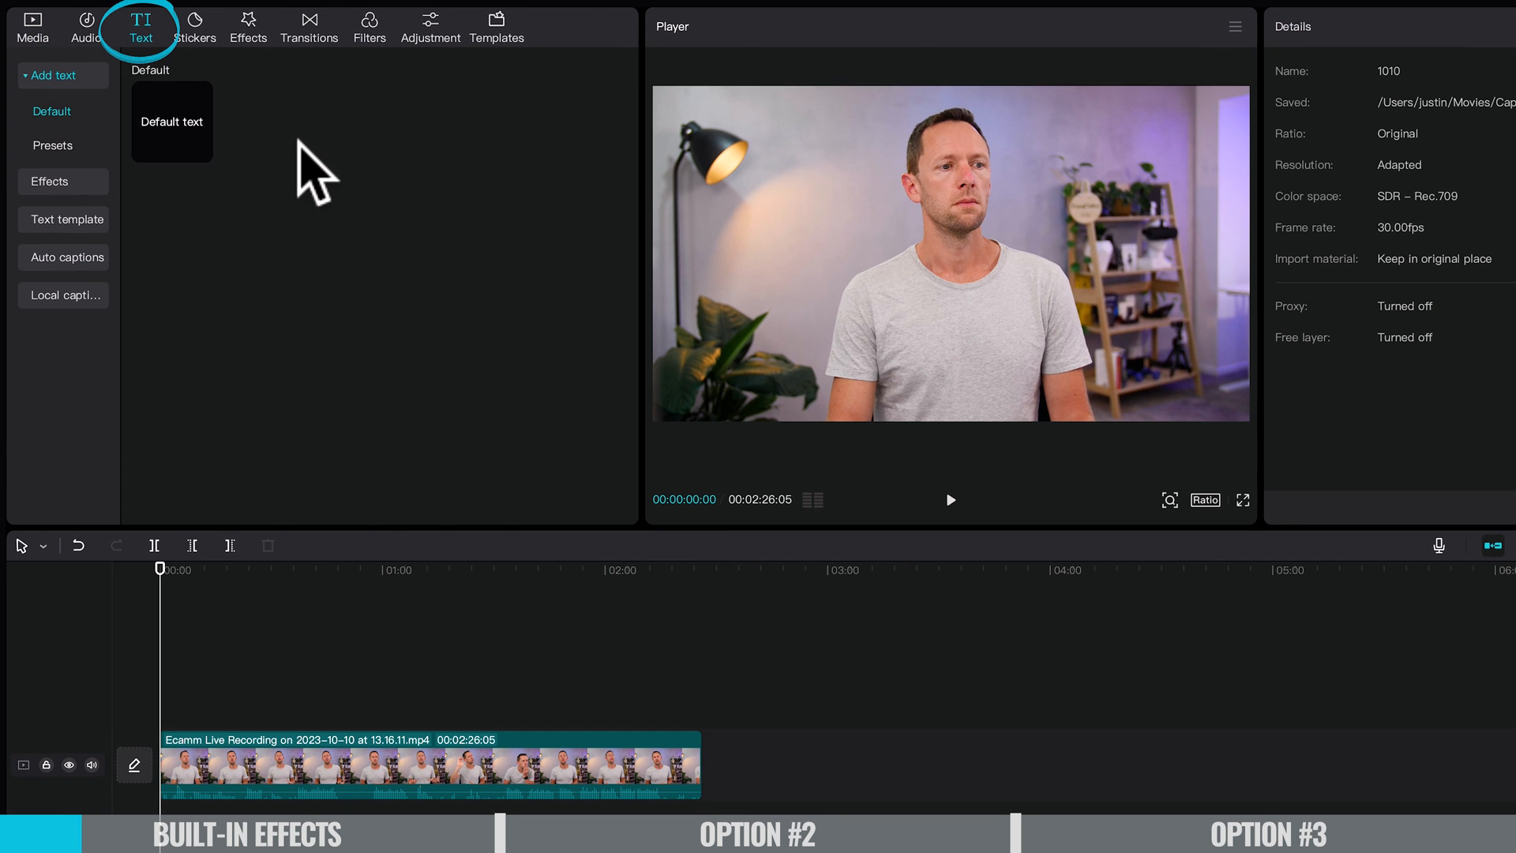
mouse_move(183, 169)
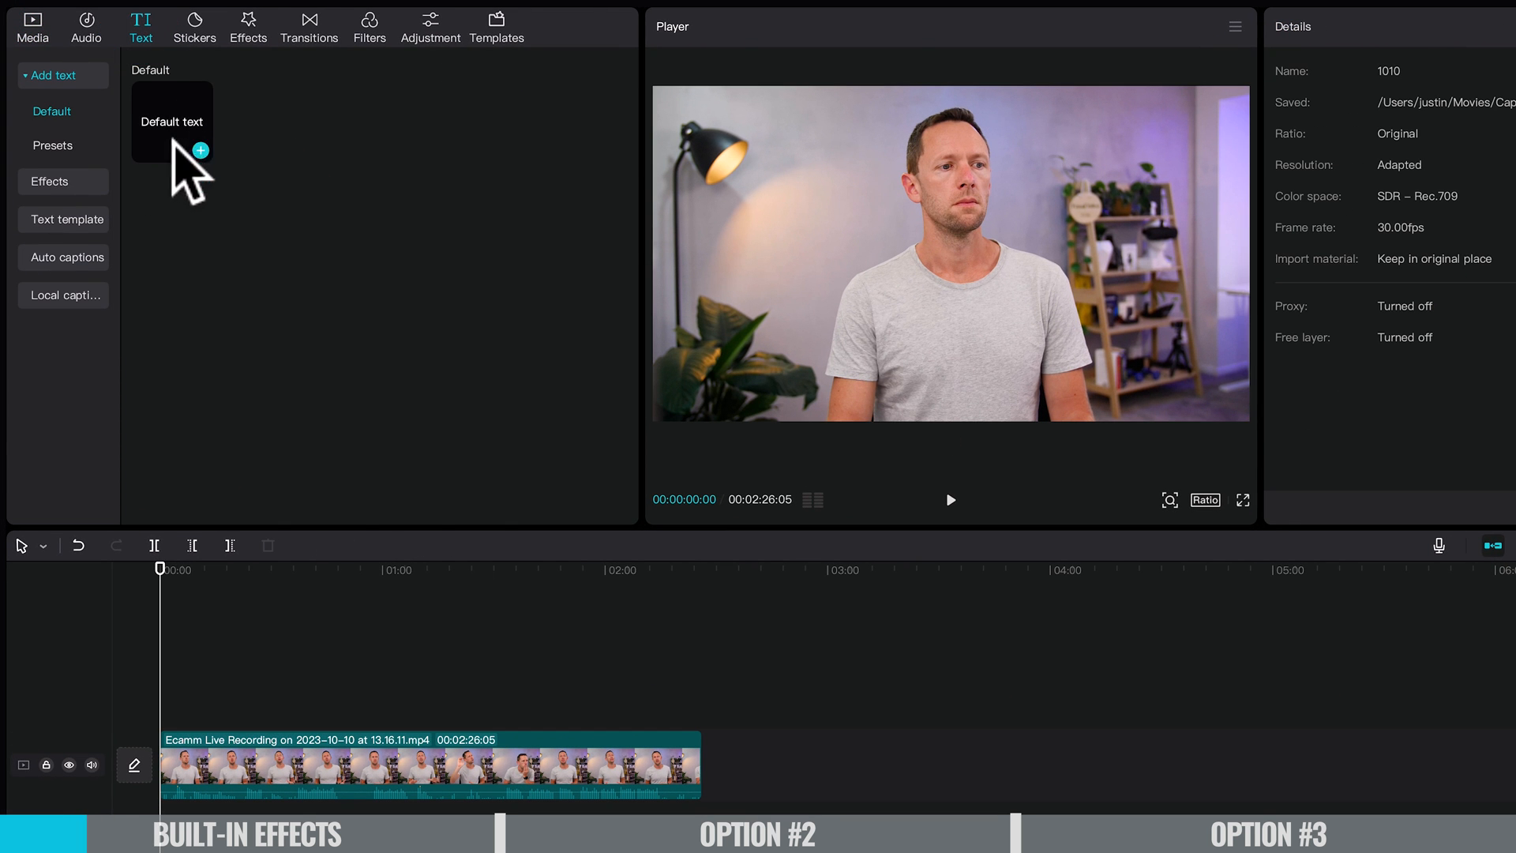
mouse_move(161, 204)
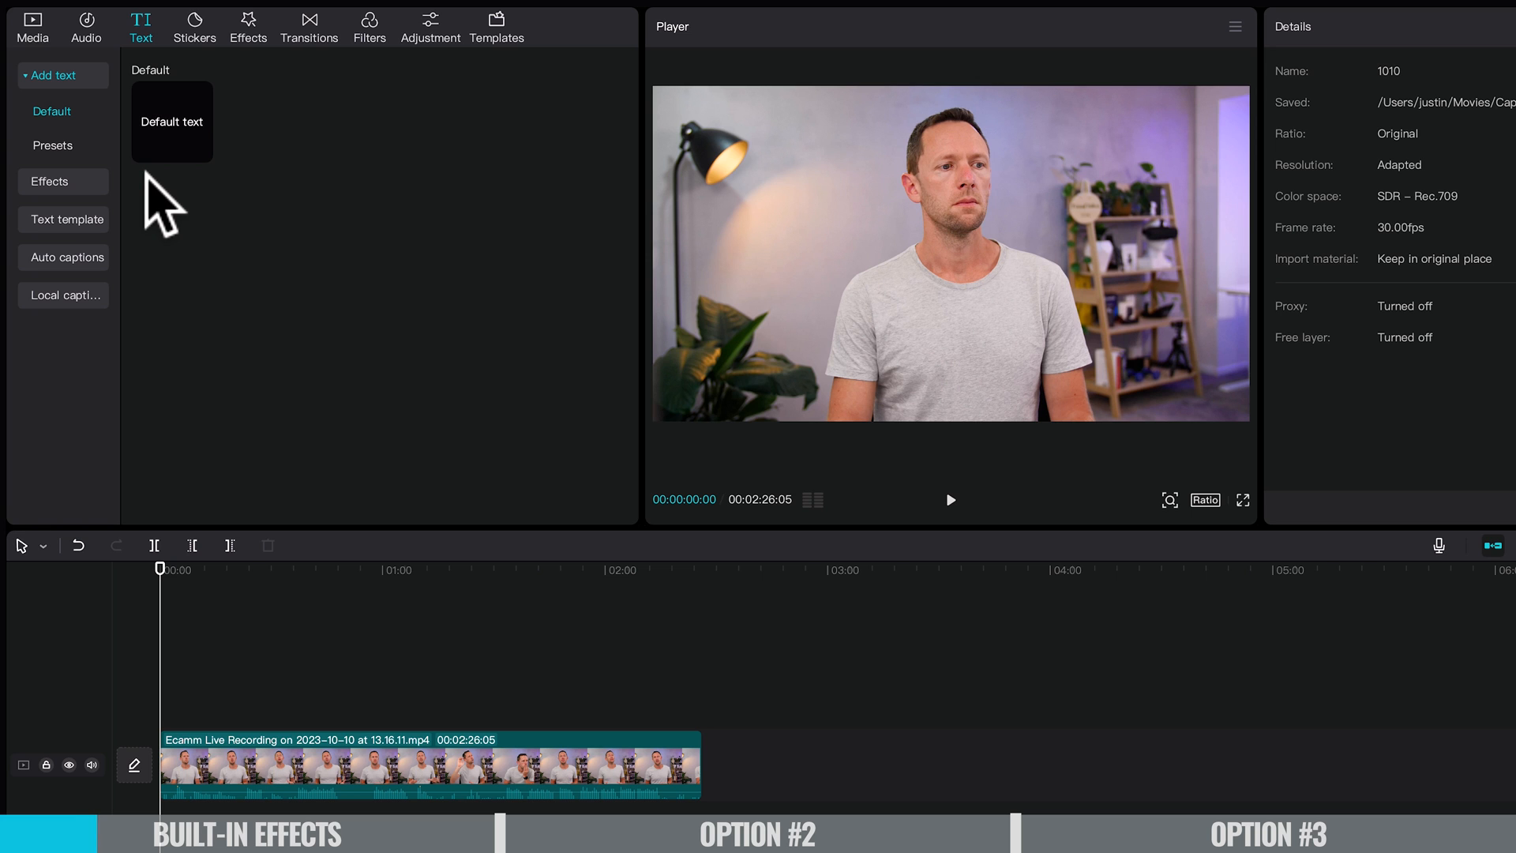
mouse_move(246, 96)
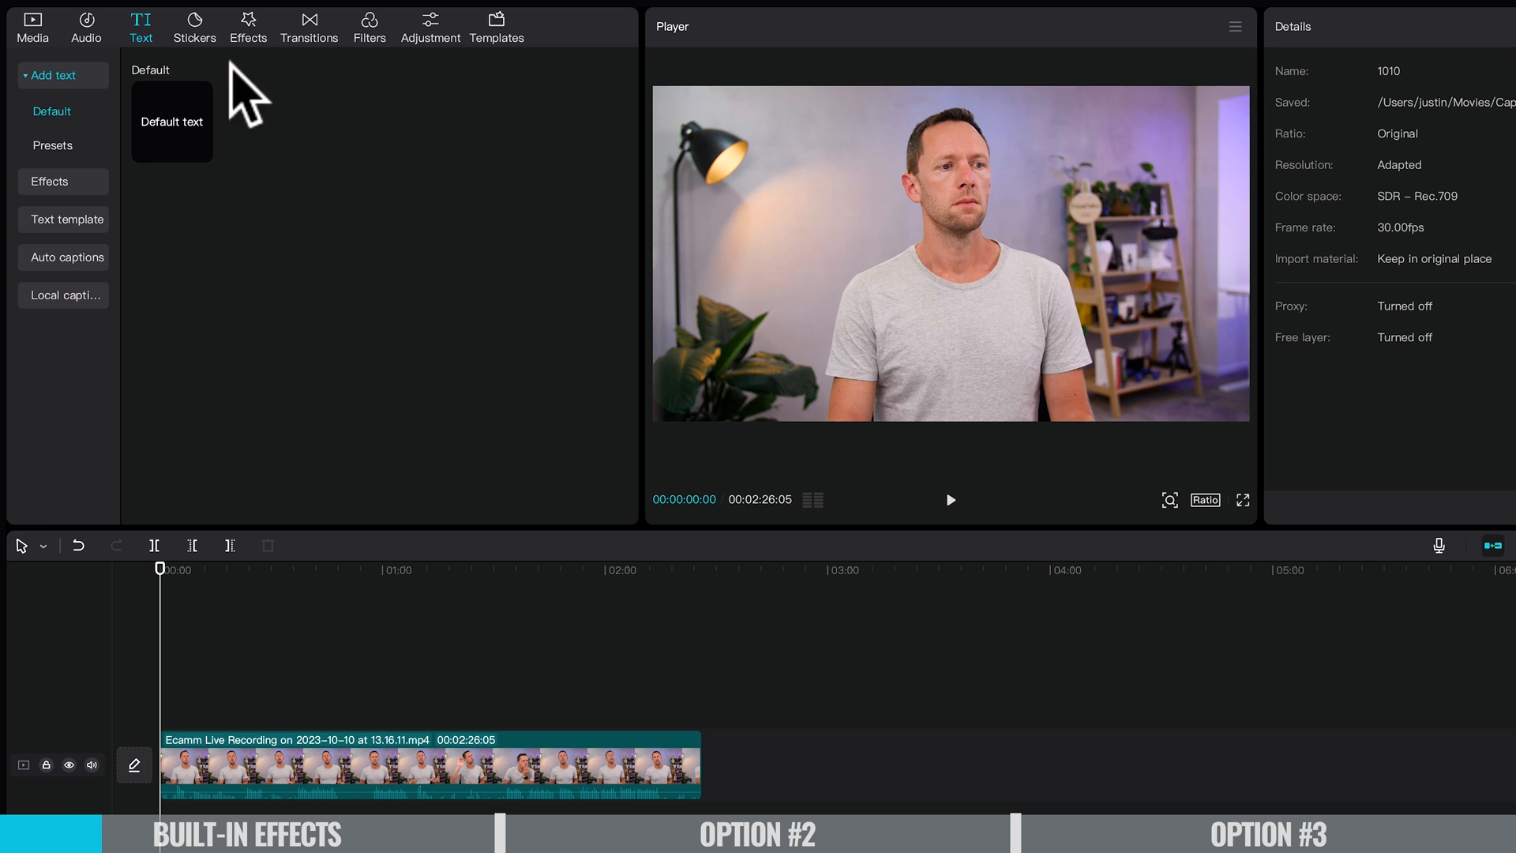
mouse_move(67, 270)
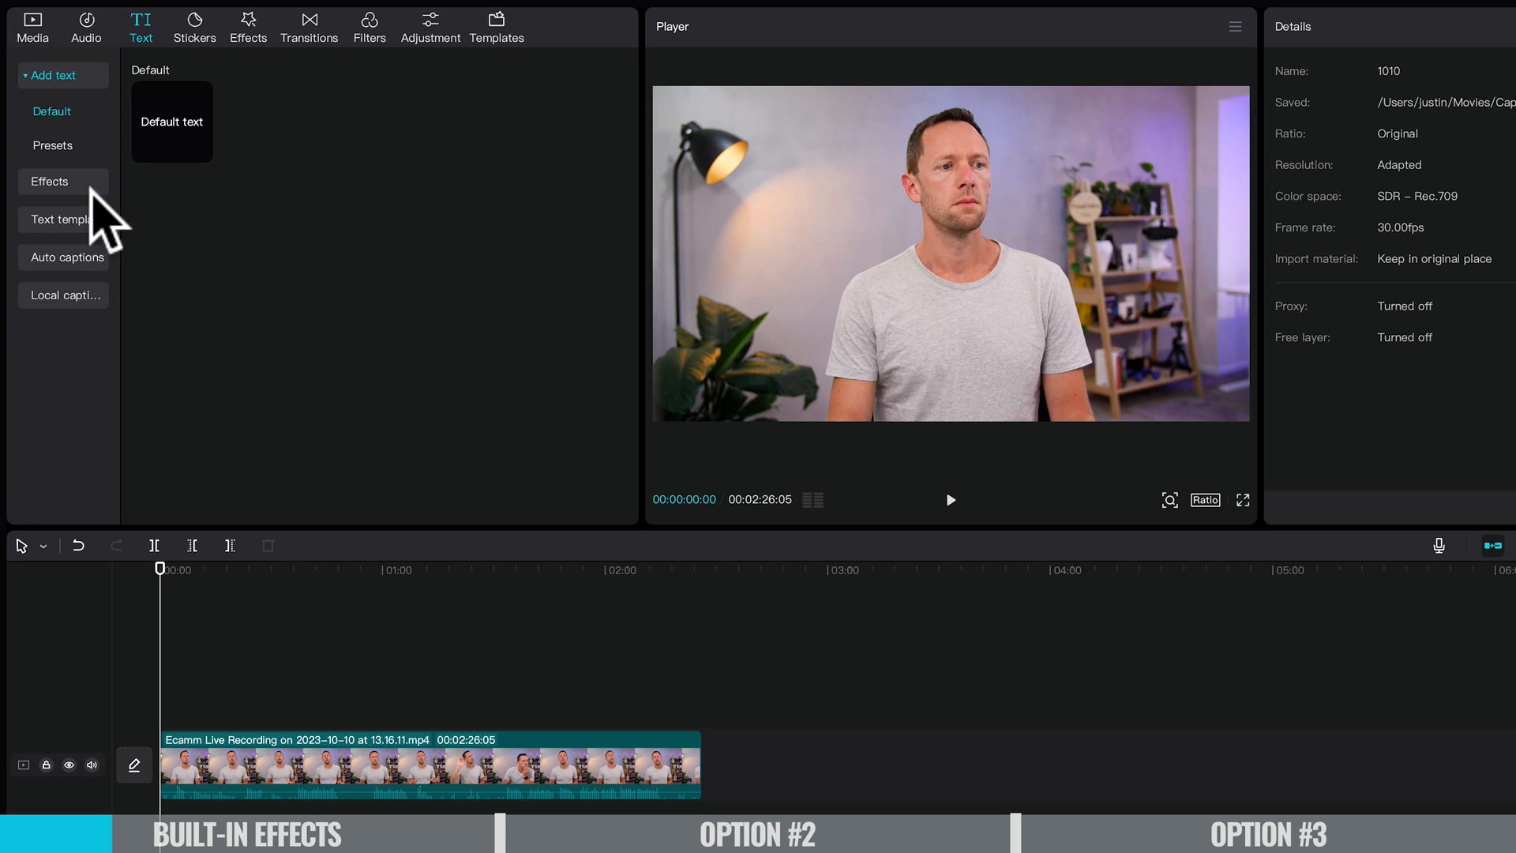
Step: Add a default text layer over the clip reading 'JUSTIN BROWN'
click(200, 150)
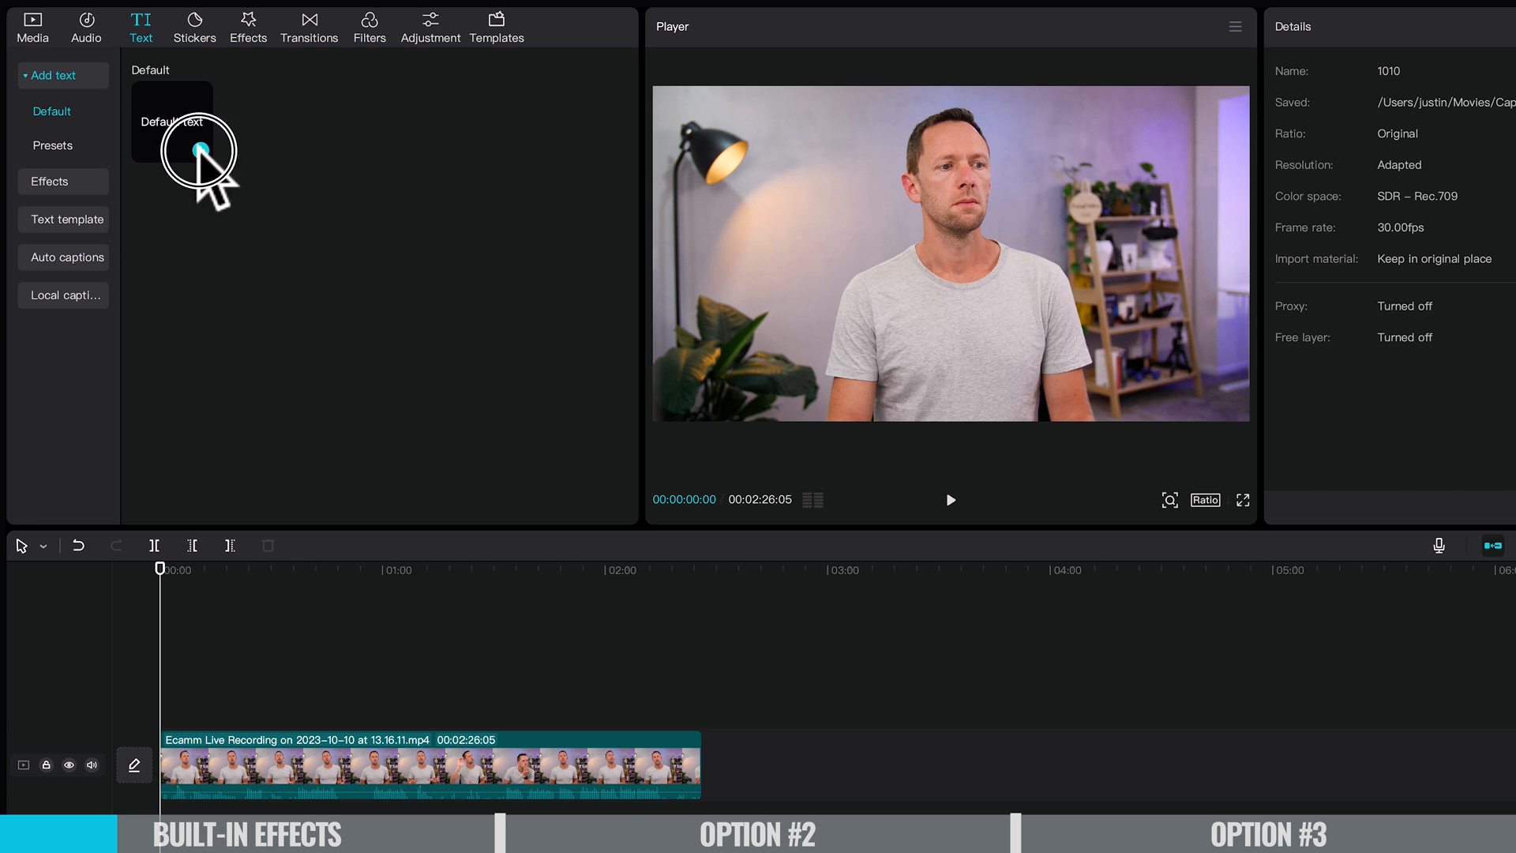
click(171, 145)
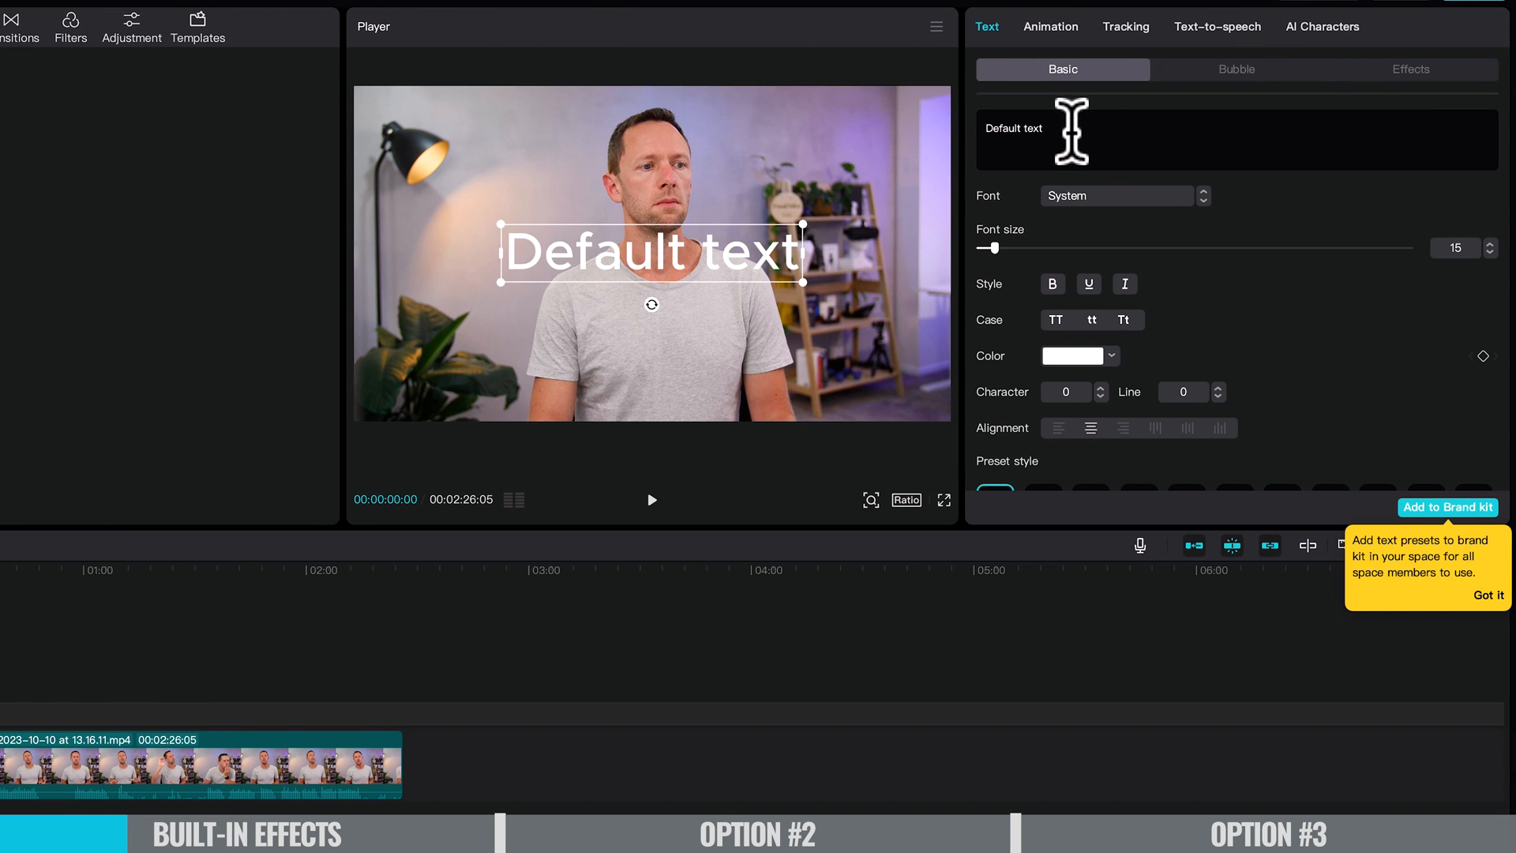
text(JUSTIN)
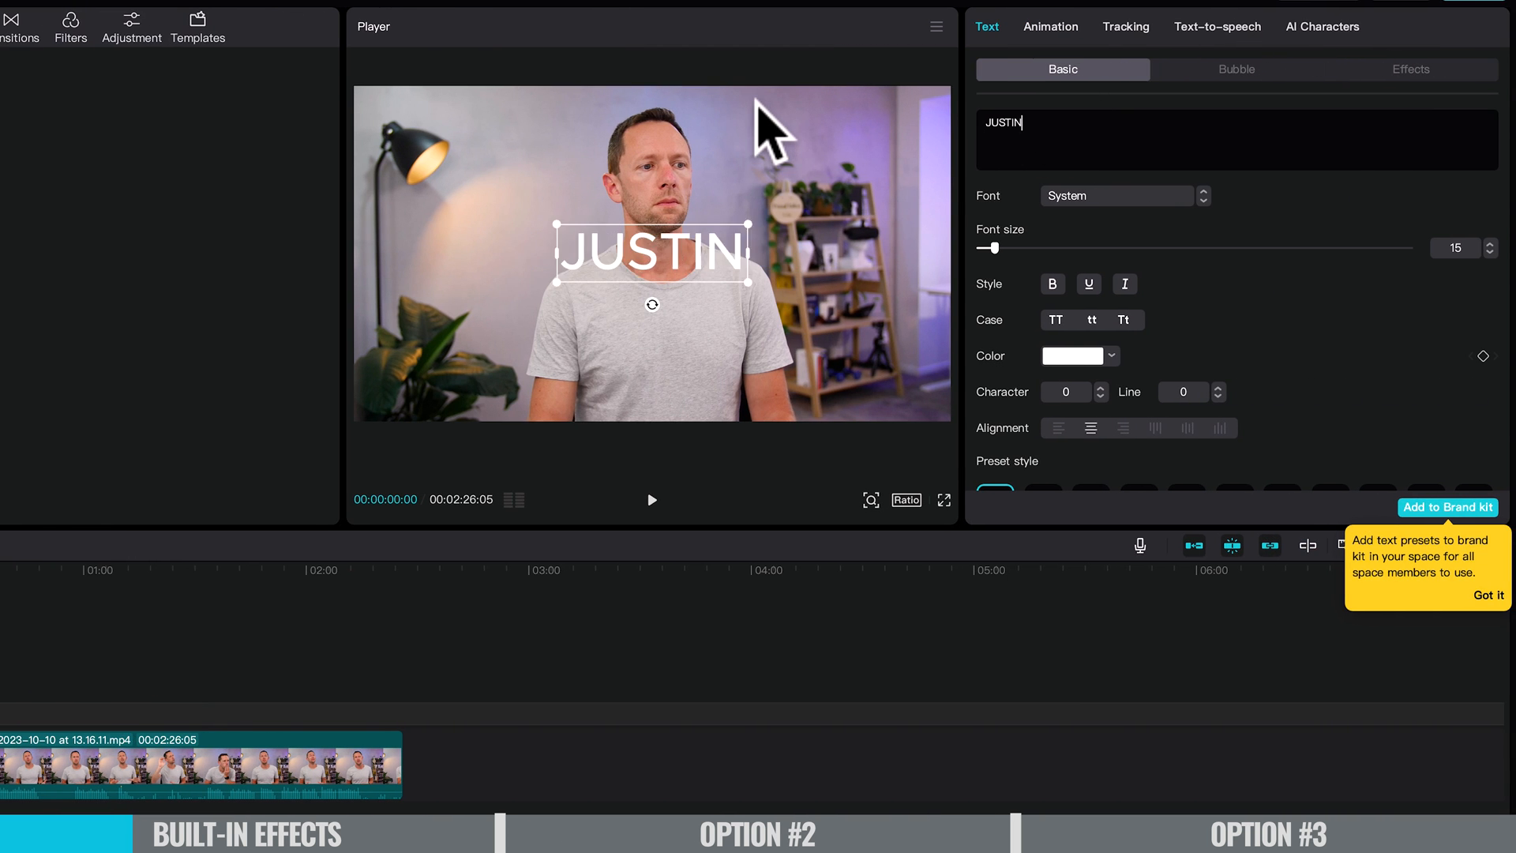
text(BROWN)
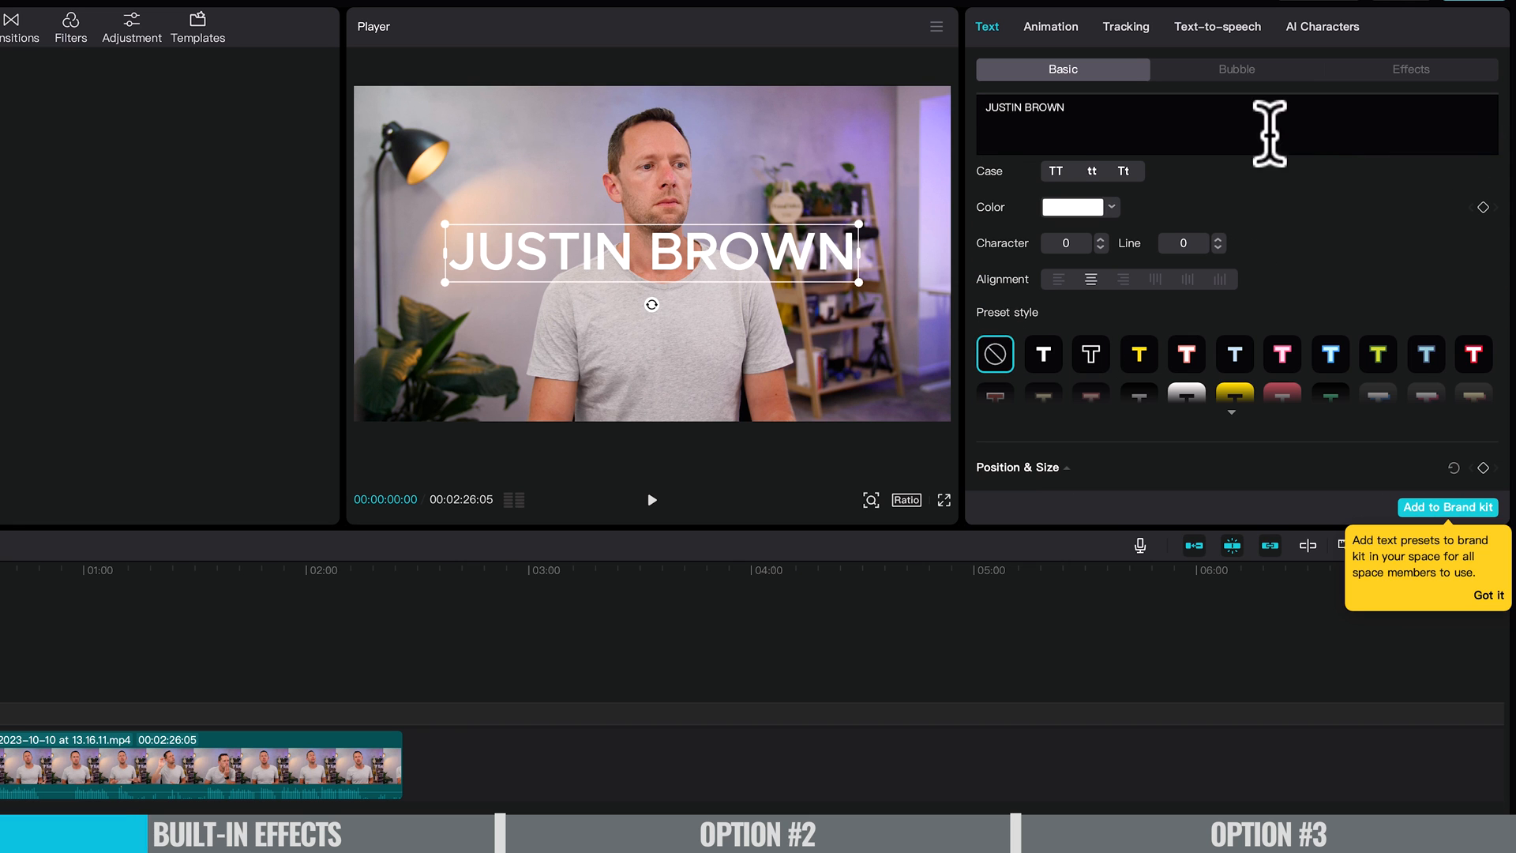
Step: Style the title with the yellow-lettering, black-outline preset
click(1090, 354)
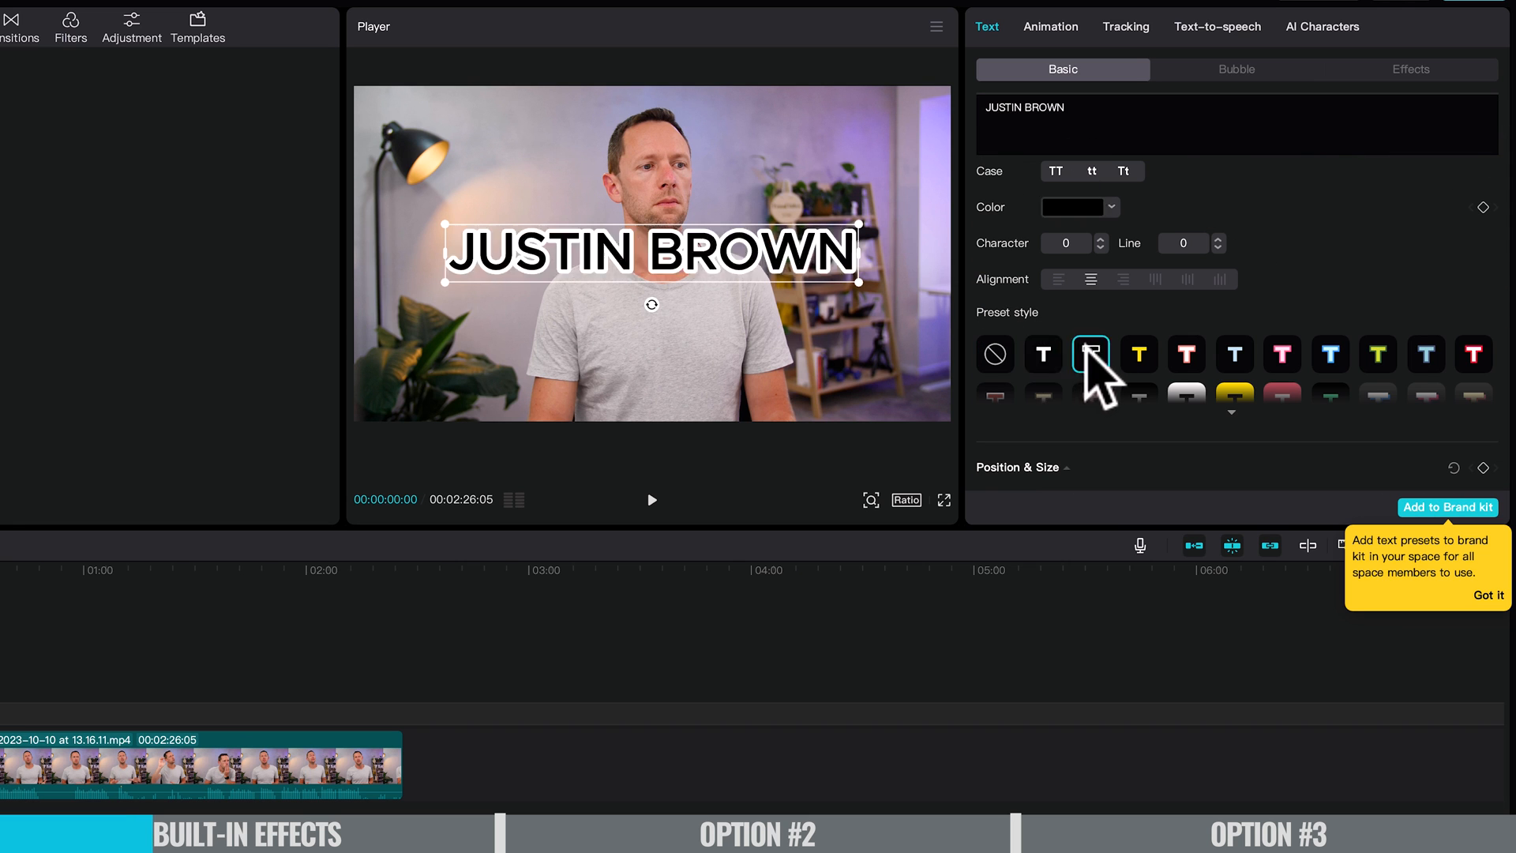
click(1138, 353)
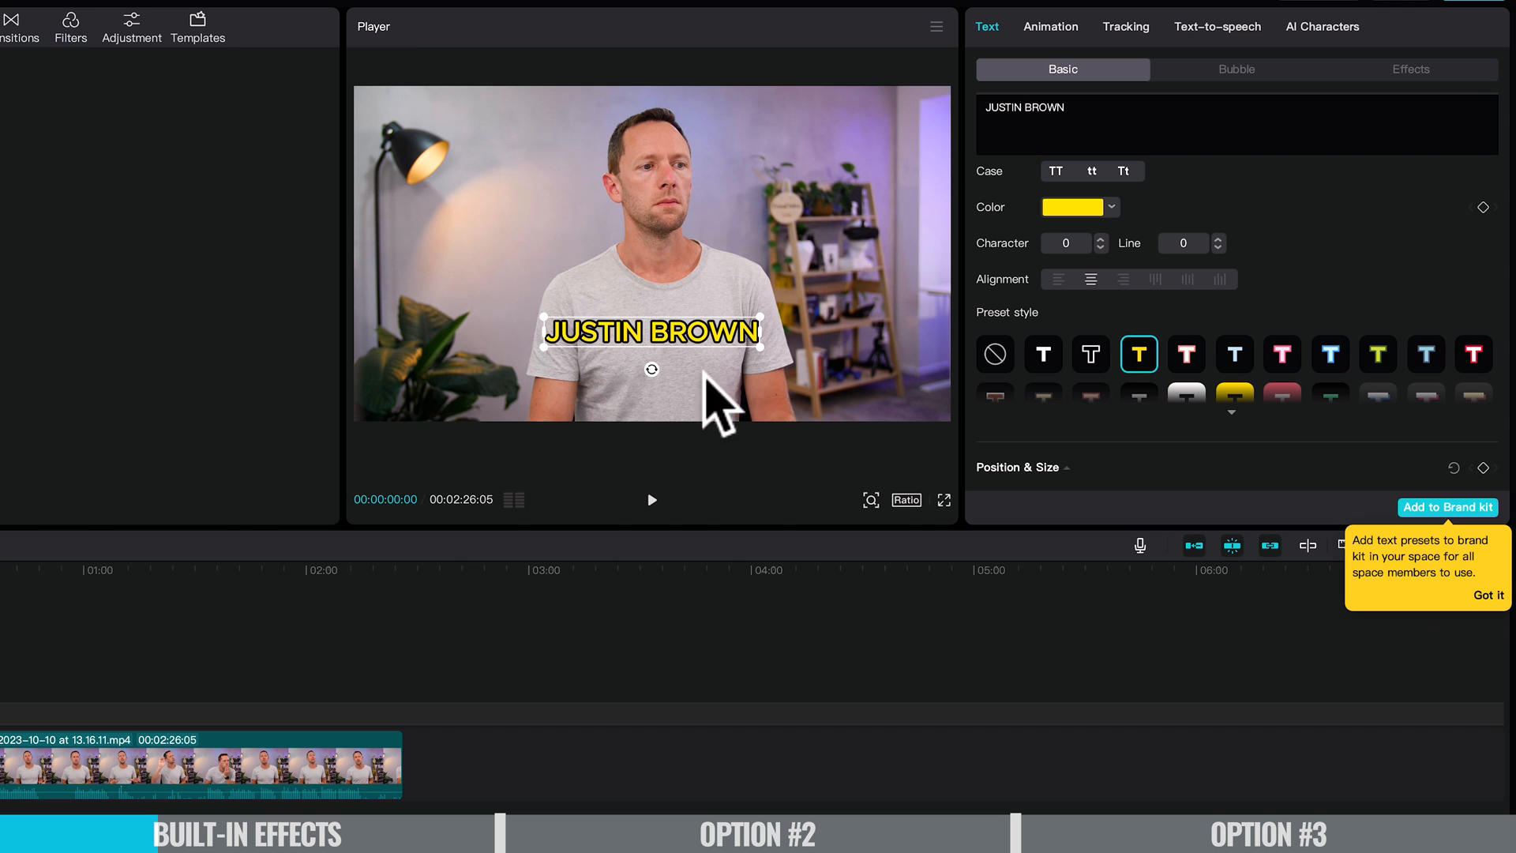
click(1052, 27)
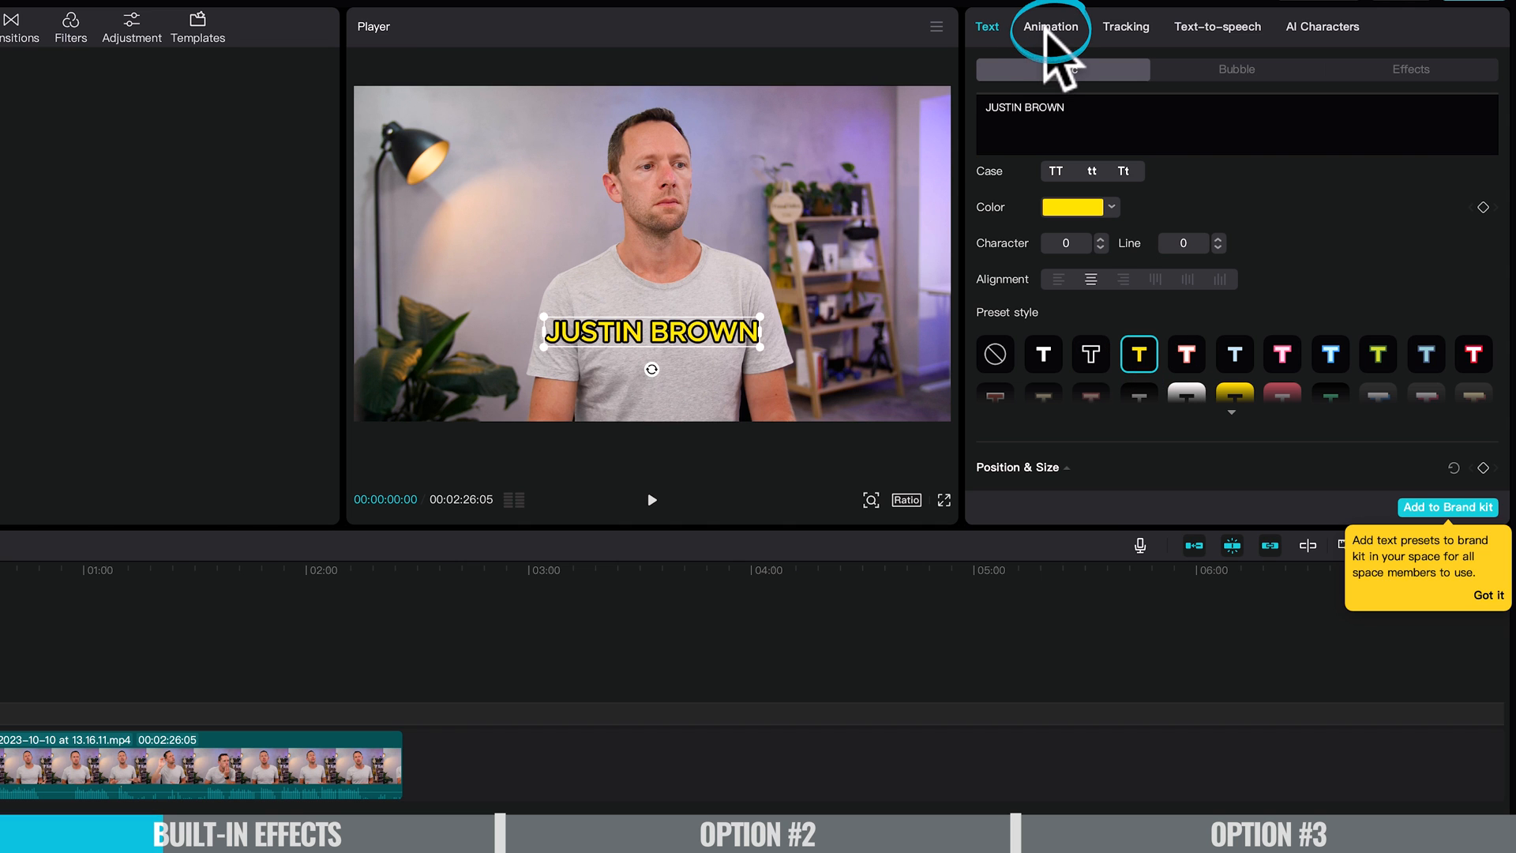
Step: Preview entrance animations on the title, including Throw Out
click(1051, 27)
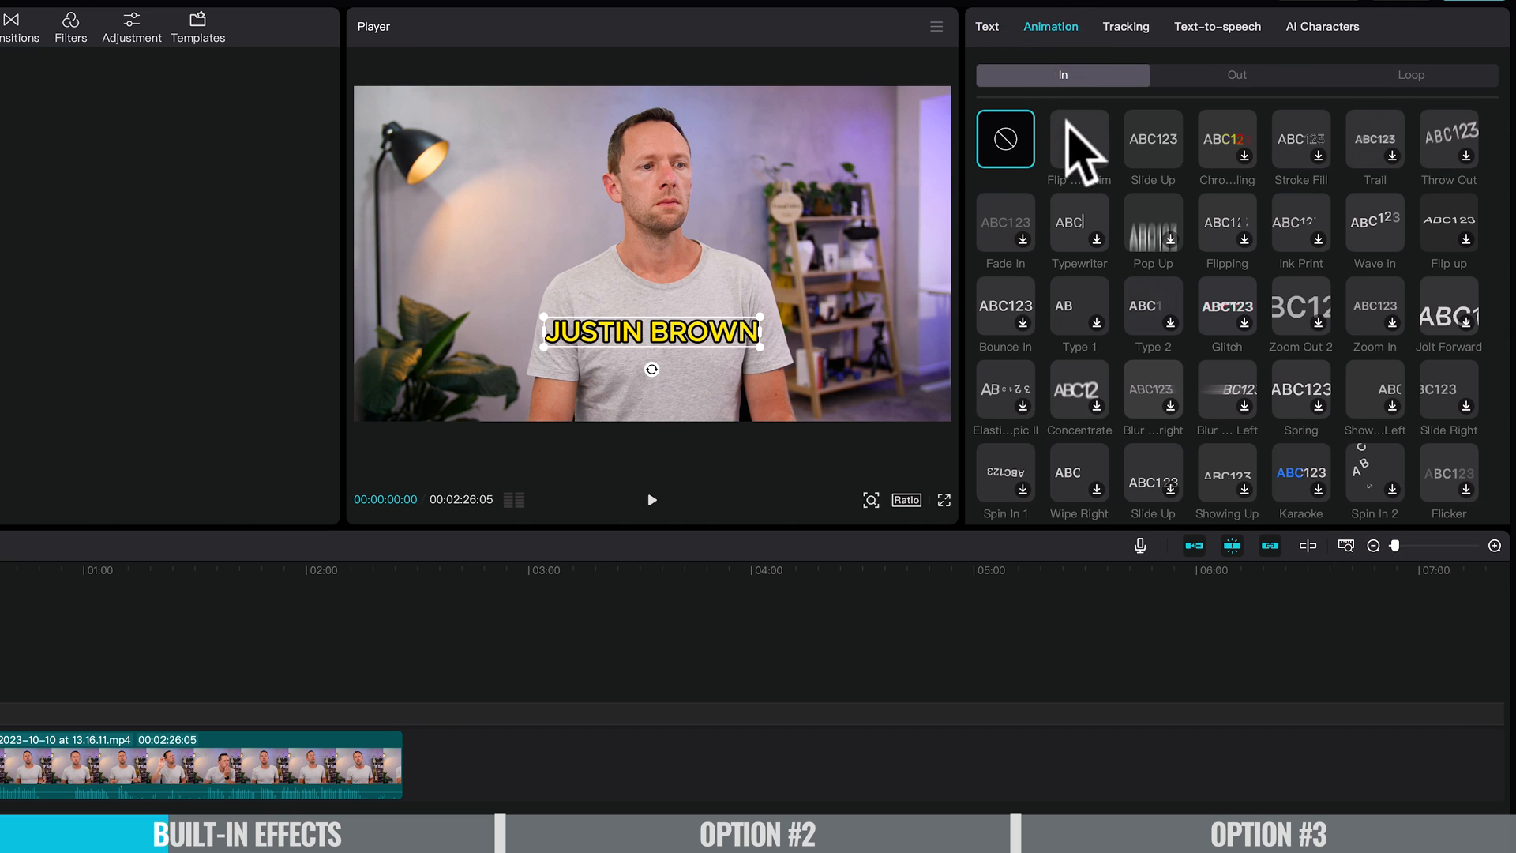
click(1079, 137)
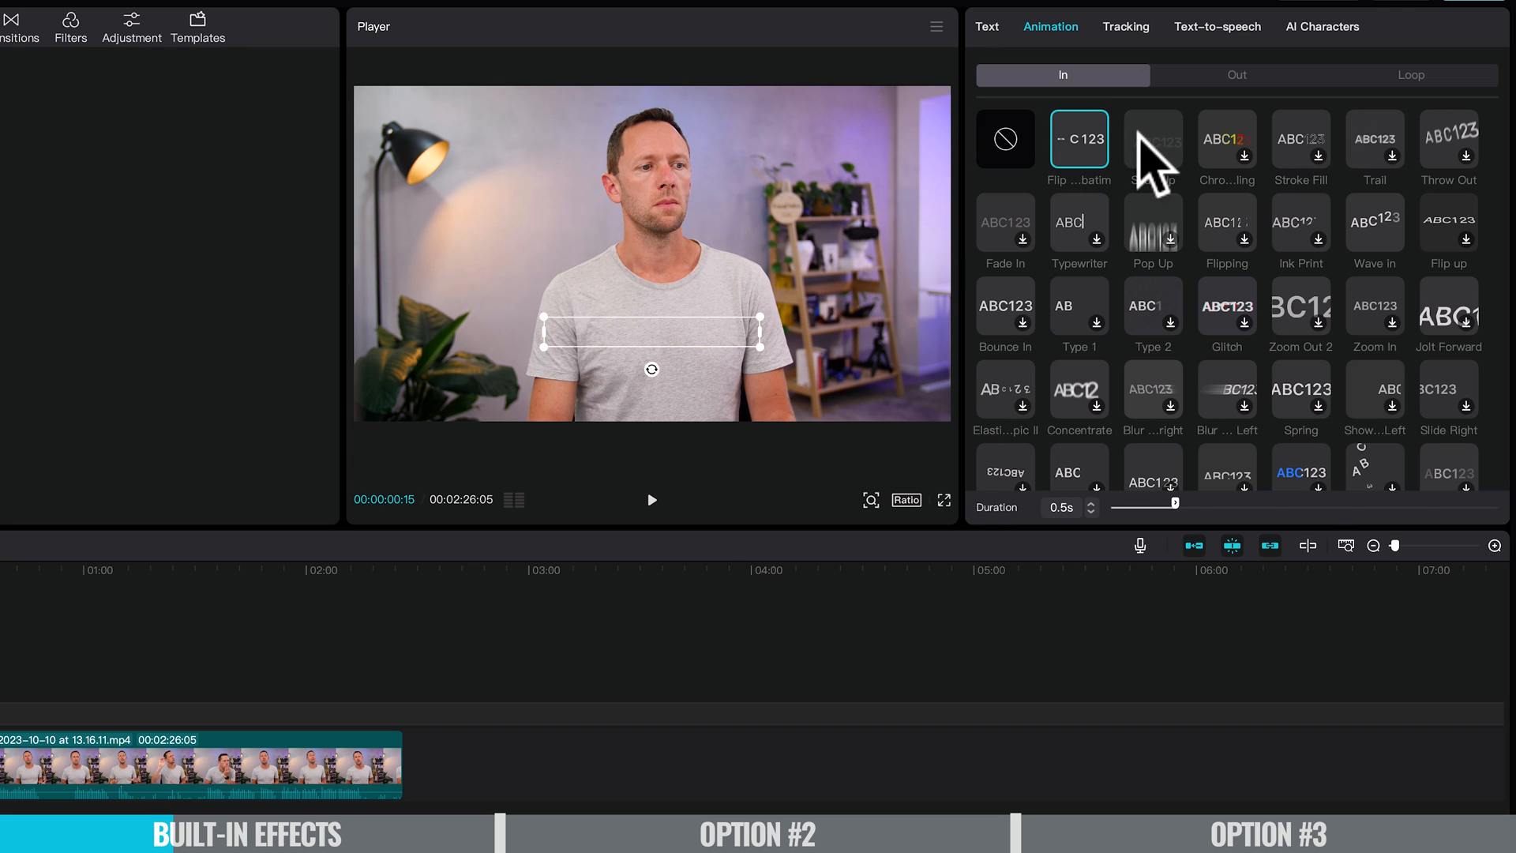
click(1448, 139)
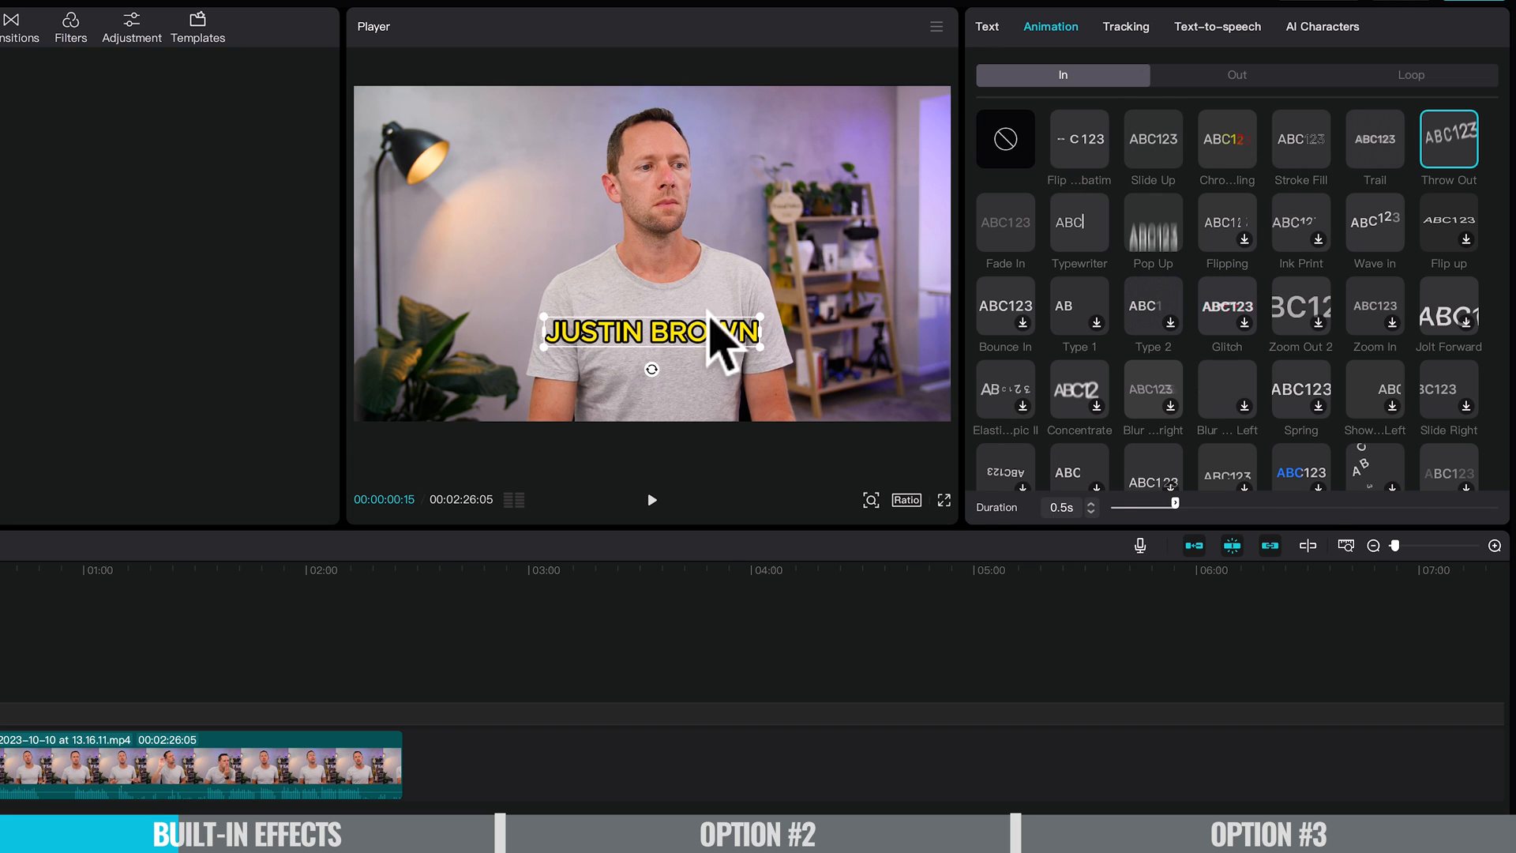
mouse_move(985, 537)
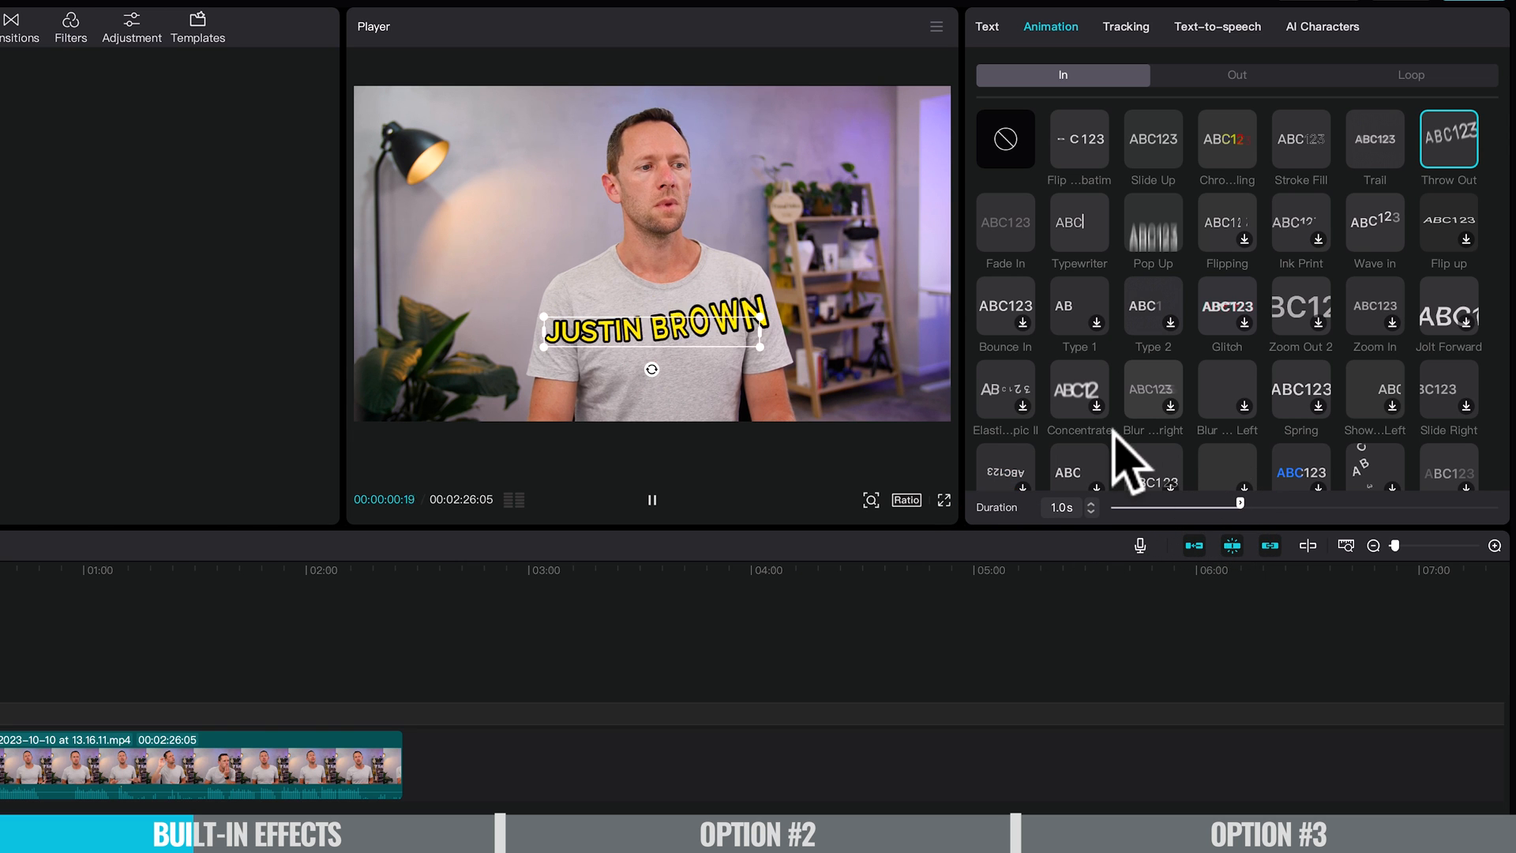
click(652, 501)
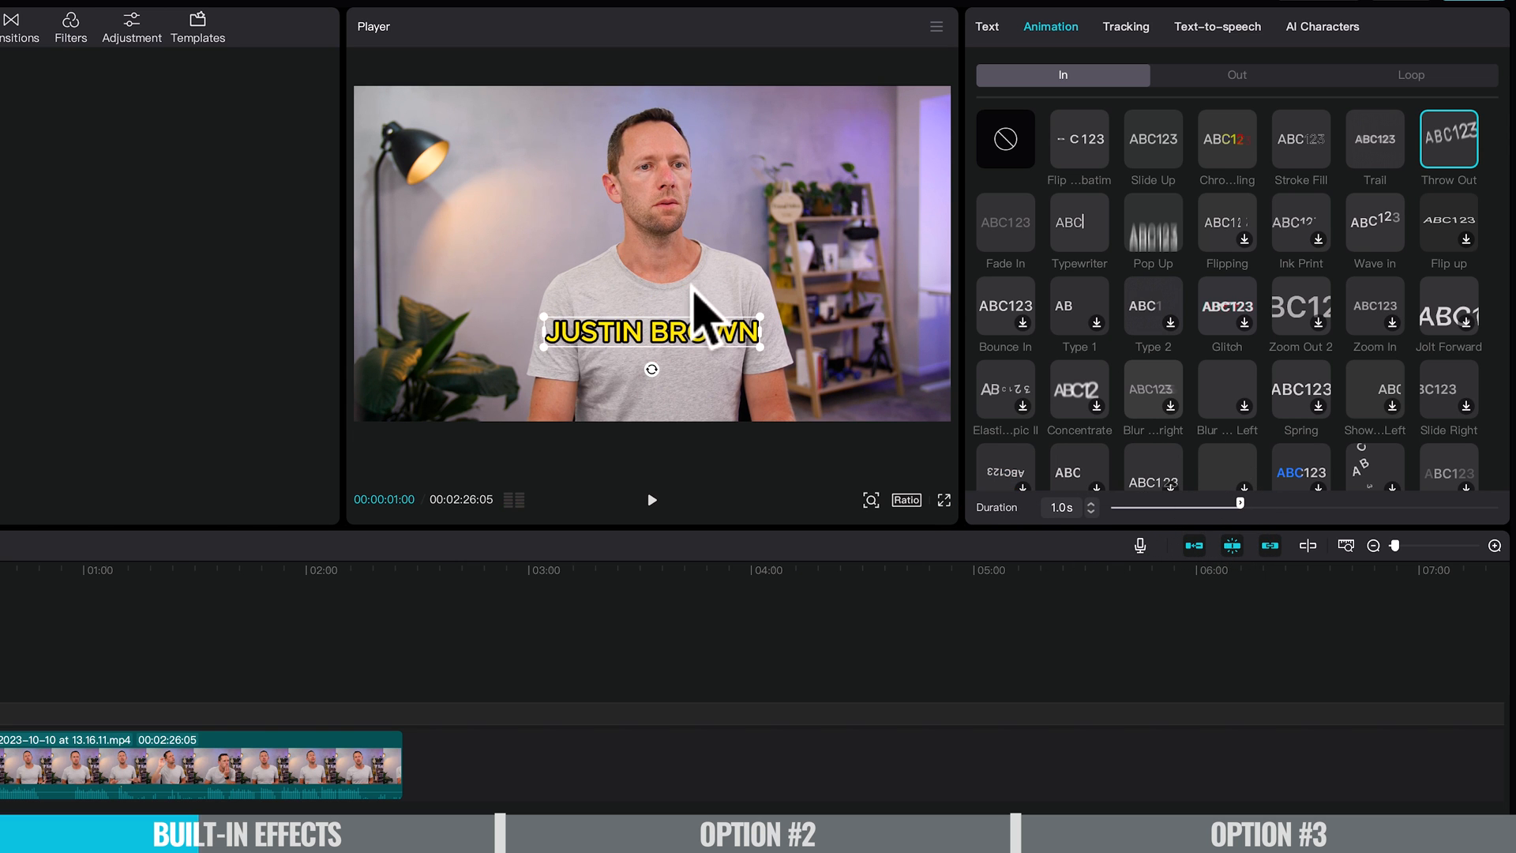
Step: Try Glitch, then settle on the Zoom Out 2 entrance animation
click(1227, 307)
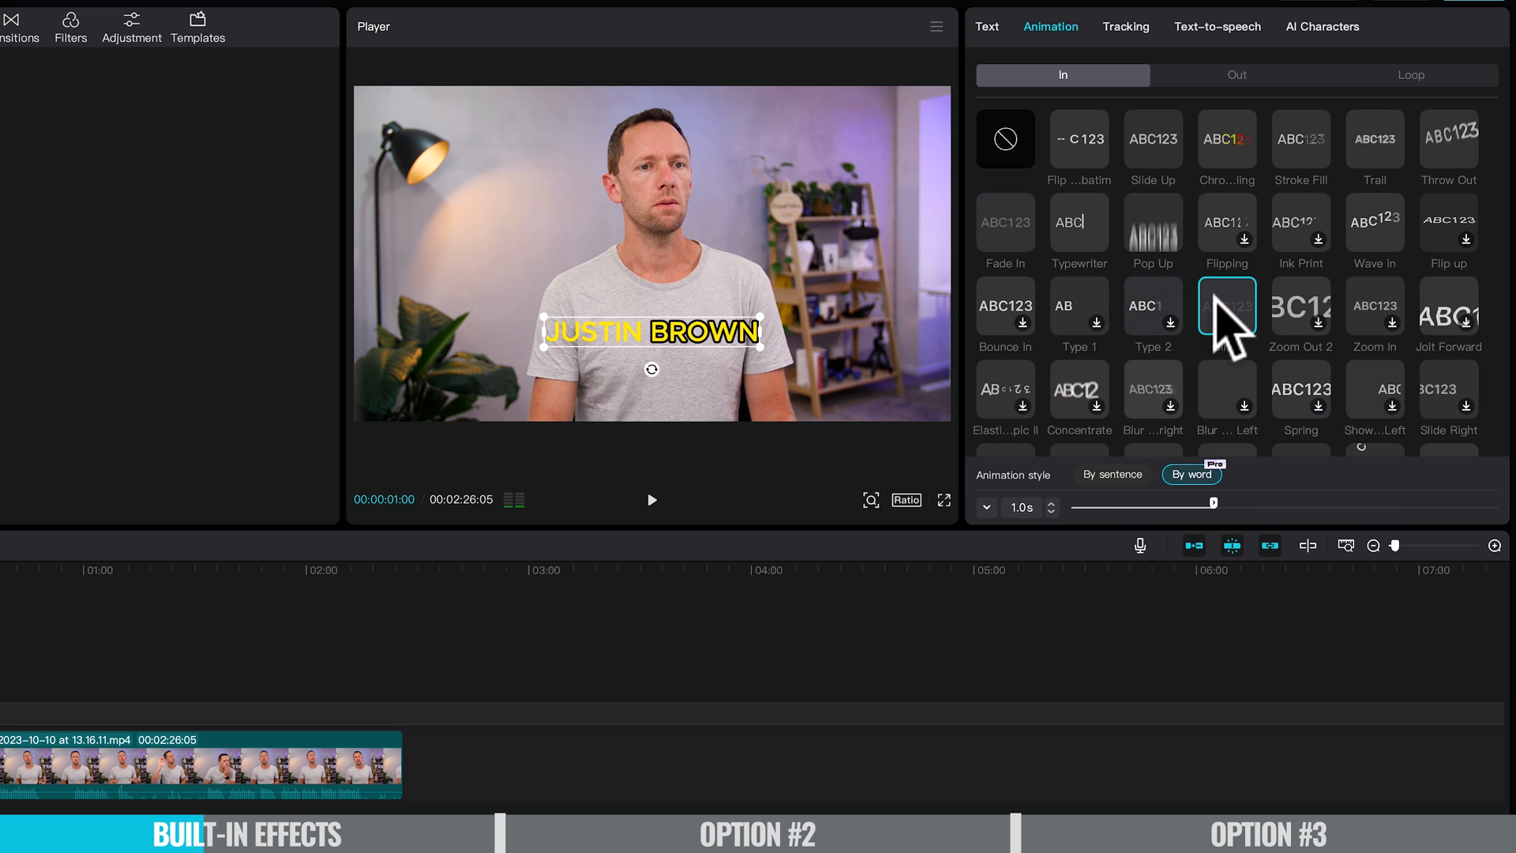
click(1300, 308)
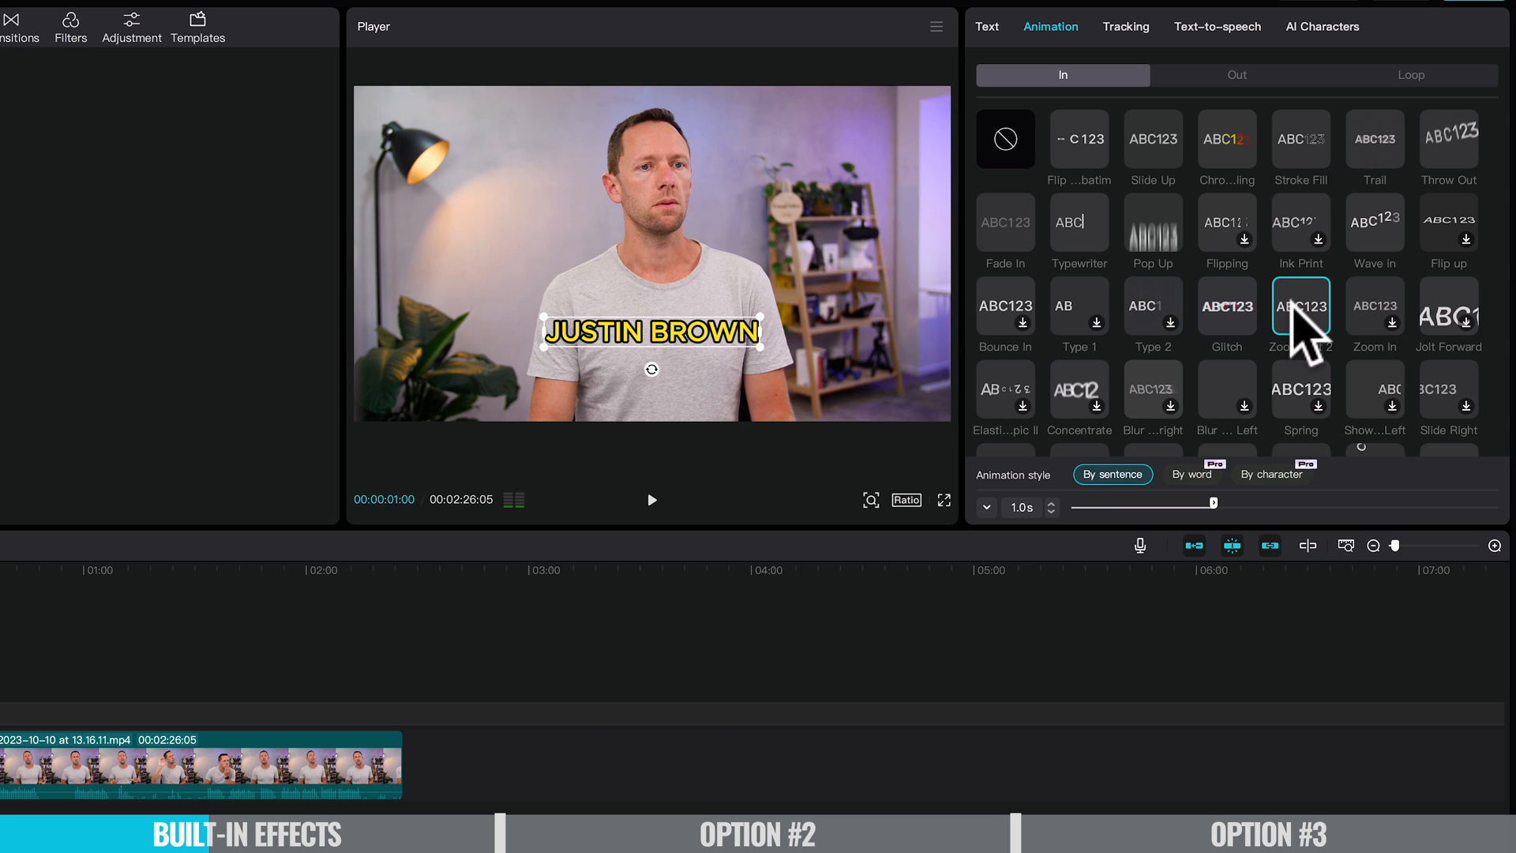
scroll(down, 3)
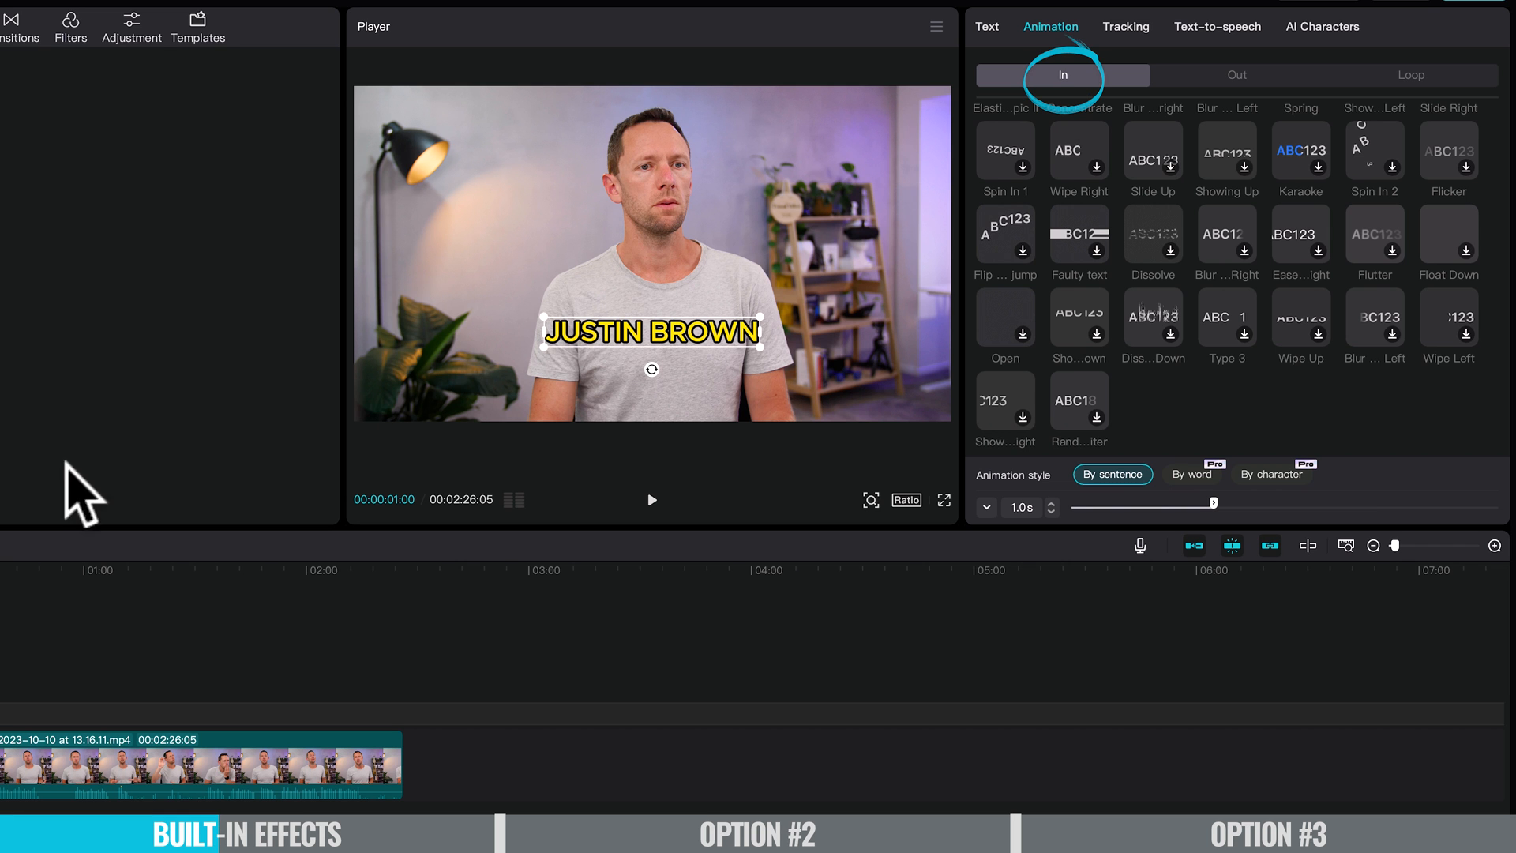
click(986, 27)
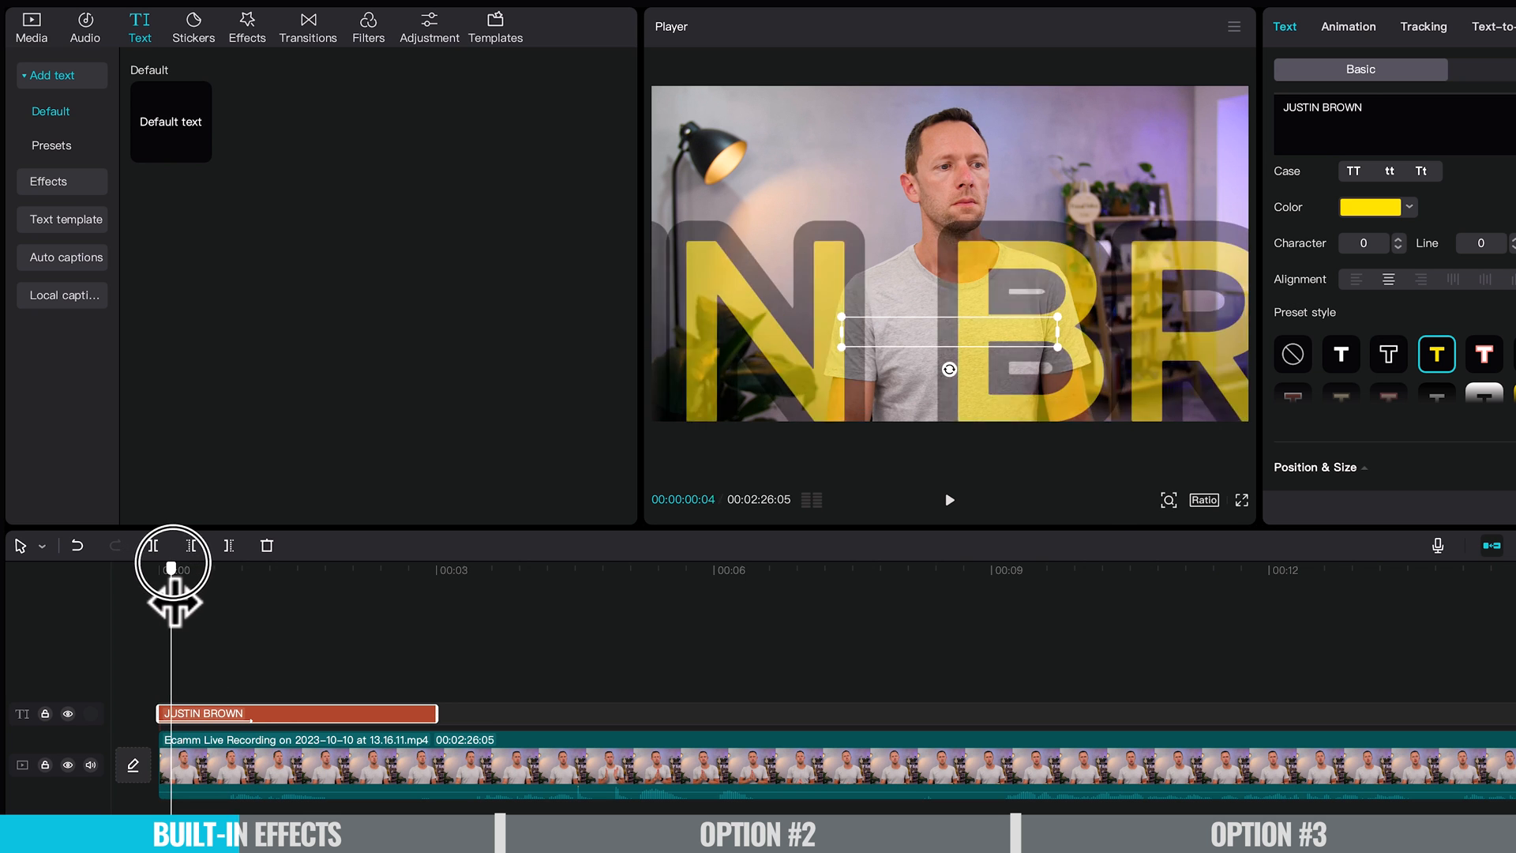
drag(172, 564, 288, 564)
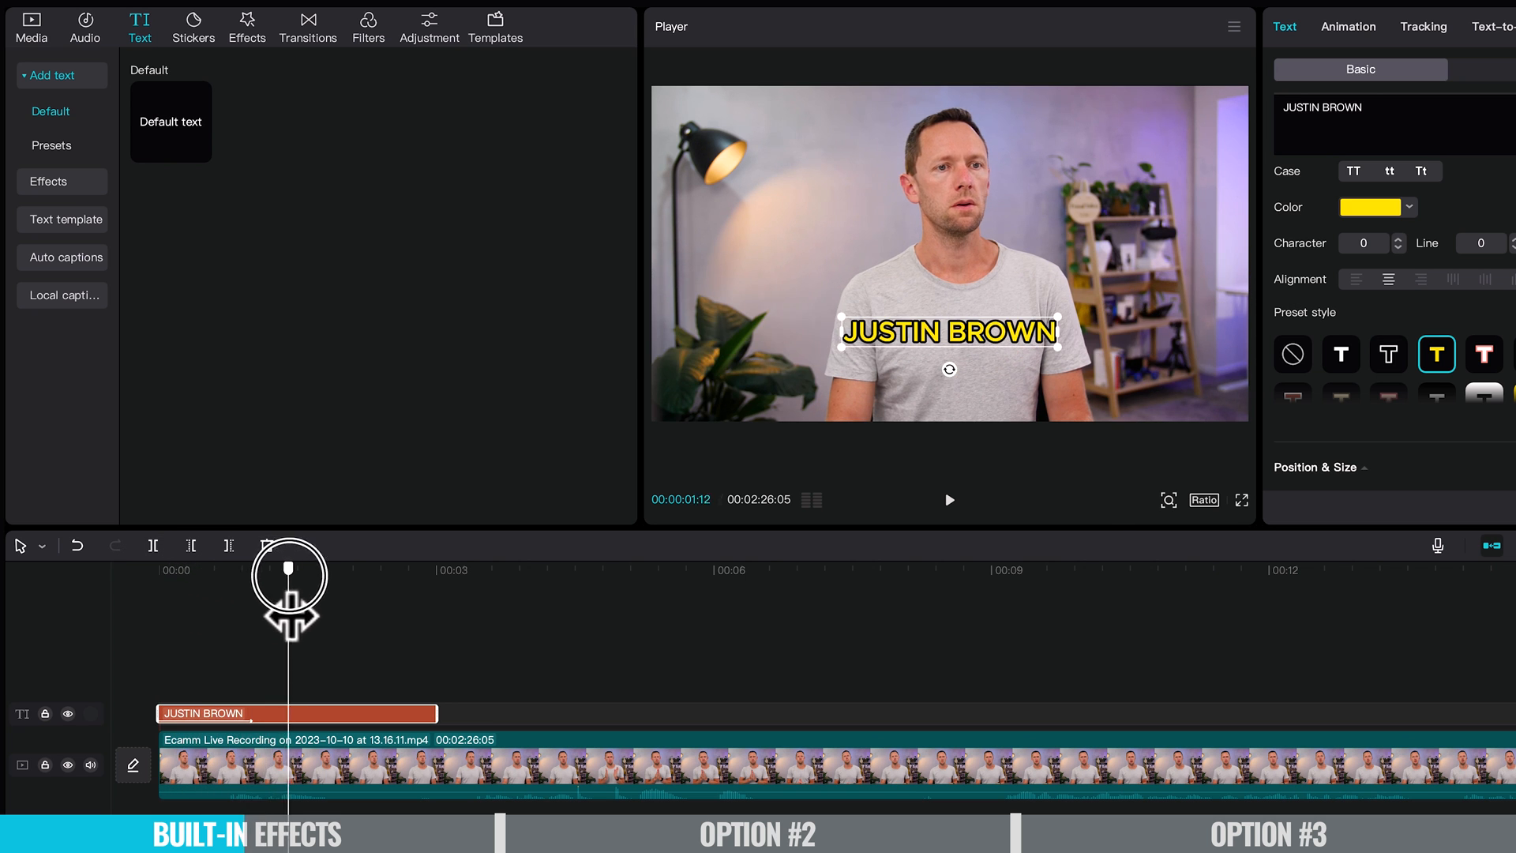
drag(289, 569, 455, 569)
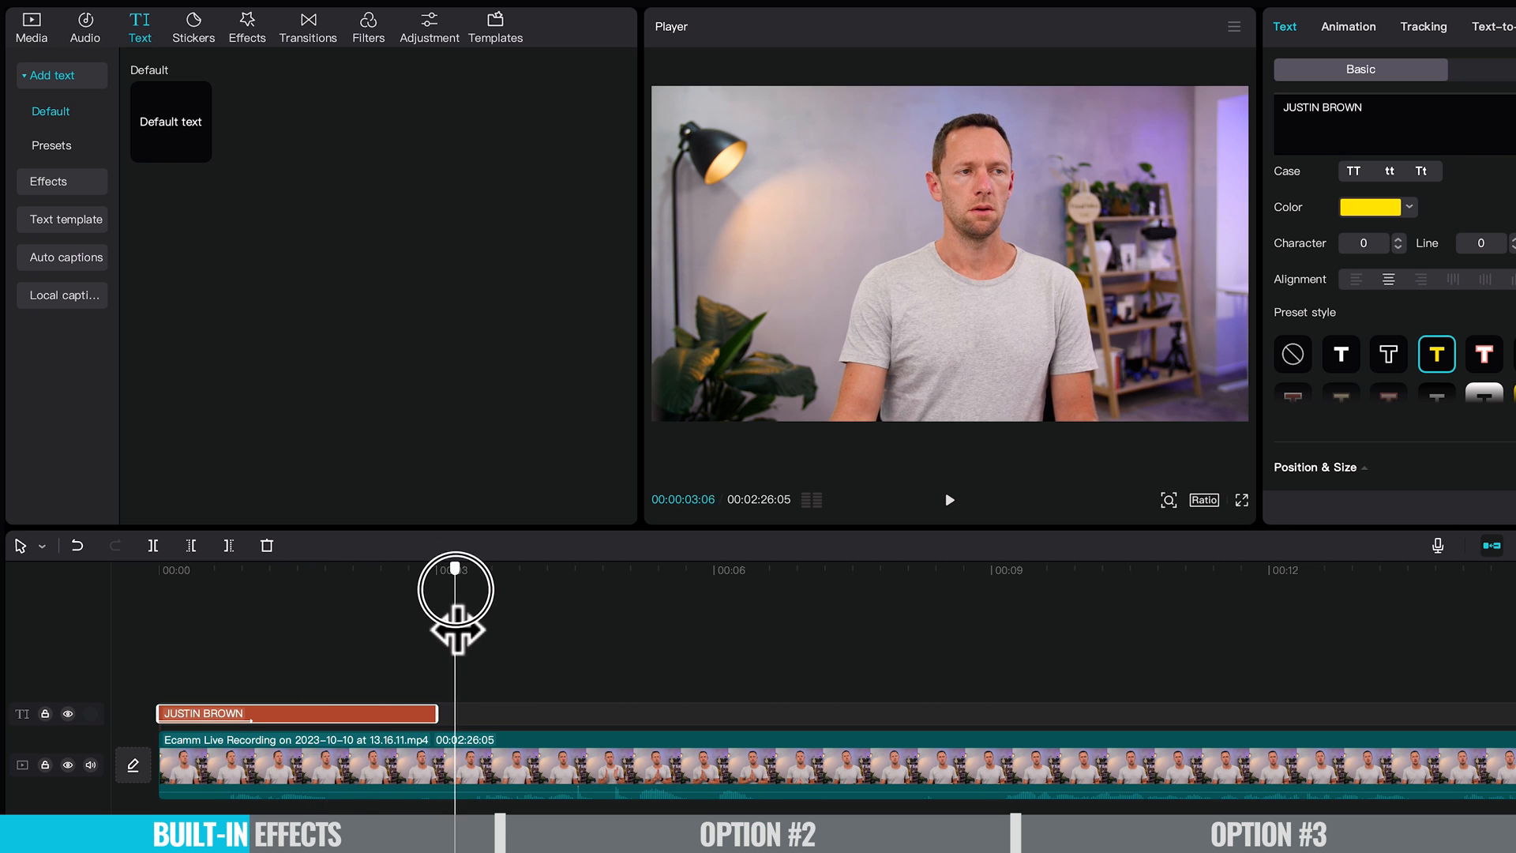
drag(455, 568, 222, 569)
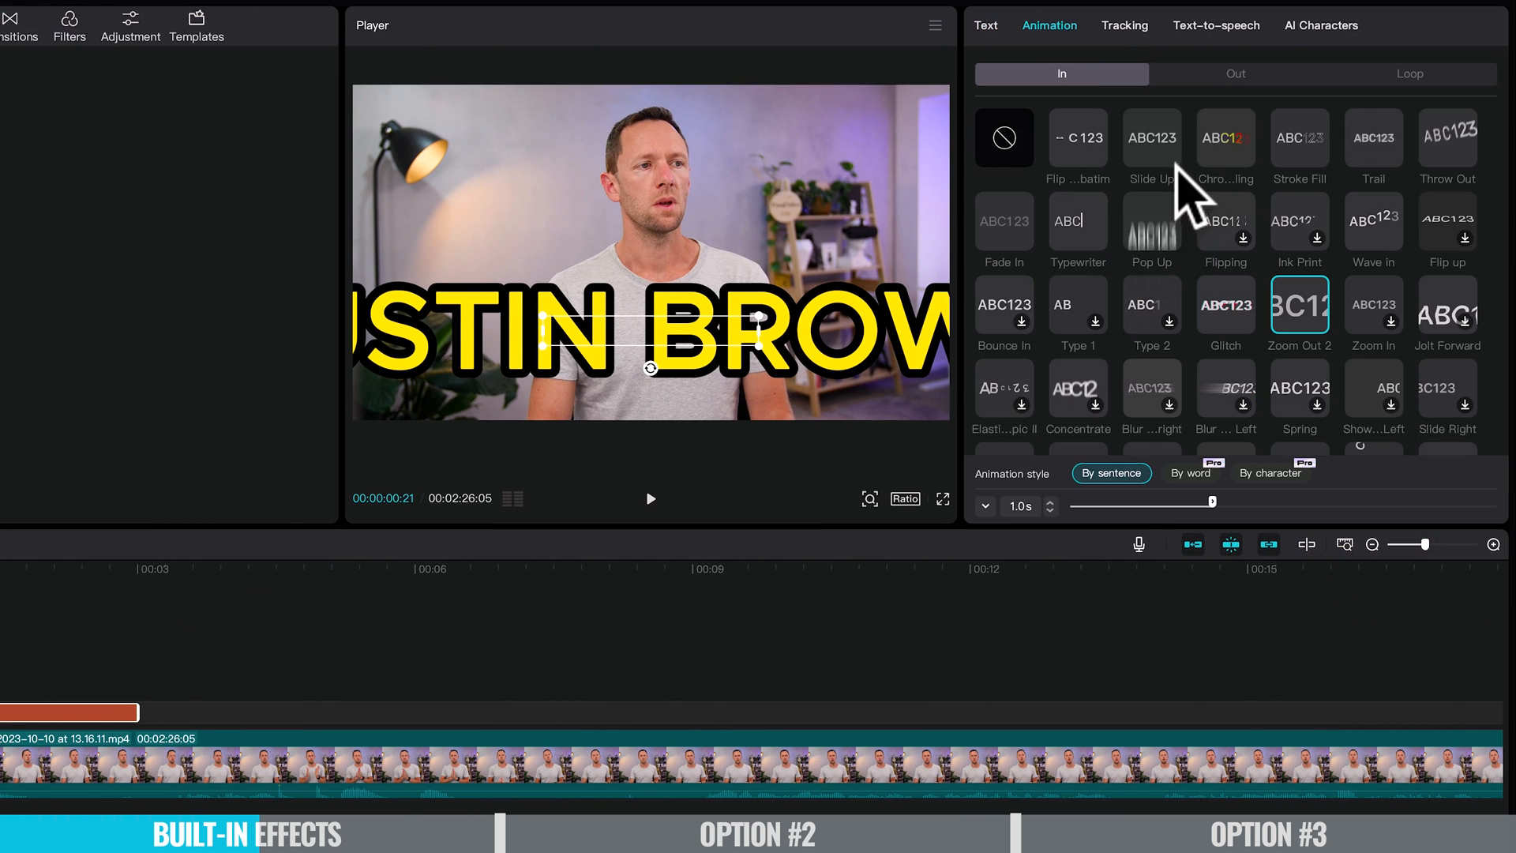
Step: Apply the Glitch exit animation to the title and play it back over the video
click(1235, 74)
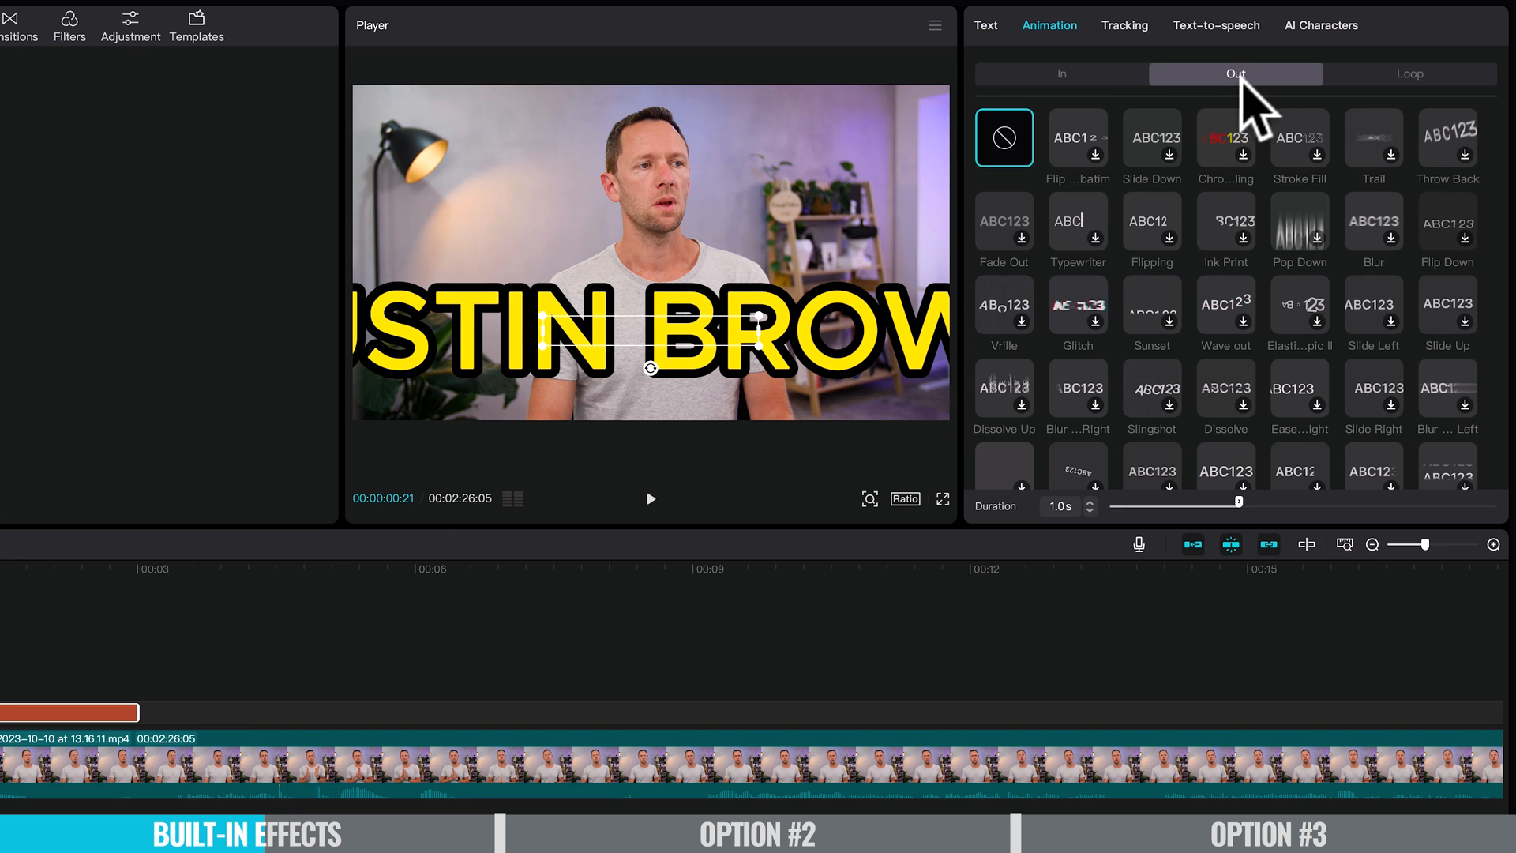
mouse_move(1093, 334)
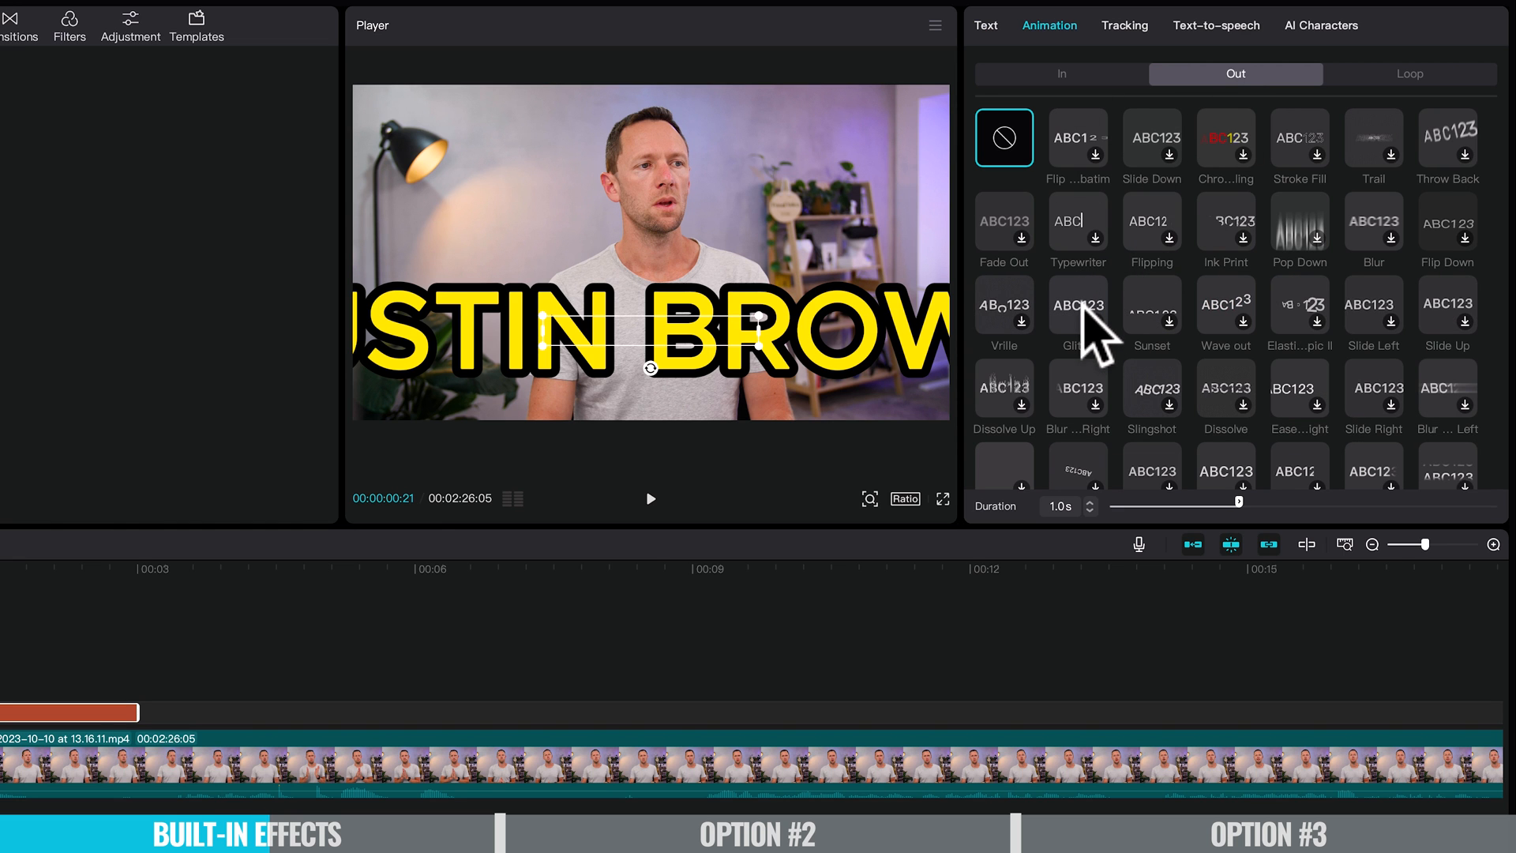
click(1078, 305)
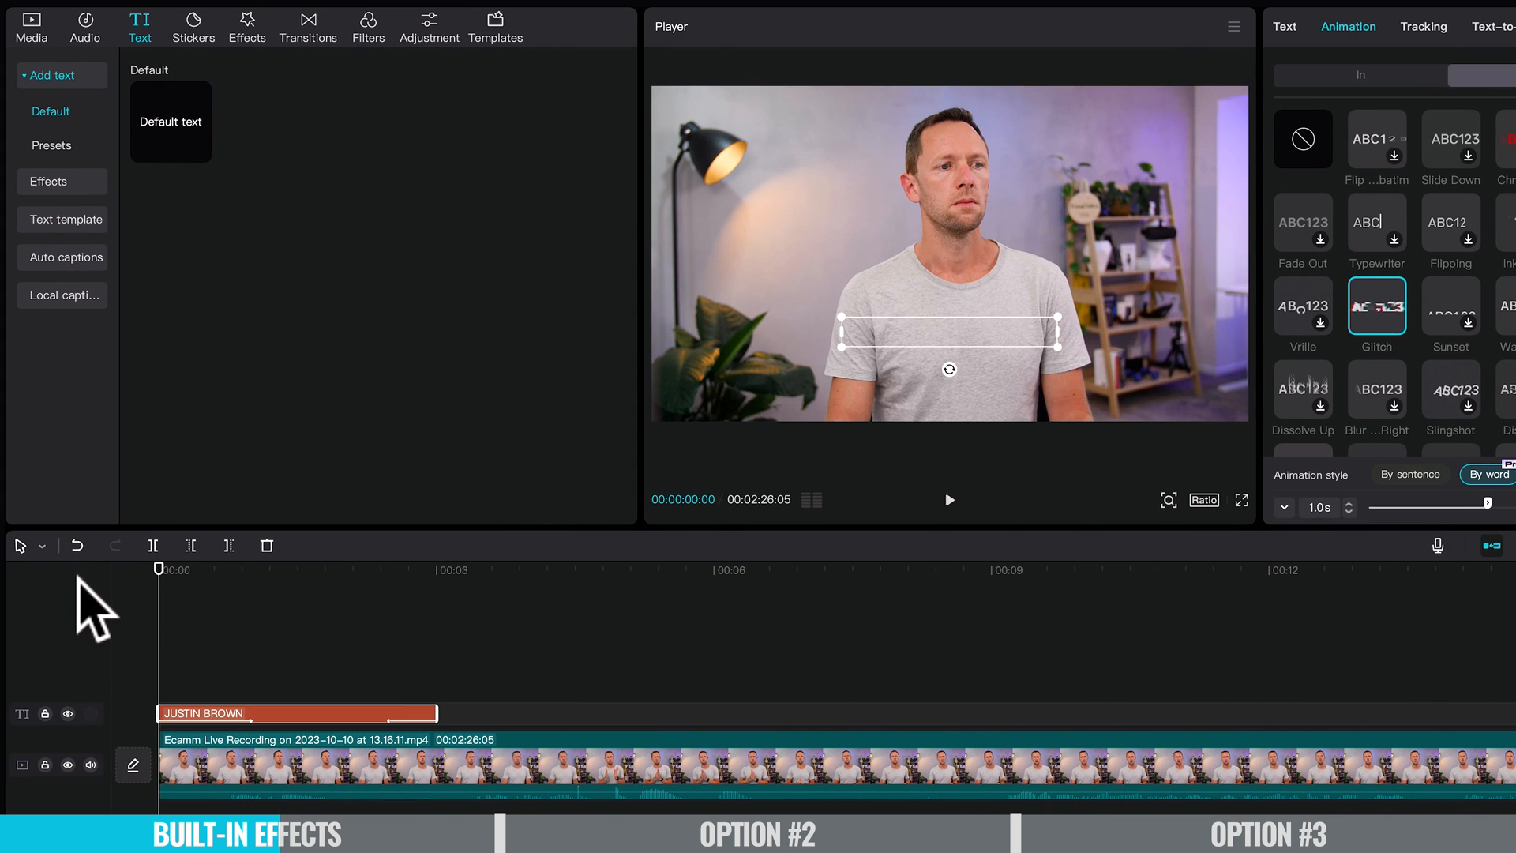
click(949, 501)
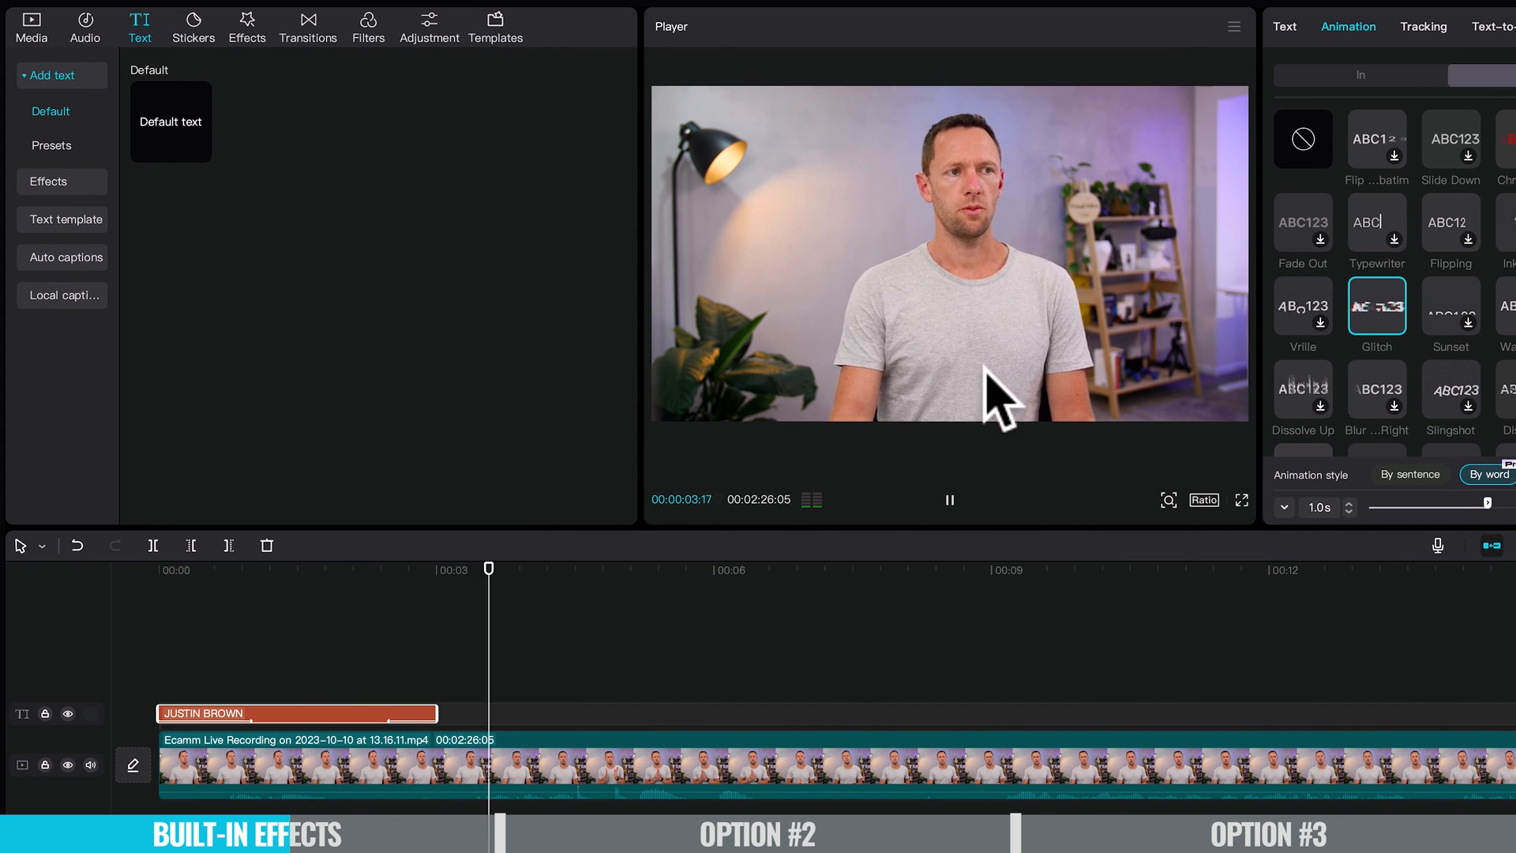
click(950, 501)
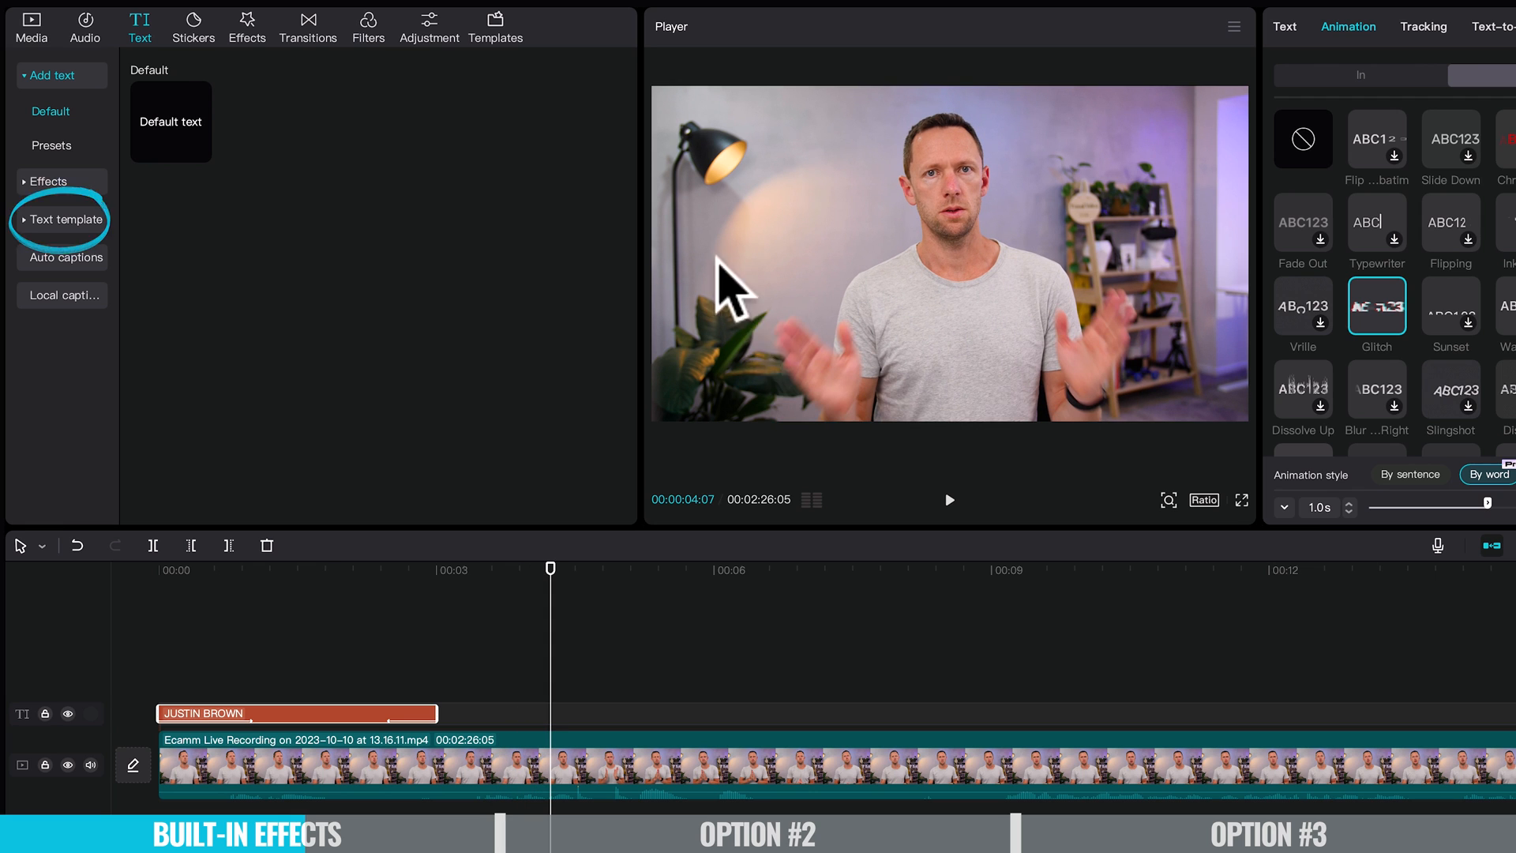
mouse_move(58, 237)
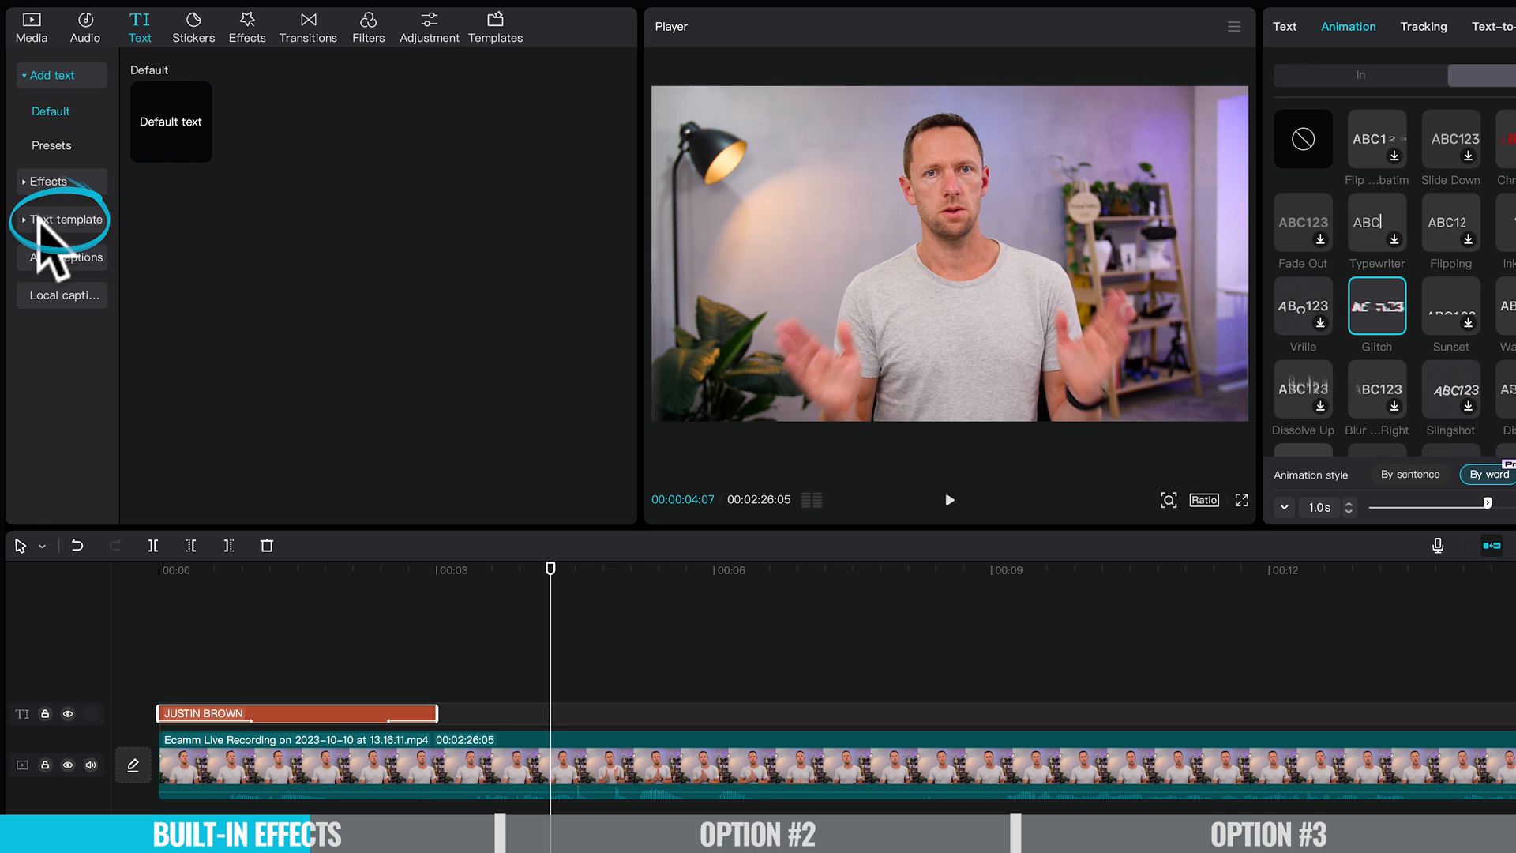
Step: Browse the text template library's Trending, Title and Social Media categories
click(66, 219)
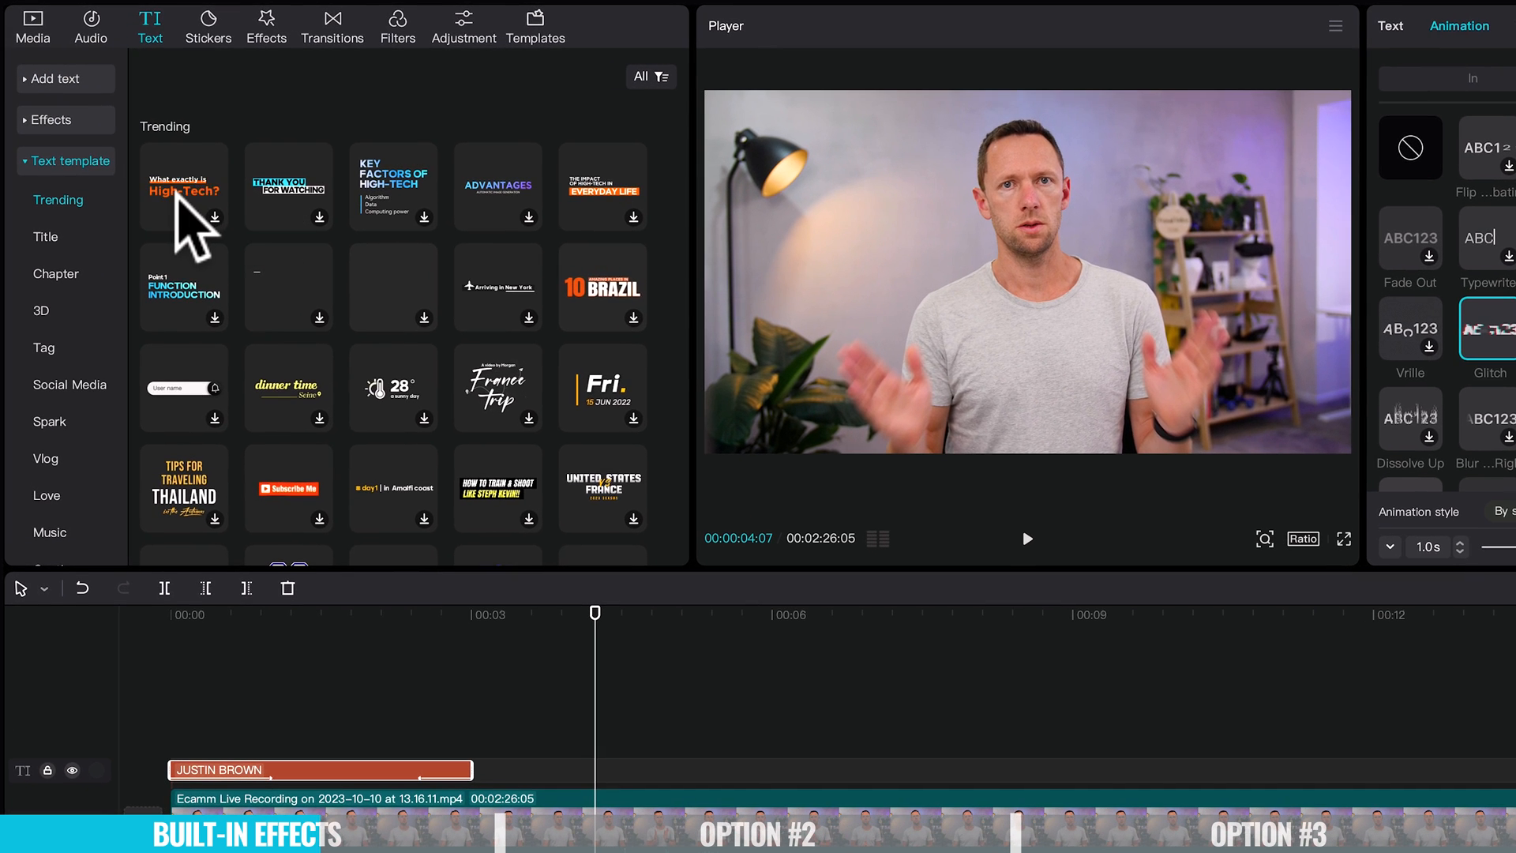
mouse_move(484, 228)
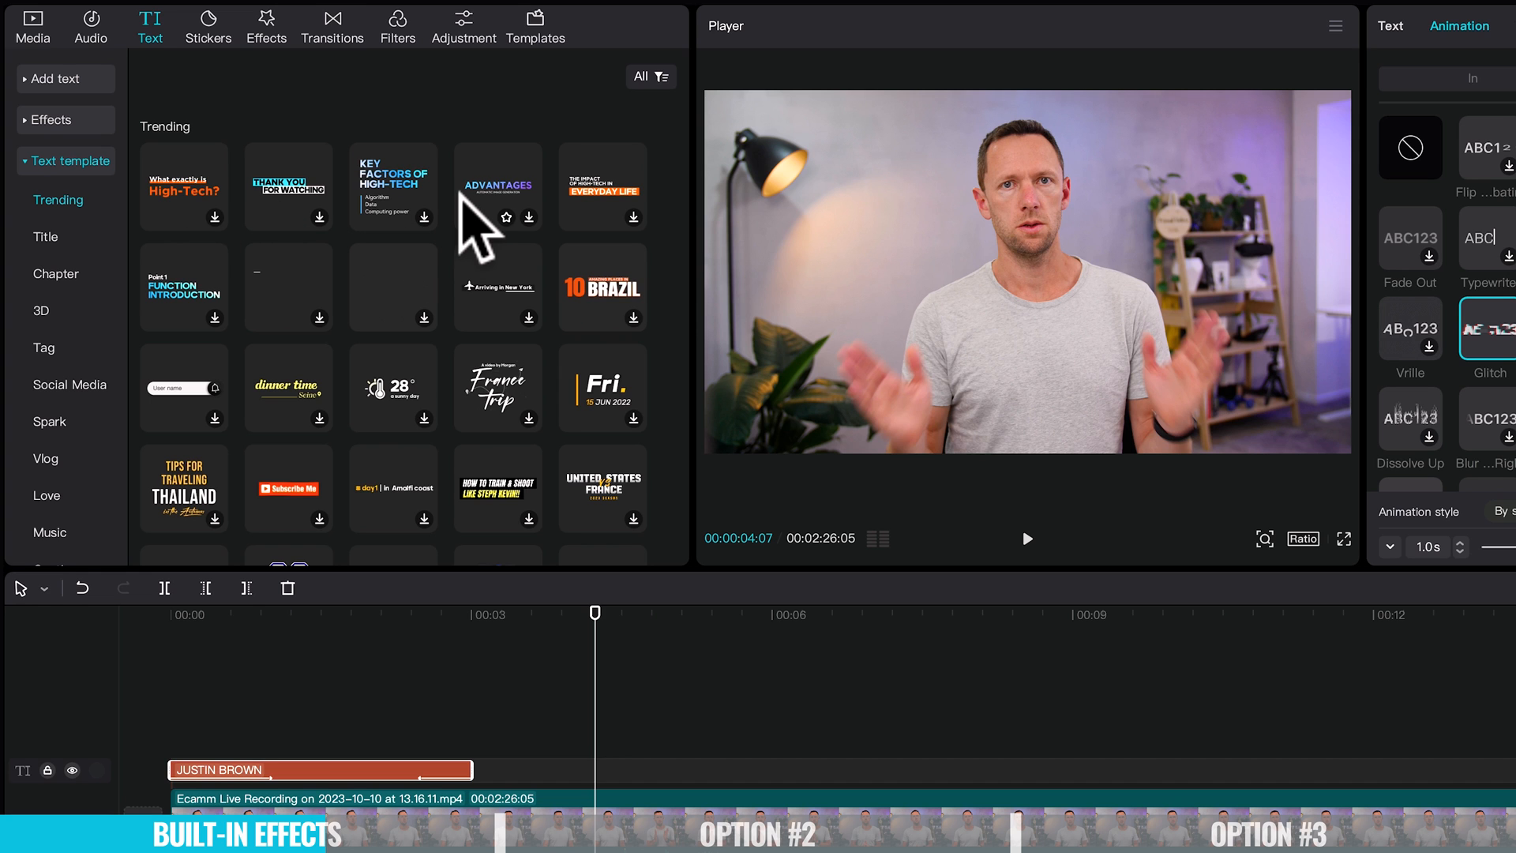
scroll(down, 3)
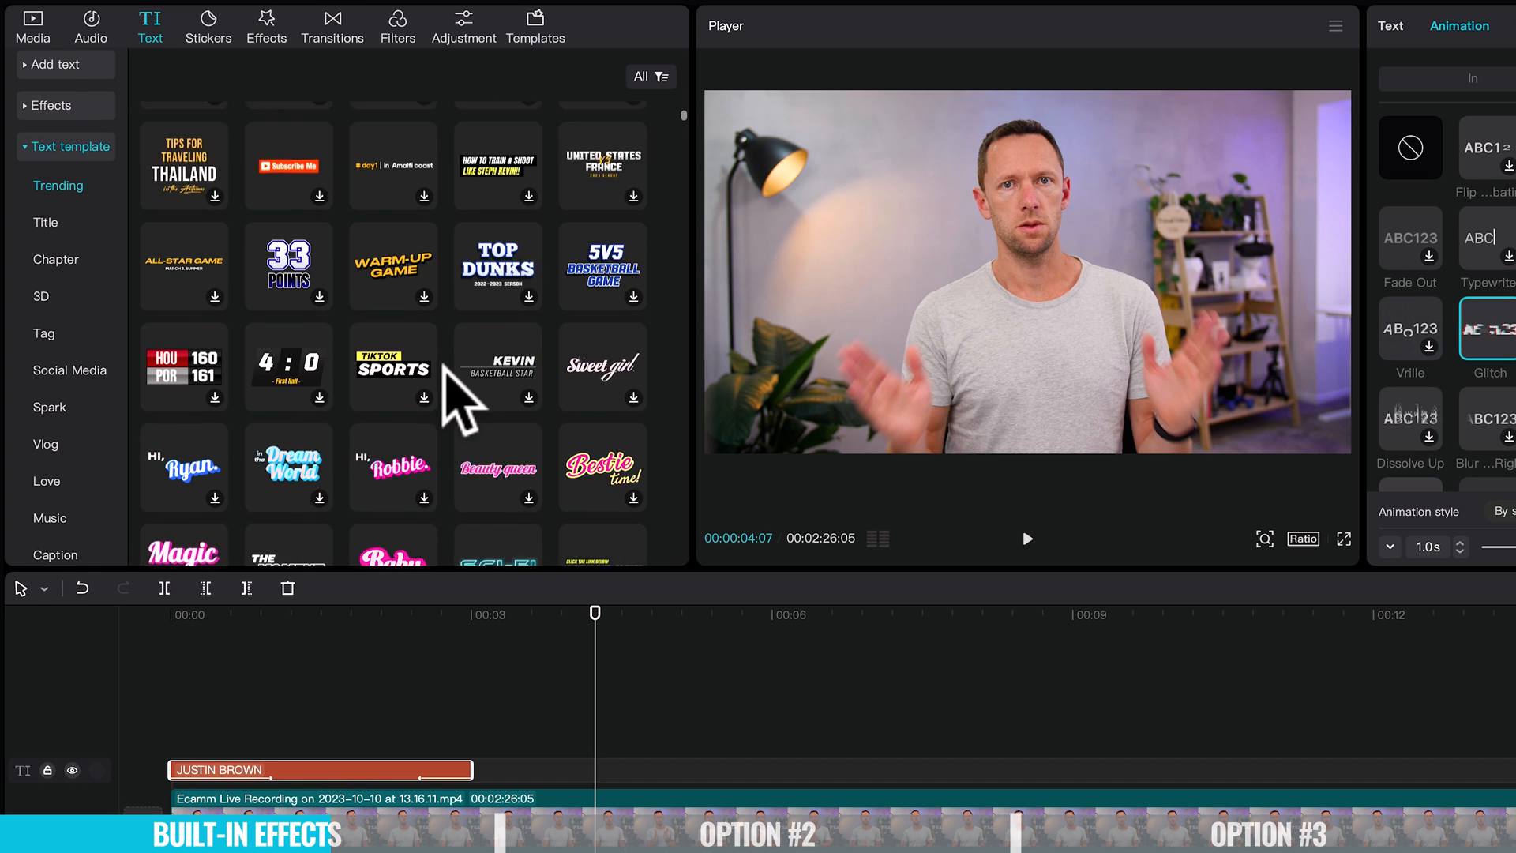
scroll(up, 3)
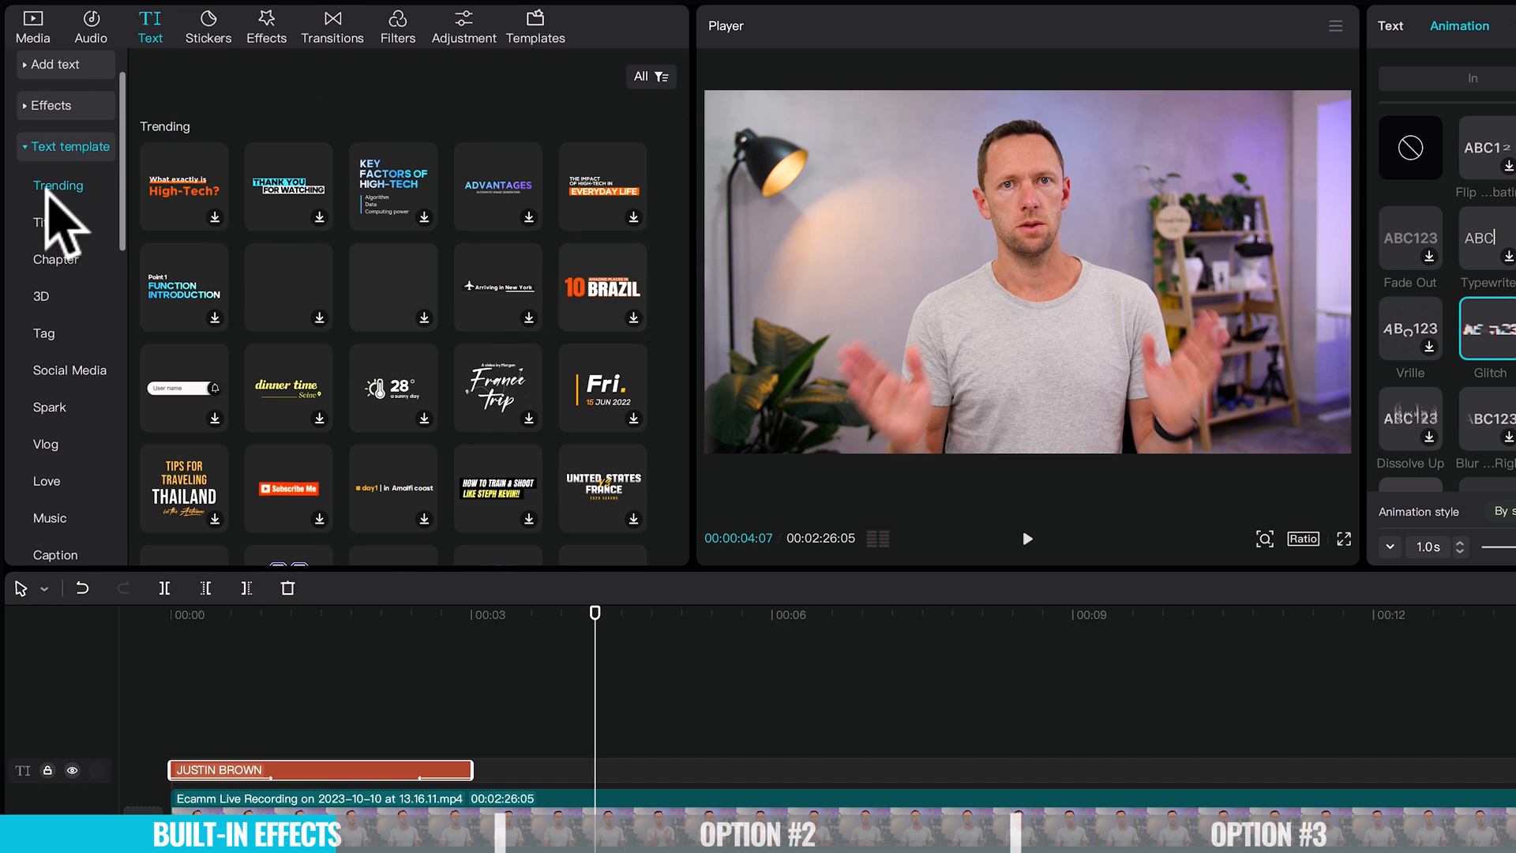
click(44, 222)
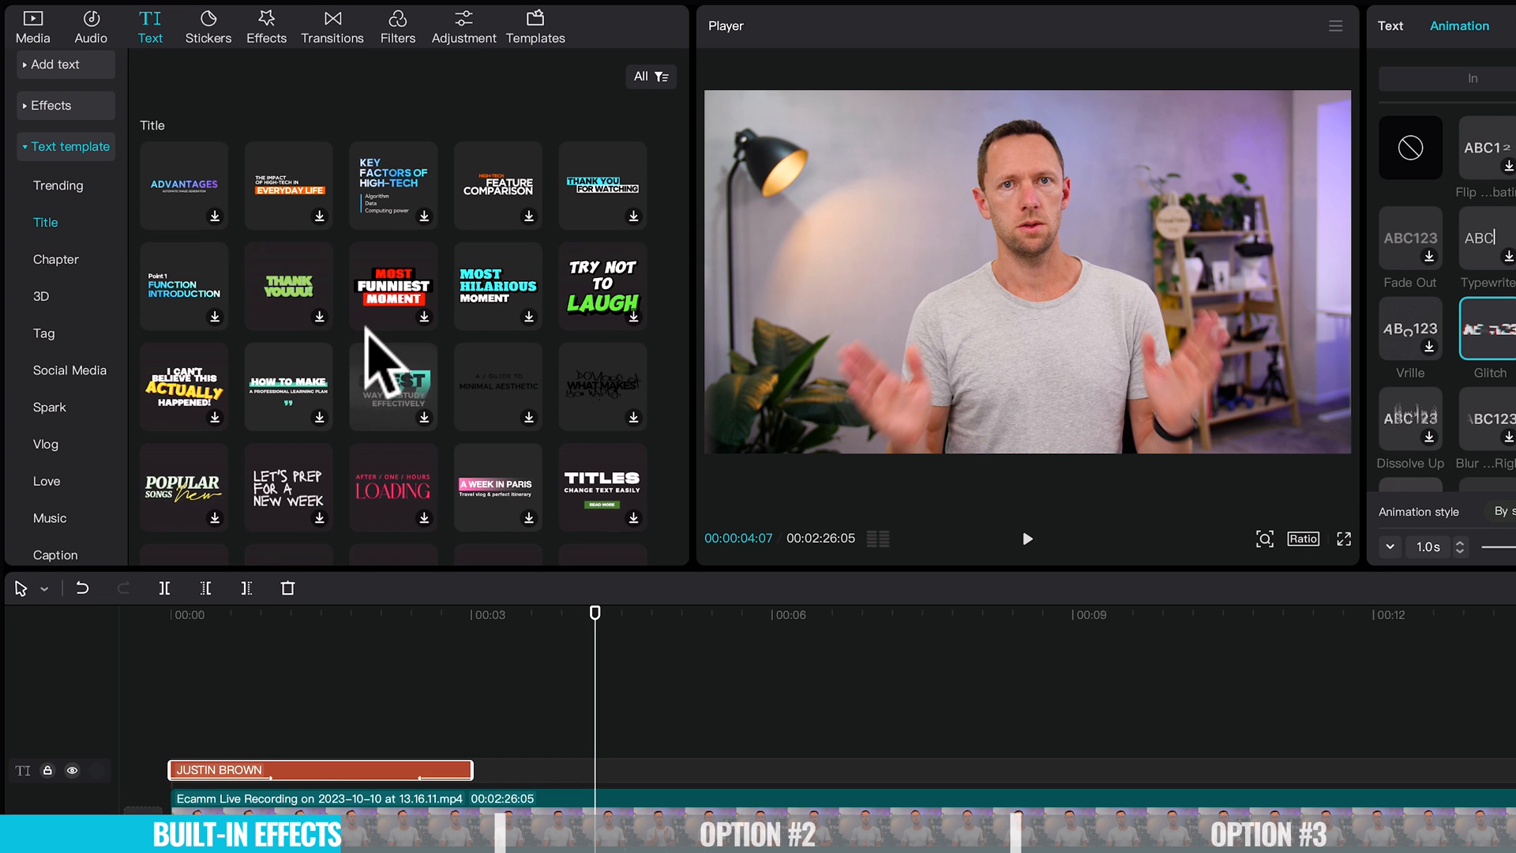
mouse_move(53, 347)
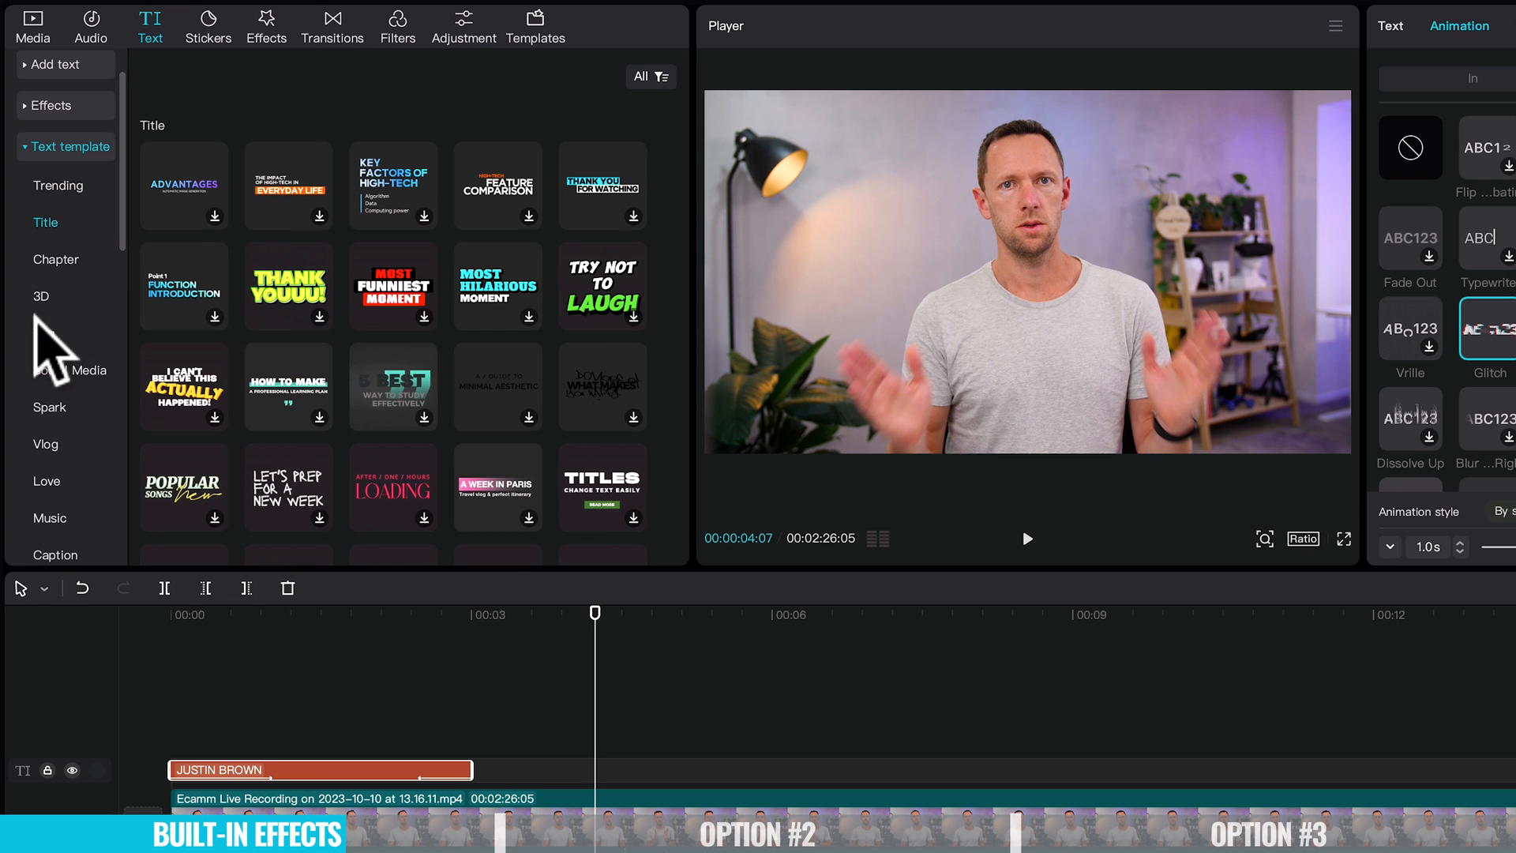
click(68, 369)
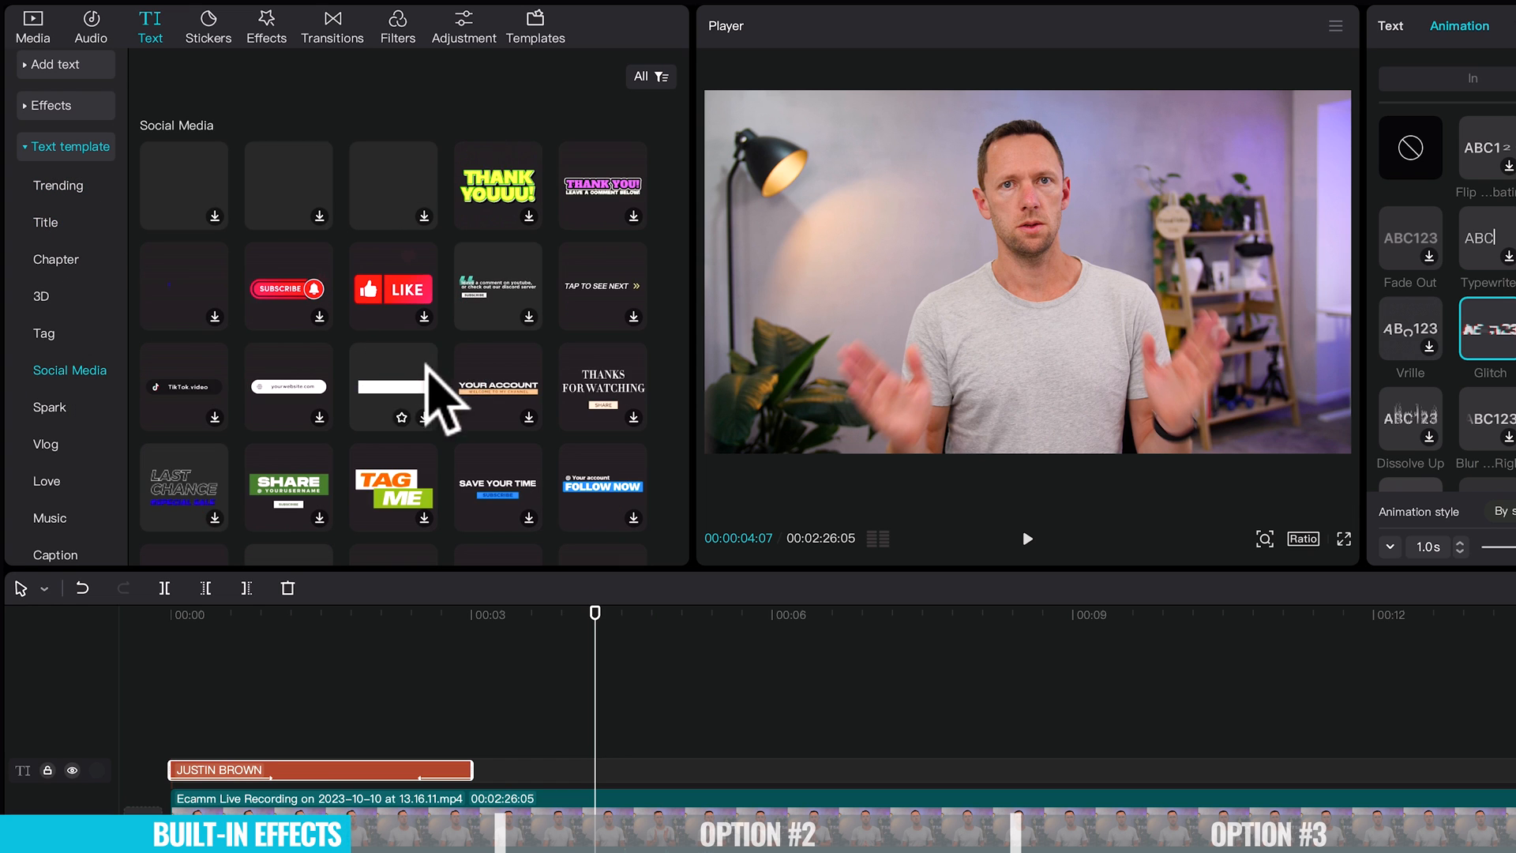
Step: Return to the Title templates and locate BOLD TITLES for the timeline
scroll(down, 3)
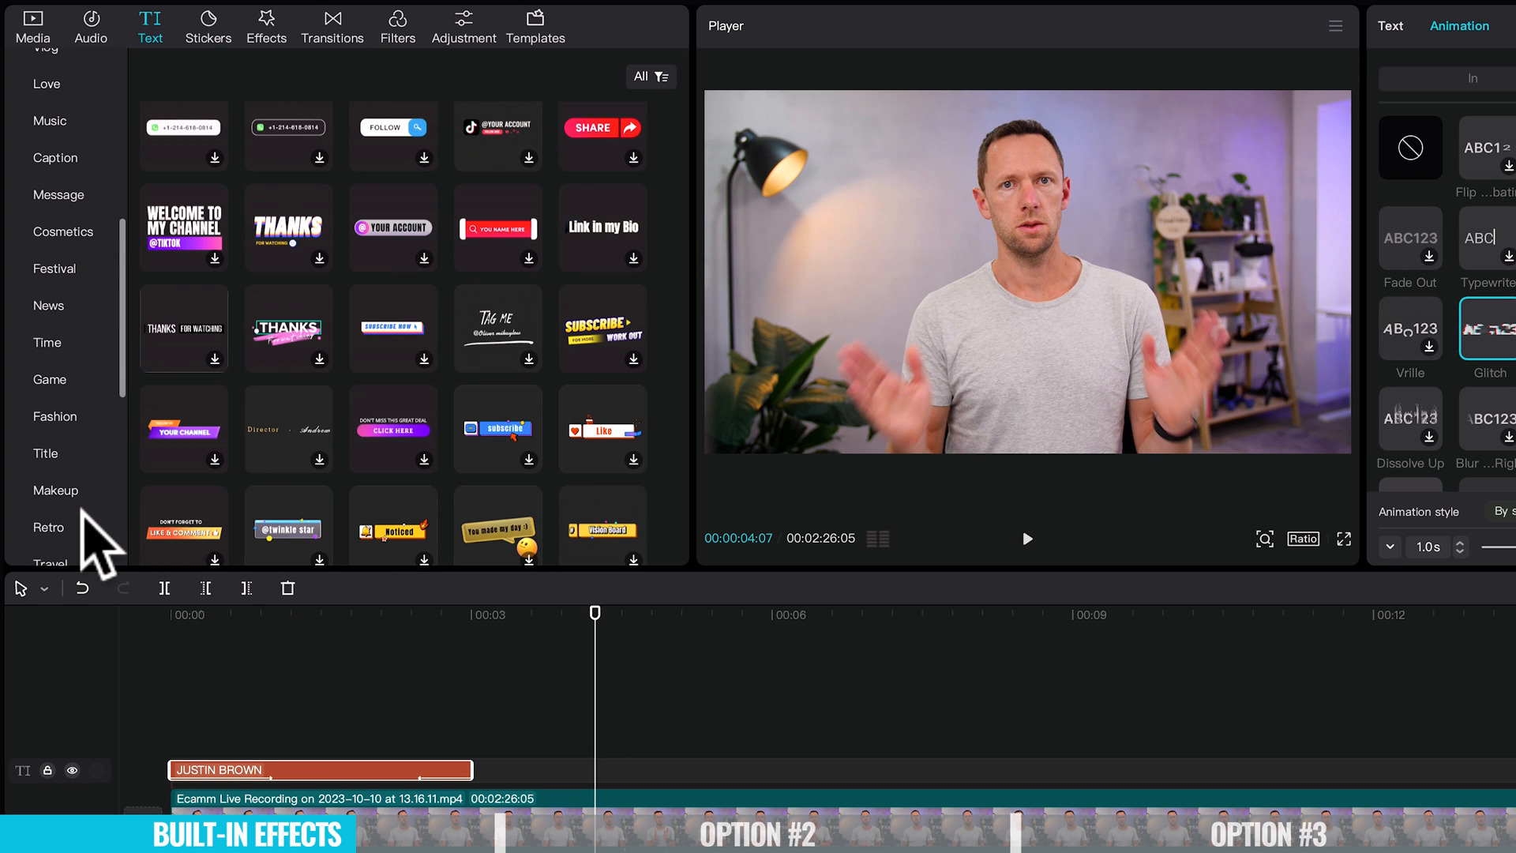
scroll(down, 3)
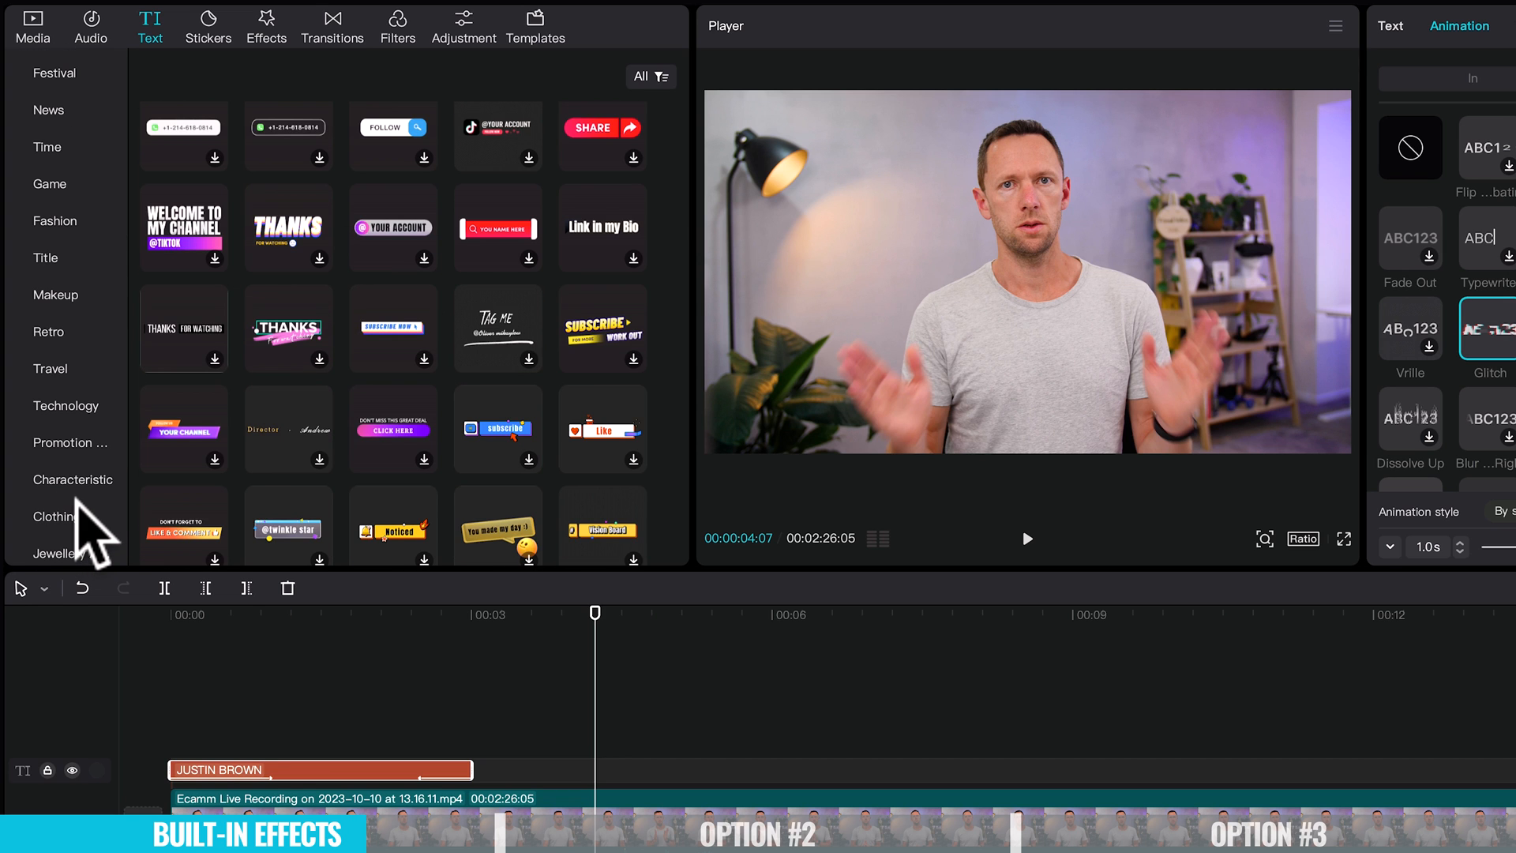
mouse_move(183, 368)
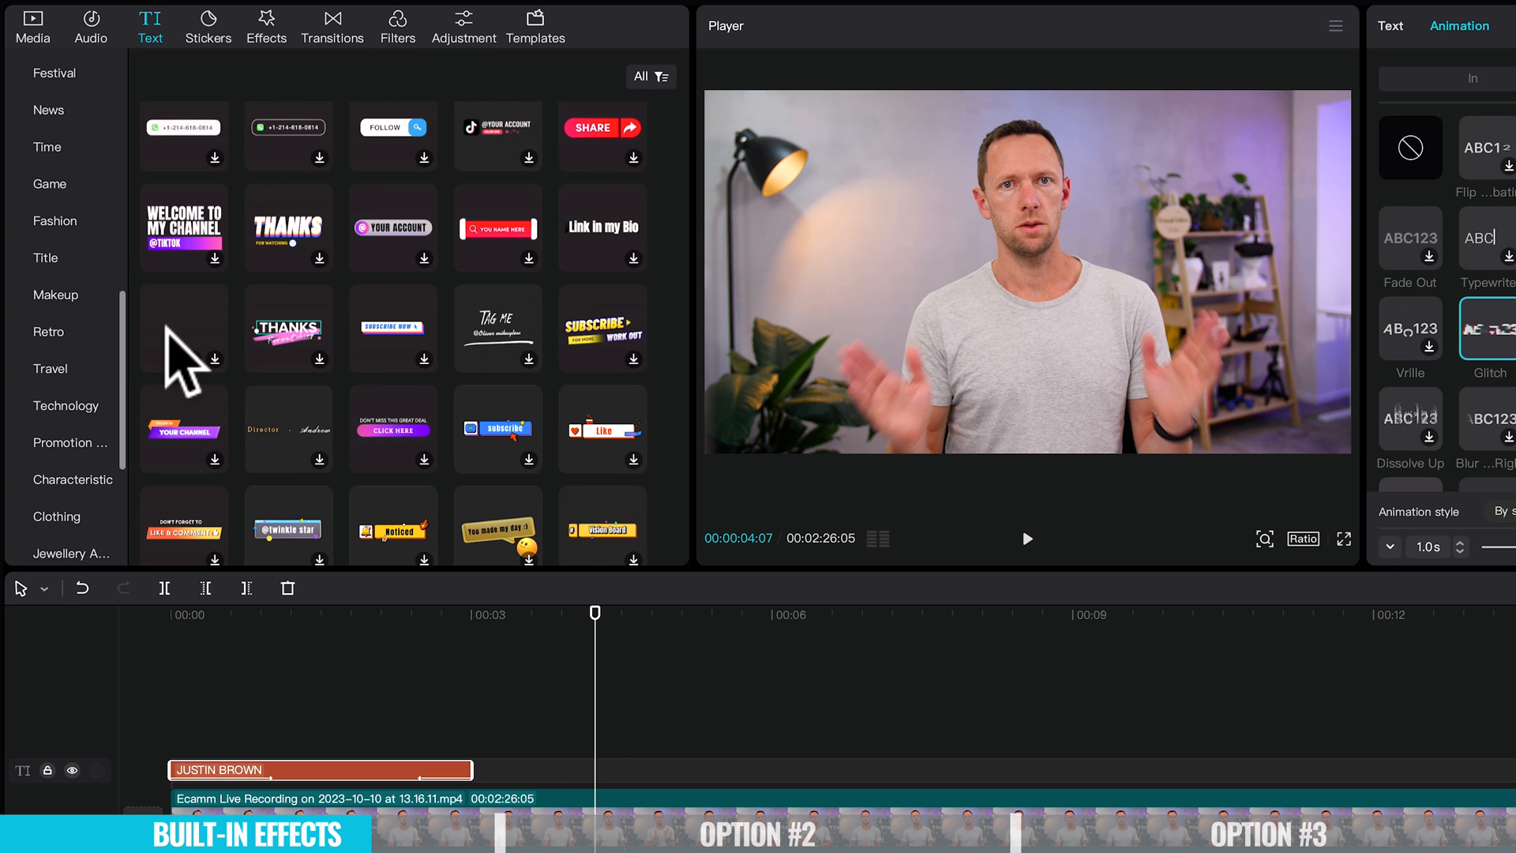
scroll(up, 3)
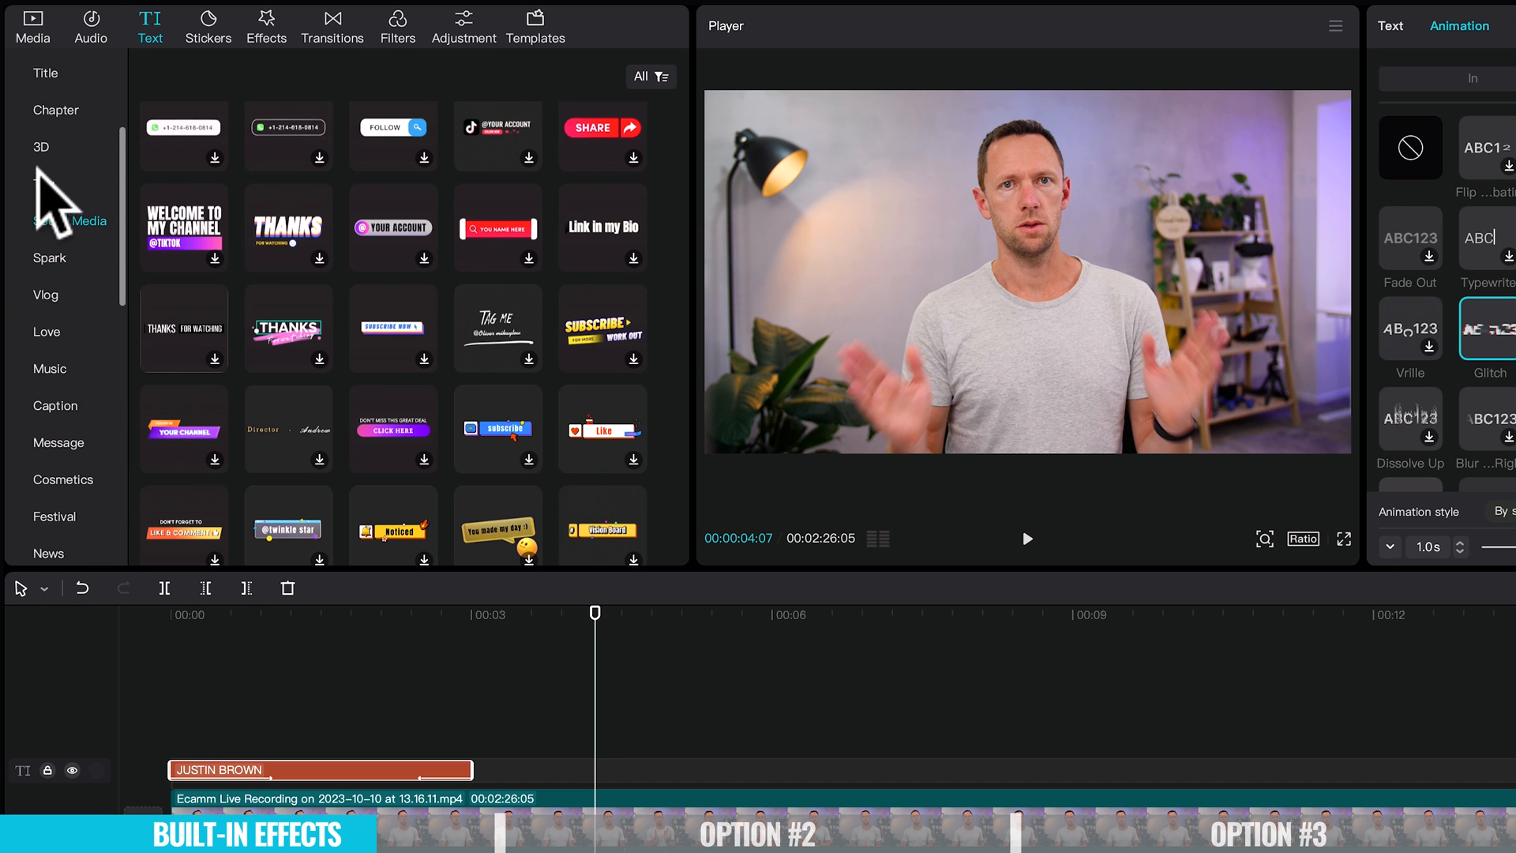
click(44, 72)
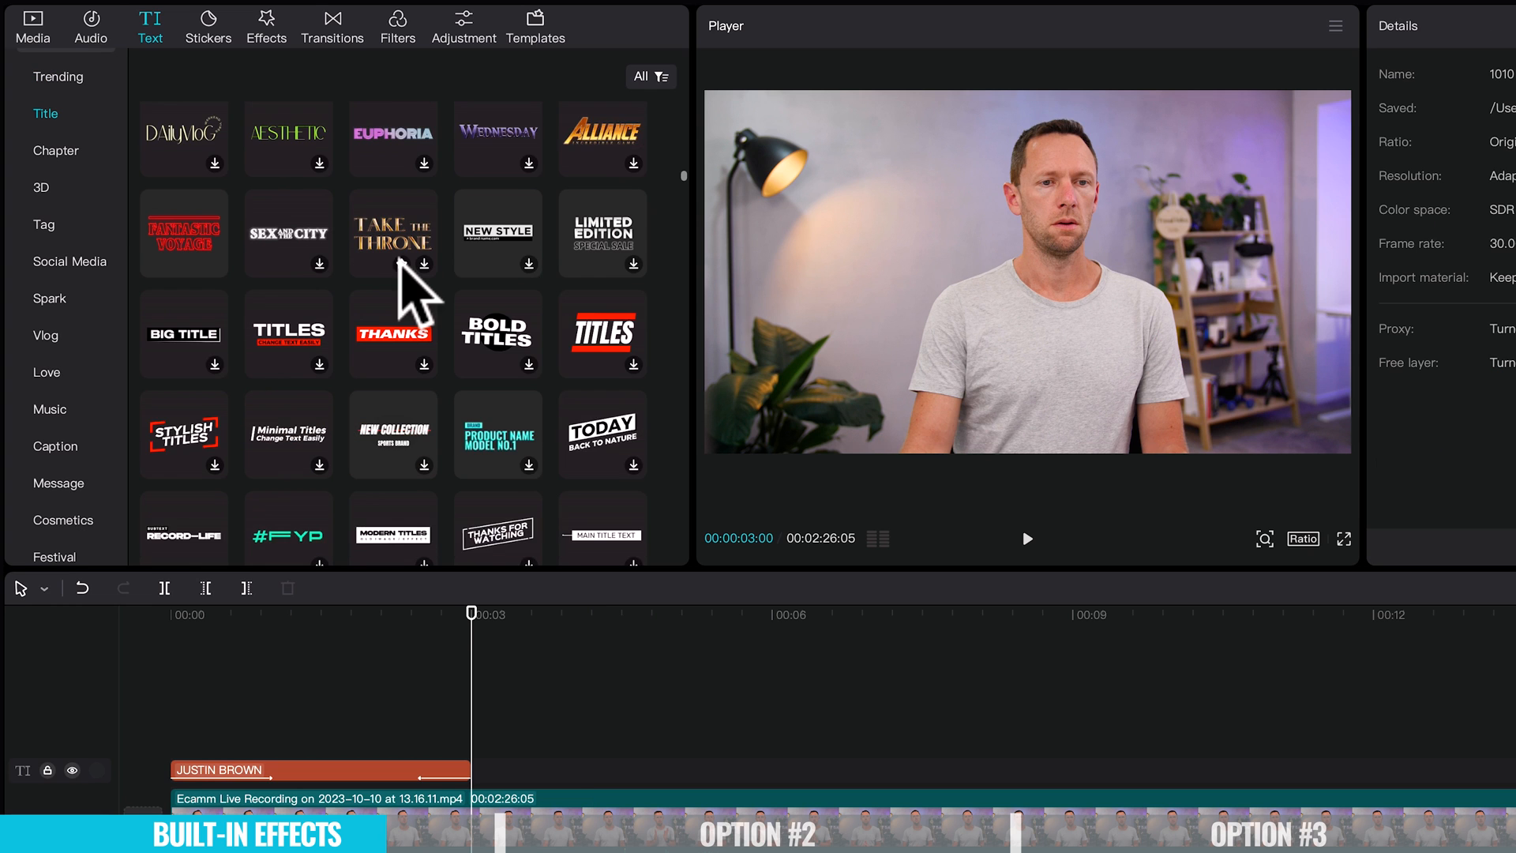
scroll(down, 3)
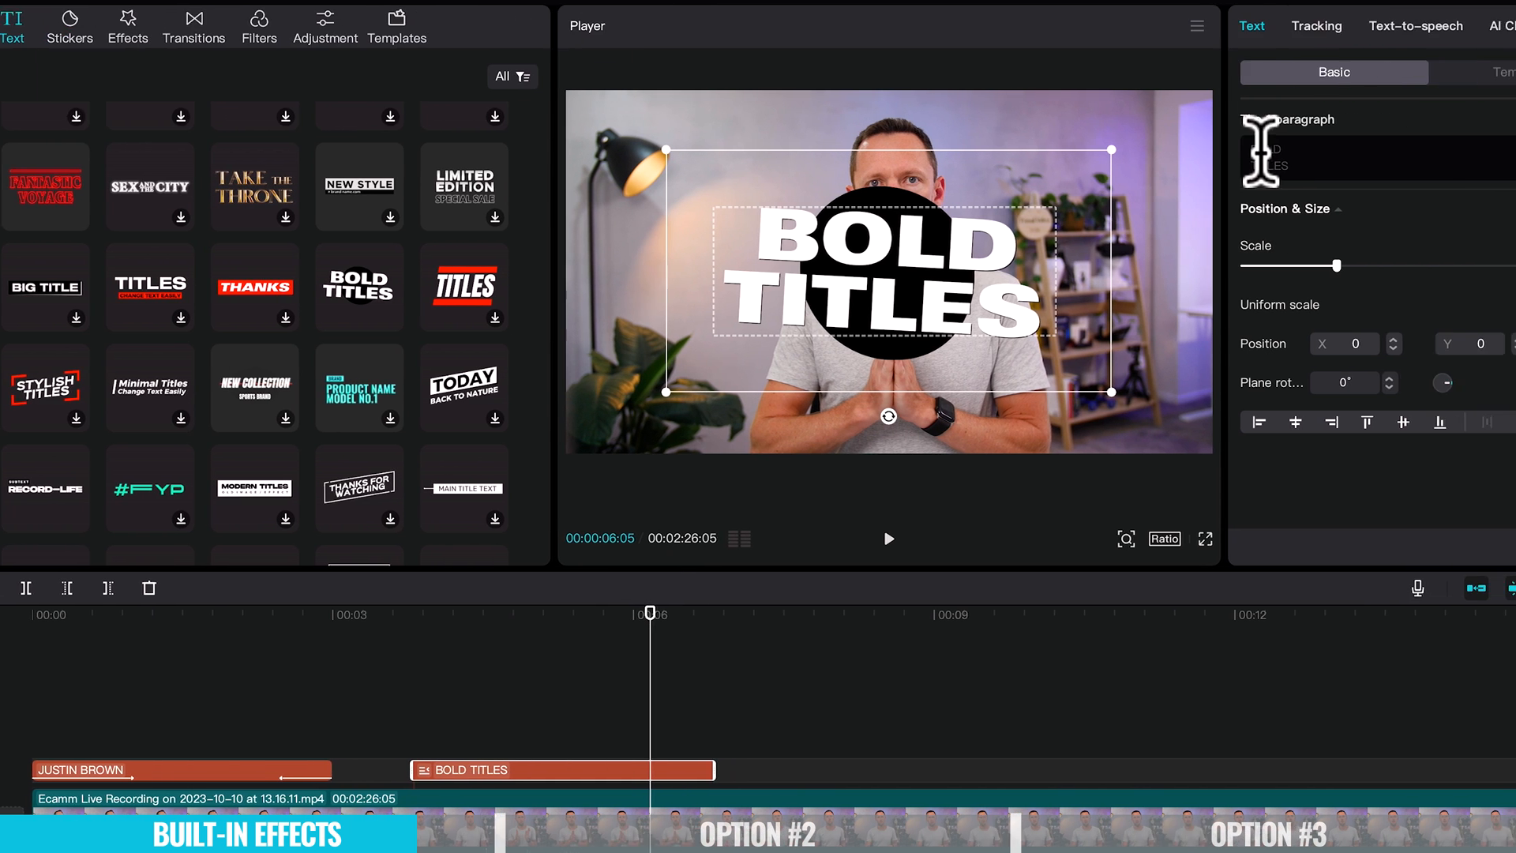
click(178, 769)
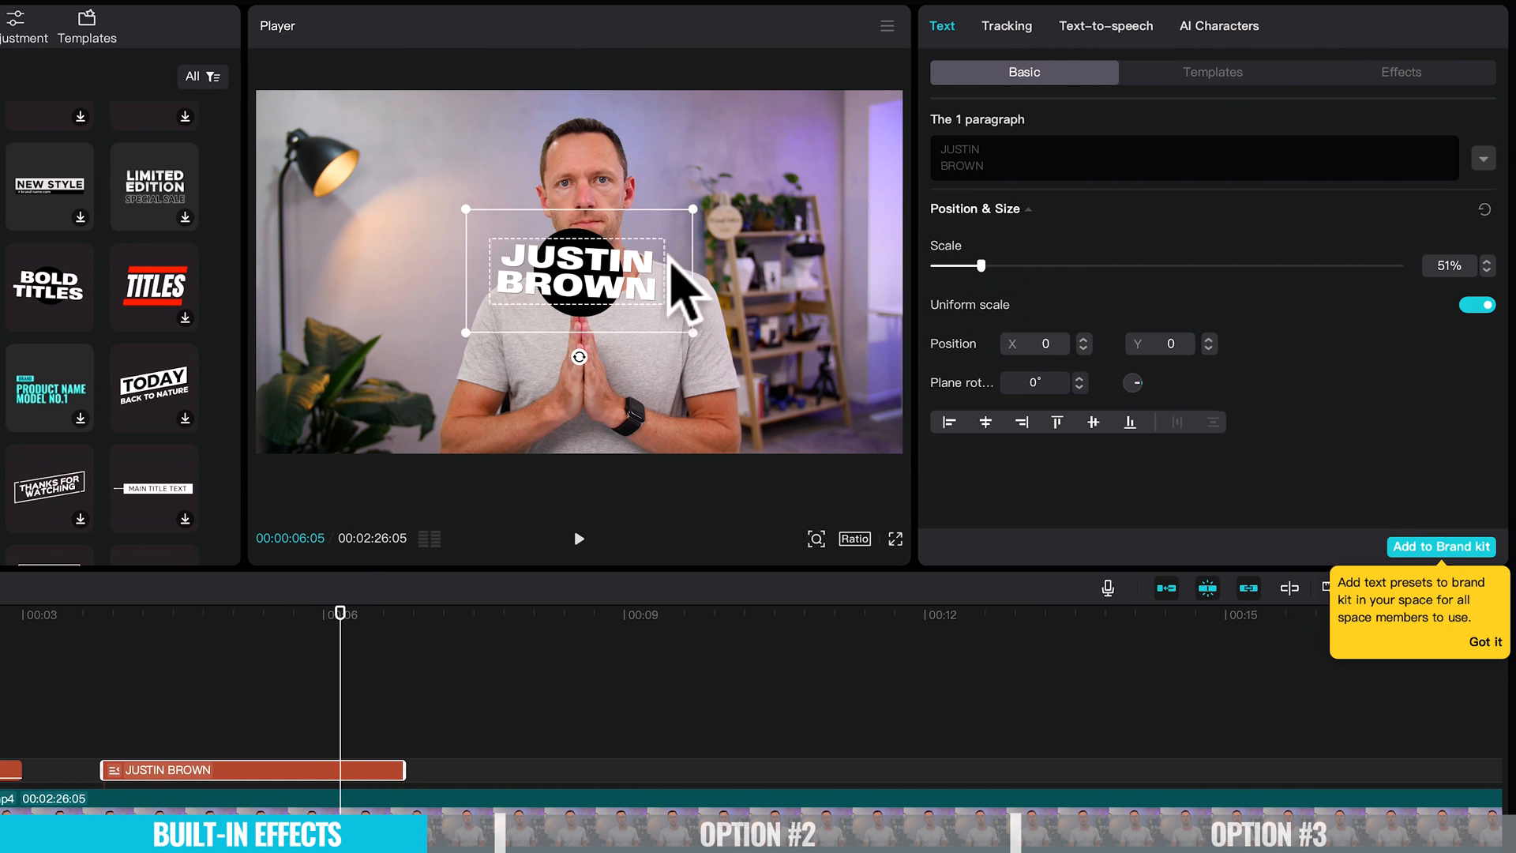
drag(578, 273, 420, 230)
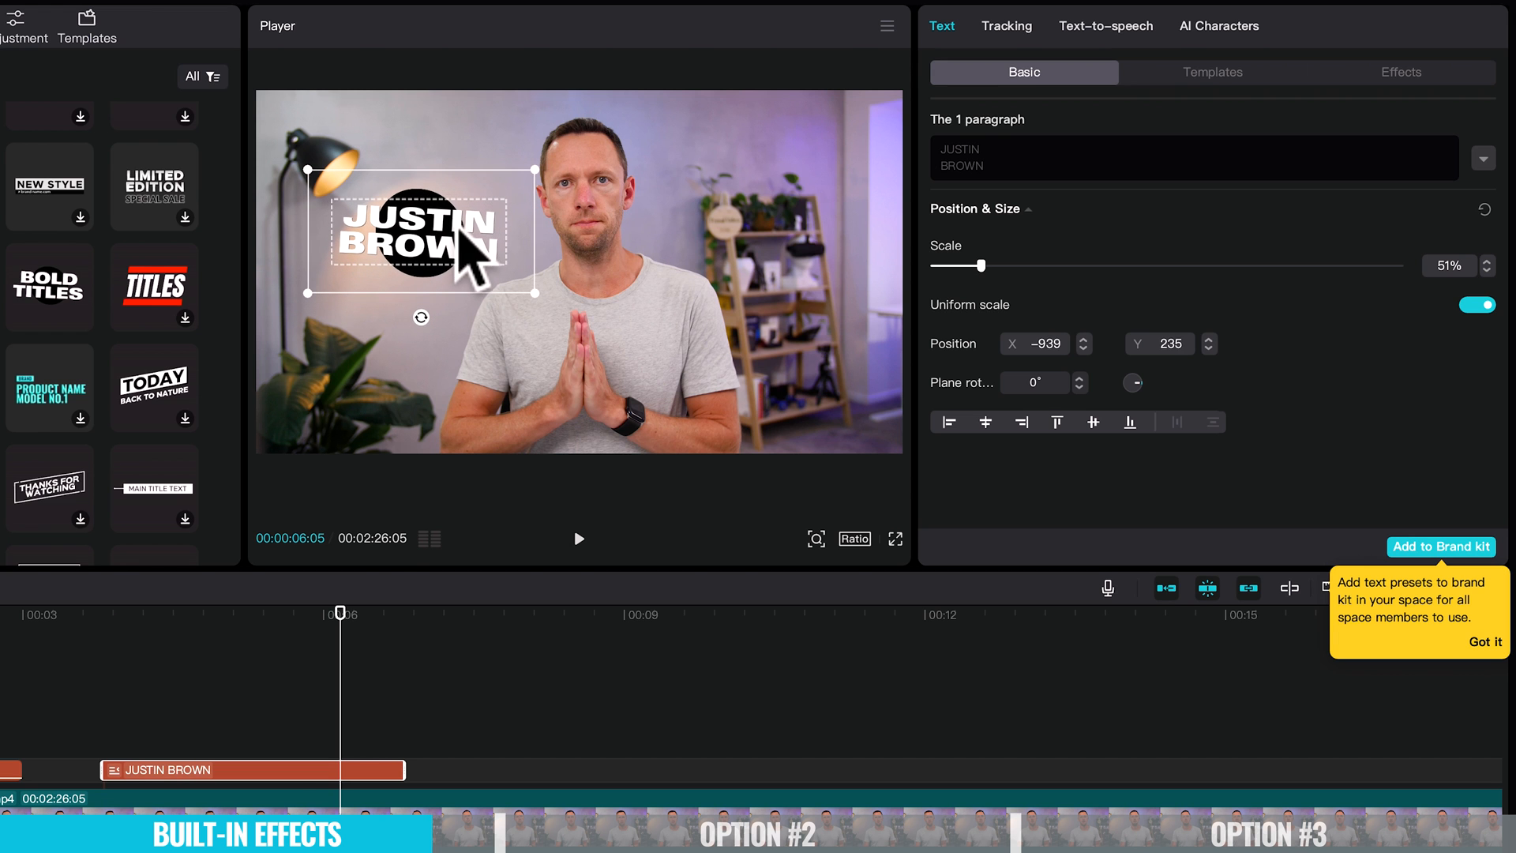
click(578, 539)
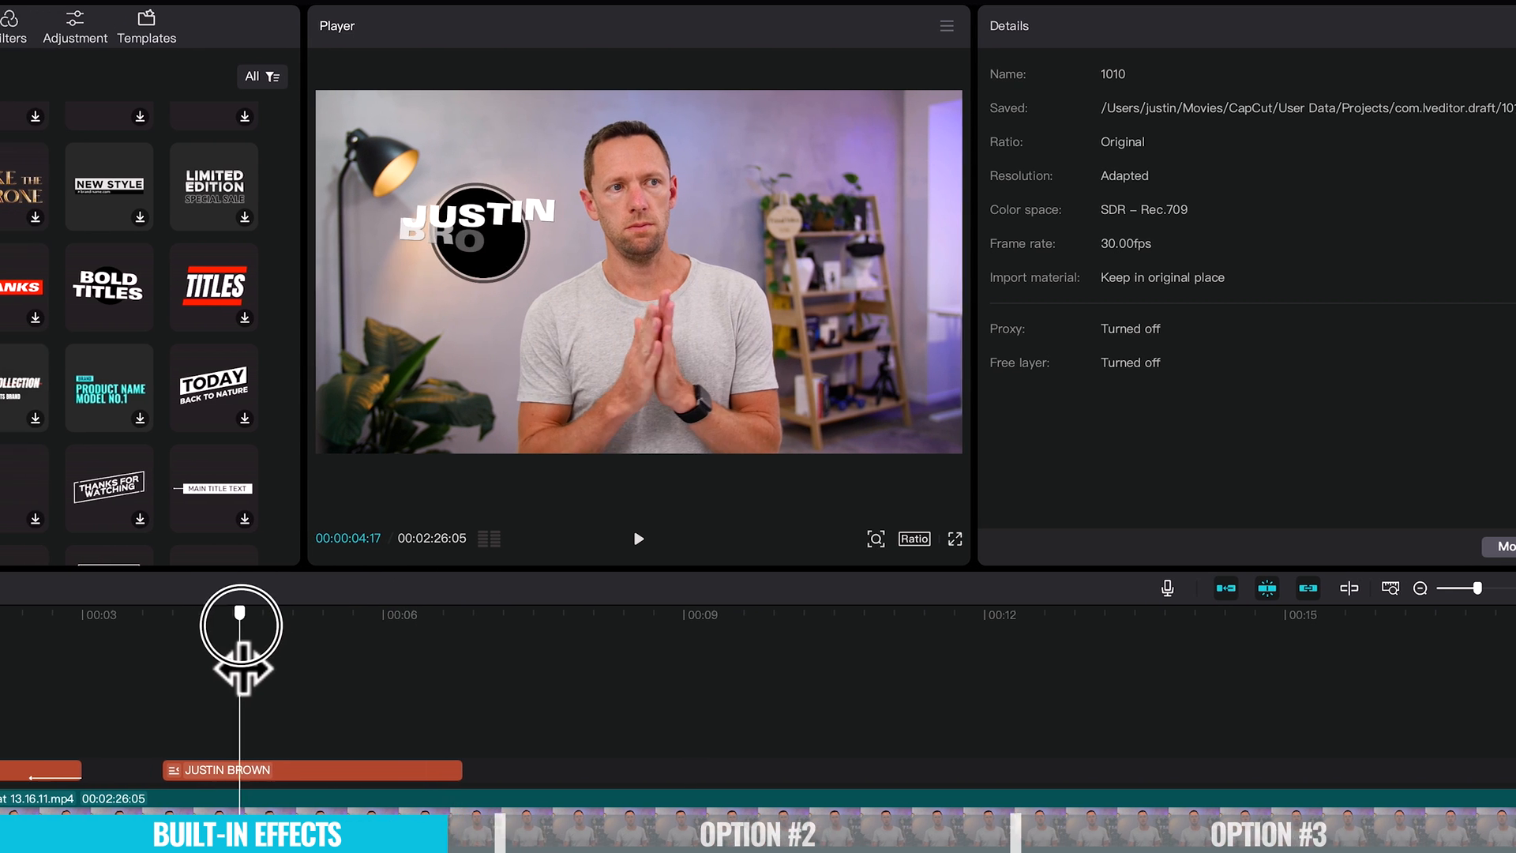
click(134, 19)
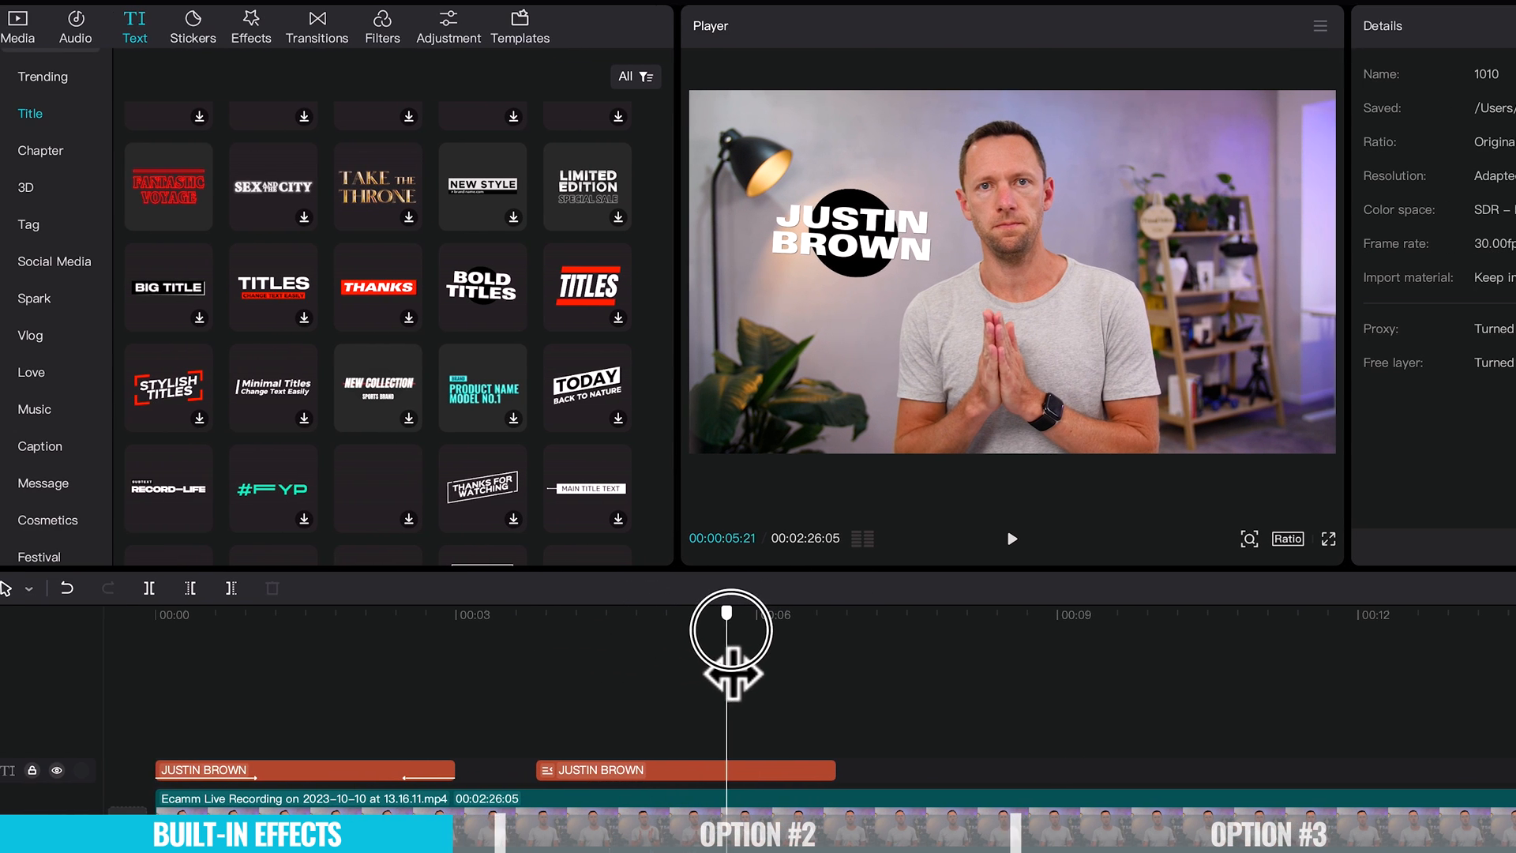
Step: Look through the Chapter, Vlog, Music and a further template category
click(41, 150)
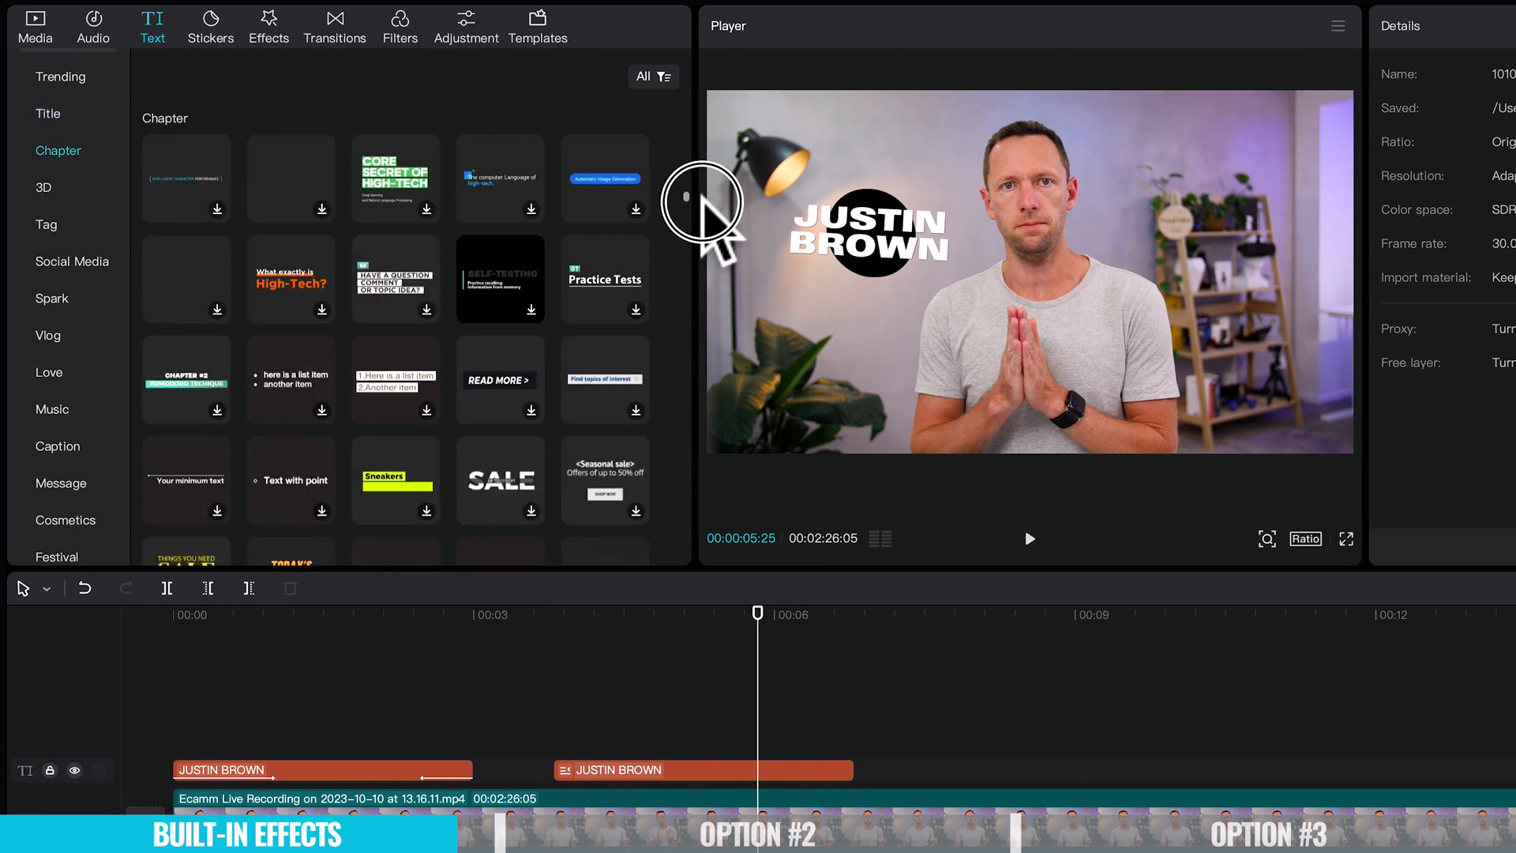
click(47, 335)
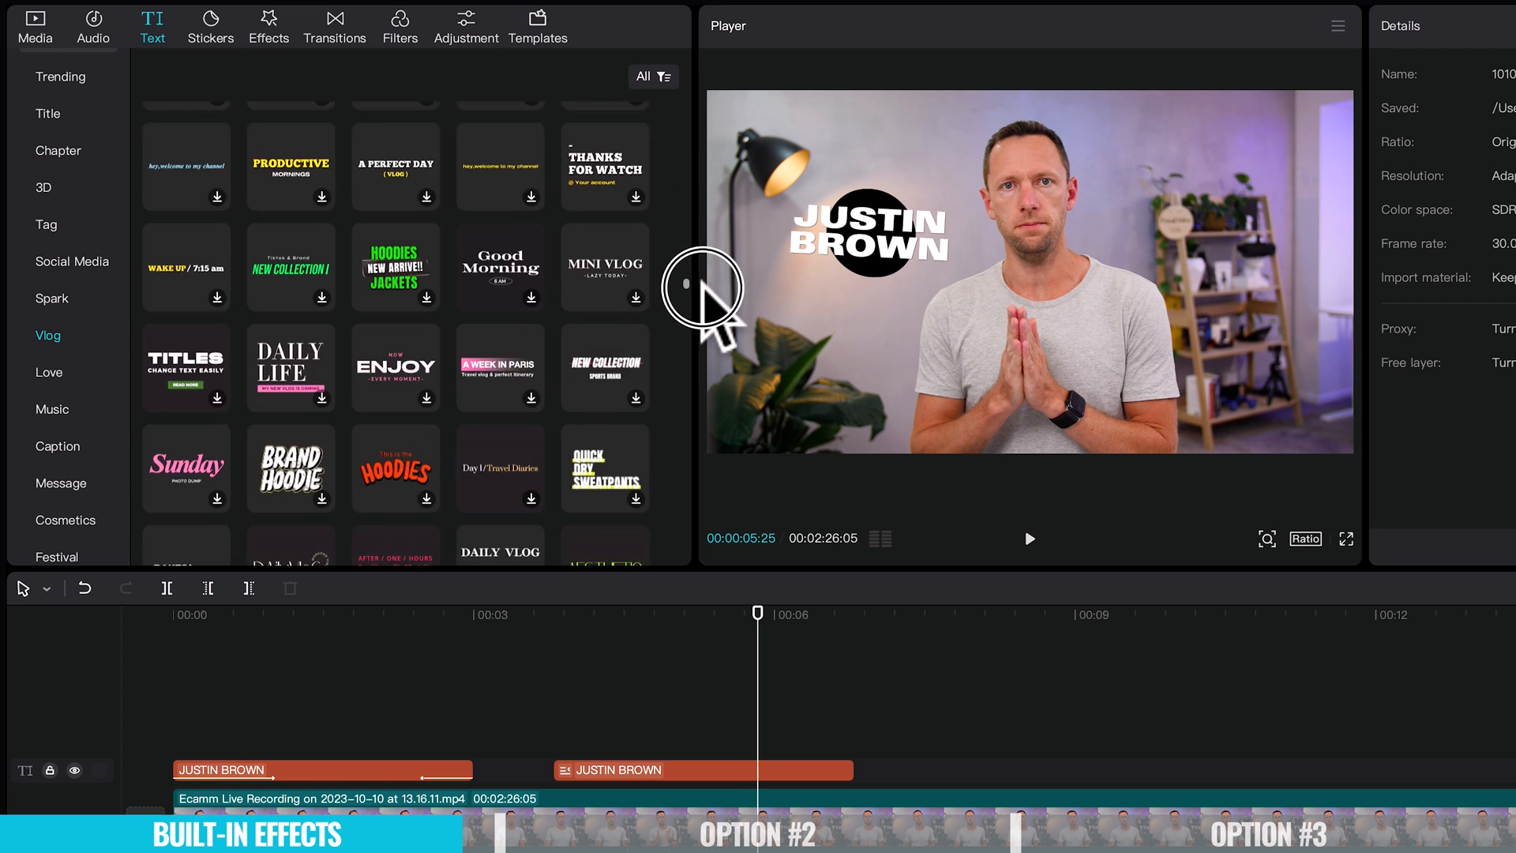
click(52, 409)
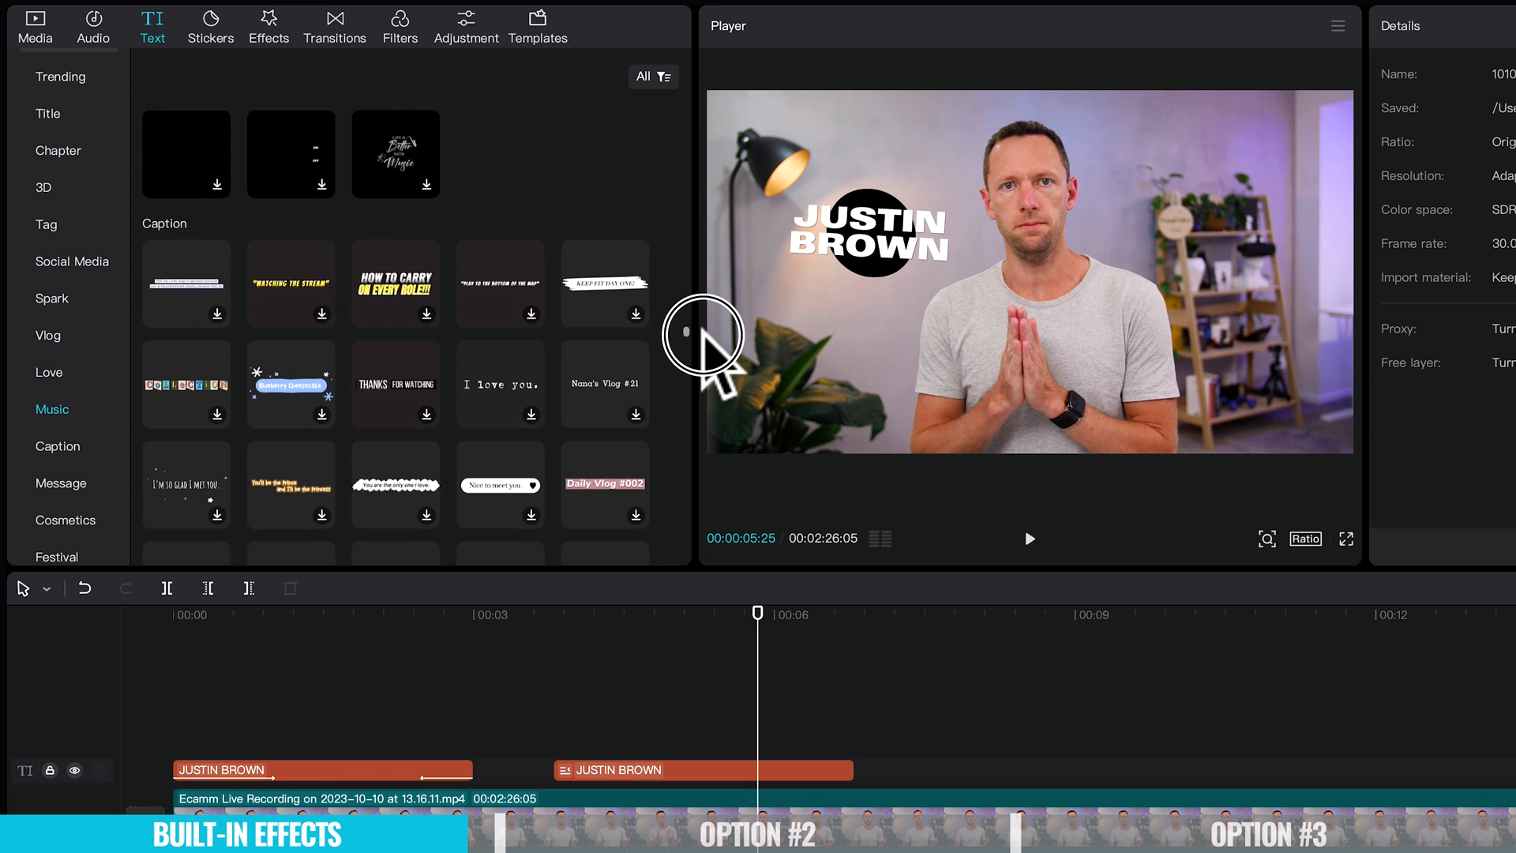
click(65, 519)
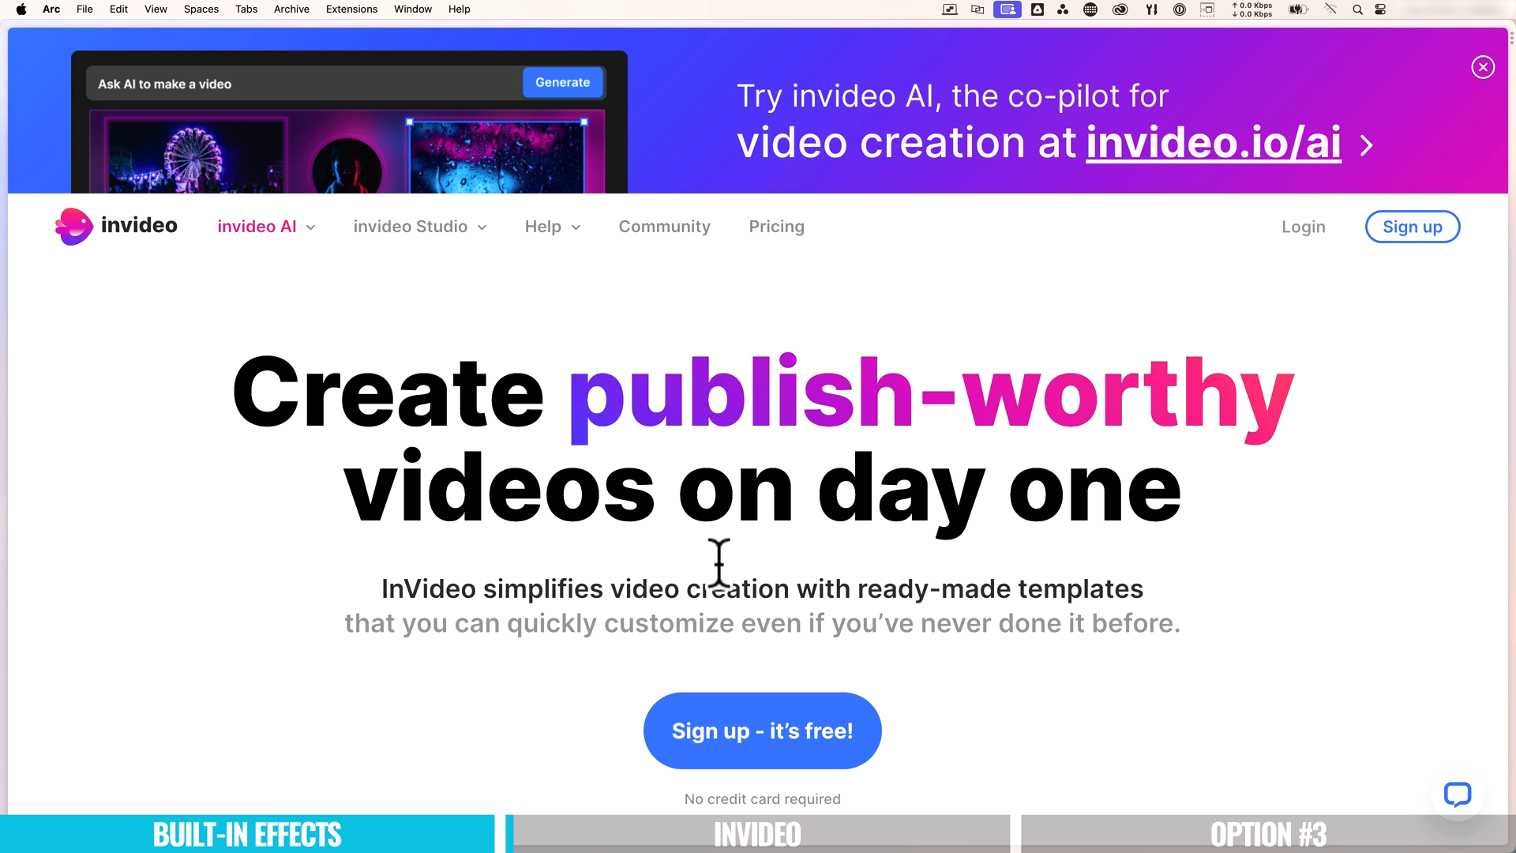
mouse_move(425, 610)
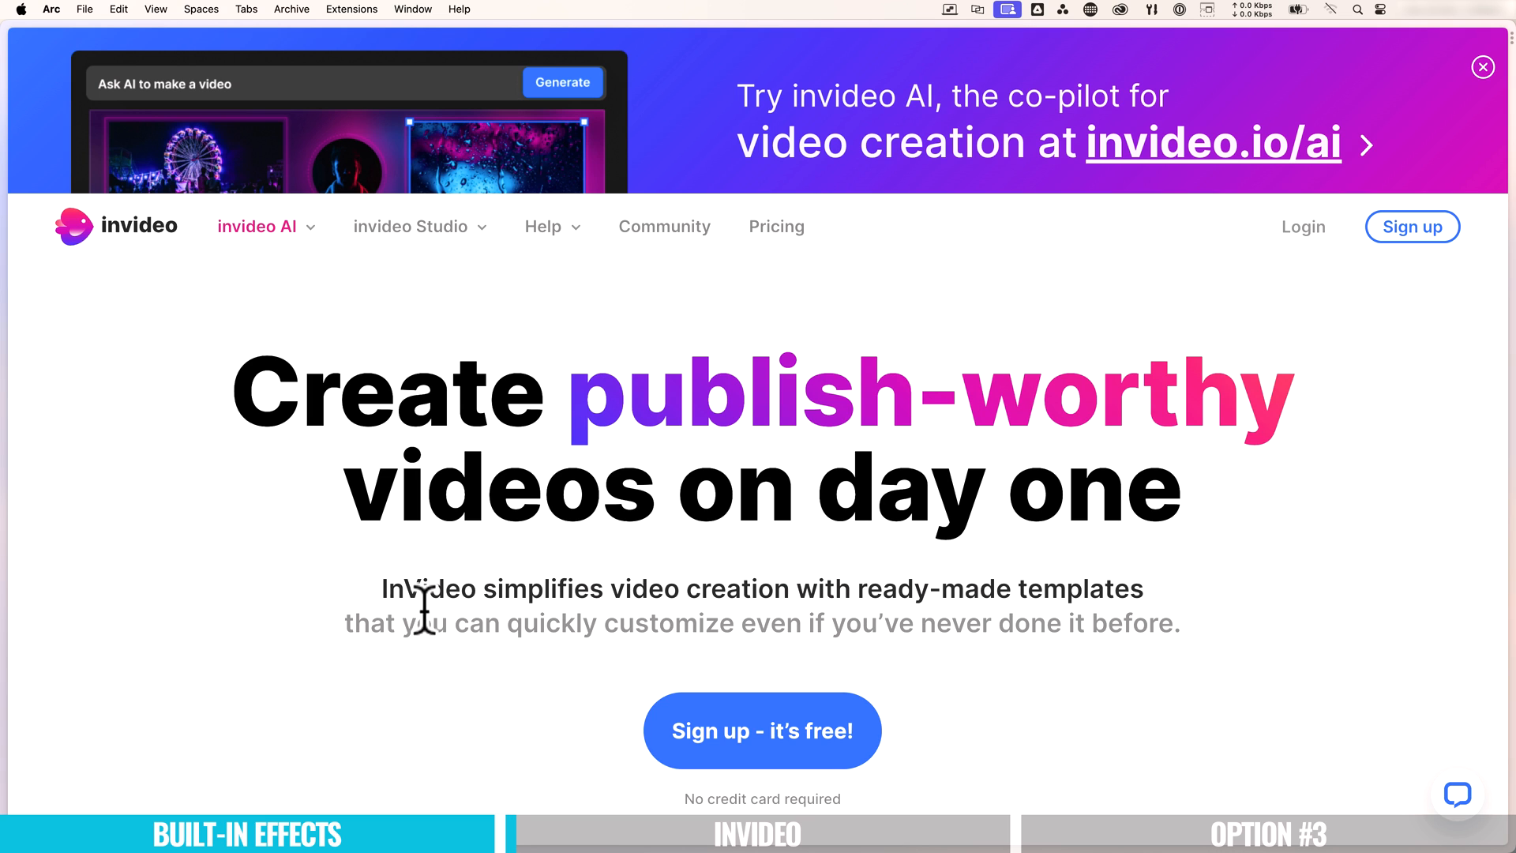
mouse_move(1112, 642)
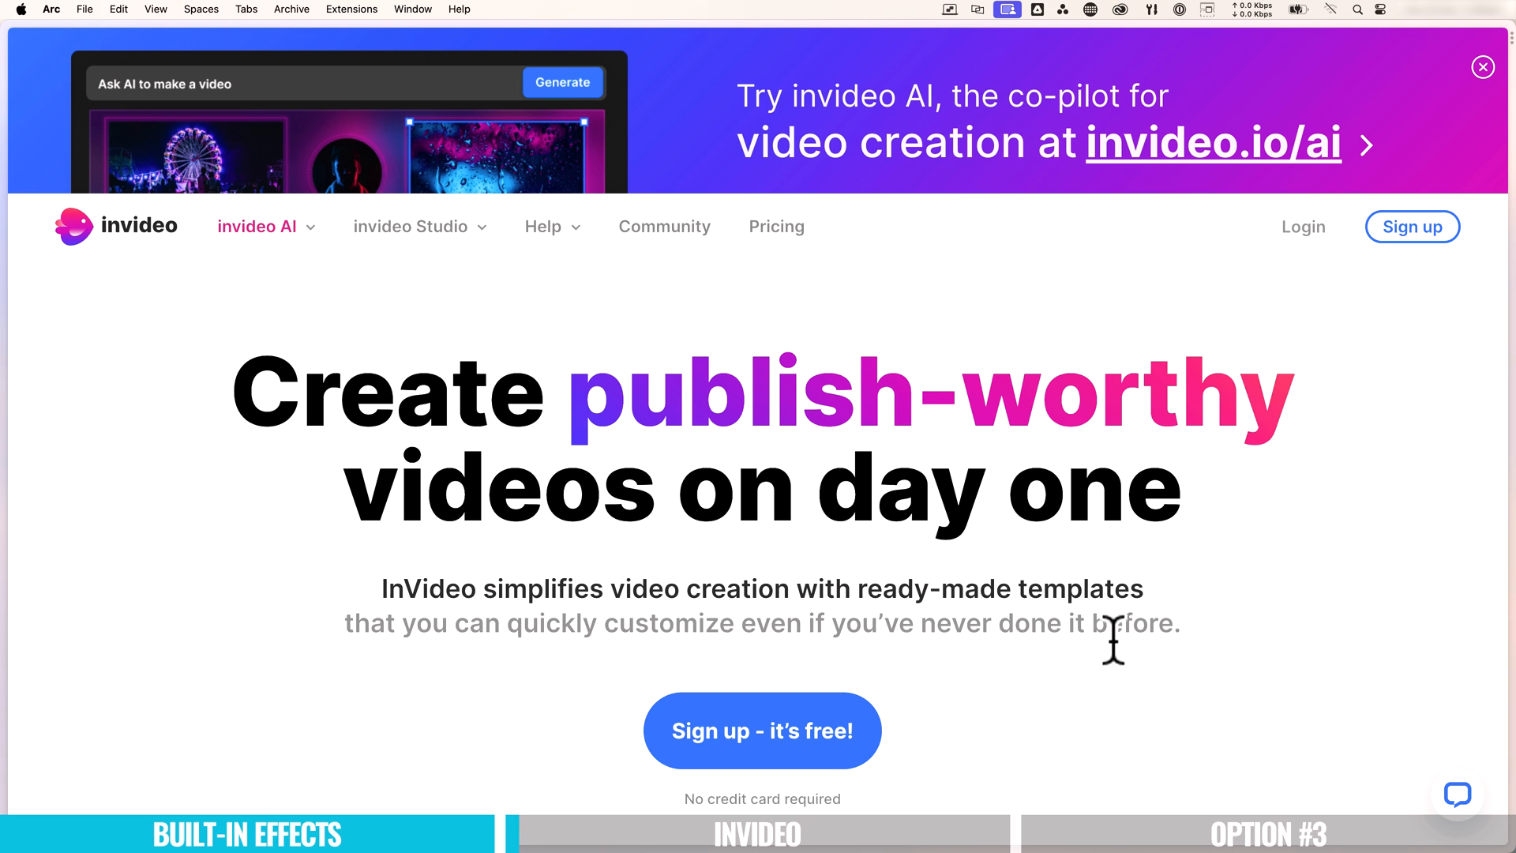
mouse_move(1324, 261)
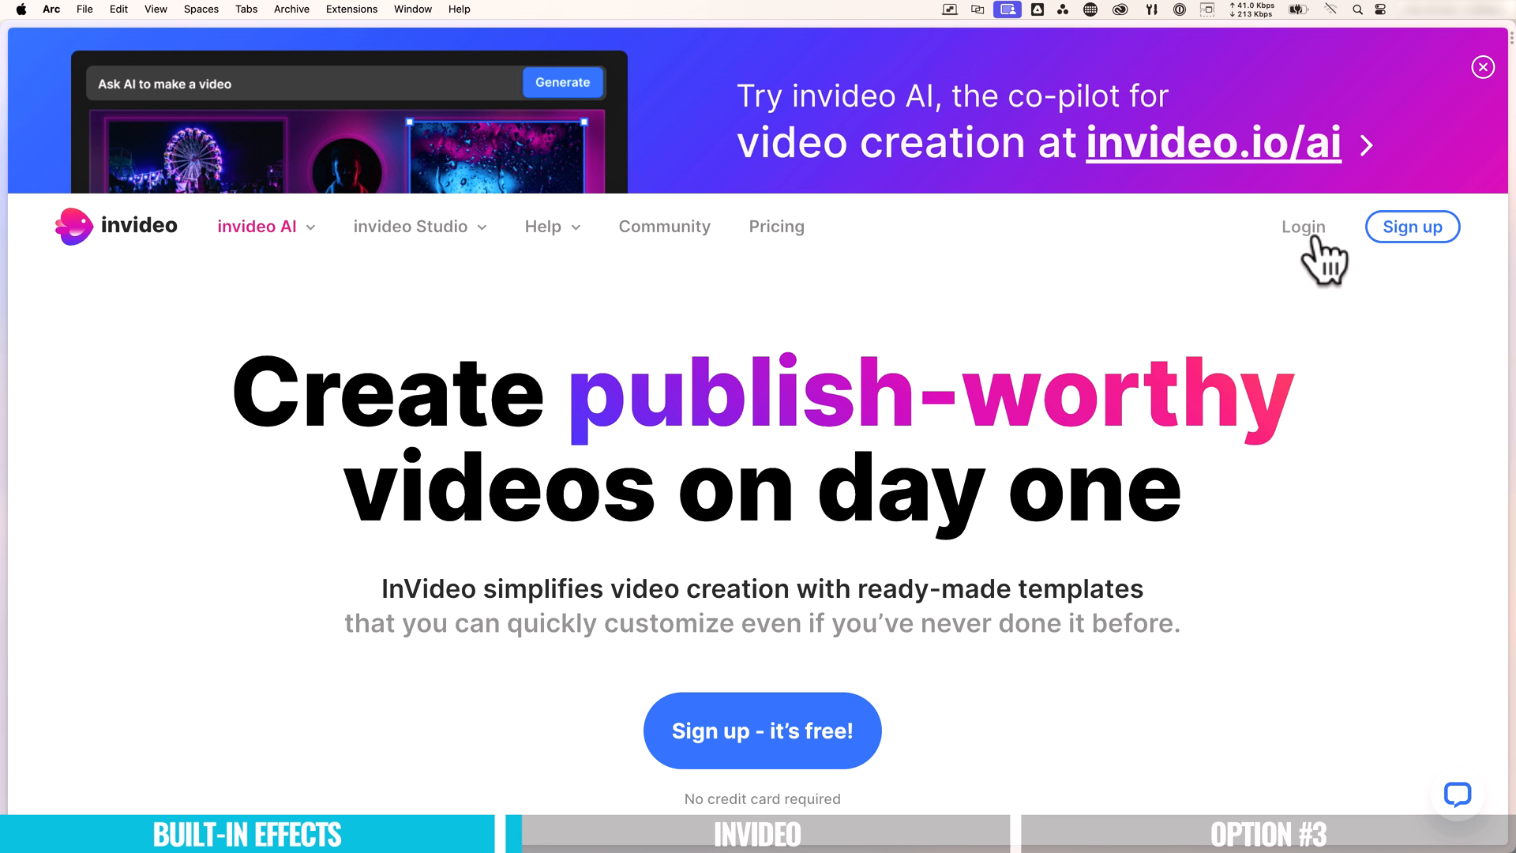
Step: Log in and start a new Landscape editor project from Create New
click(1303, 226)
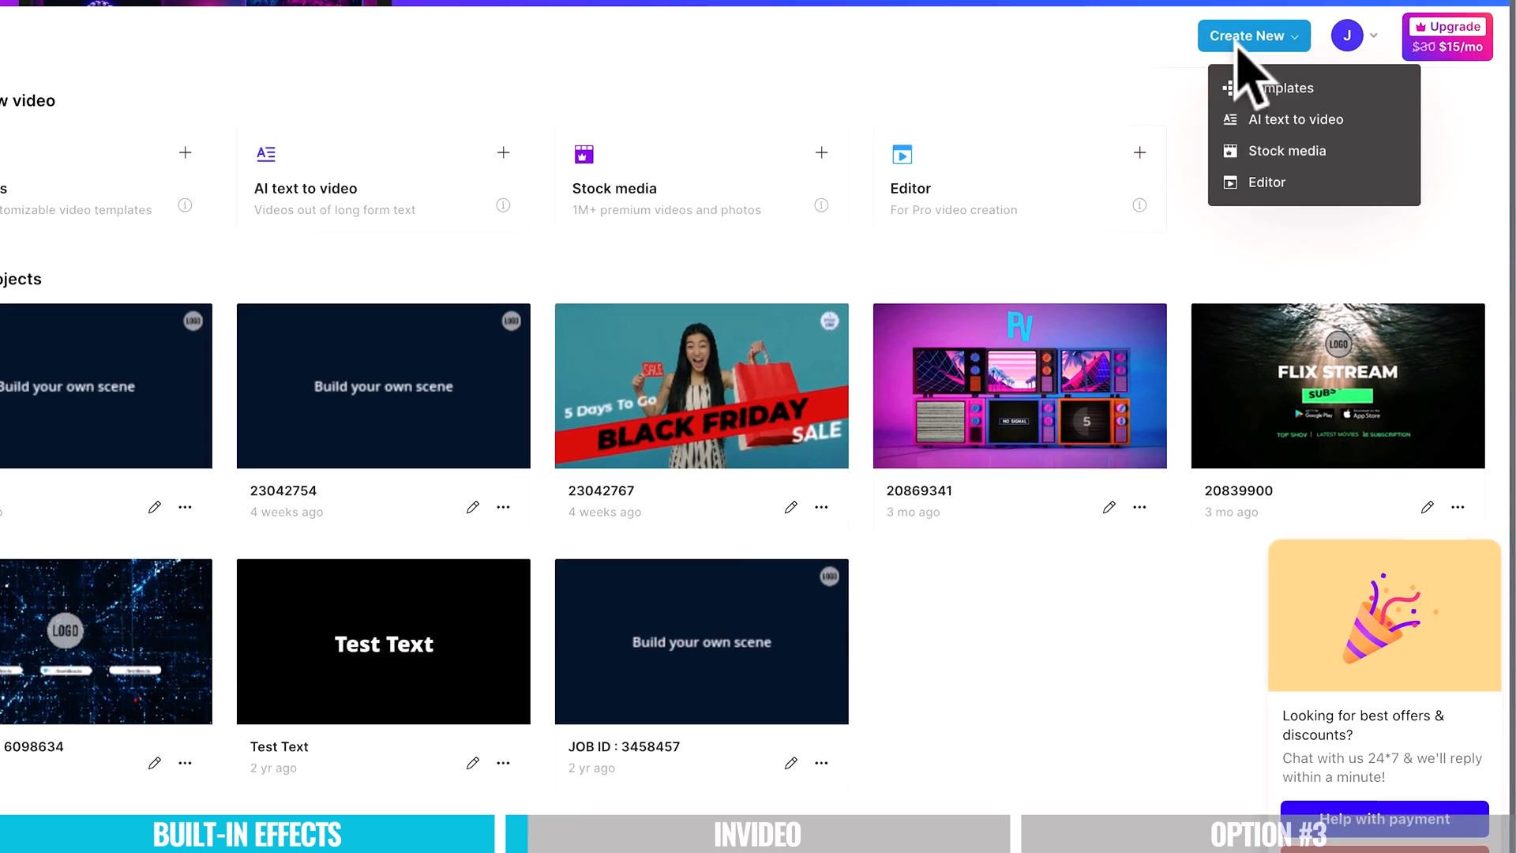
mouse_move(1265, 180)
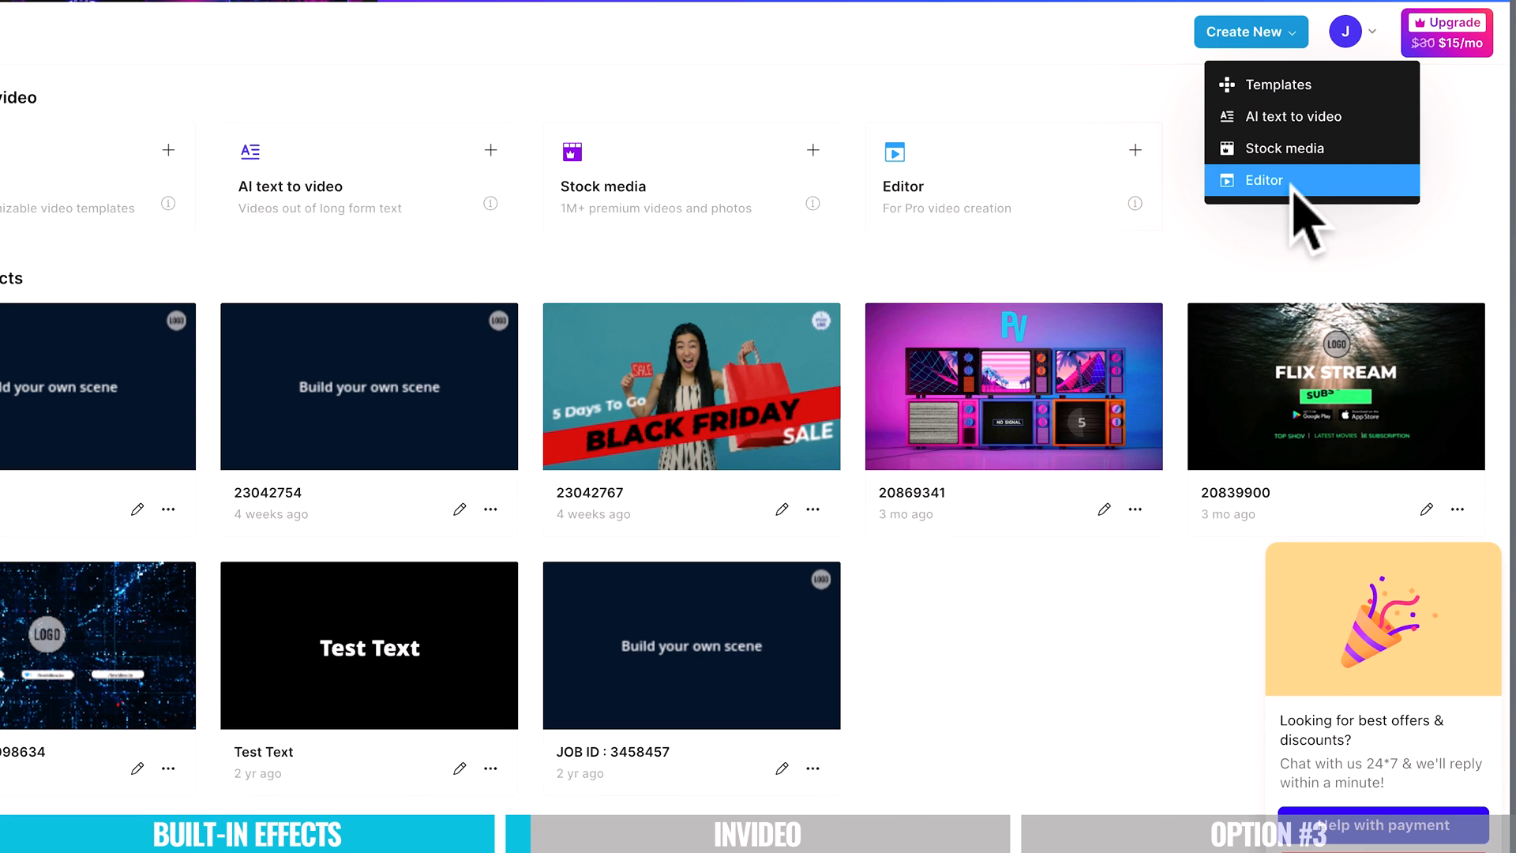
click(1259, 181)
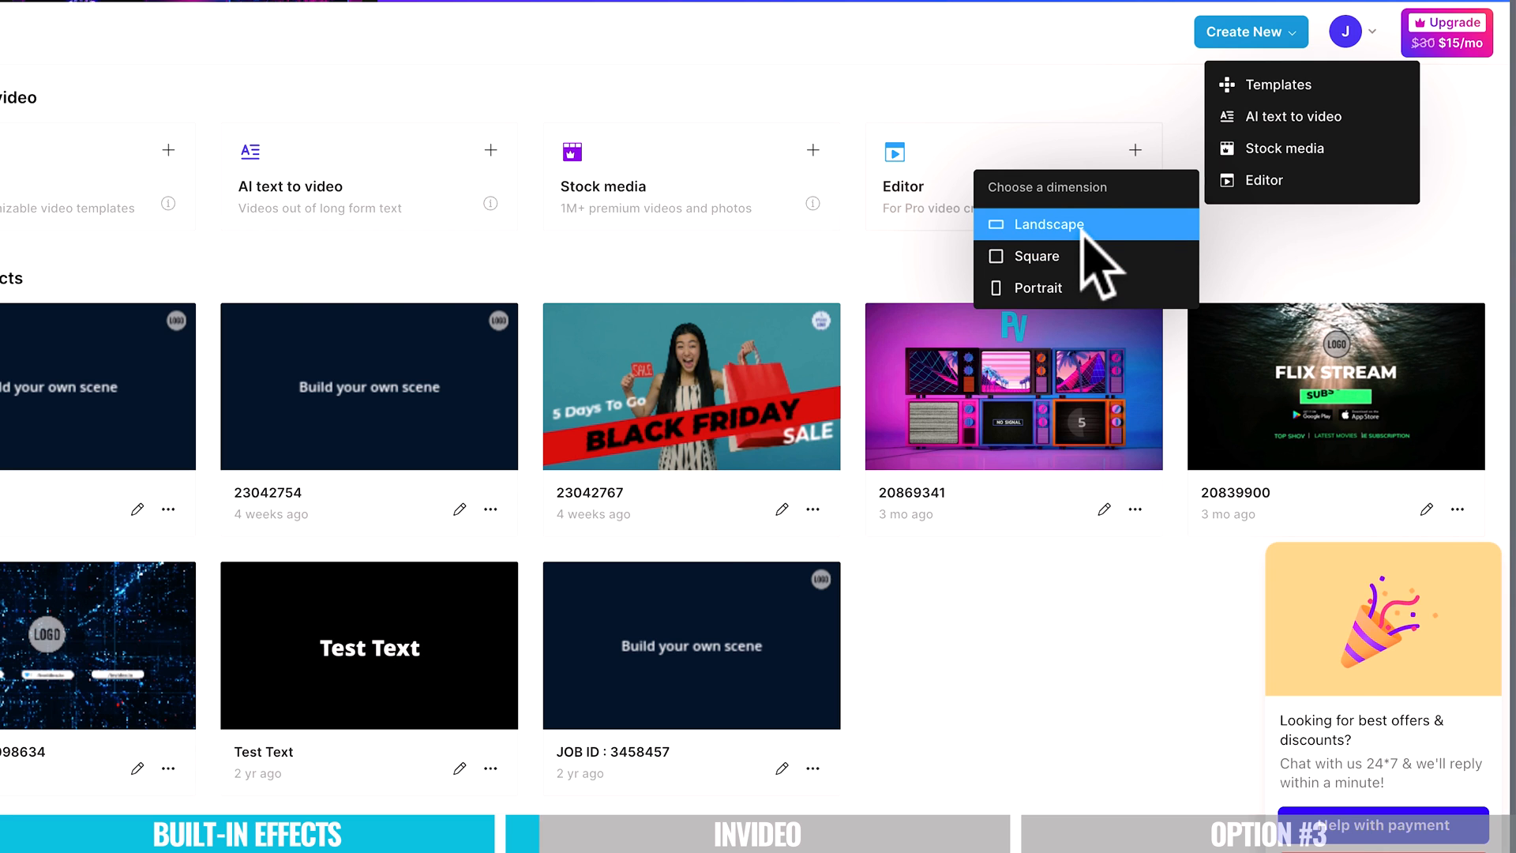
click(1047, 225)
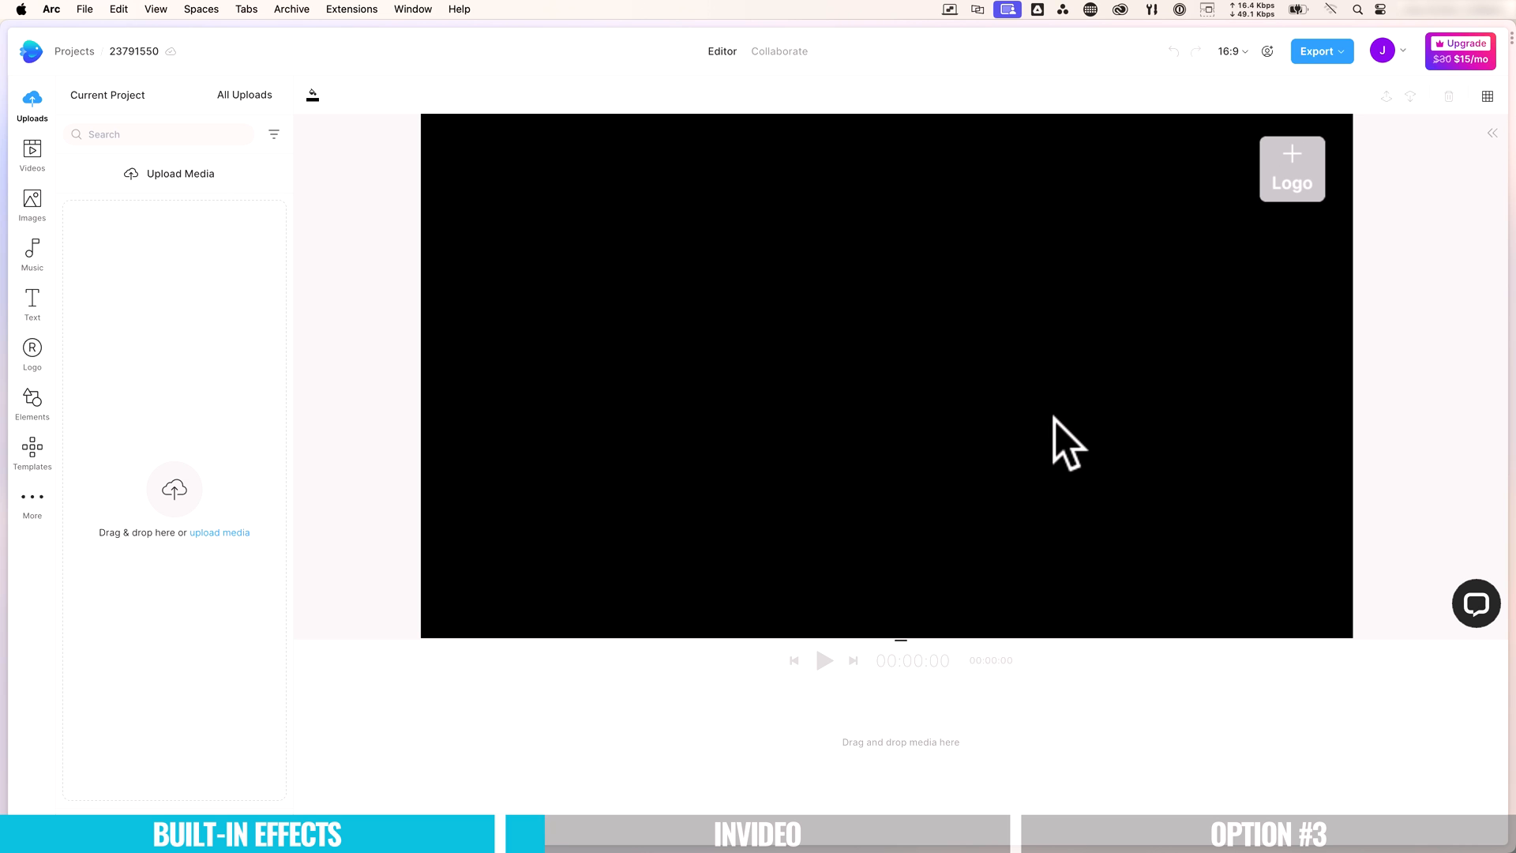
mouse_move(986, 342)
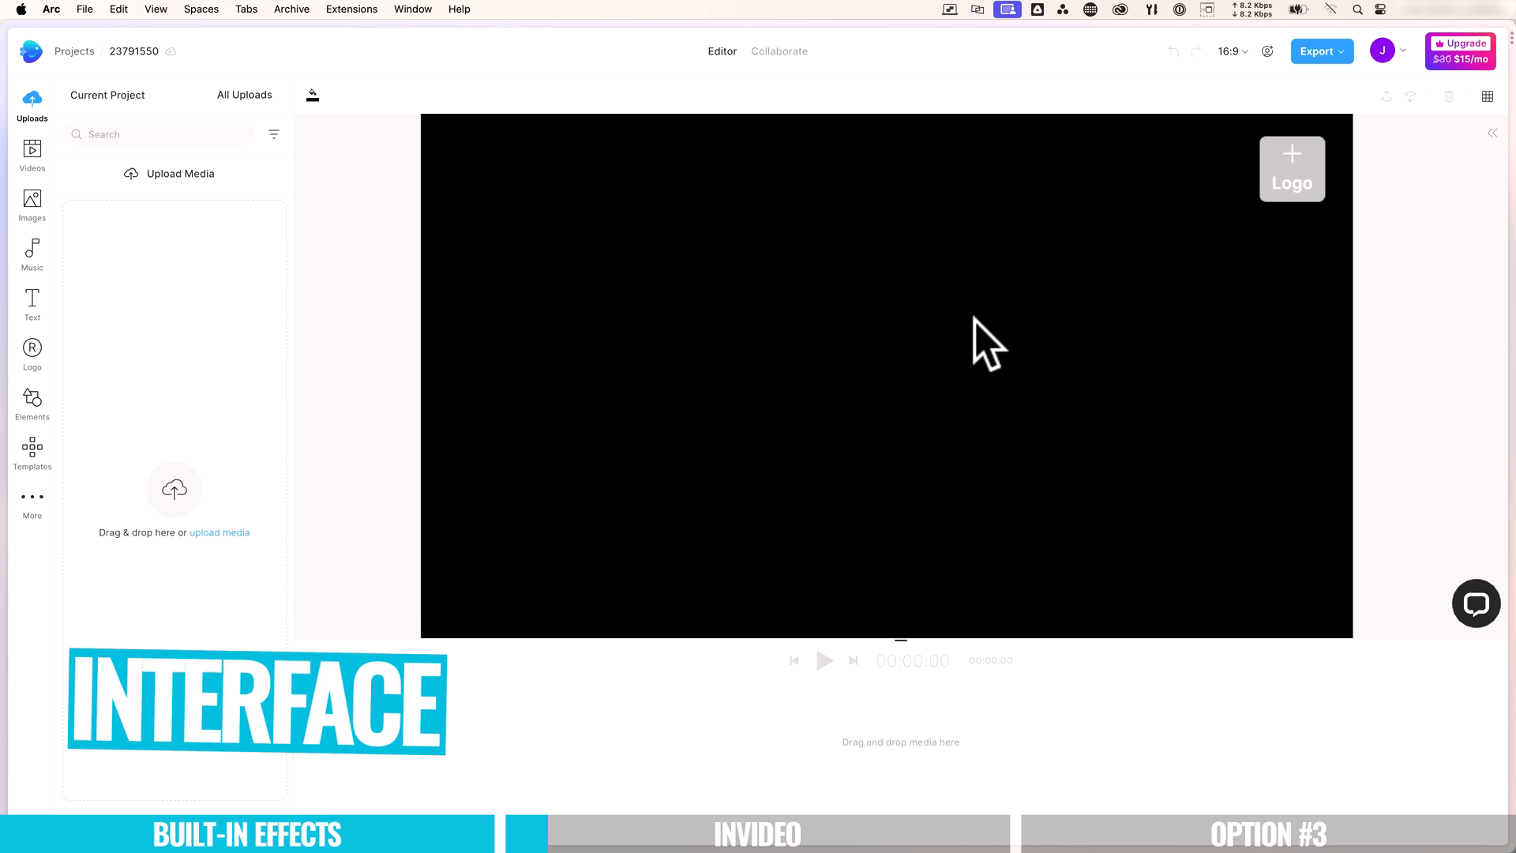
mouse_move(989, 319)
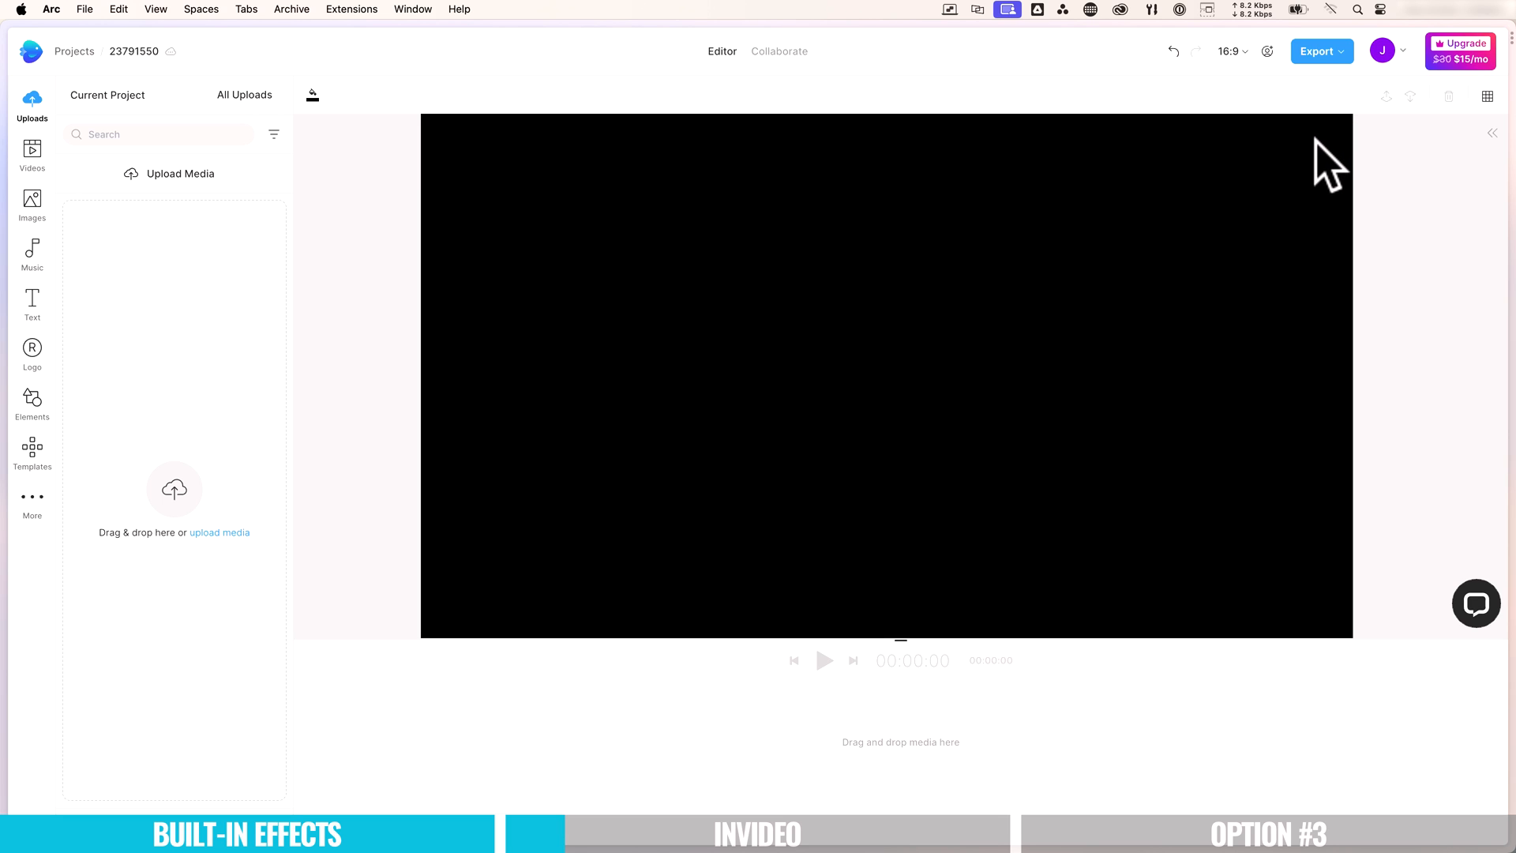
mouse_move(544, 589)
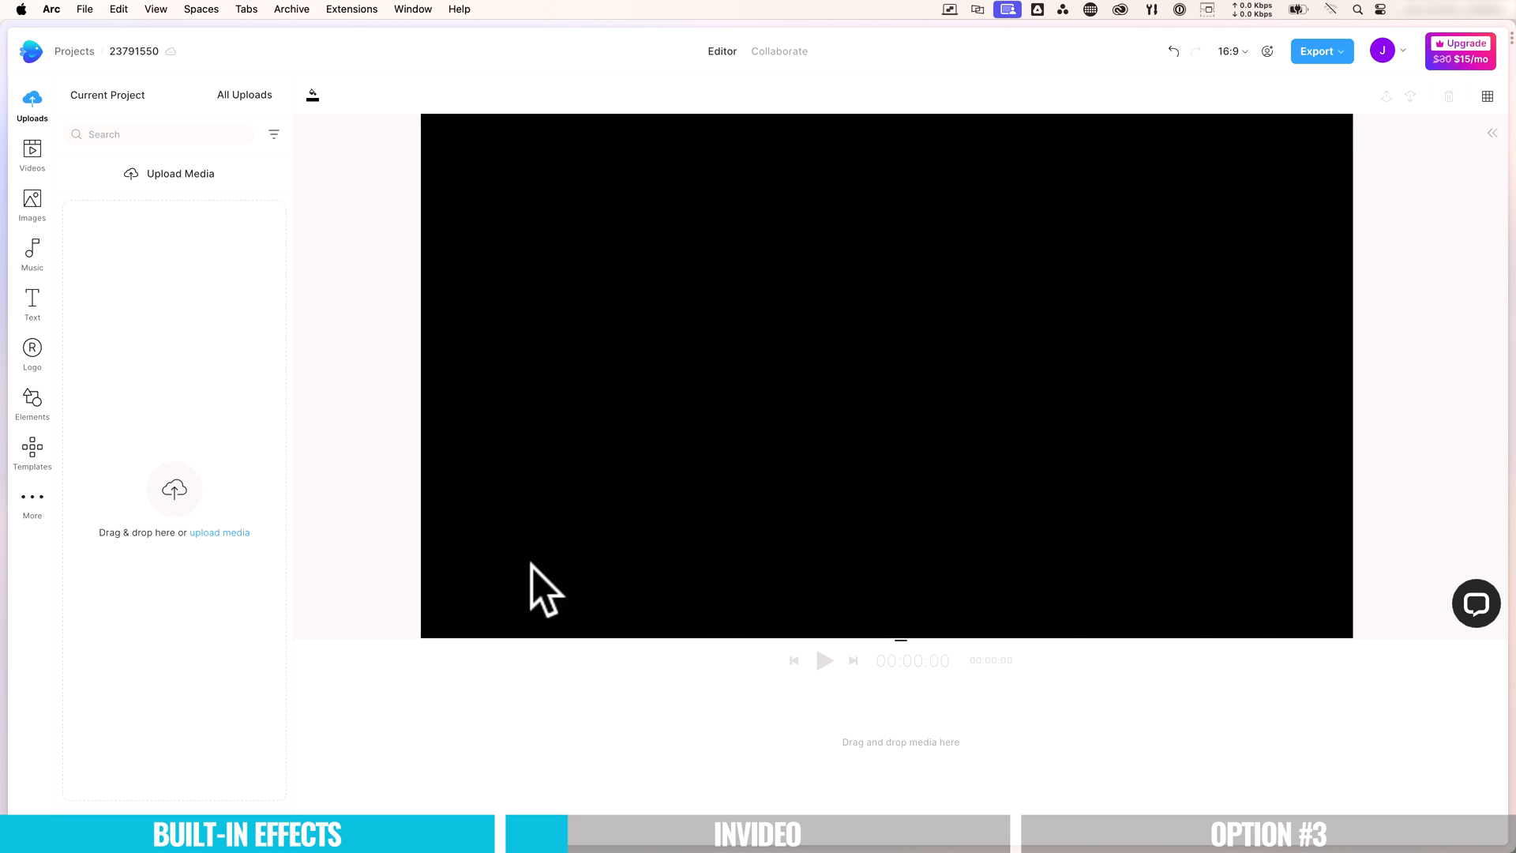
mouse_move(490, 136)
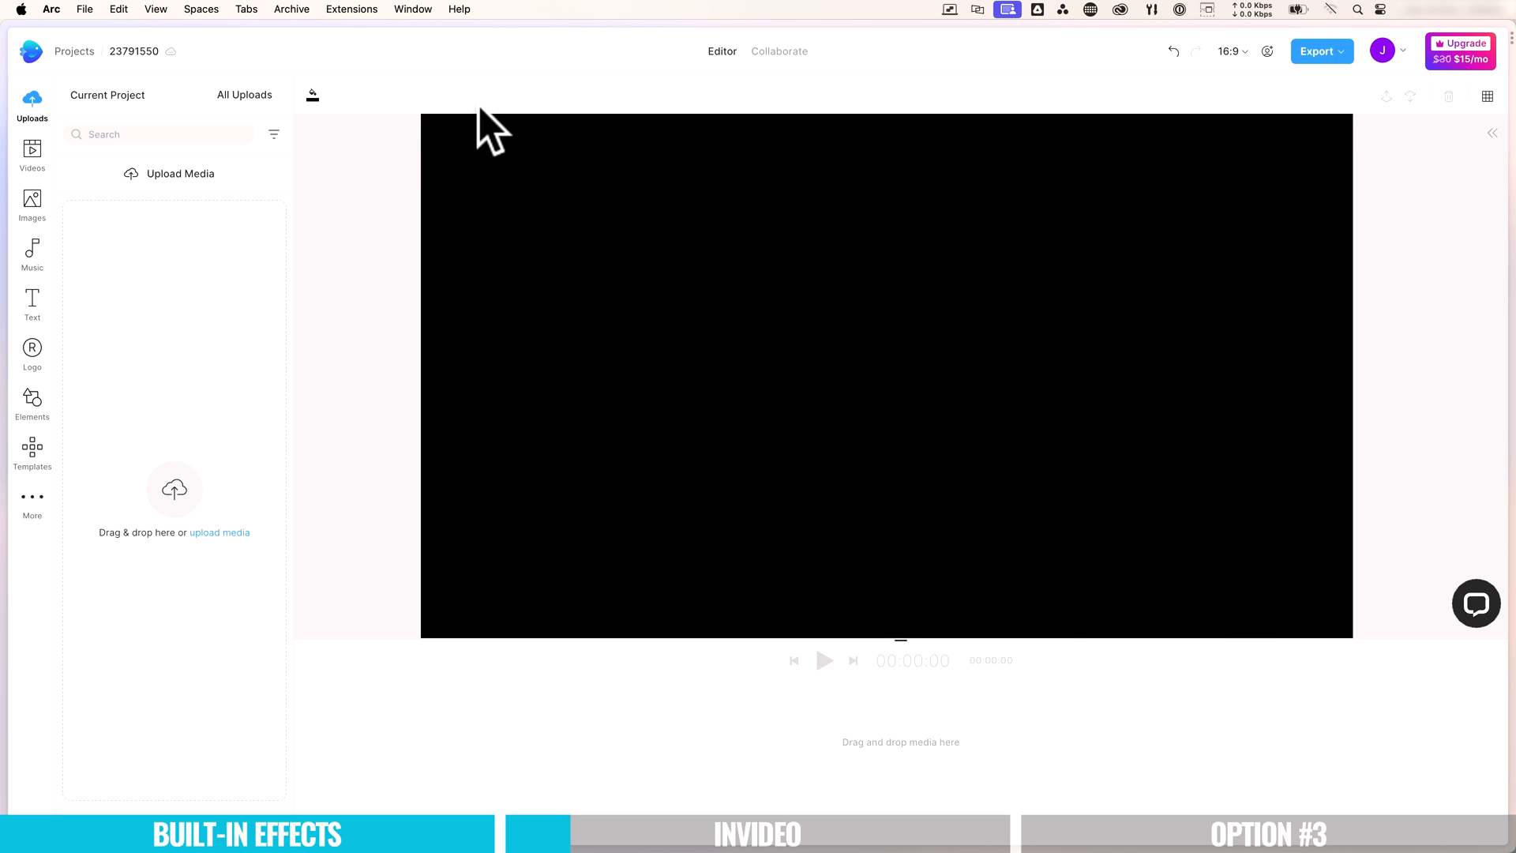
Step: Fill the canvas with bright green #00FF05
click(312, 94)
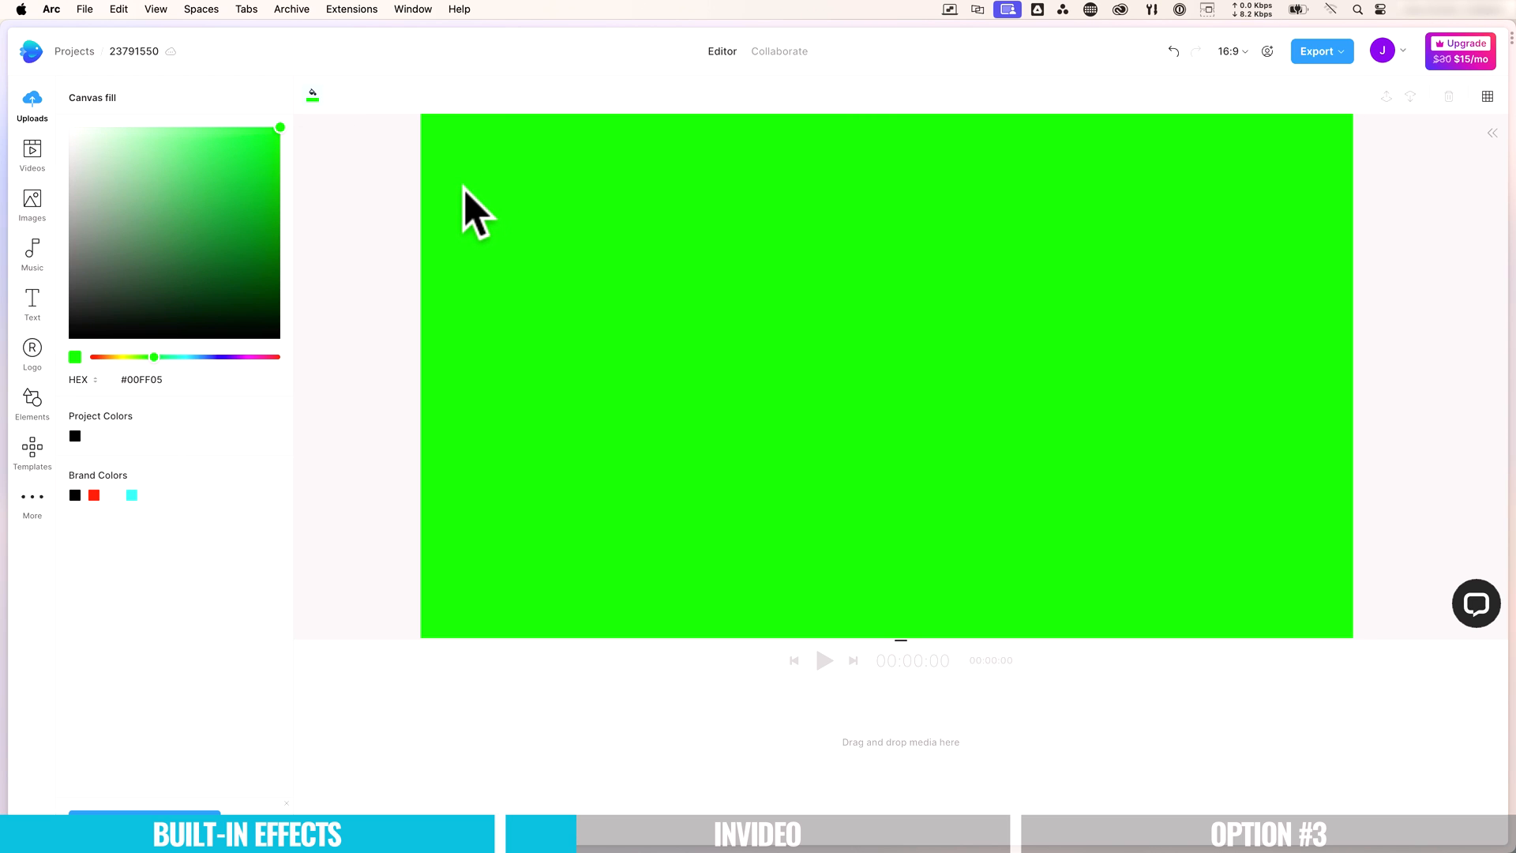
mouse_move(455, 232)
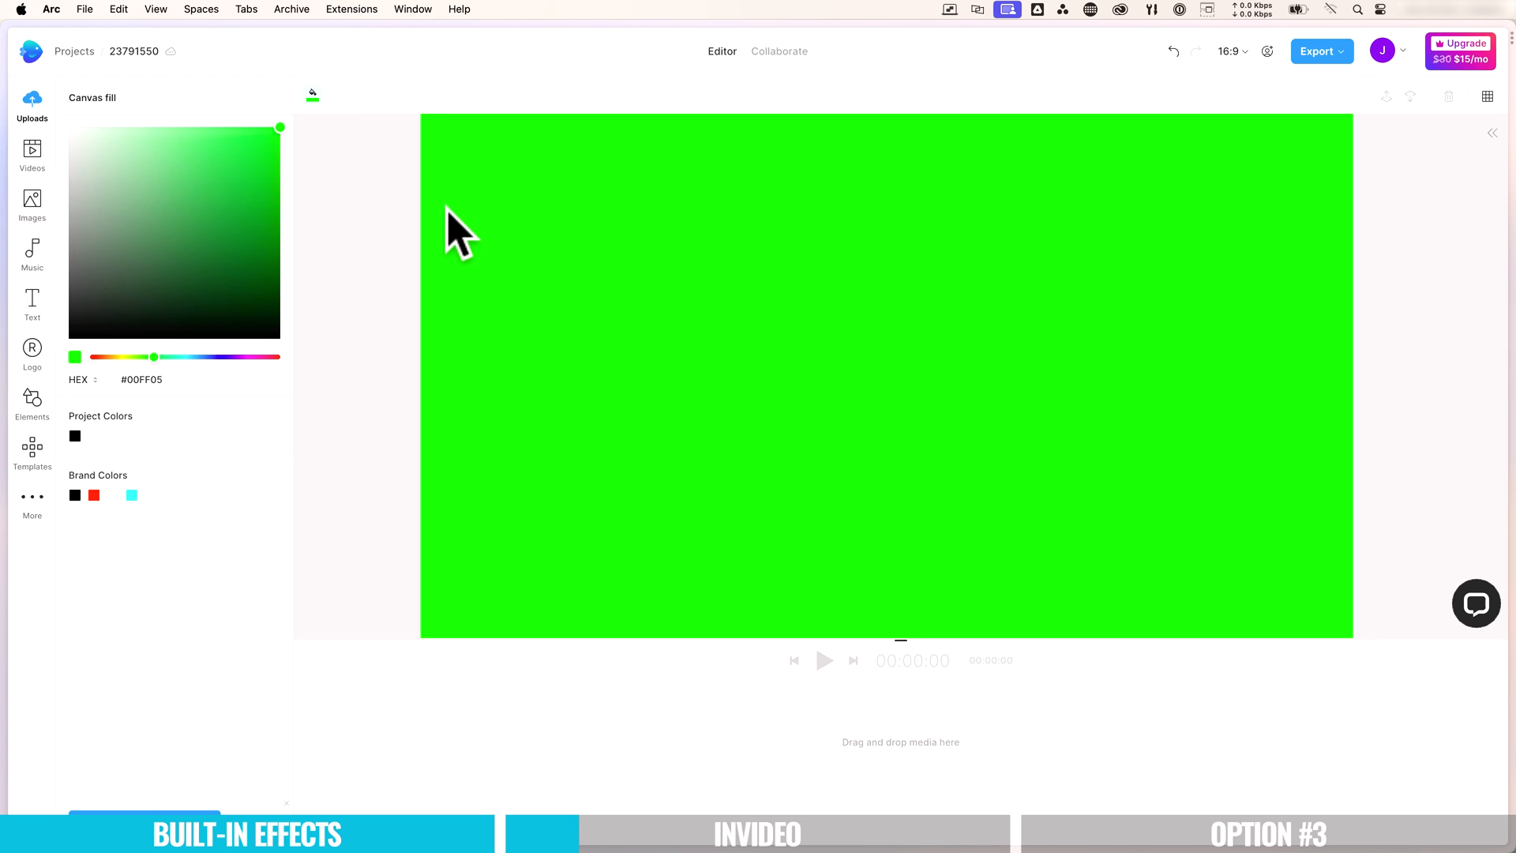
mouse_move(355, 358)
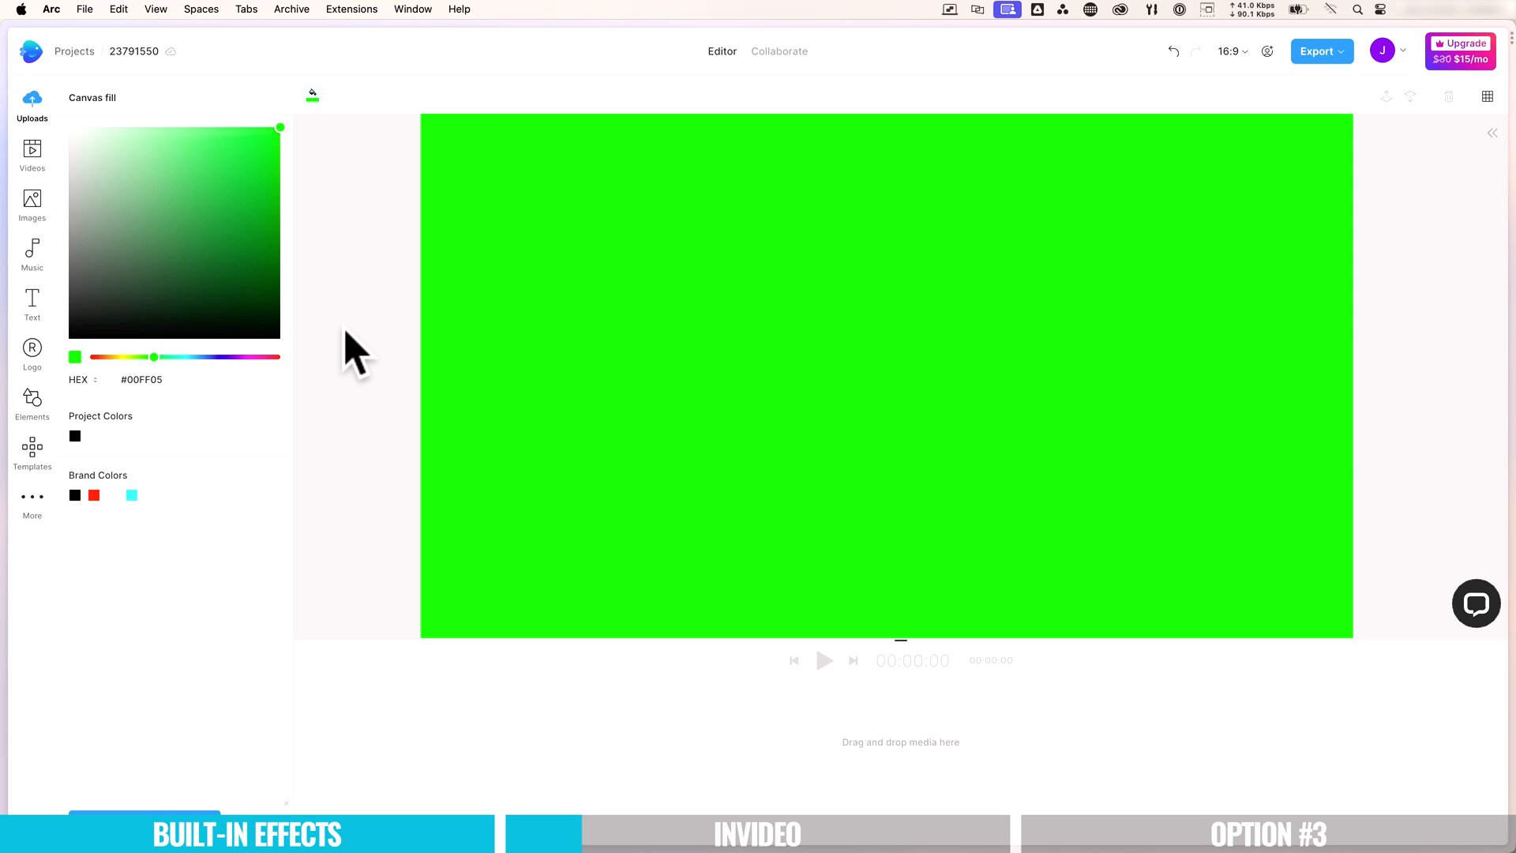
mouse_move(136, 333)
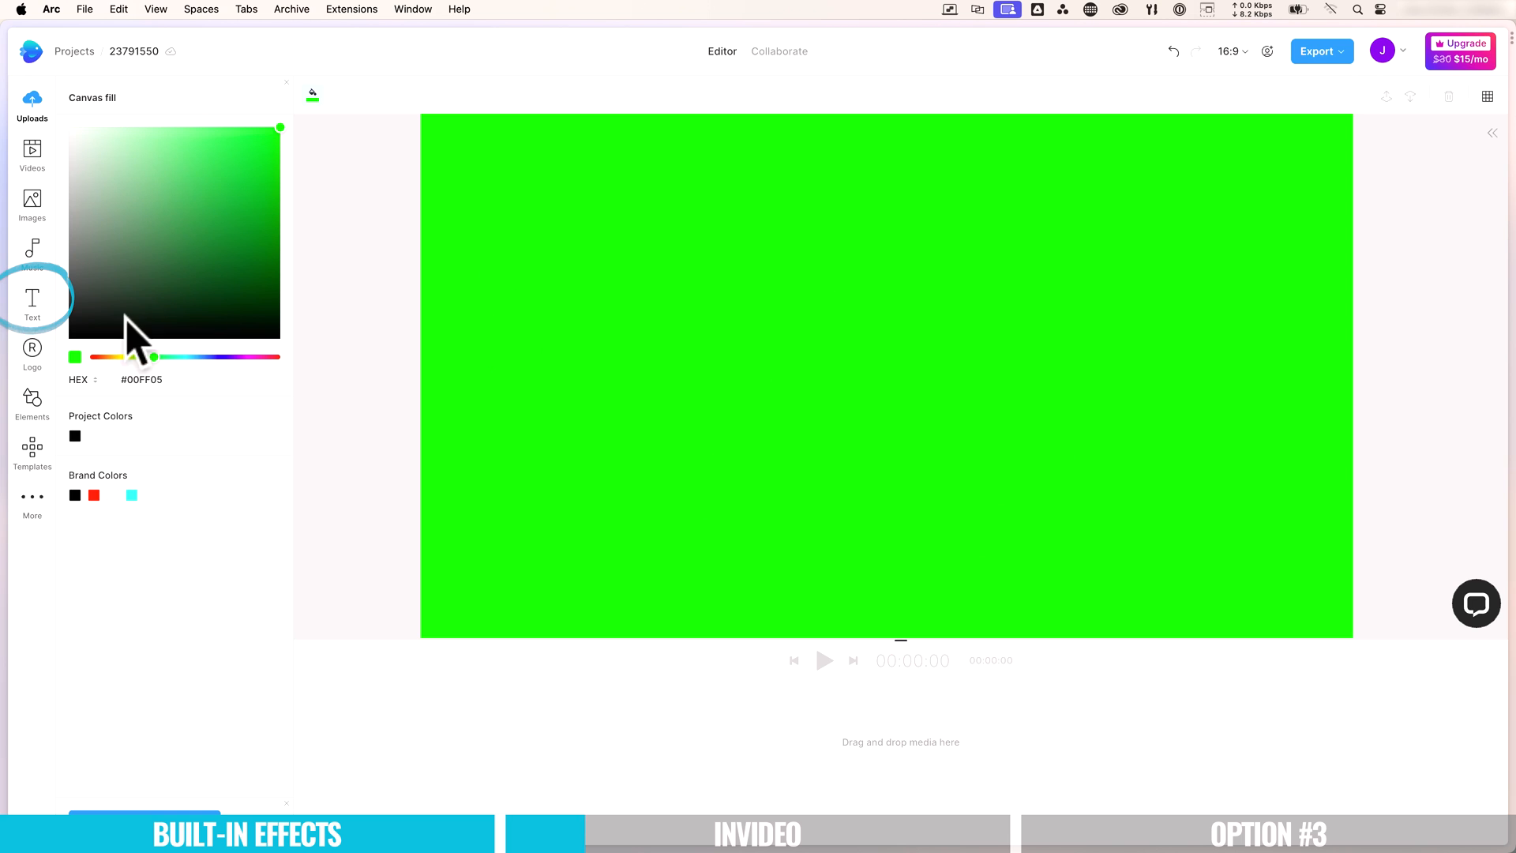
Step: Scroll the text styles panel to Minimalist and show all its title styles
click(32, 300)
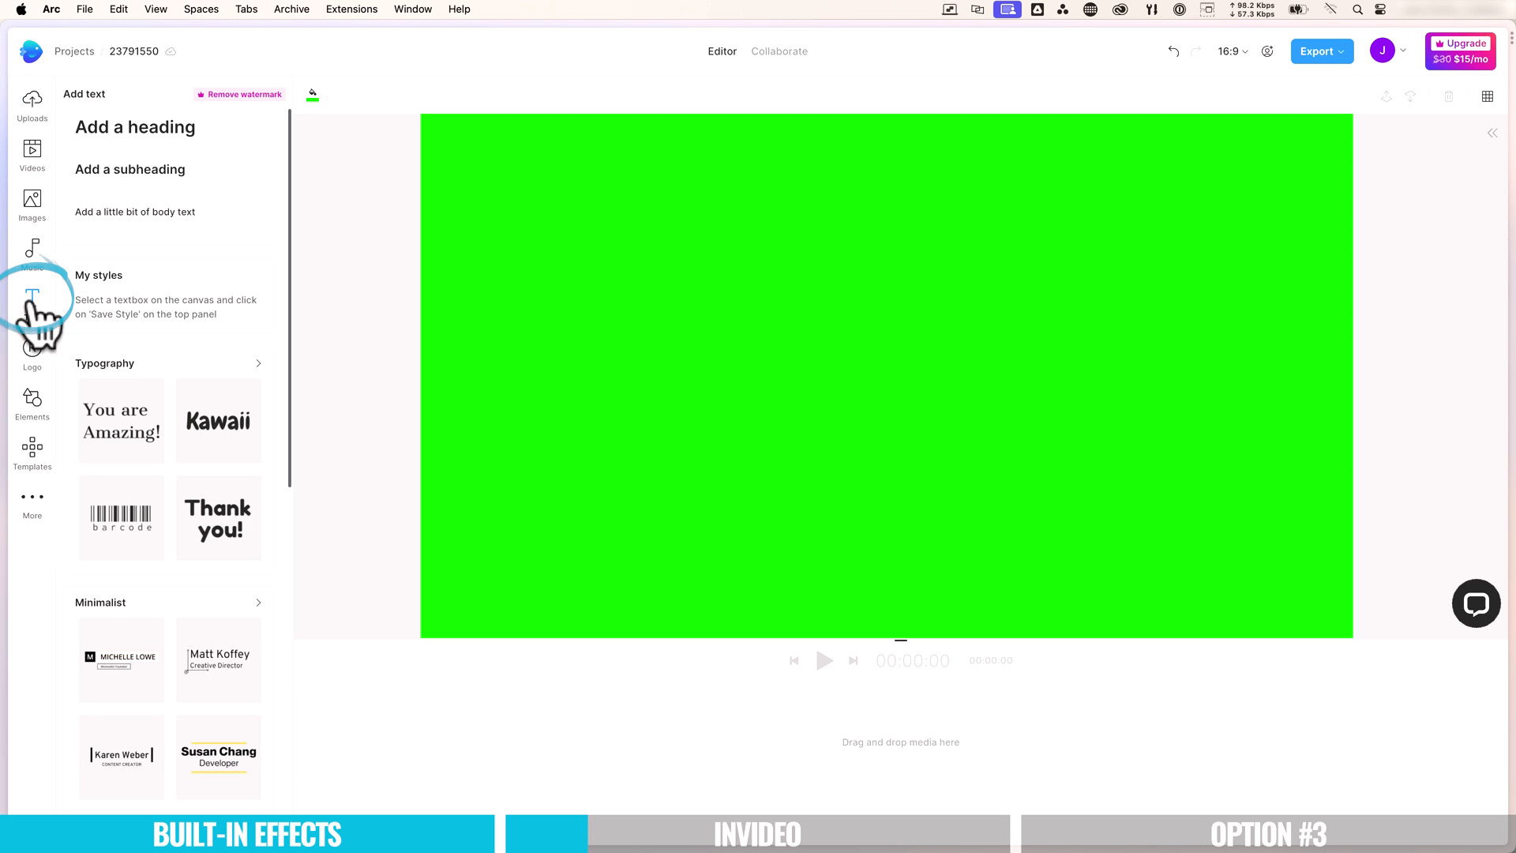
mouse_move(121, 421)
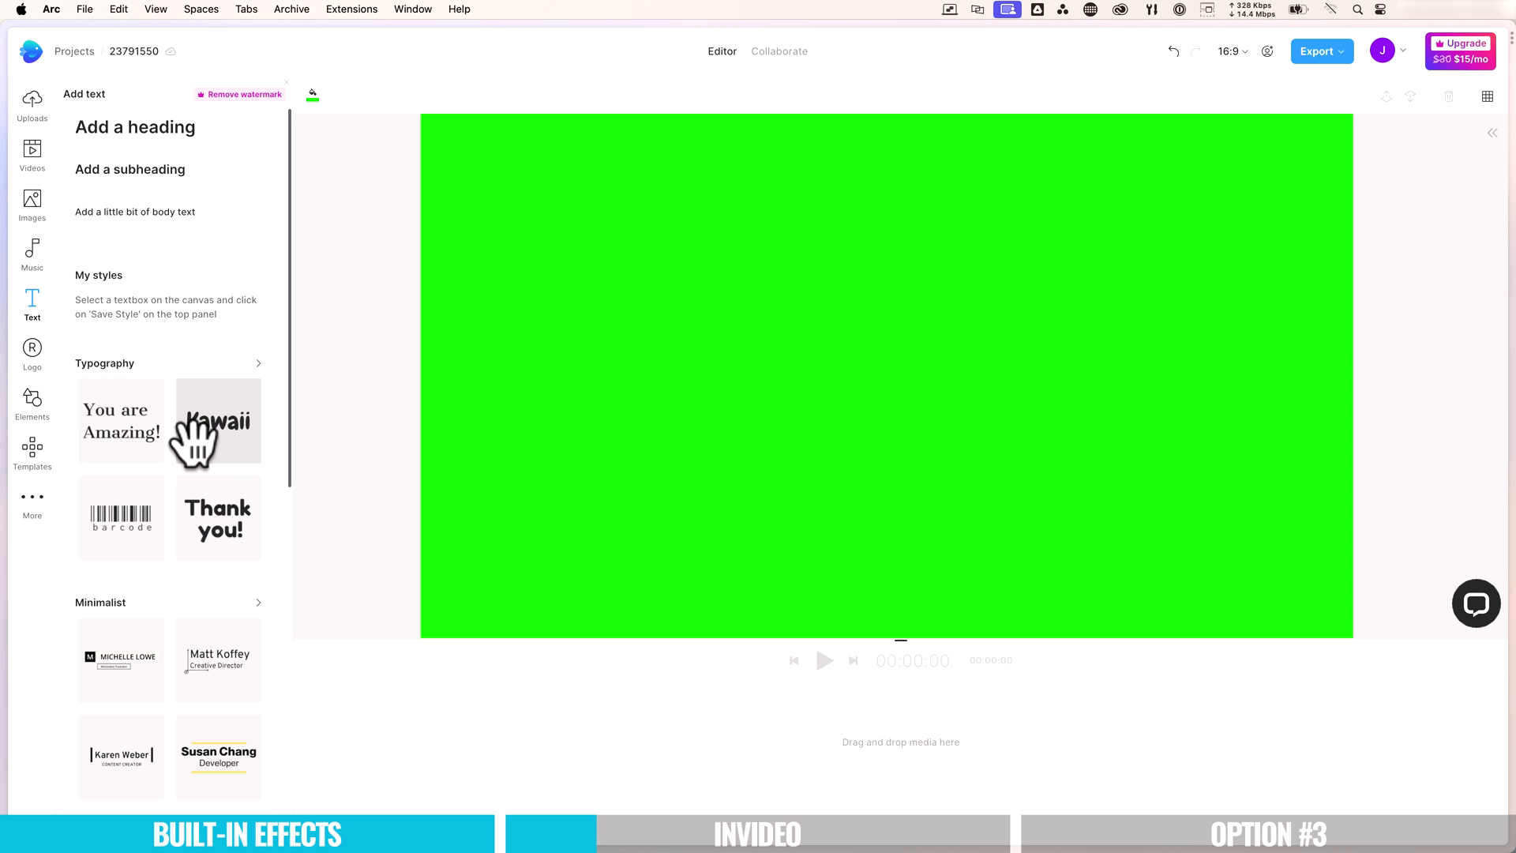
mouse_move(233, 551)
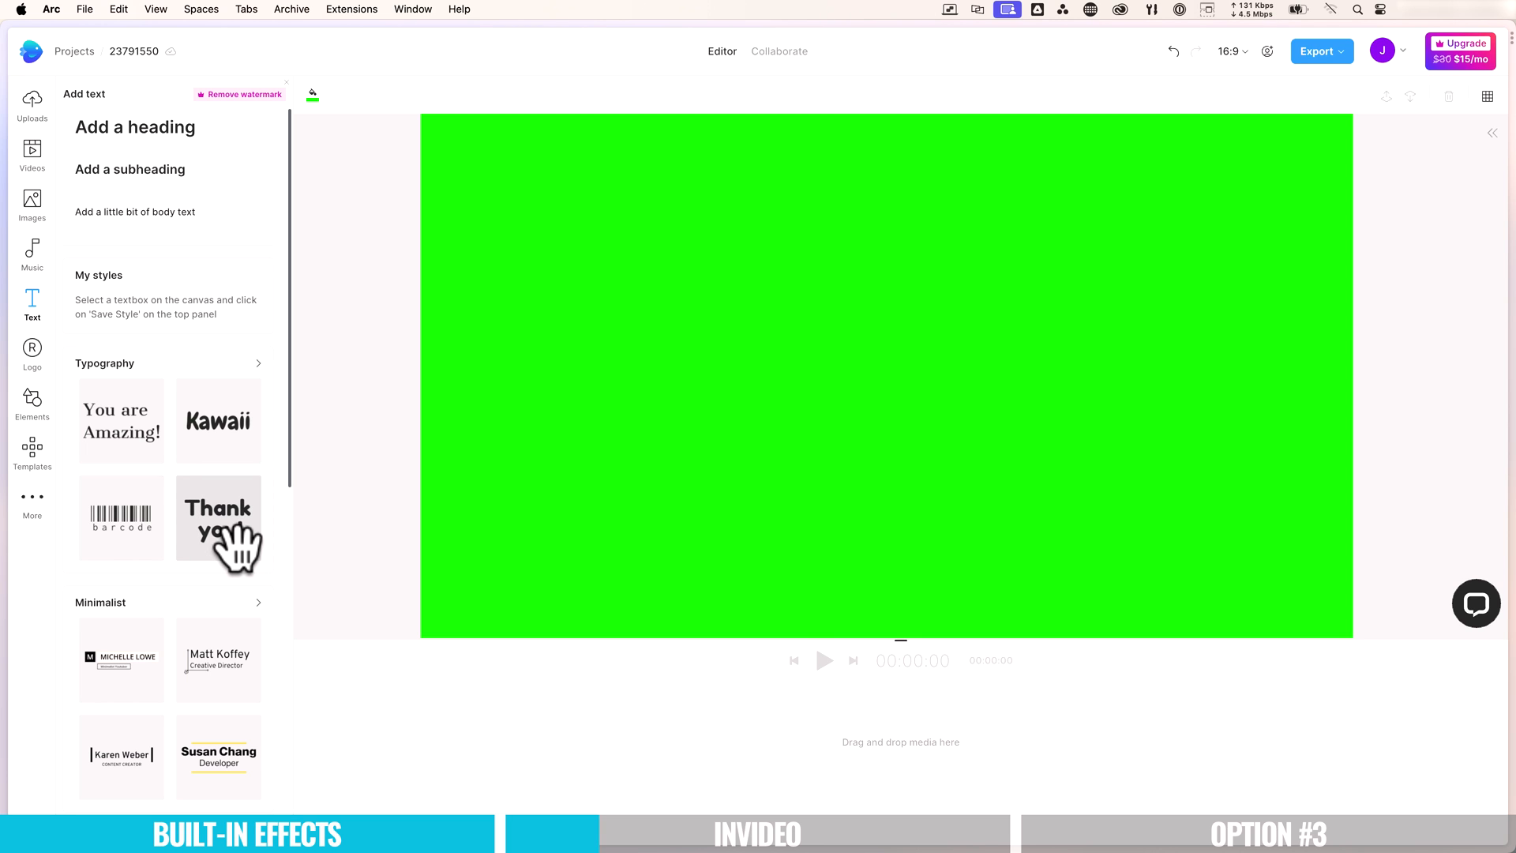
mouse_move(122, 528)
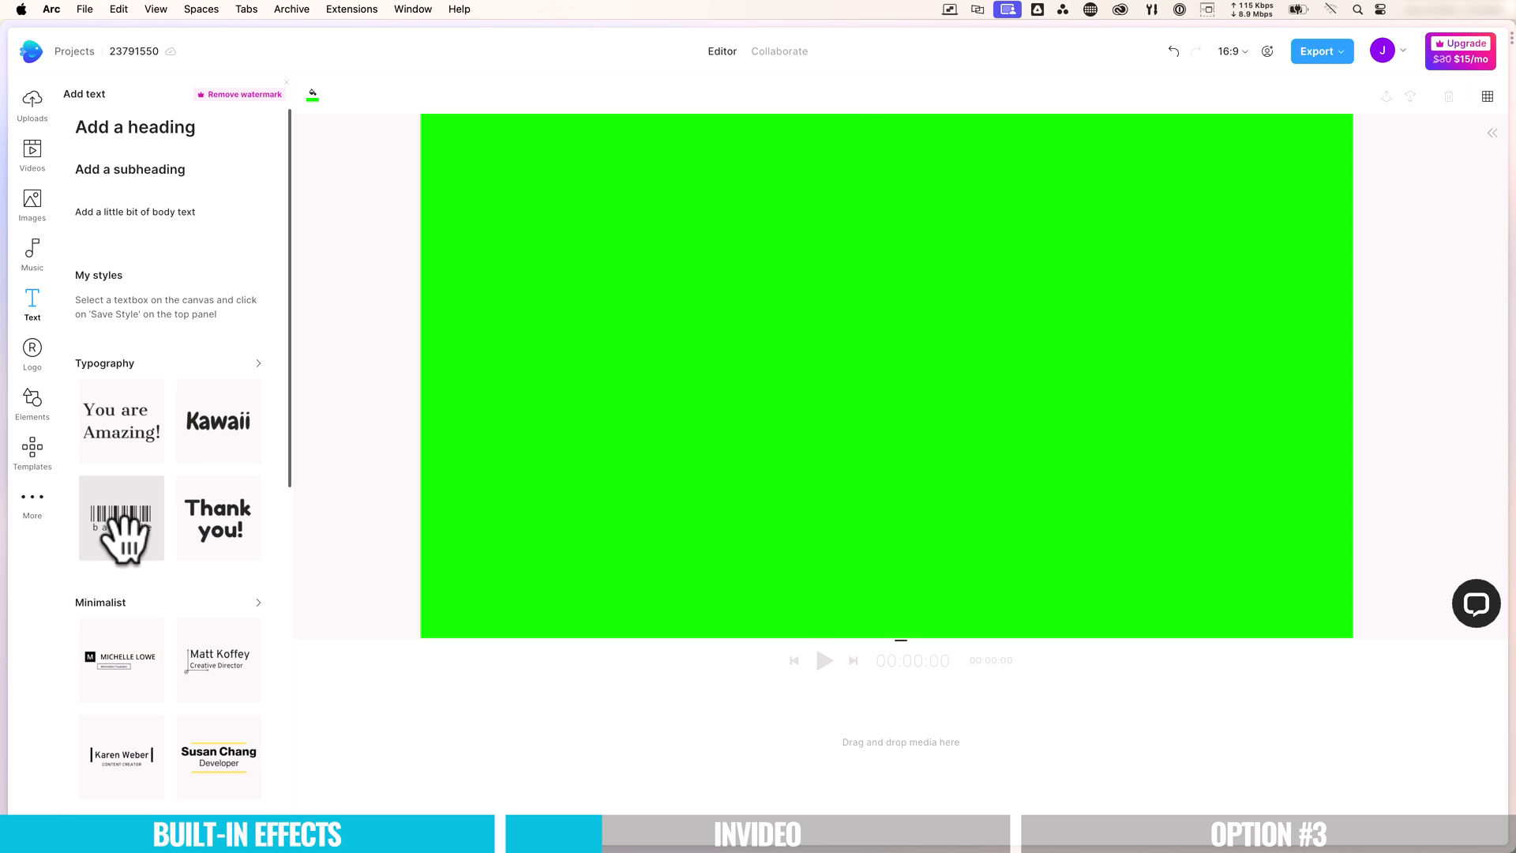
scroll(down, 3)
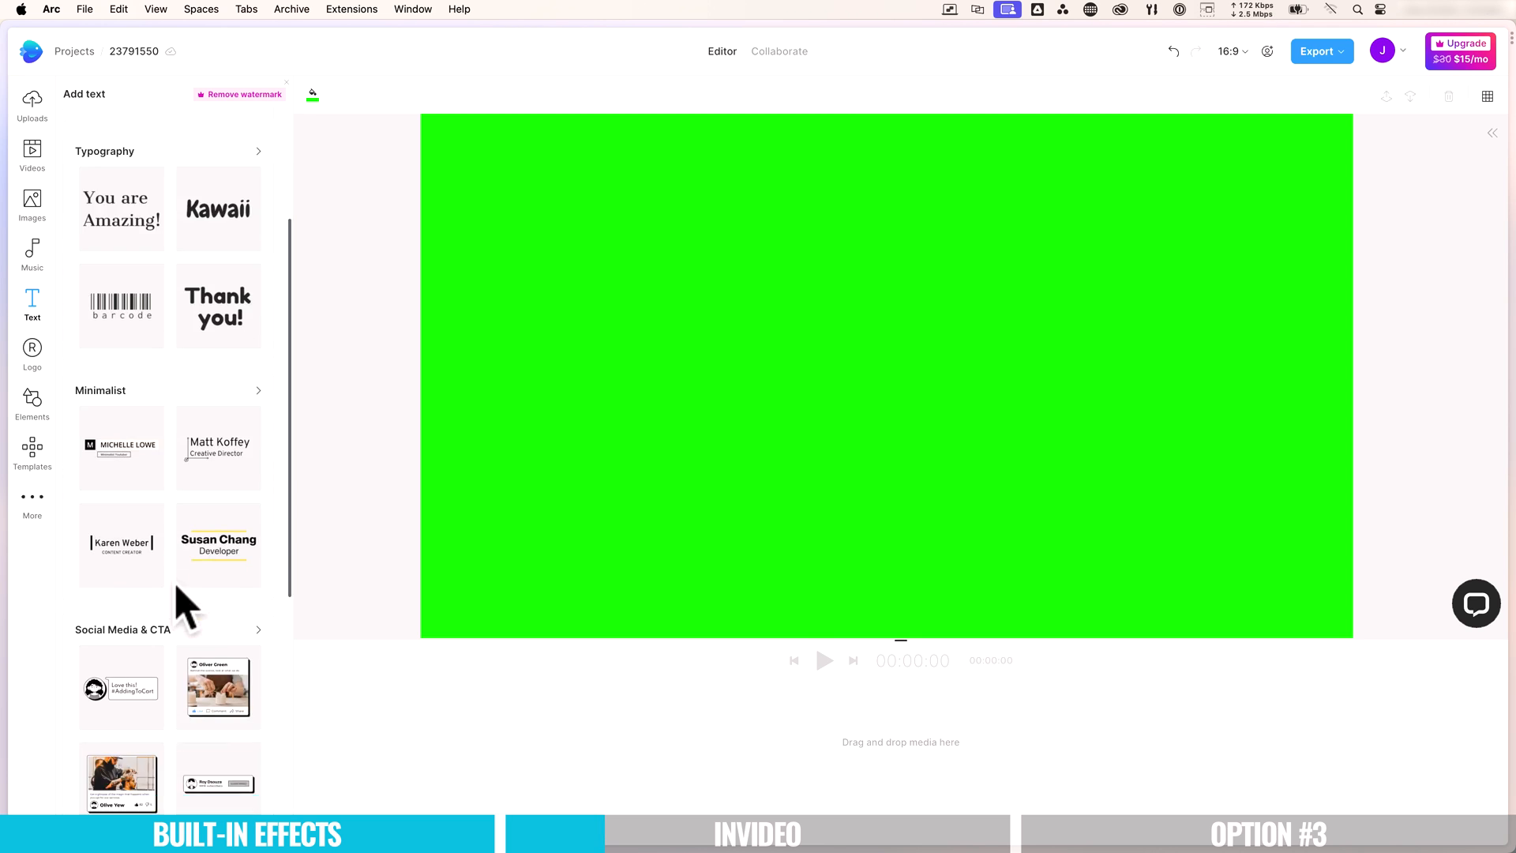
mouse_move(122, 683)
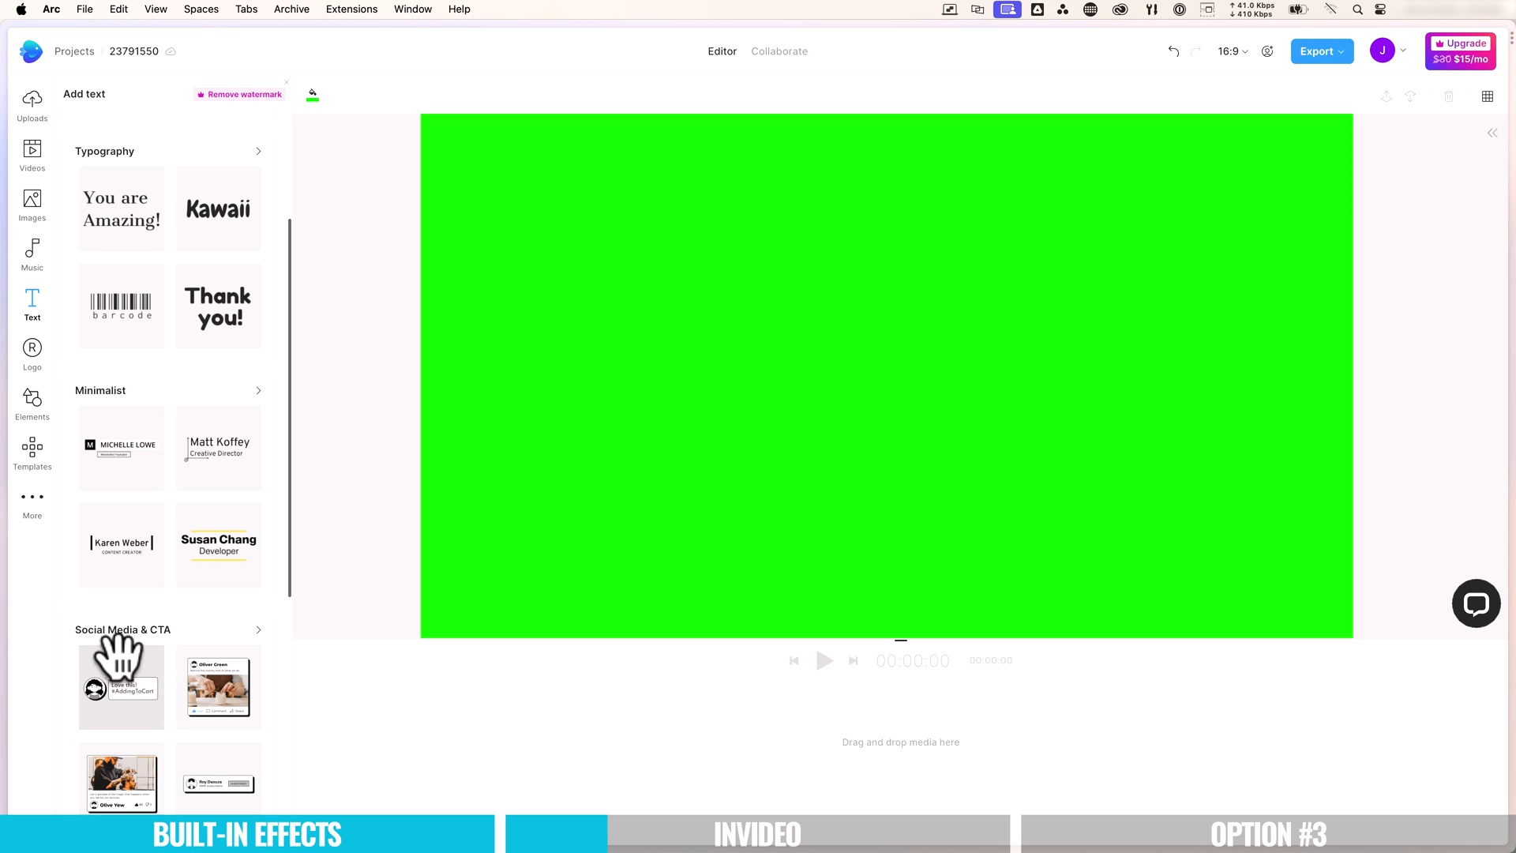
mouse_move(154, 464)
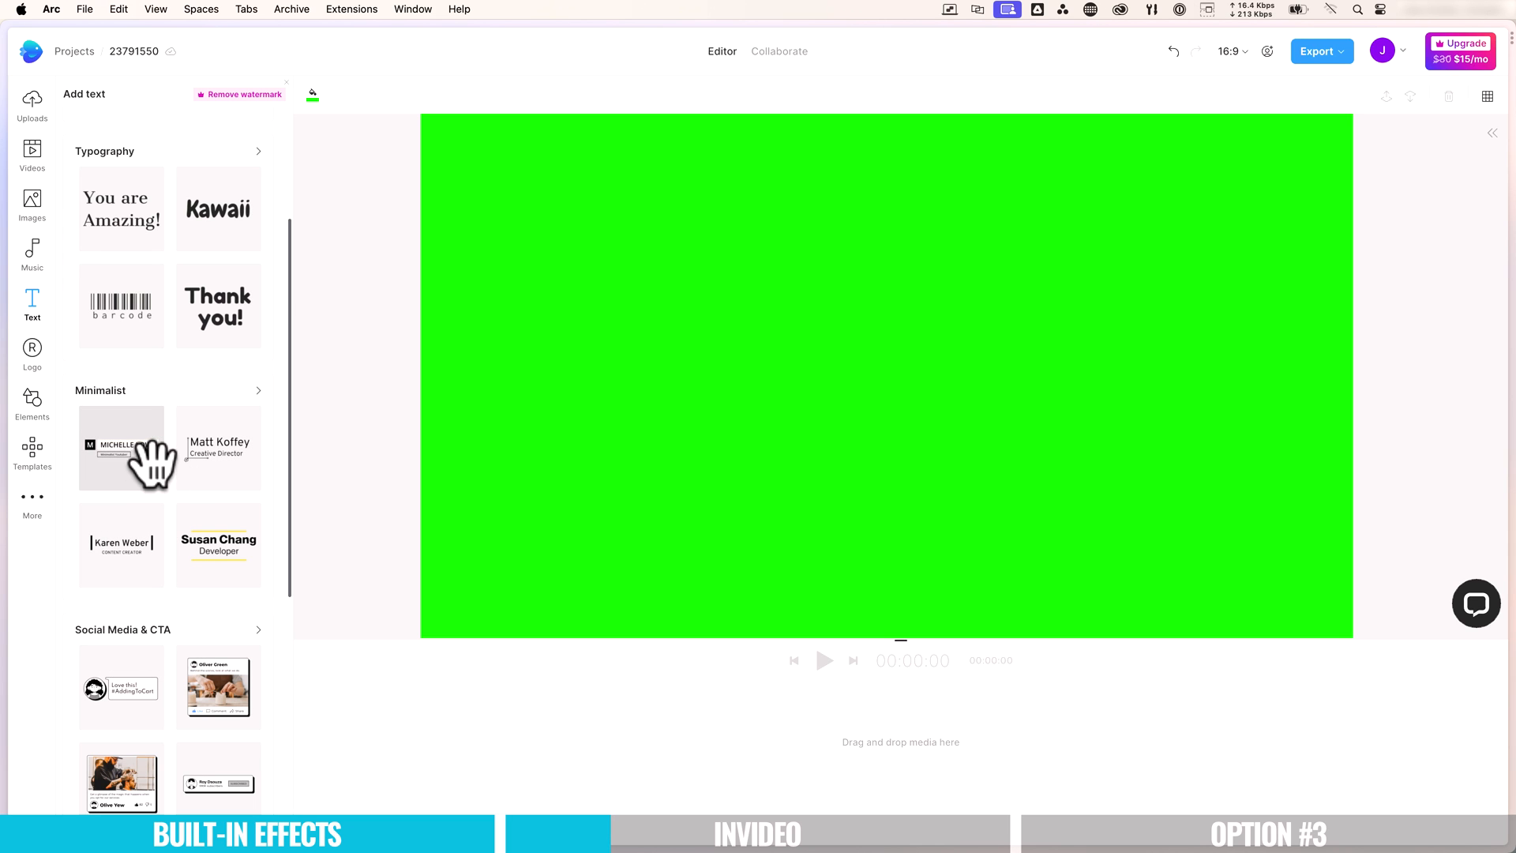
mouse_move(233, 580)
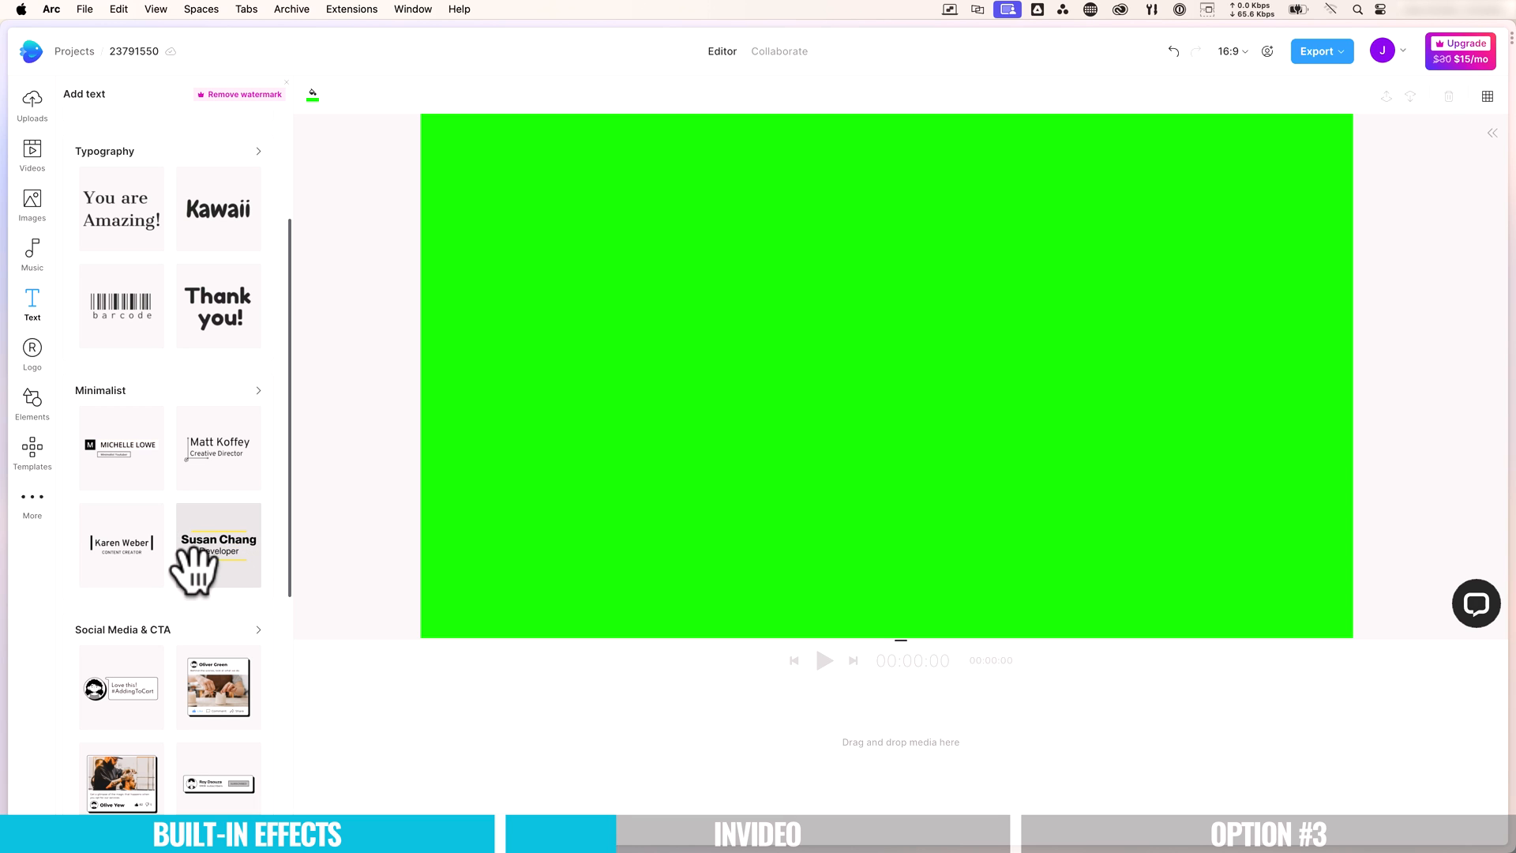
mouse_move(122, 565)
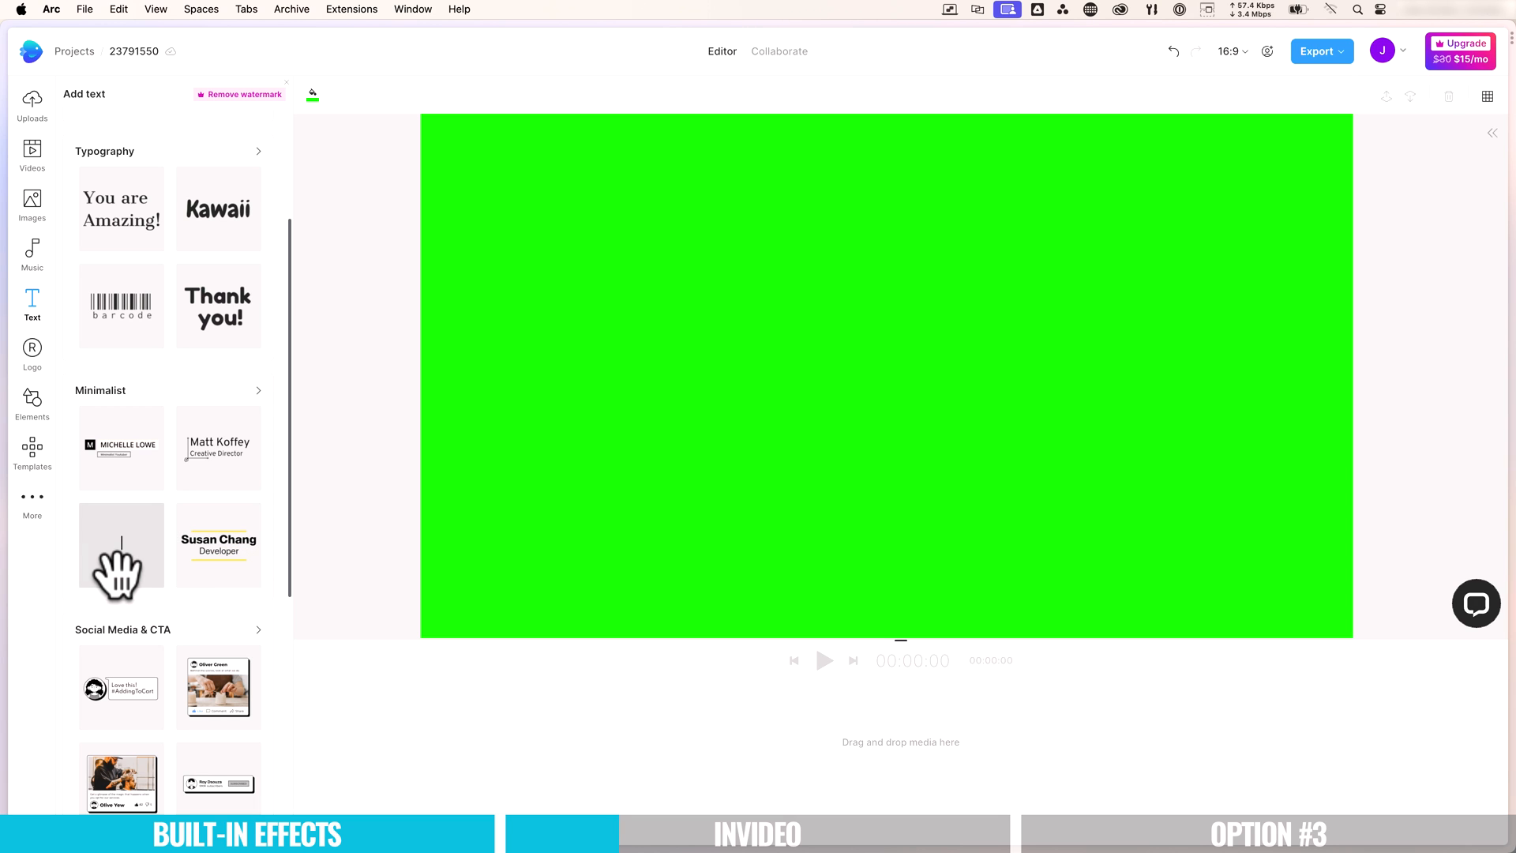
scroll(down, 3)
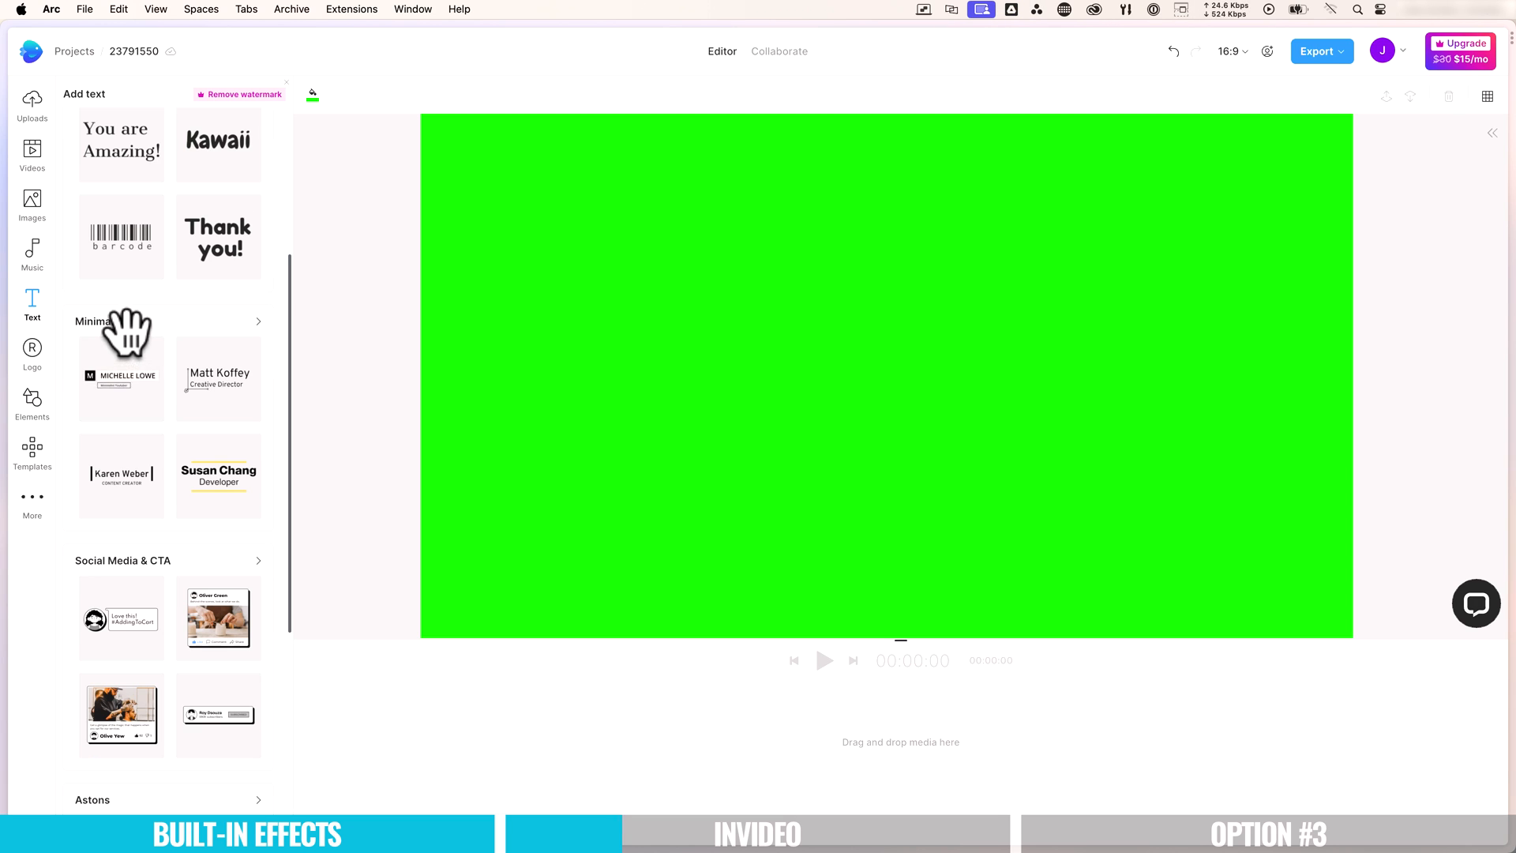
click(258, 321)
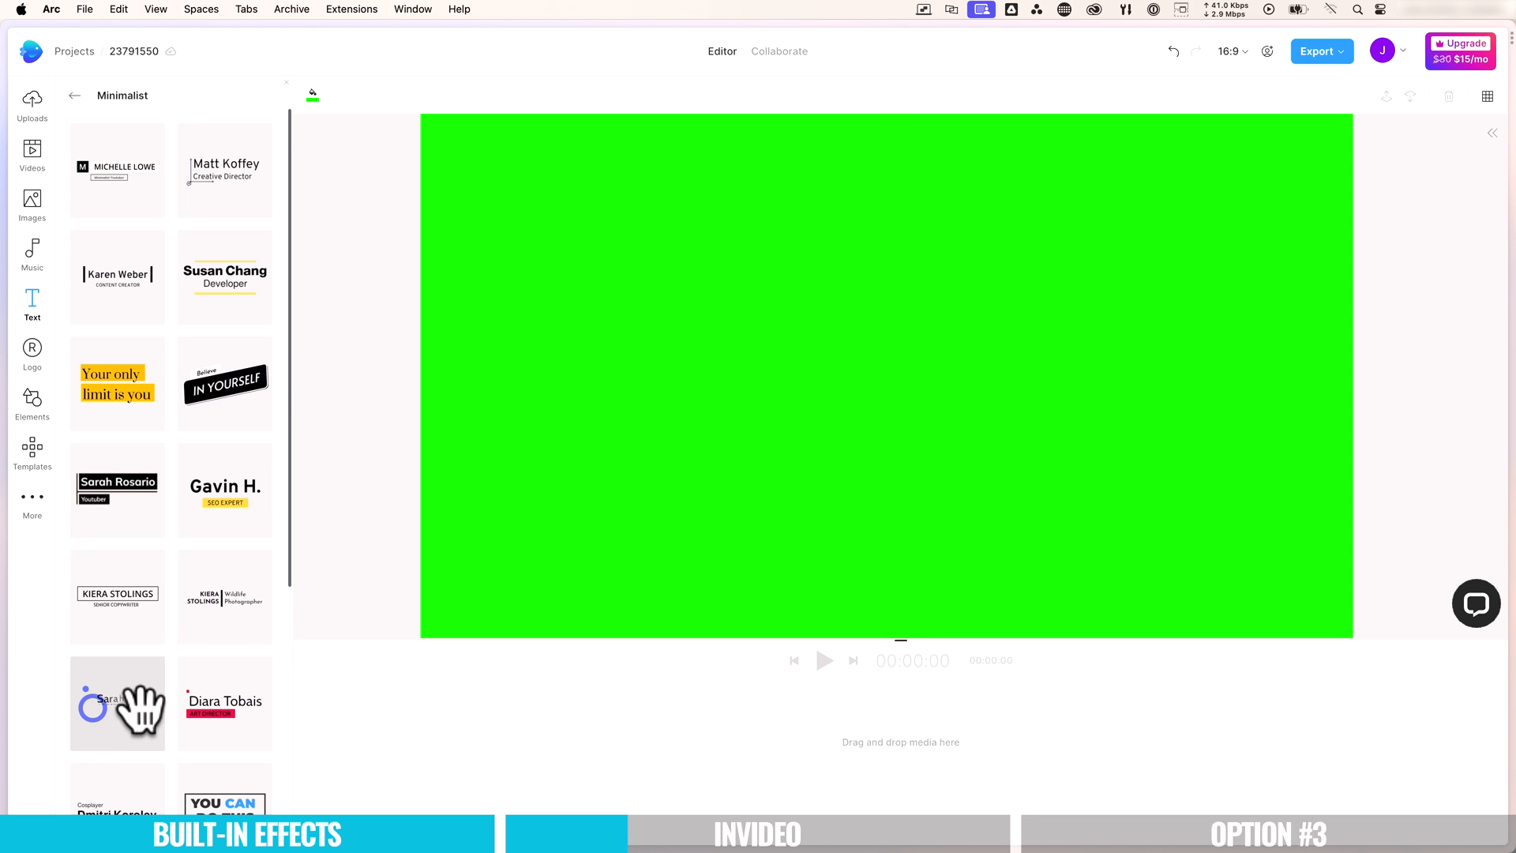
mouse_move(116, 614)
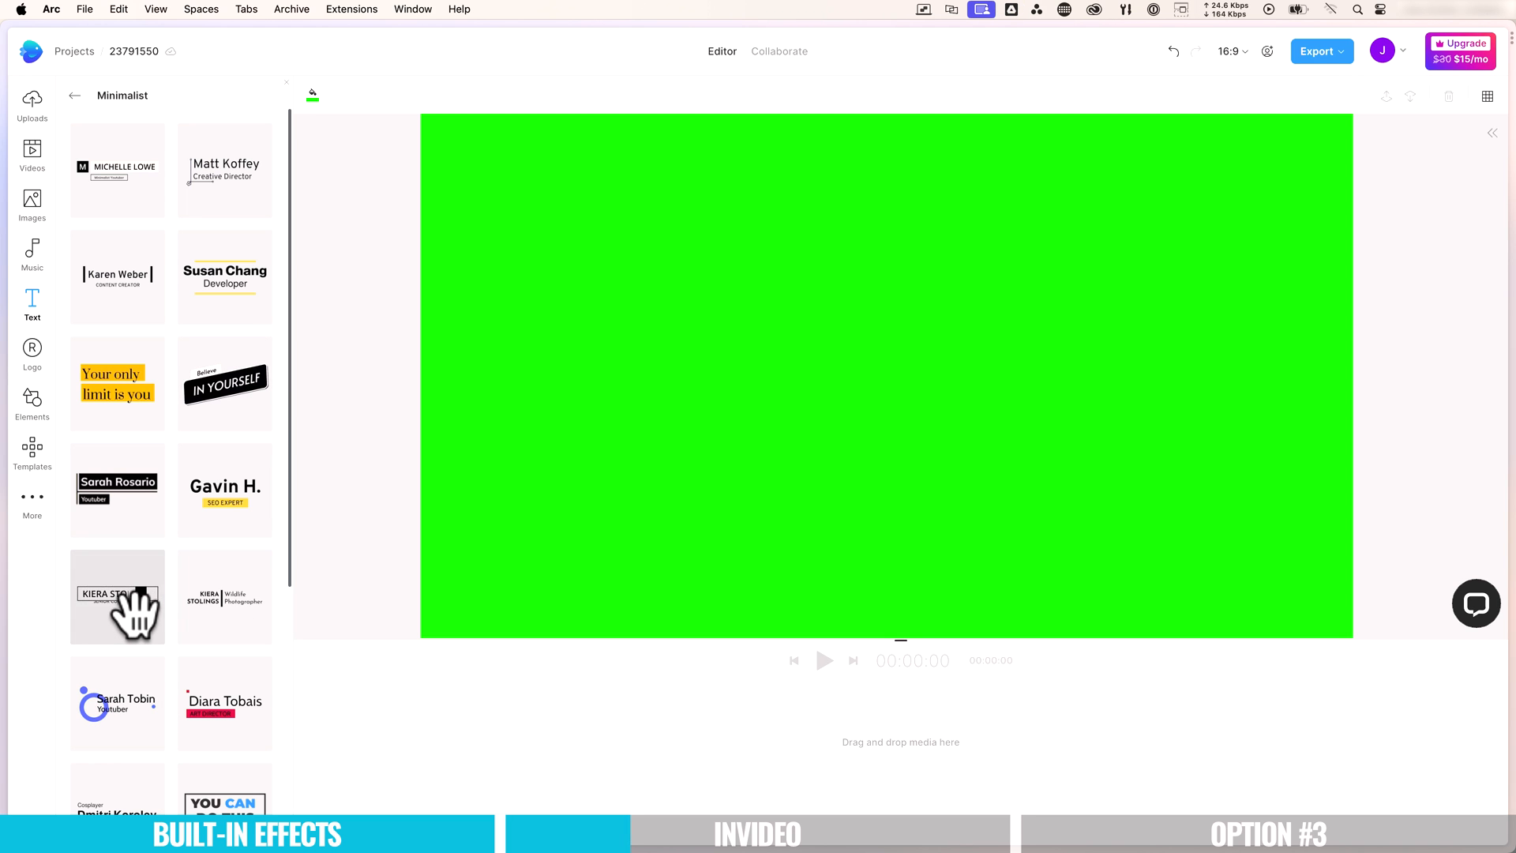
mouse_move(225, 703)
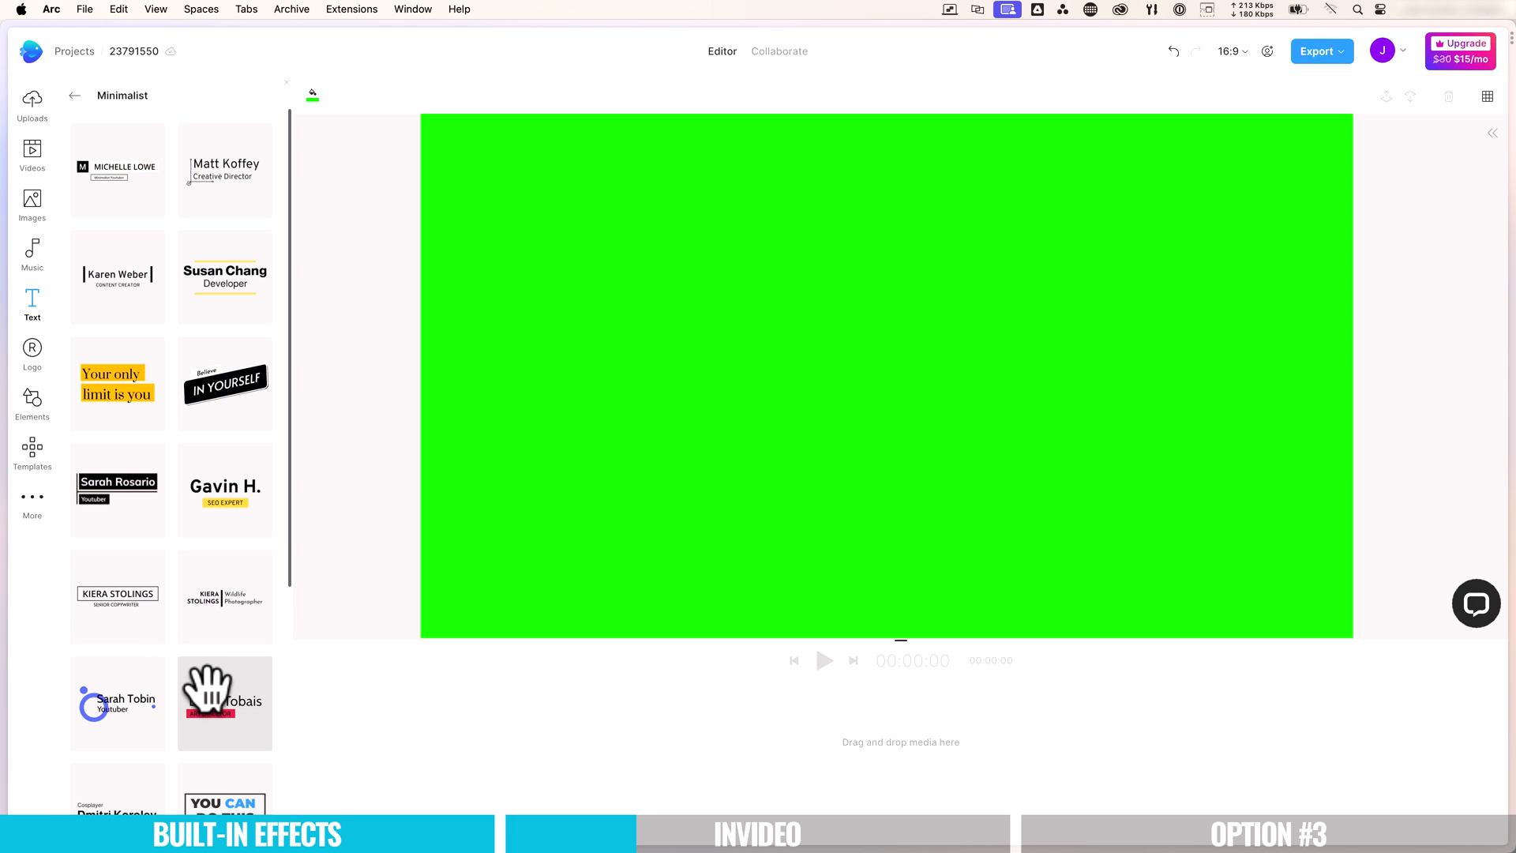
Step: Add the name title template and fill it with 'Justin Brown' and 'PRIMAL VIDEO'
click(224, 702)
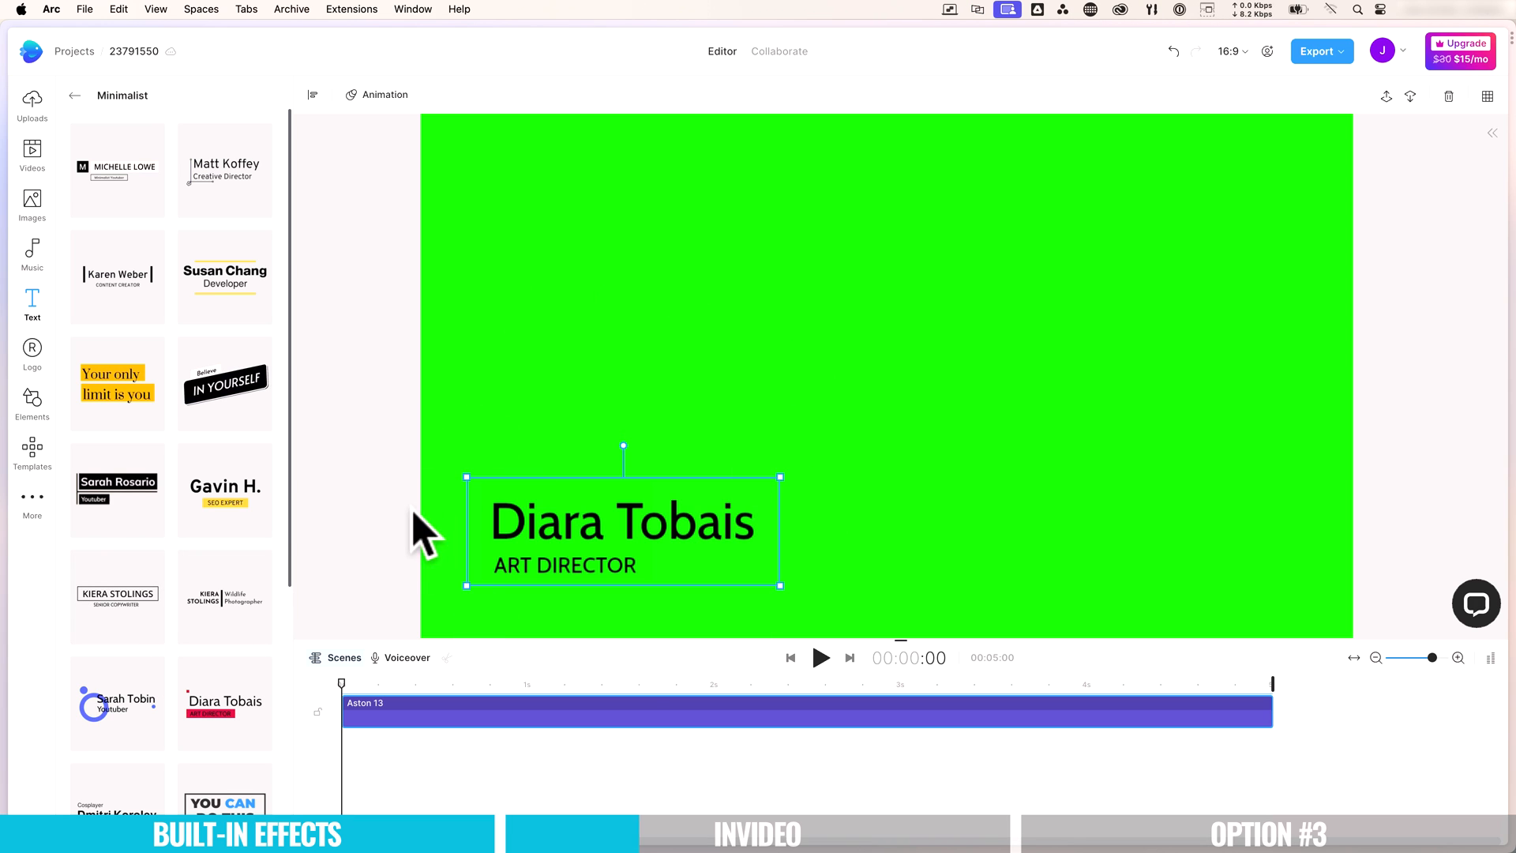
mouse_move(755, 559)
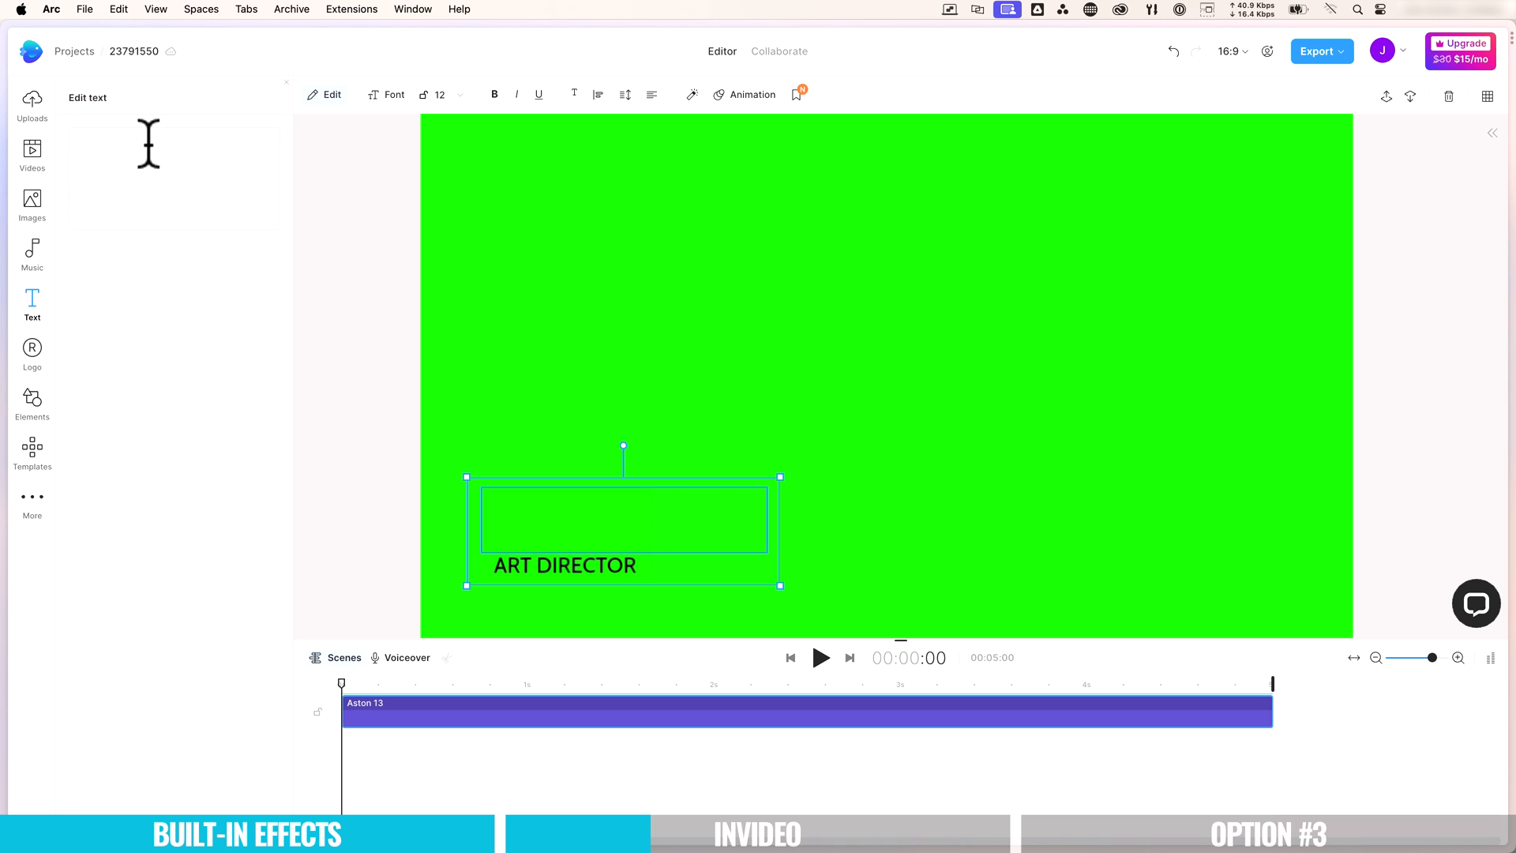
text(Justin Brown)
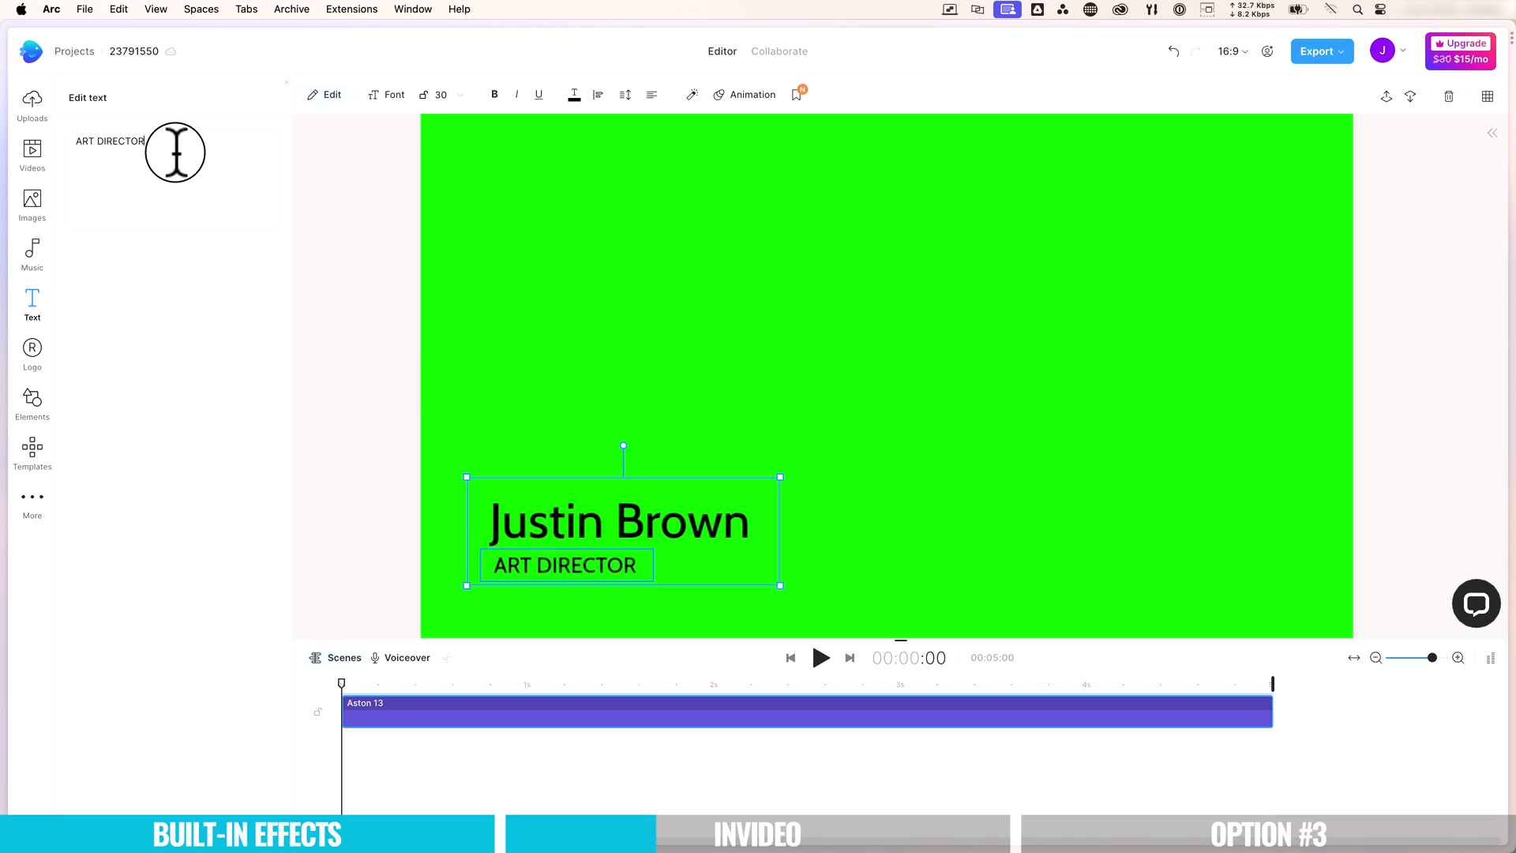
text(PRIMAL VIDEO)
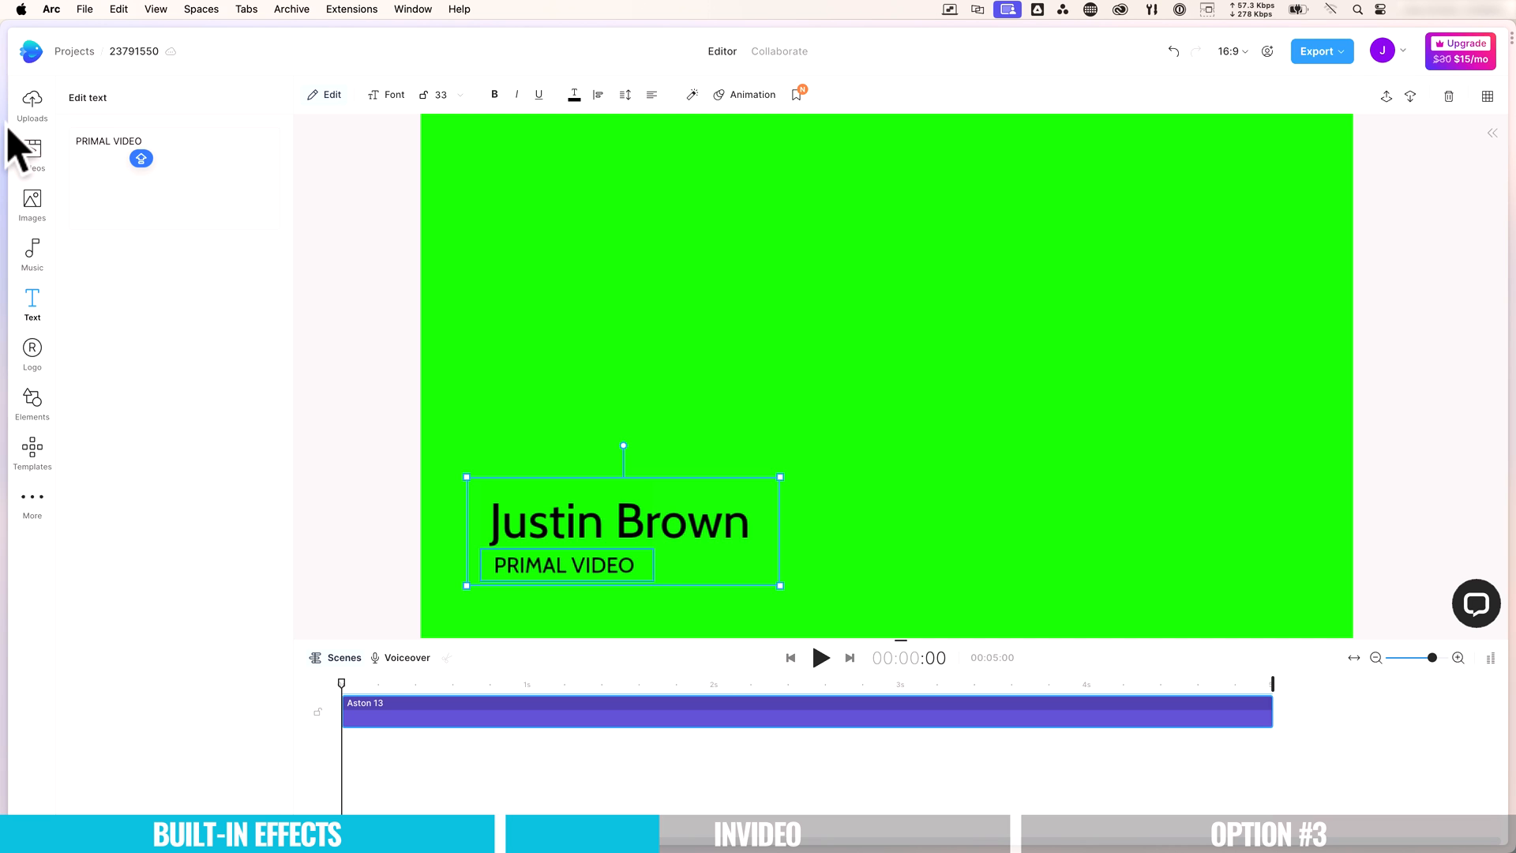
click(394, 94)
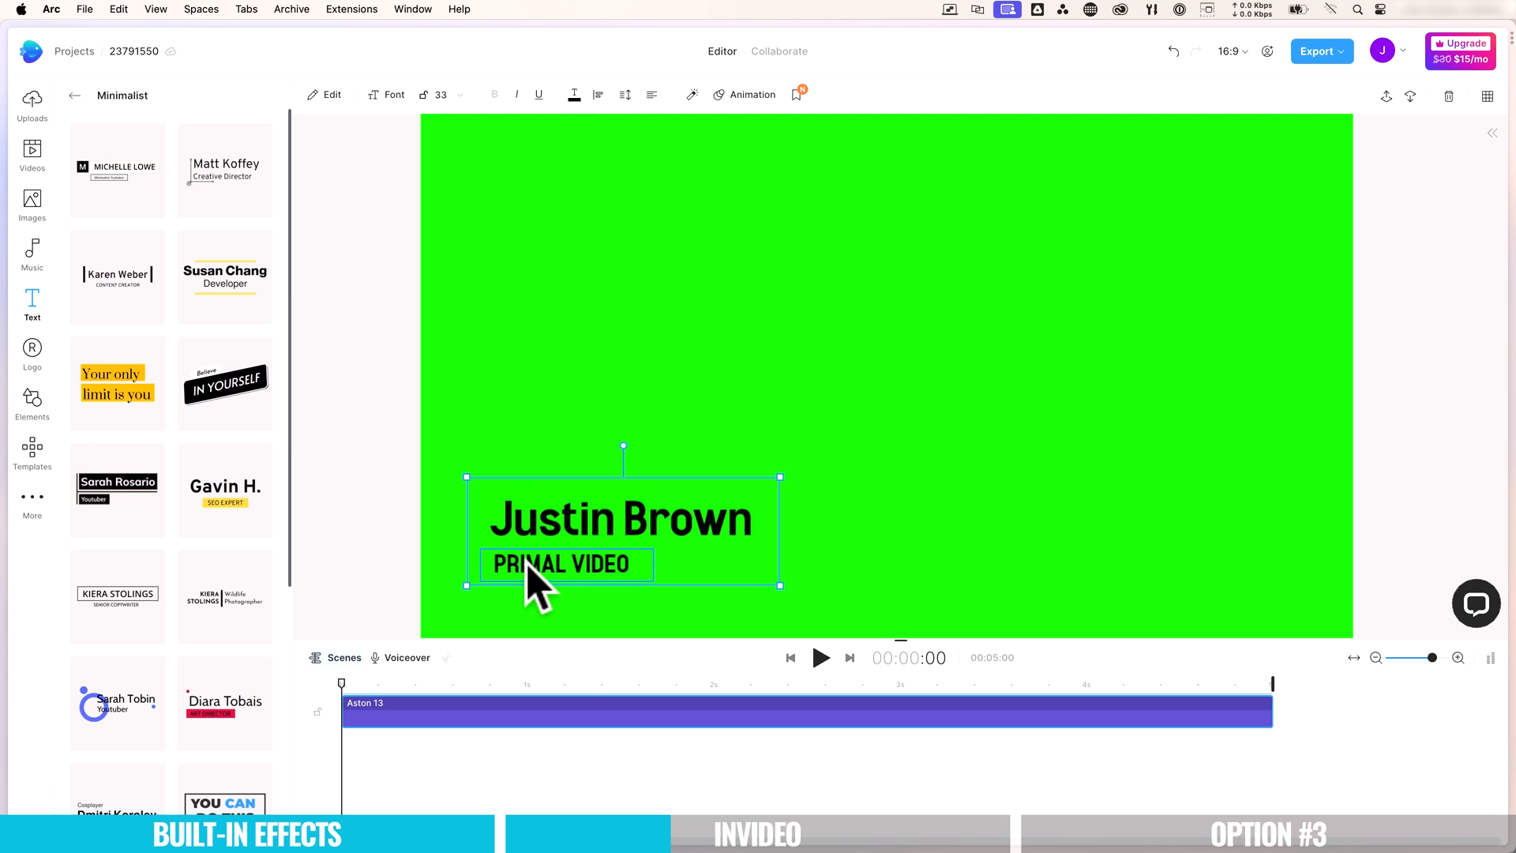
mouse_move(673, 242)
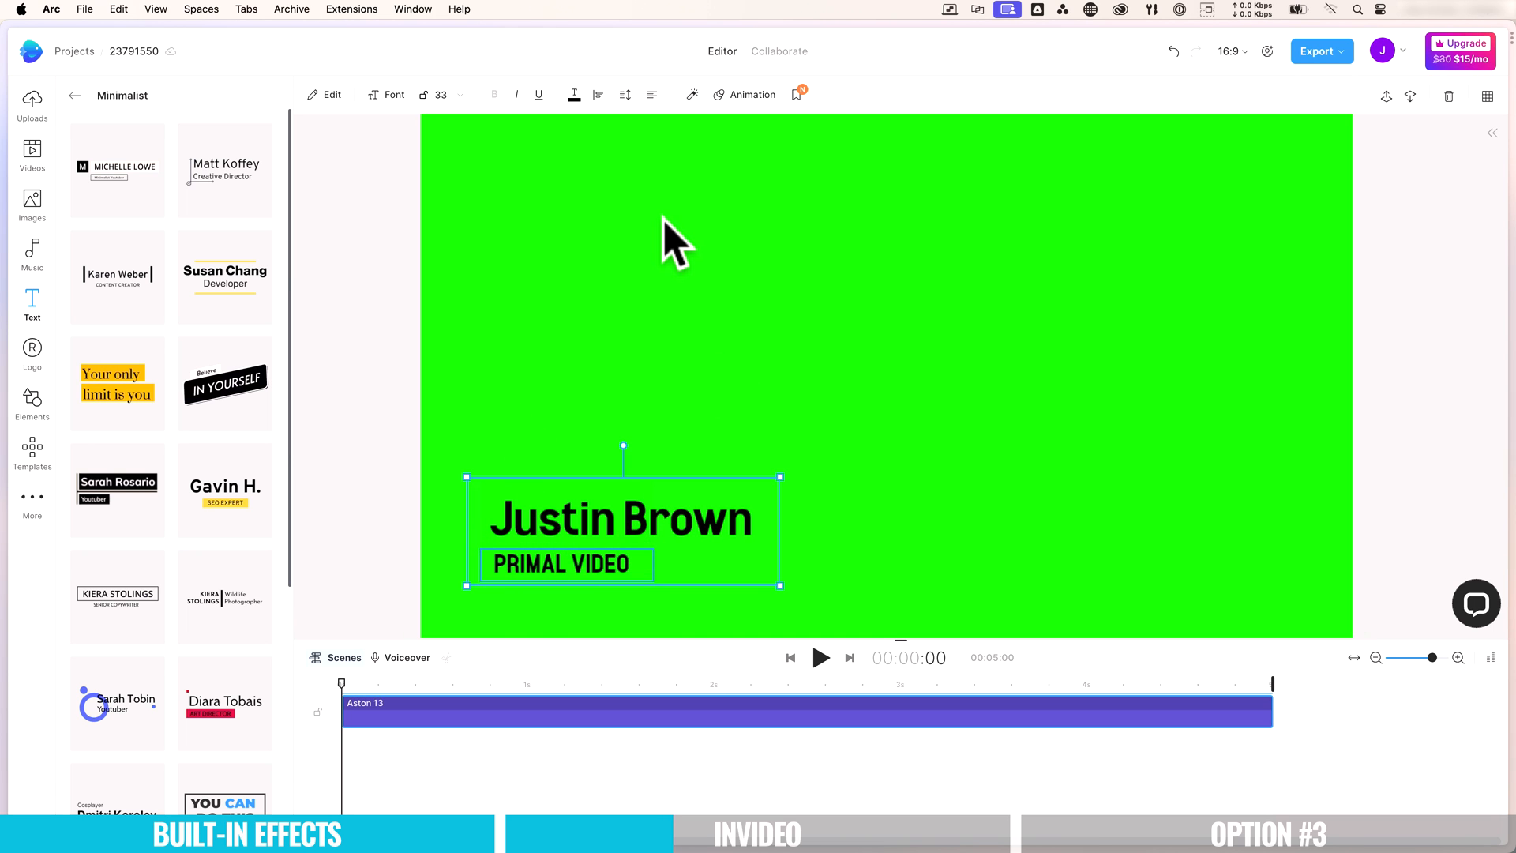
Step: Recolor the PRIMAL VIDEO line cyan (#05C6E5) and preview the title animation to about 3 seconds
click(573, 94)
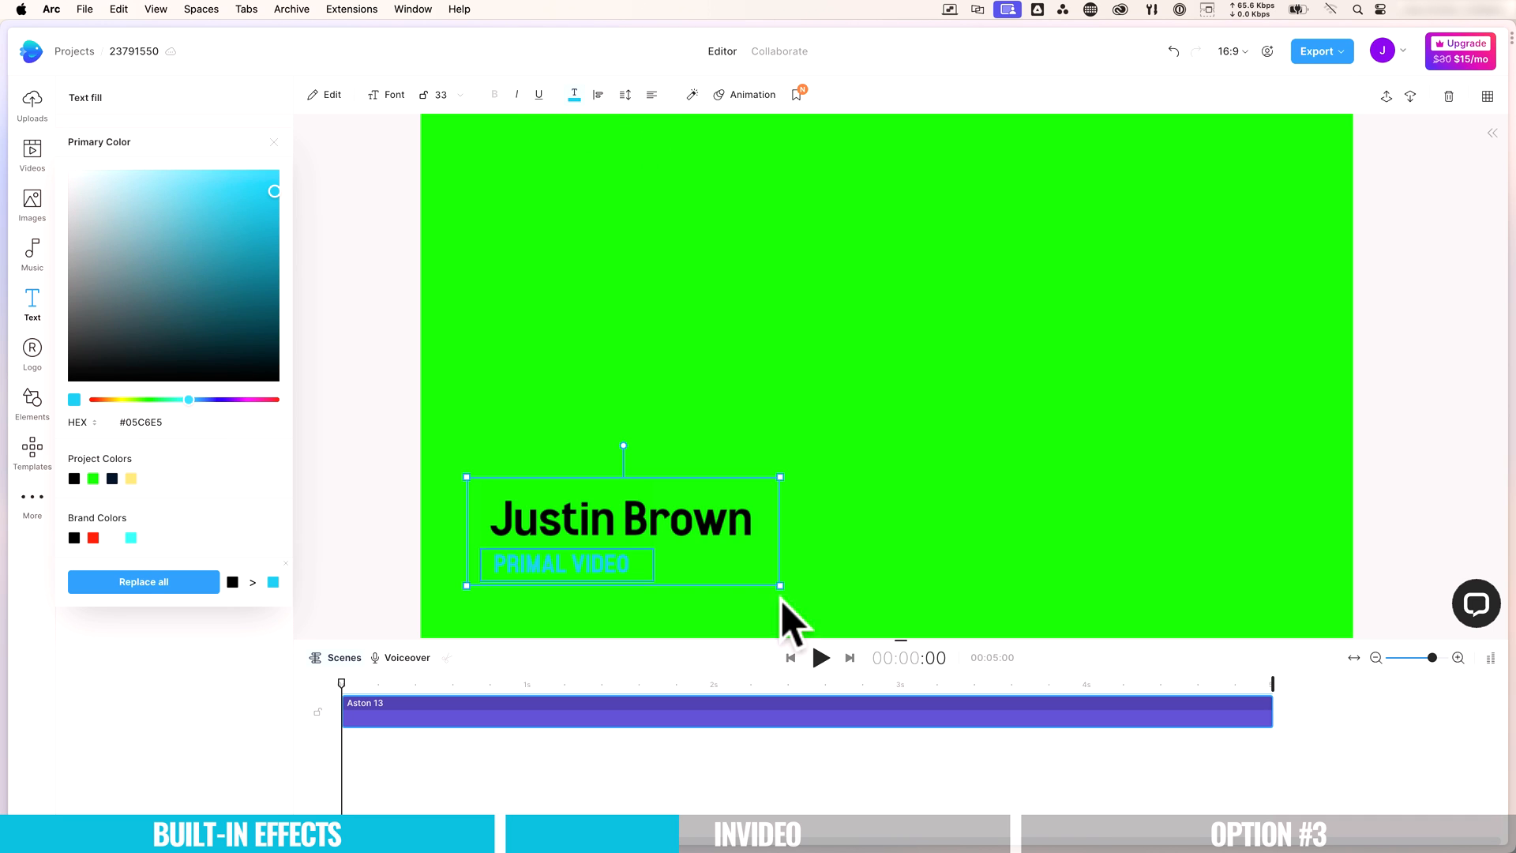
mouse_move(619, 319)
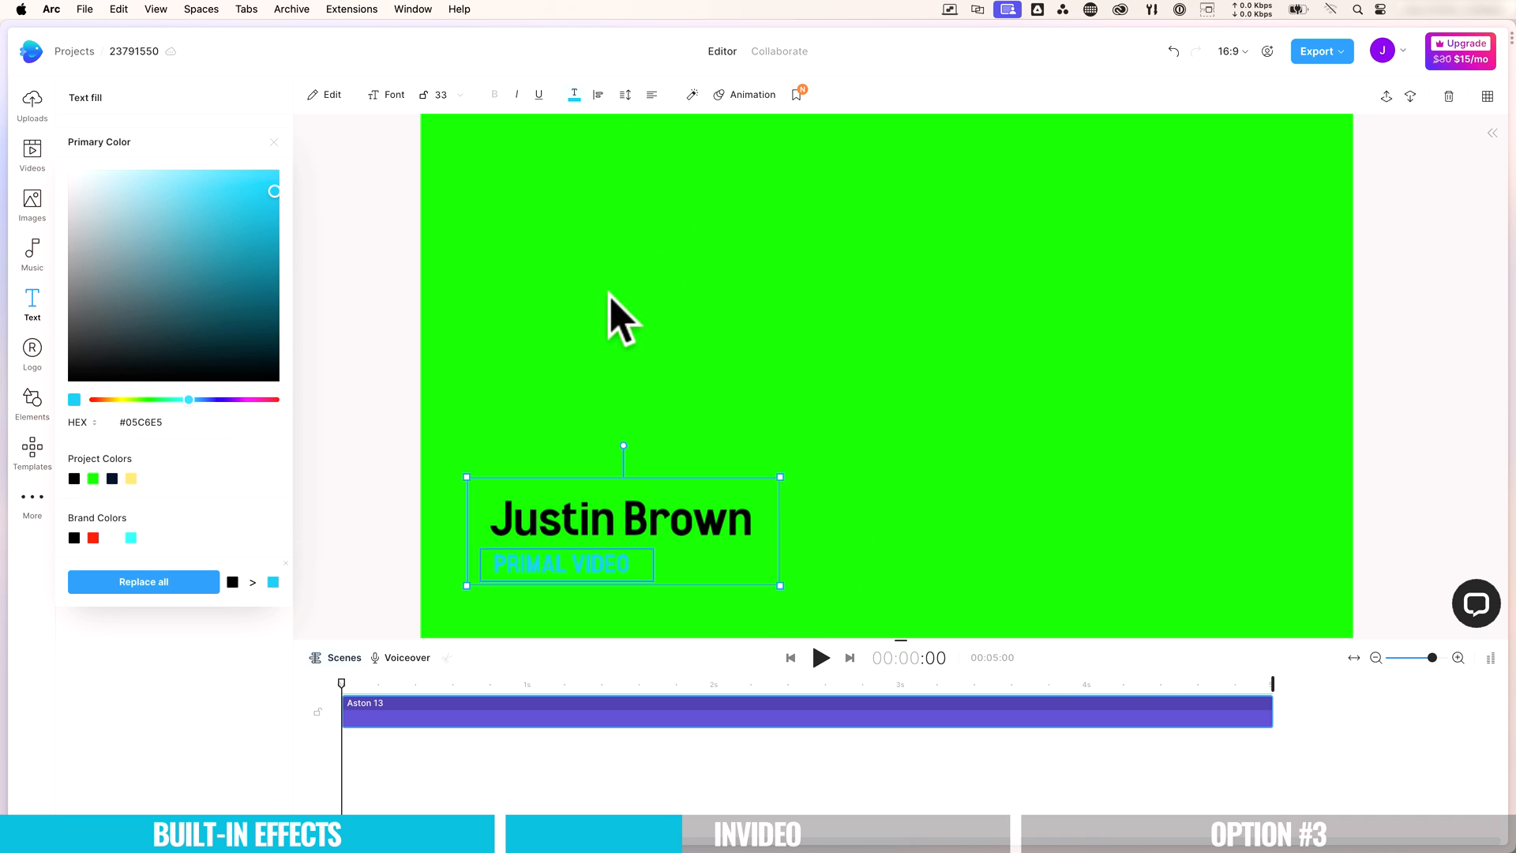
mouse_move(1007, 401)
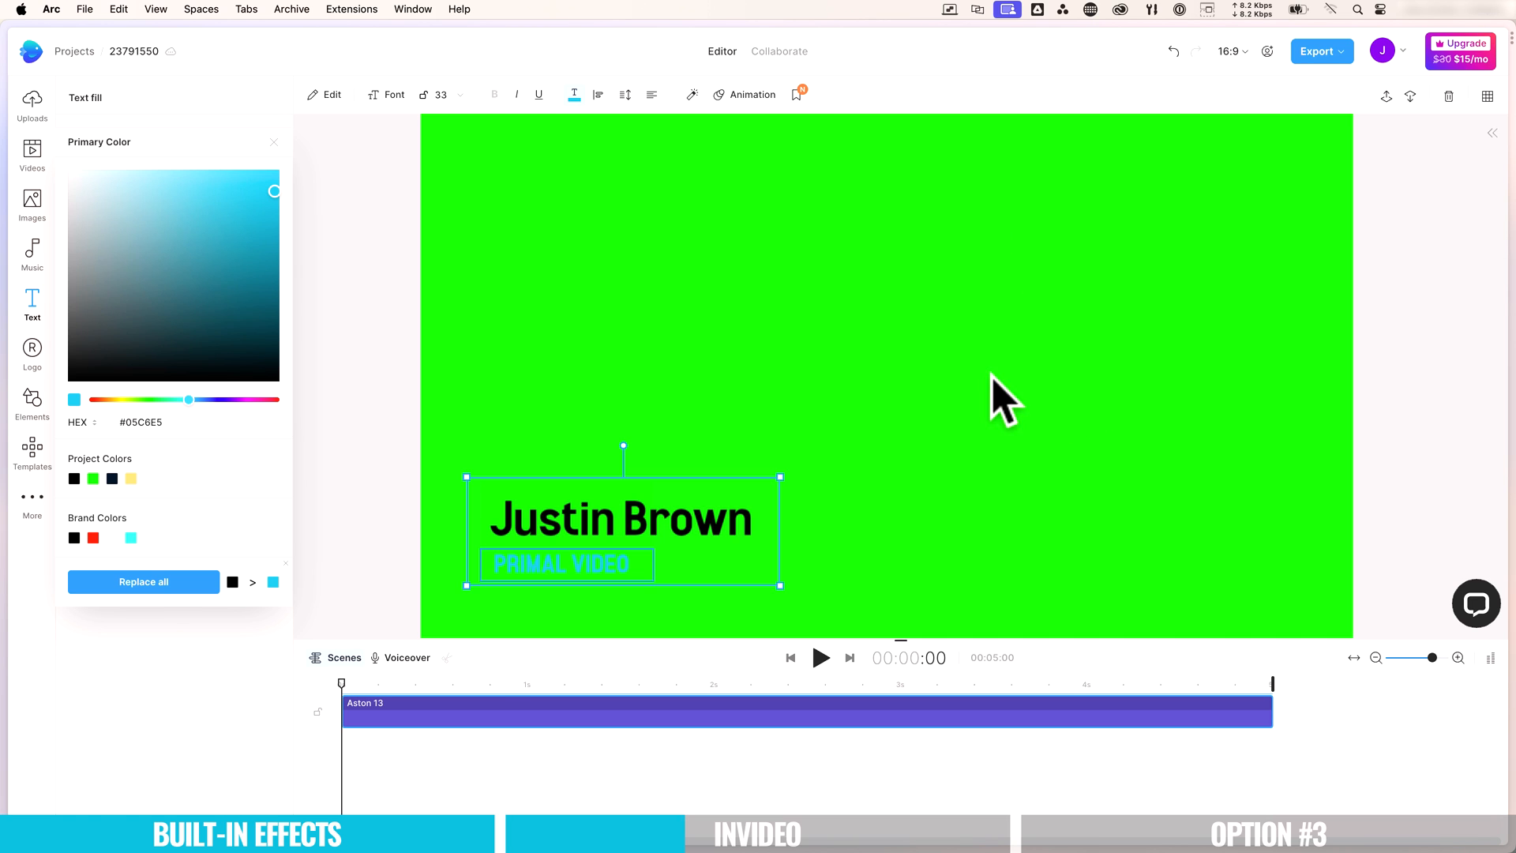
click(31, 305)
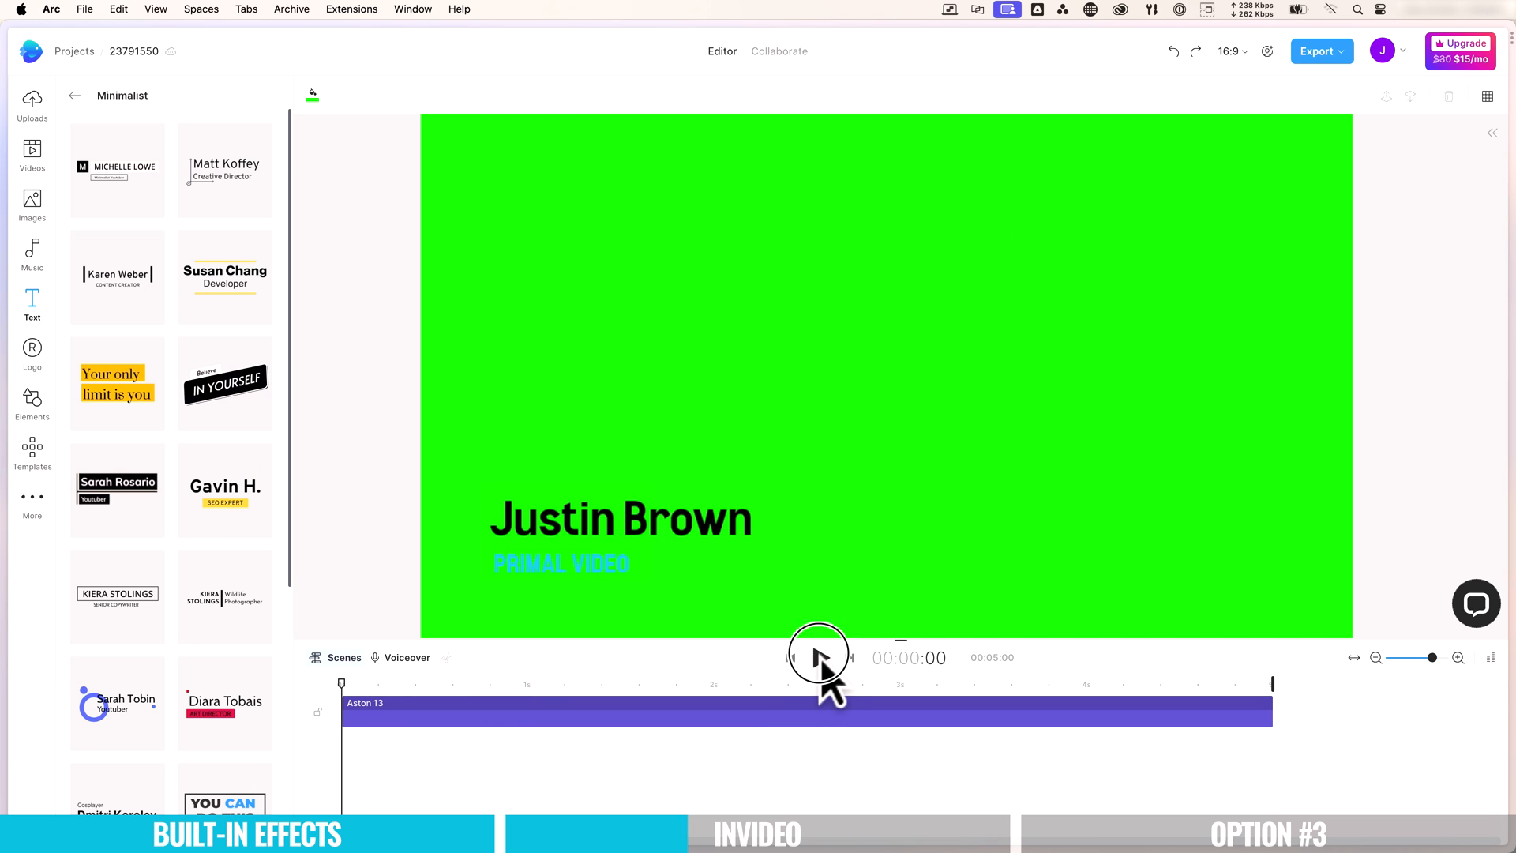
click(819, 657)
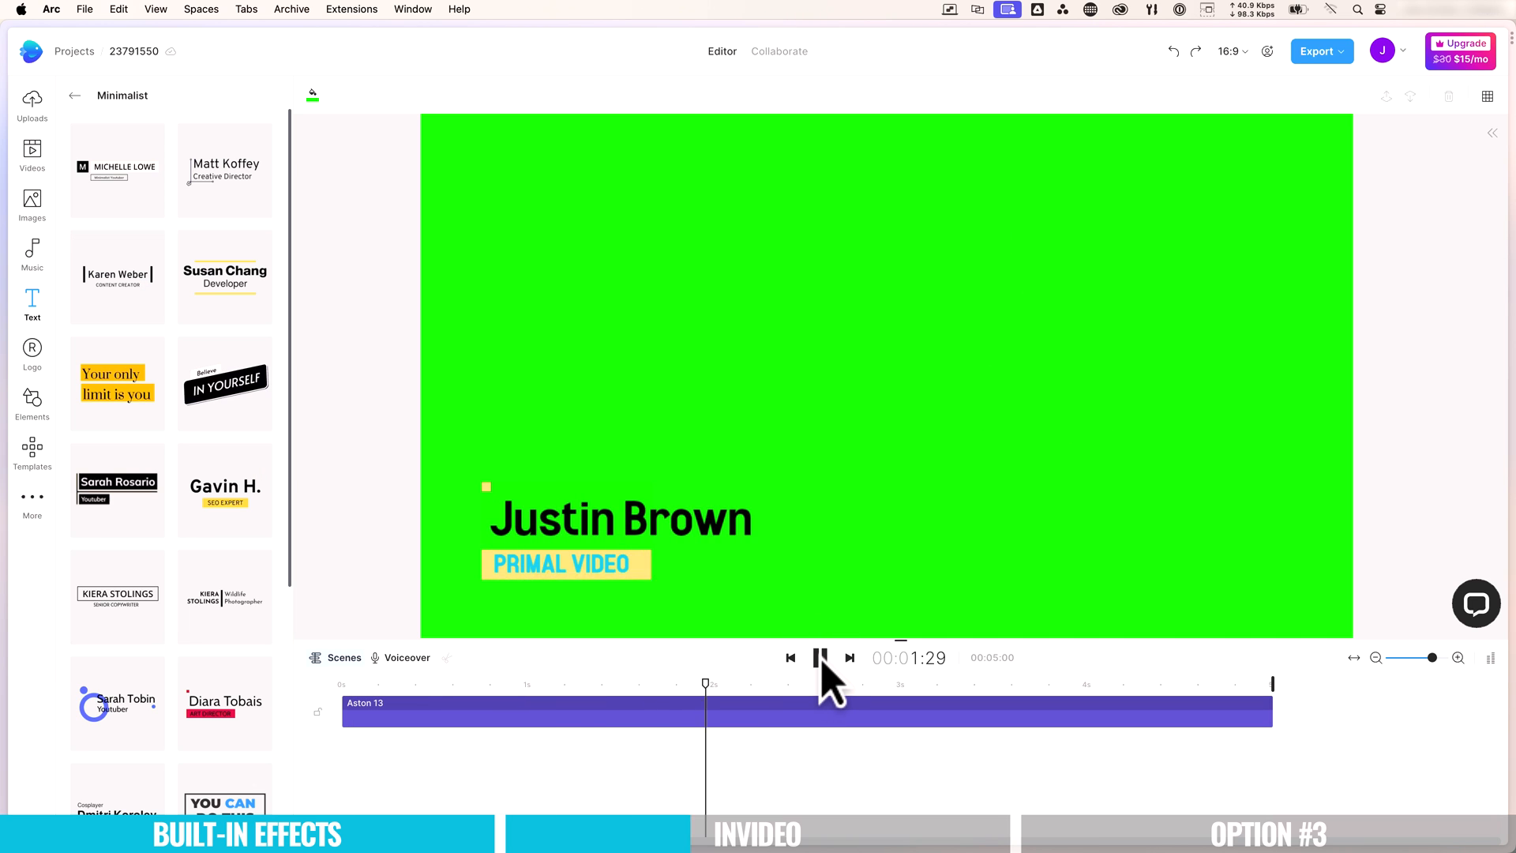
click(820, 657)
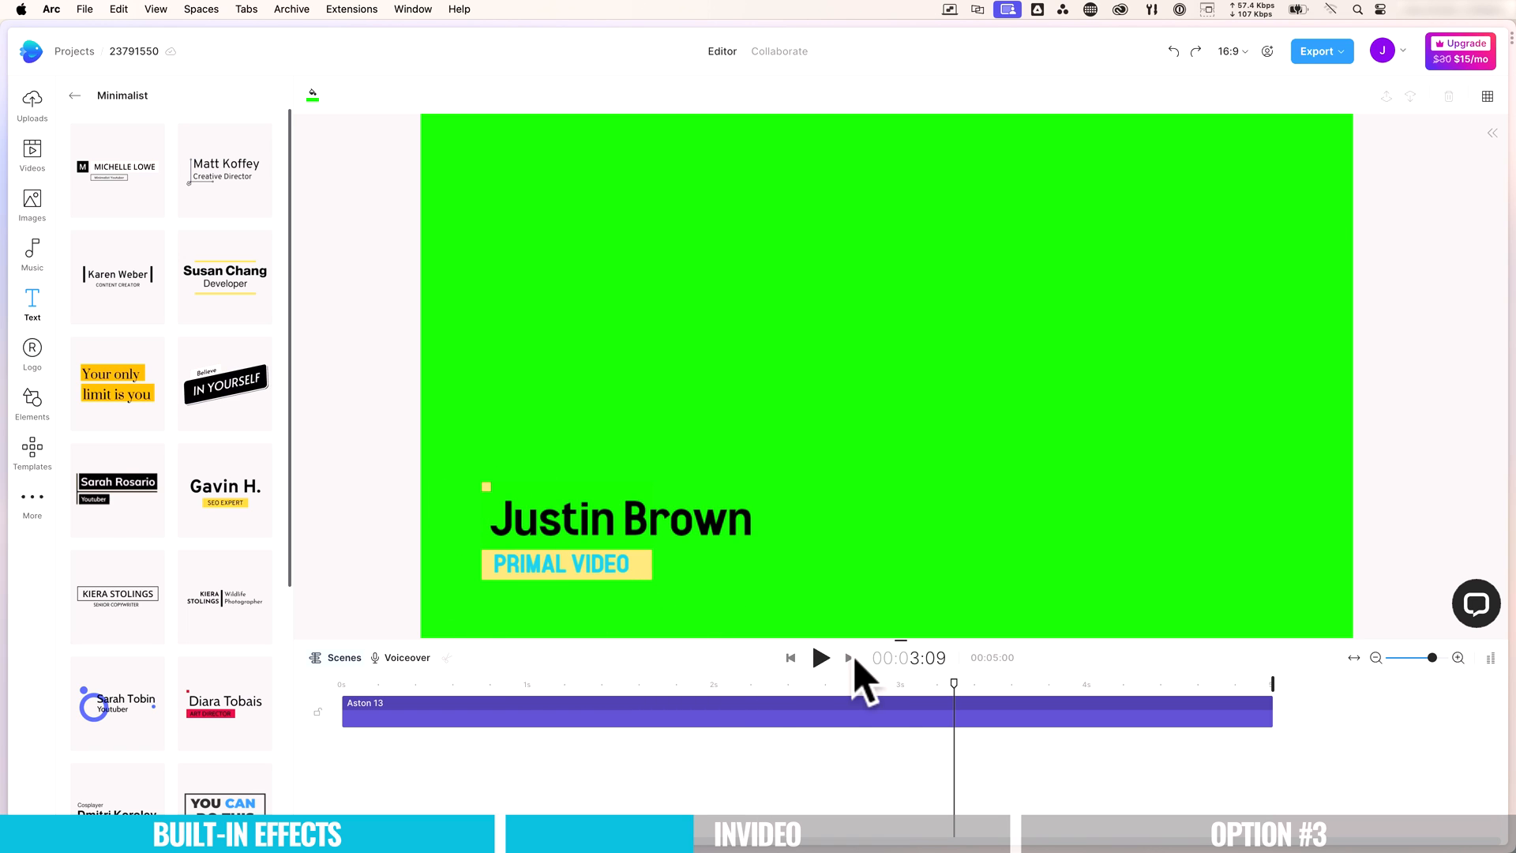
mouse_move(493, 552)
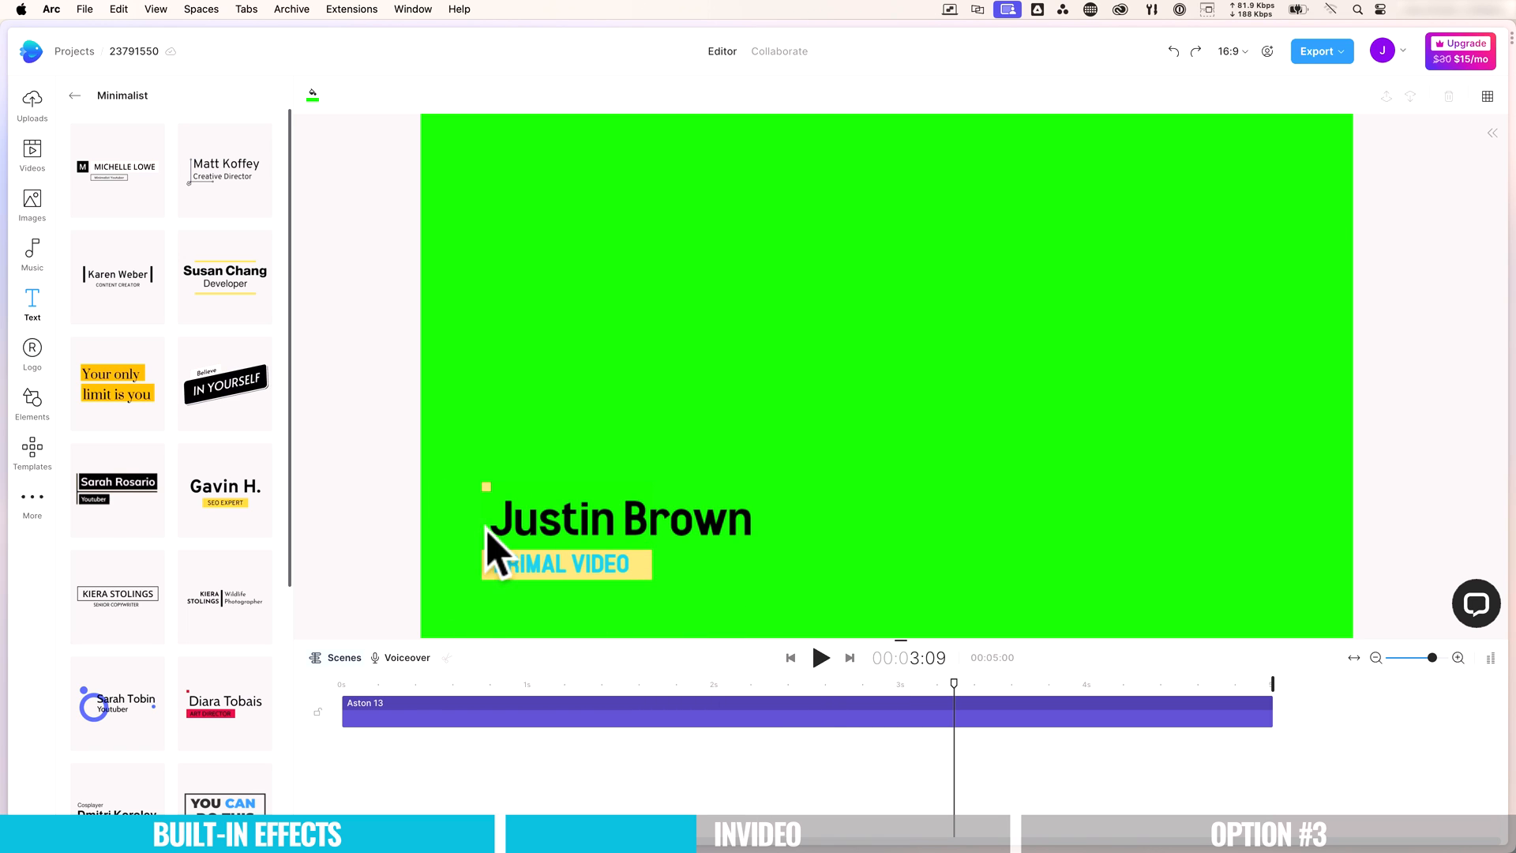
Step: Change the box behind PRIMAL VIDEO from yellow to white (#FFFFFF)
click(619, 520)
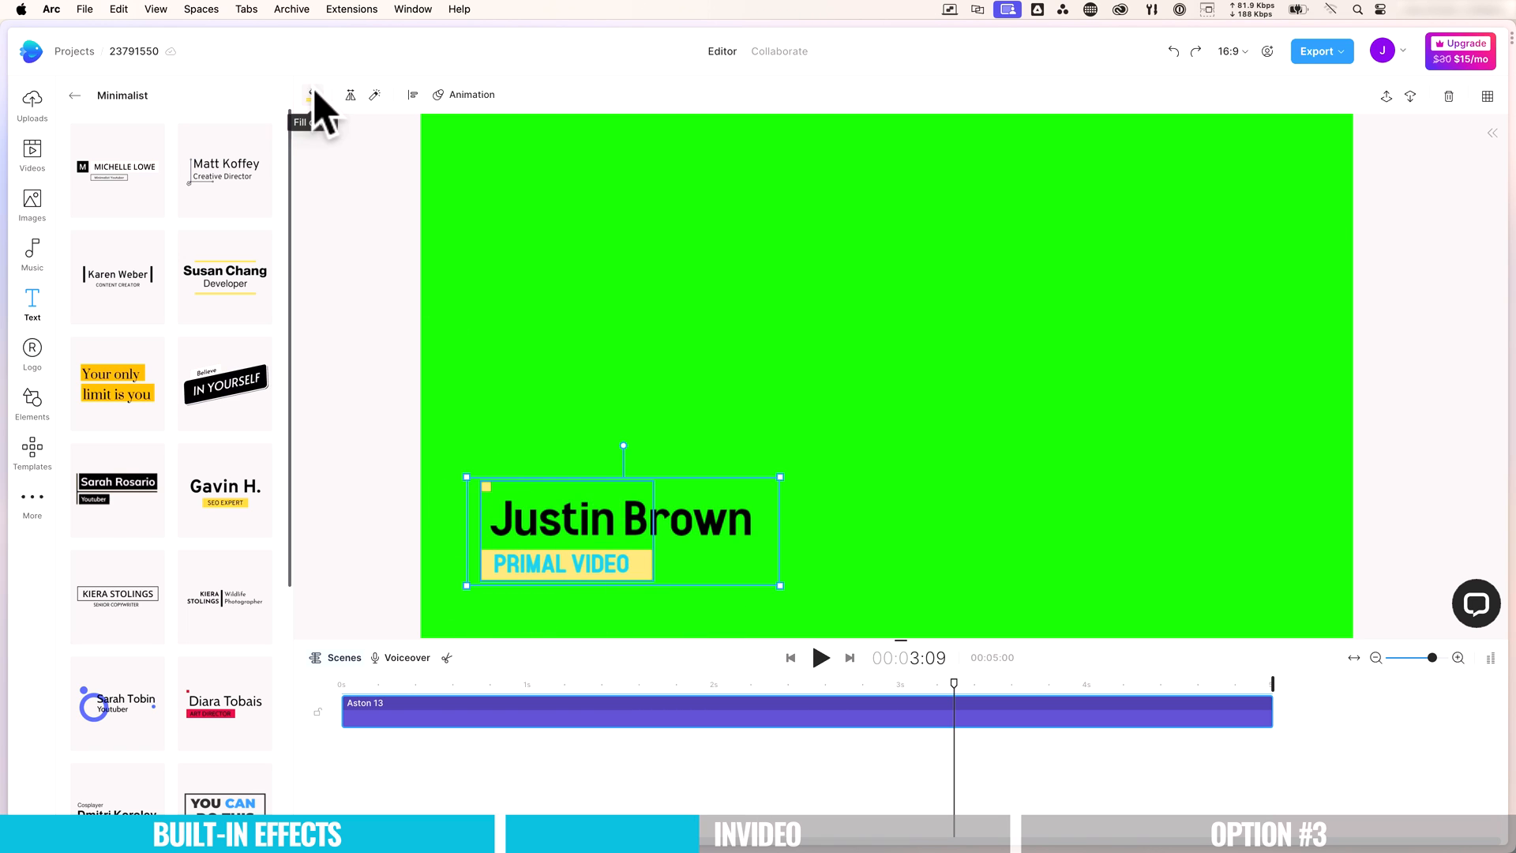
click(309, 95)
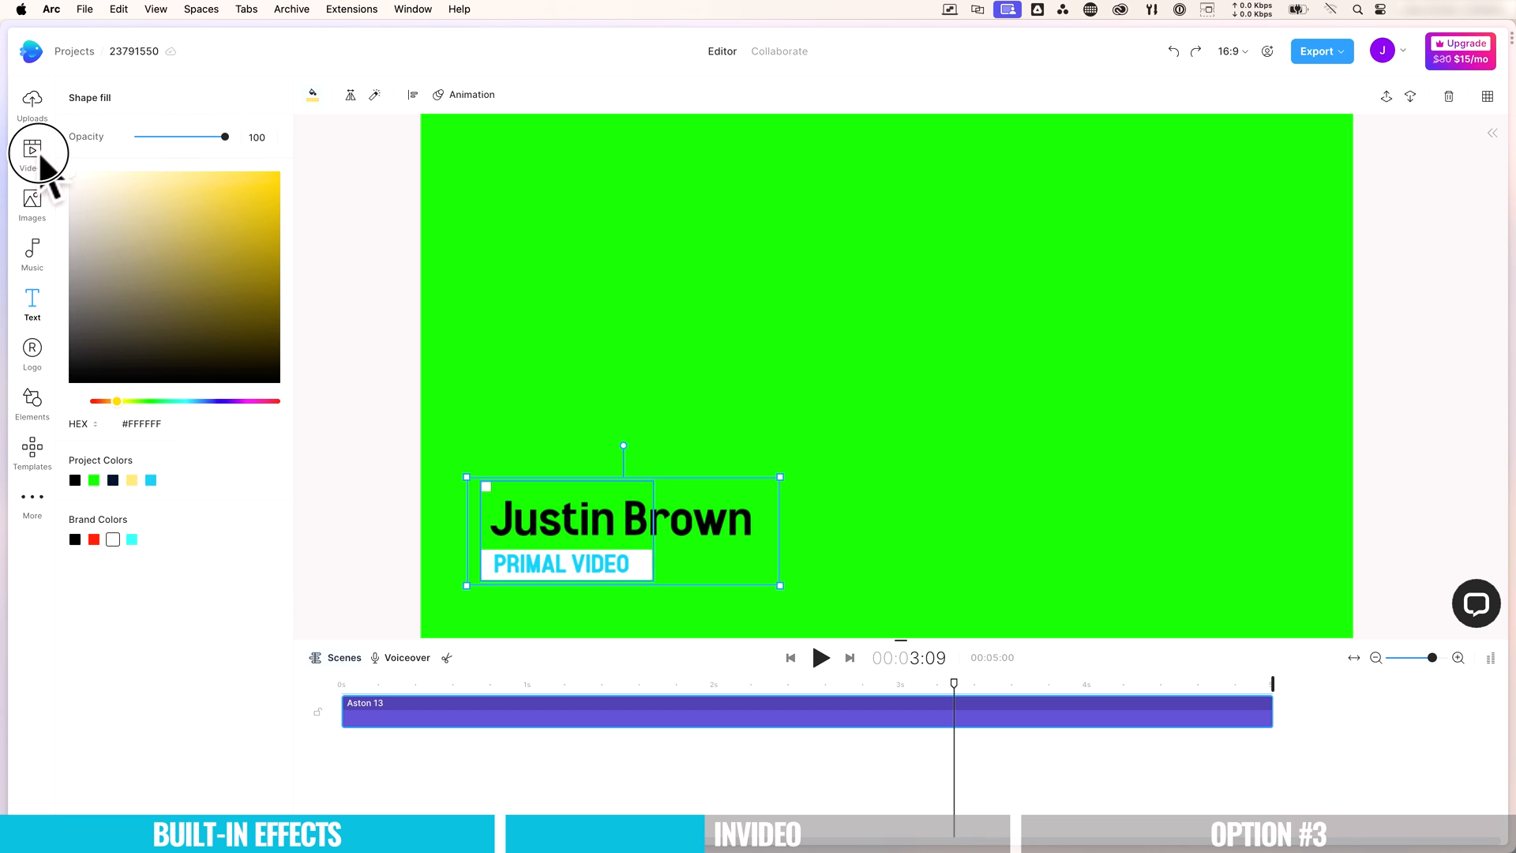
mouse_move(94, 122)
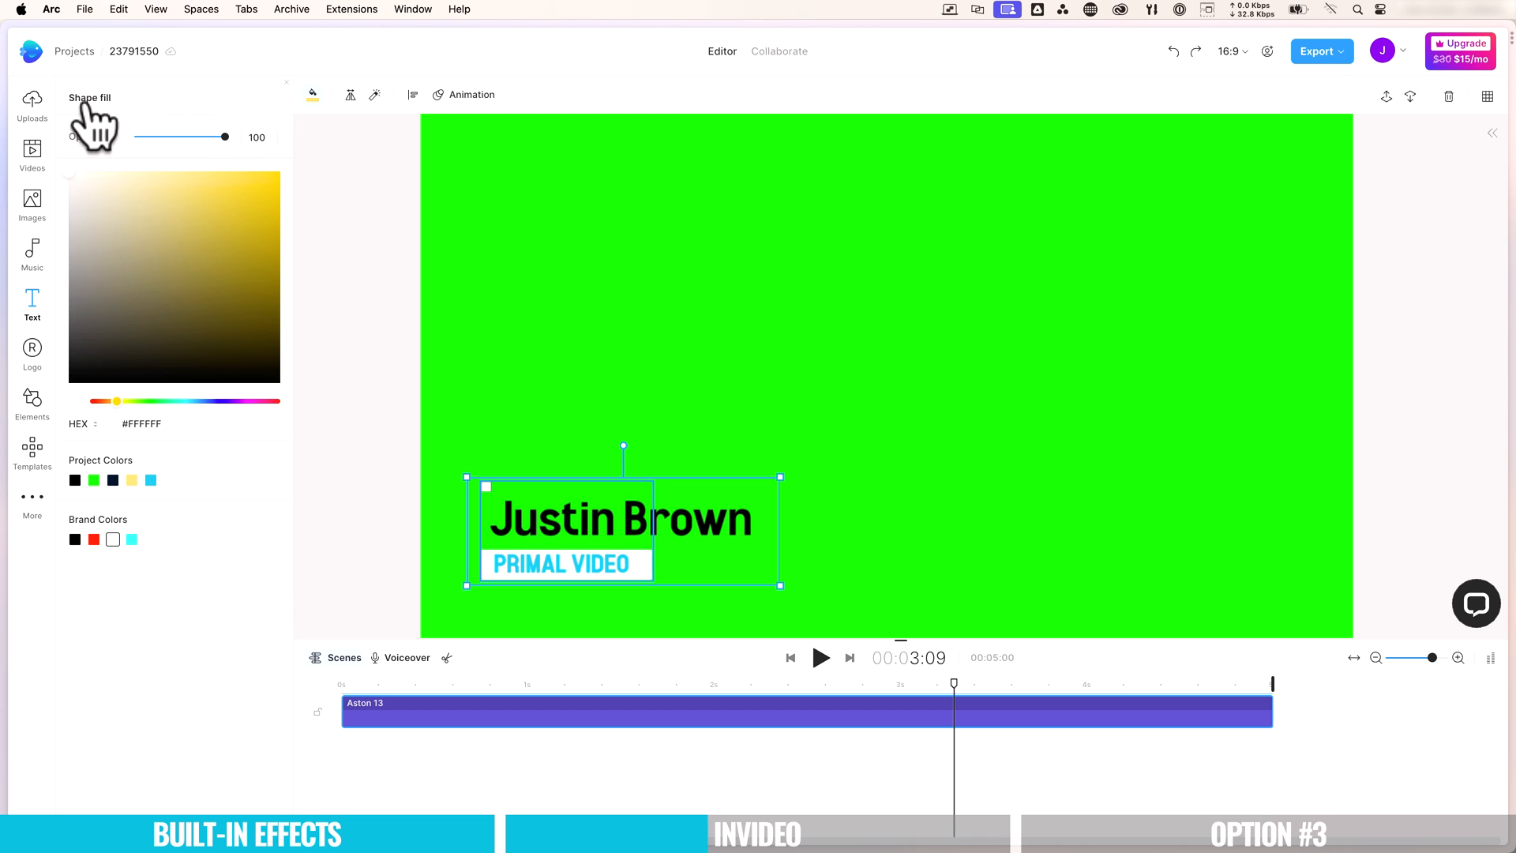
click(790, 657)
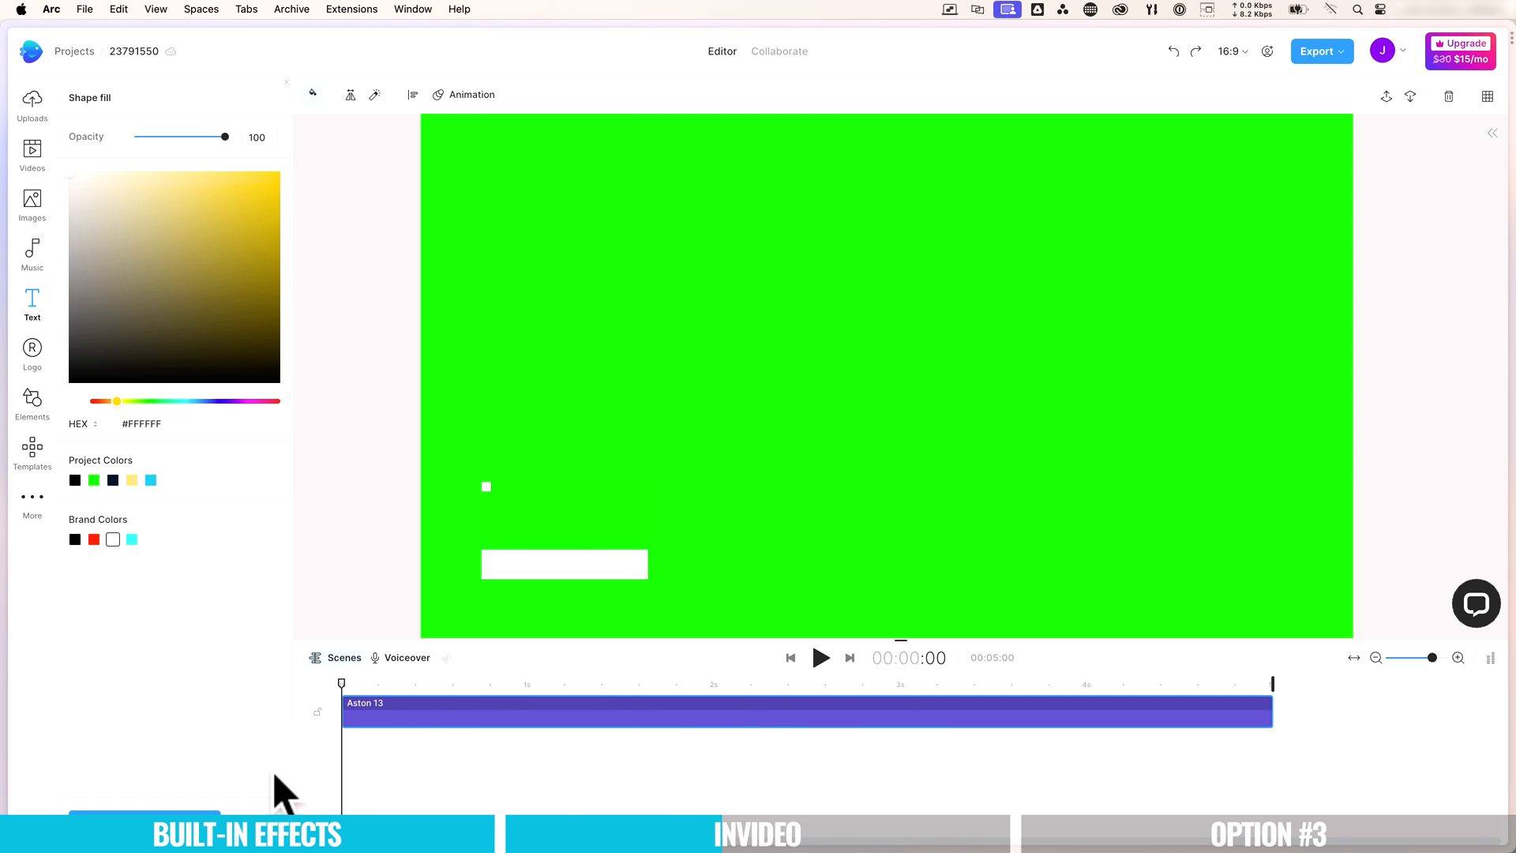
click(564, 566)
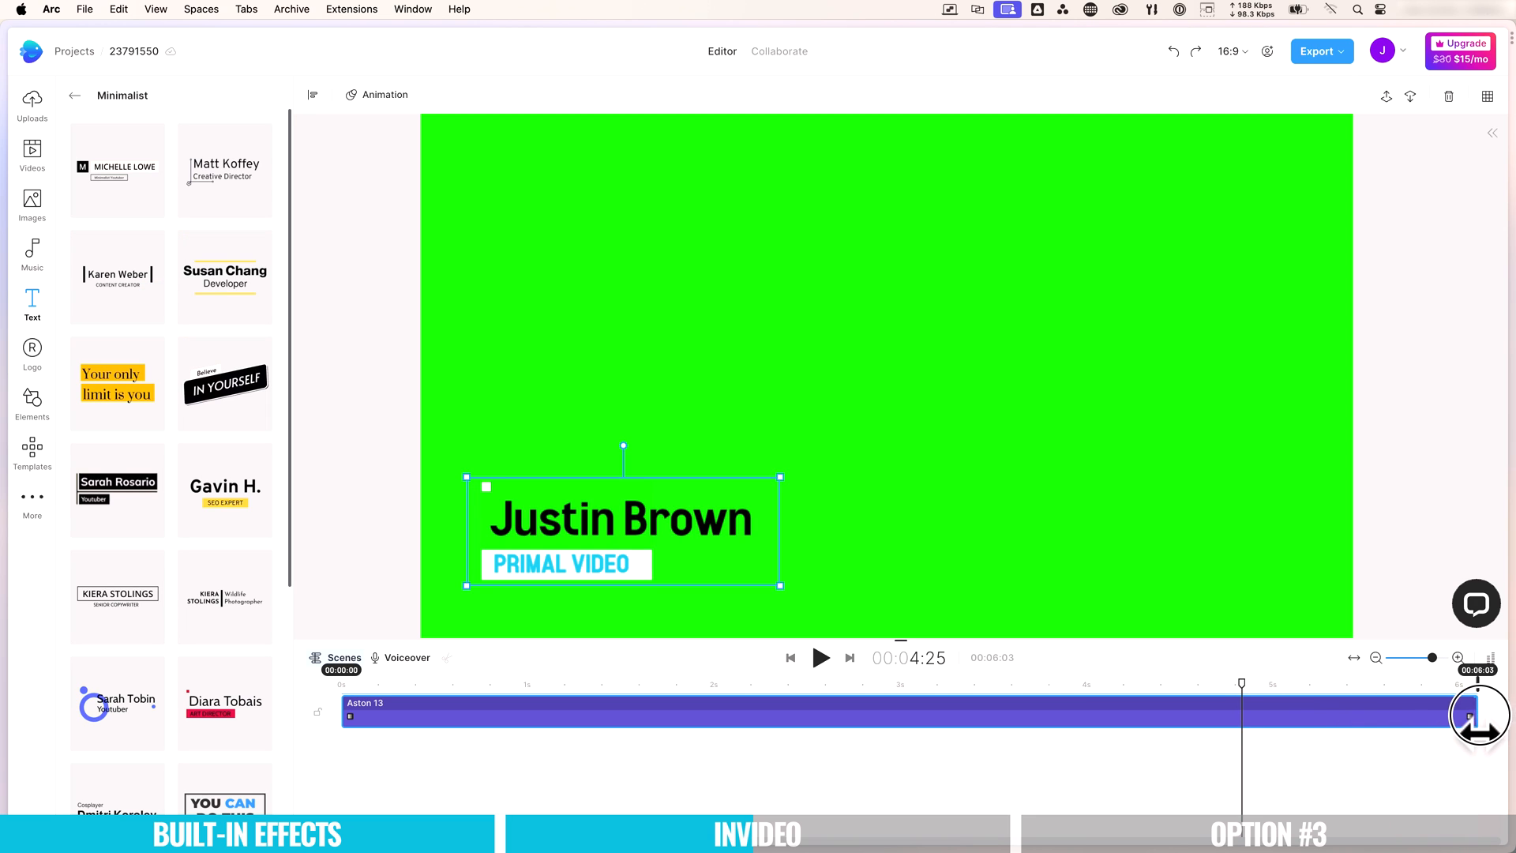
mouse_move(1330, 735)
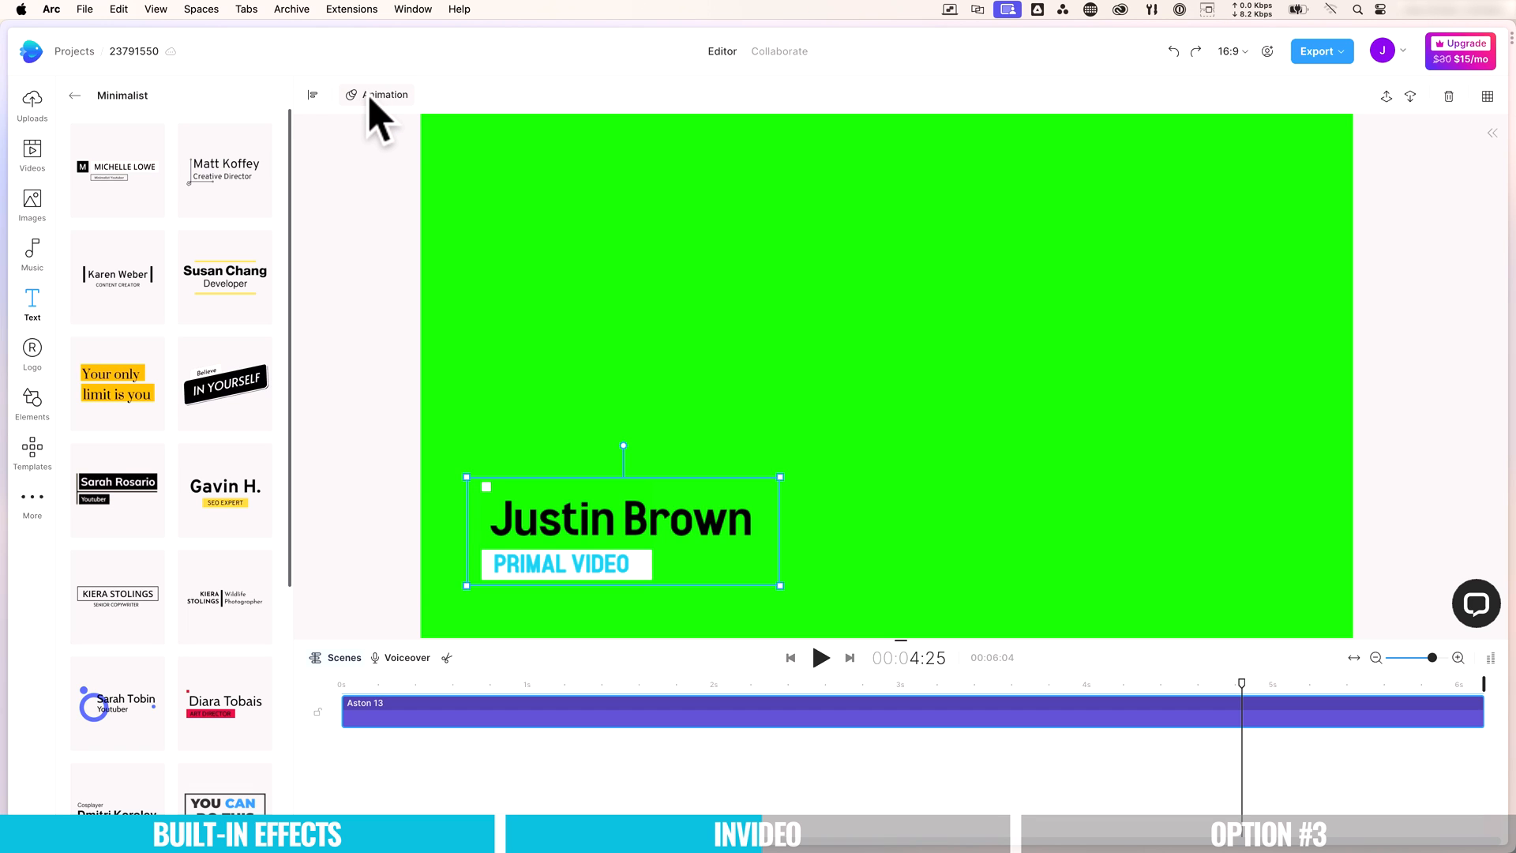
Step: Give the title a Slide to left exit animation
click(383, 93)
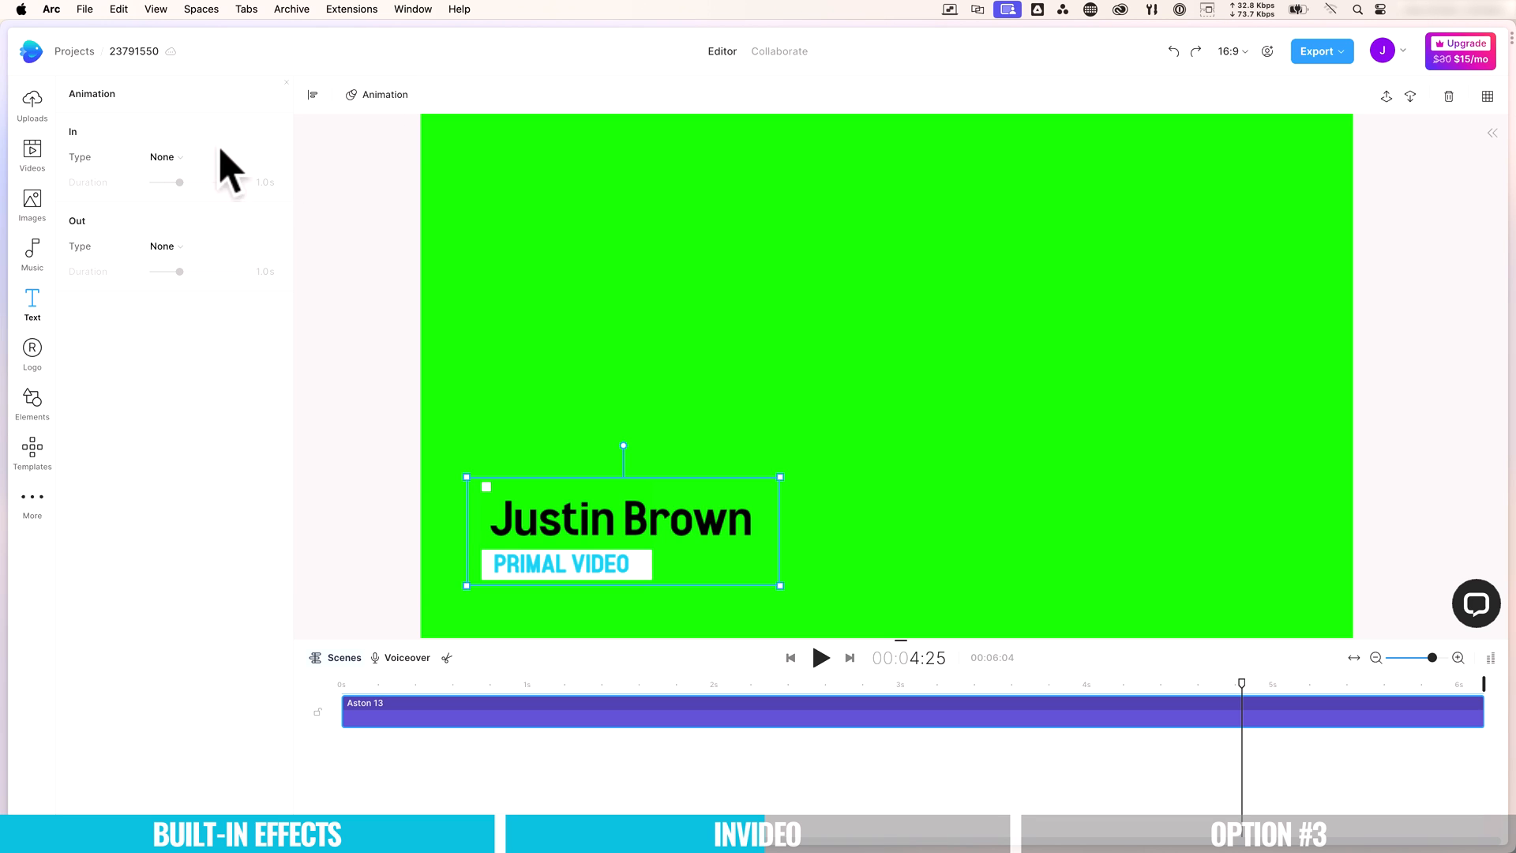
mouse_move(223, 246)
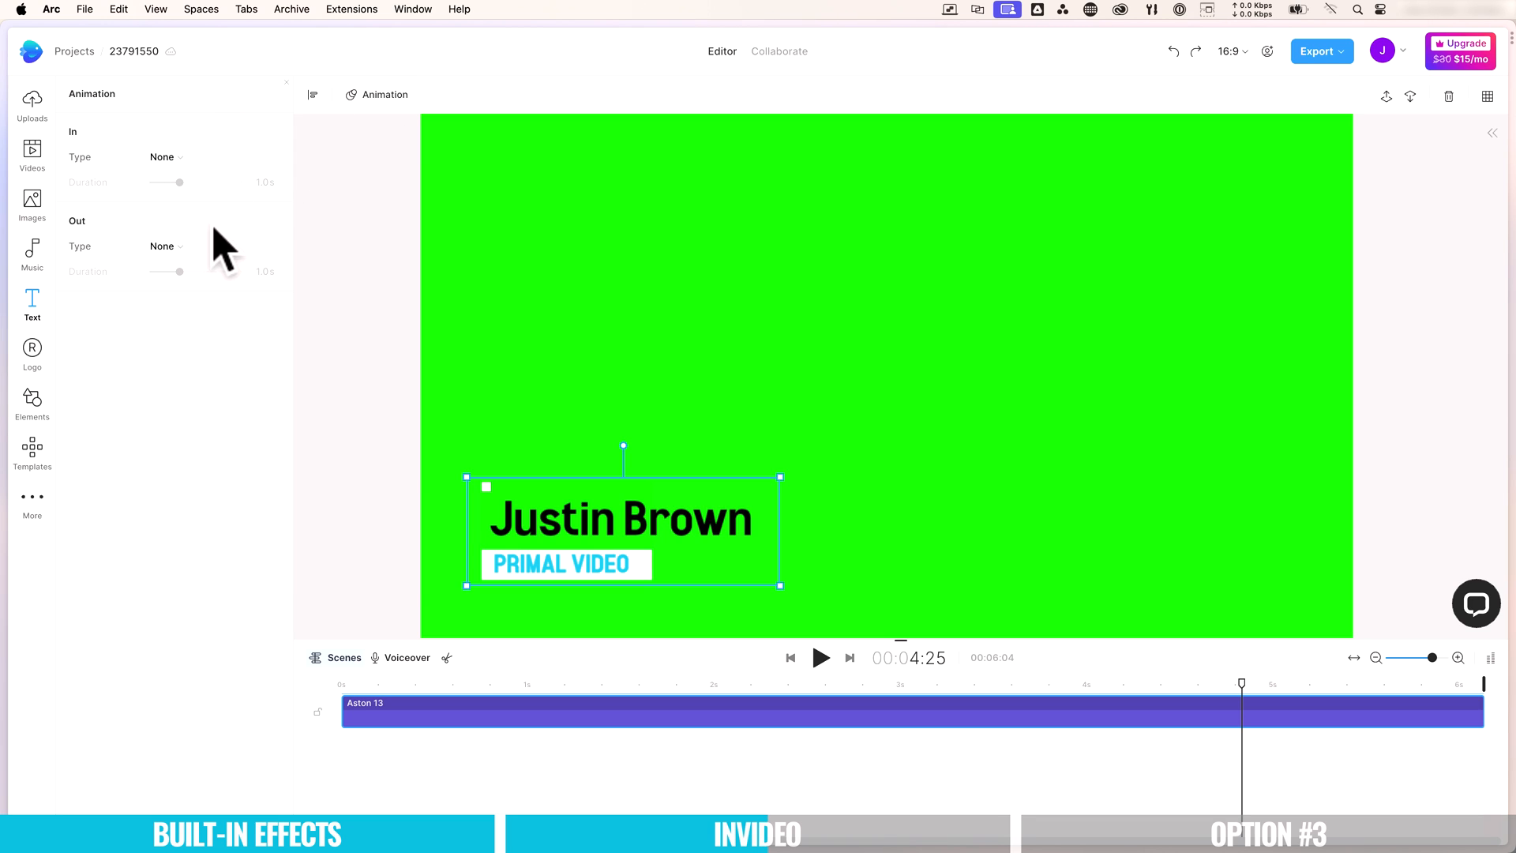
click(211, 247)
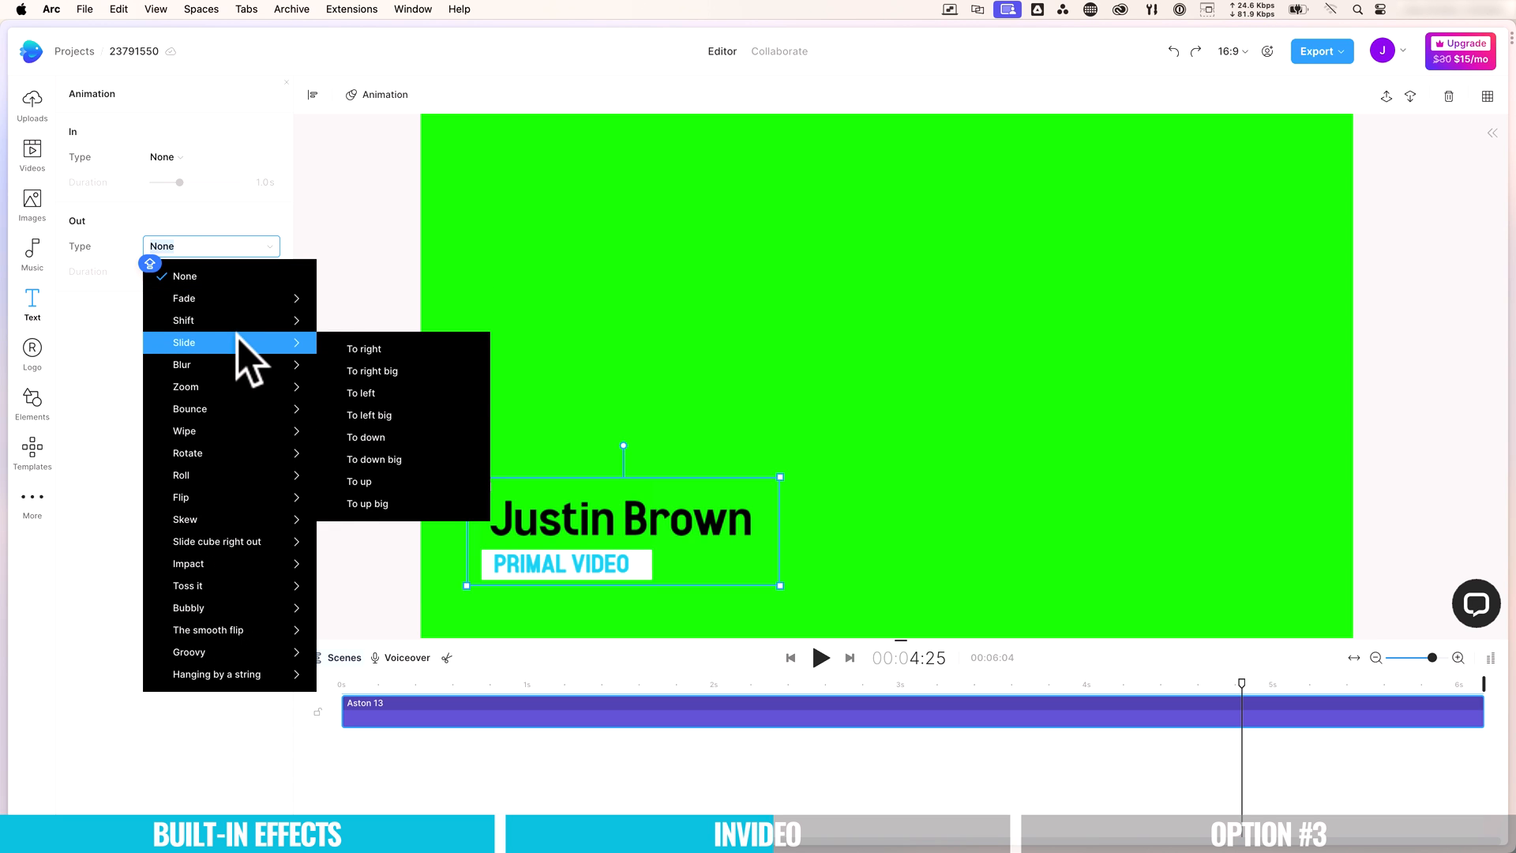
click(360, 393)
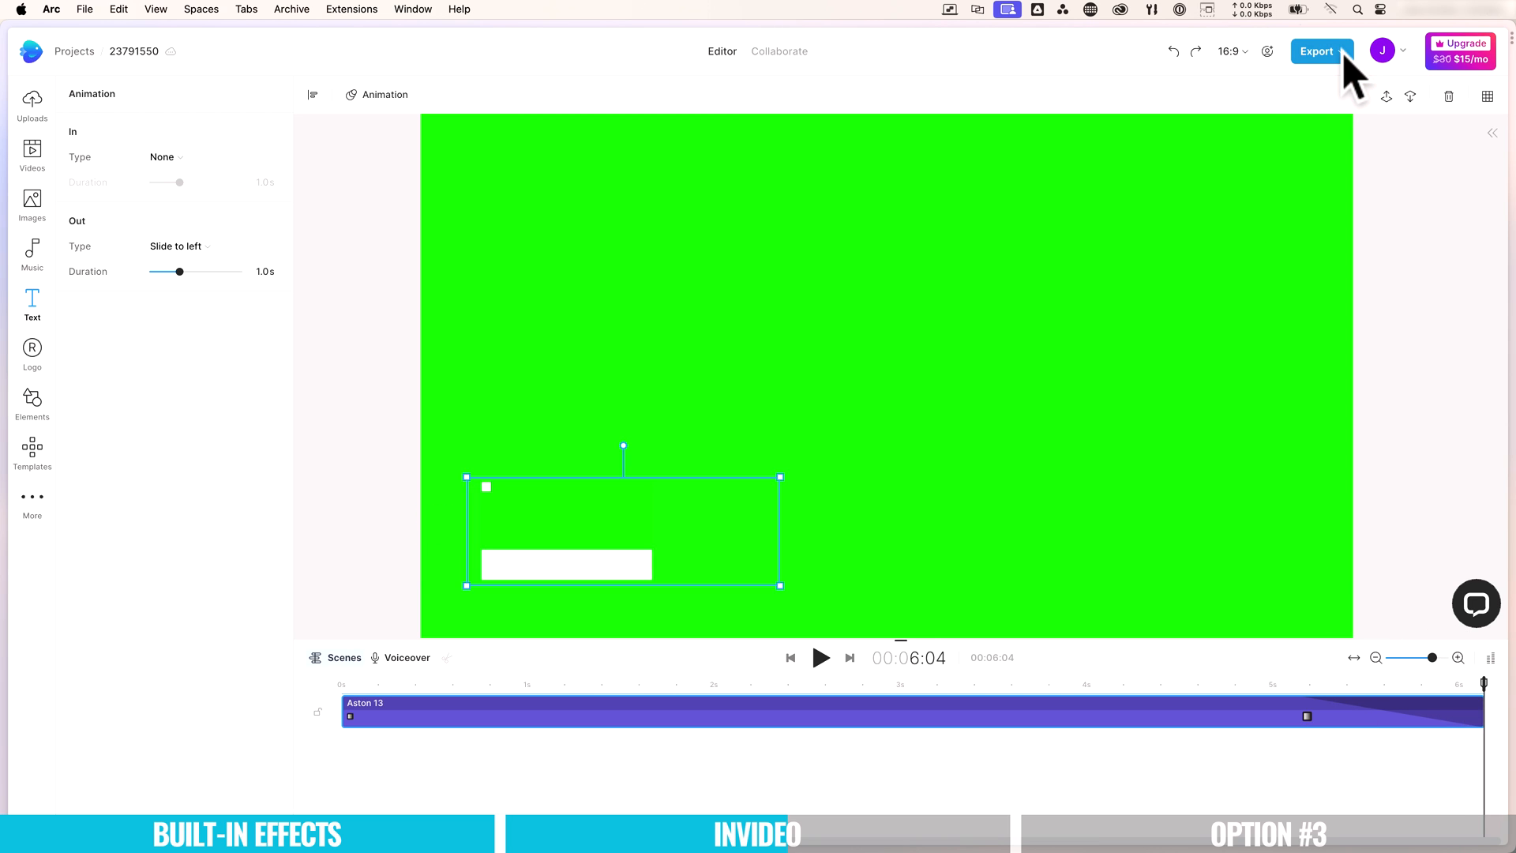
Step: Choose 720p export quality and check what the locked 1080p option requires
click(1316, 50)
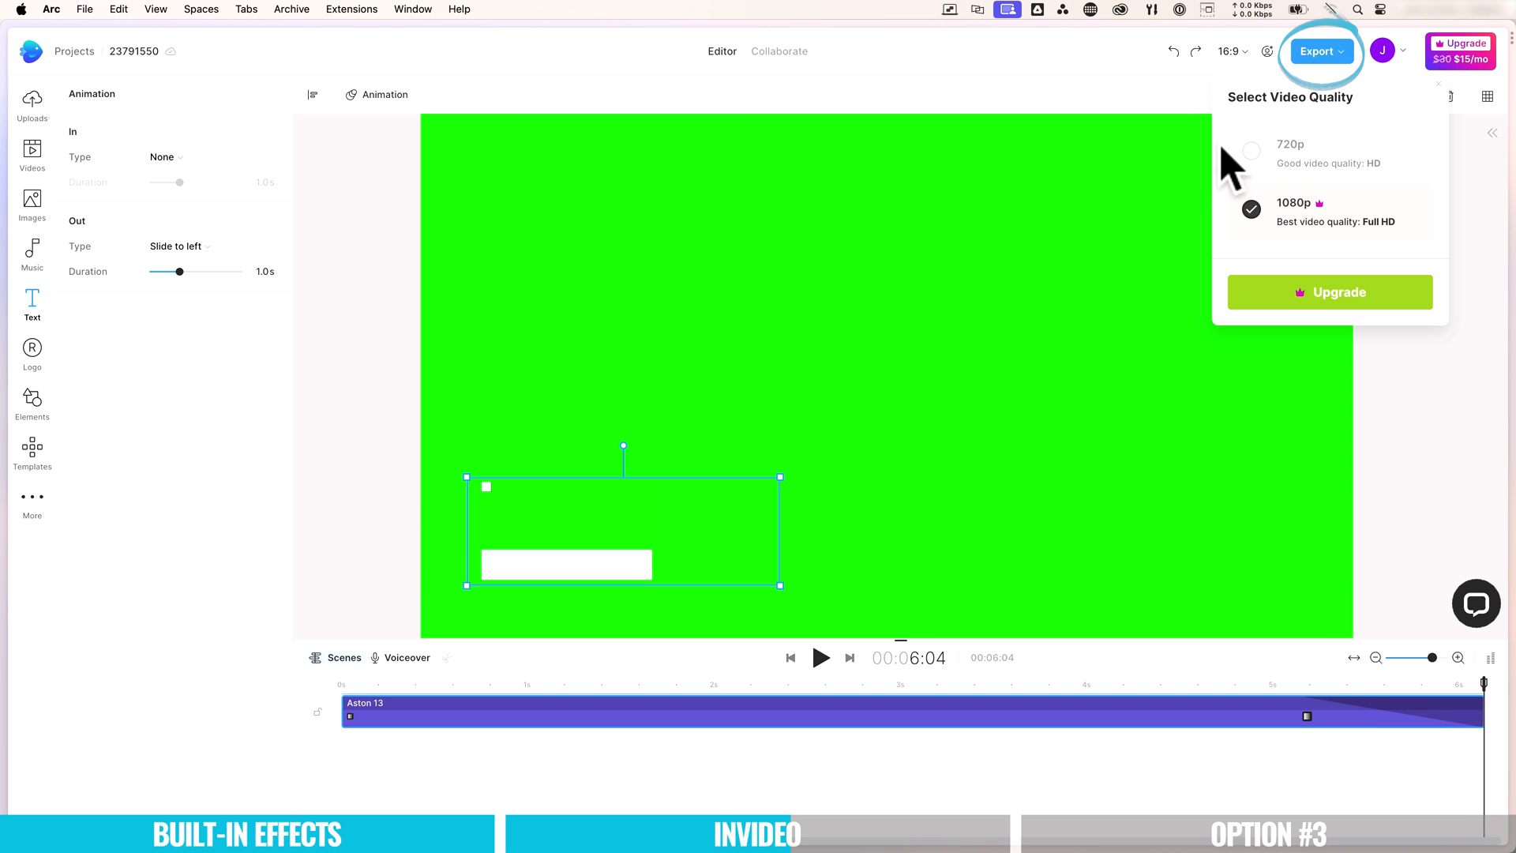
click(1251, 150)
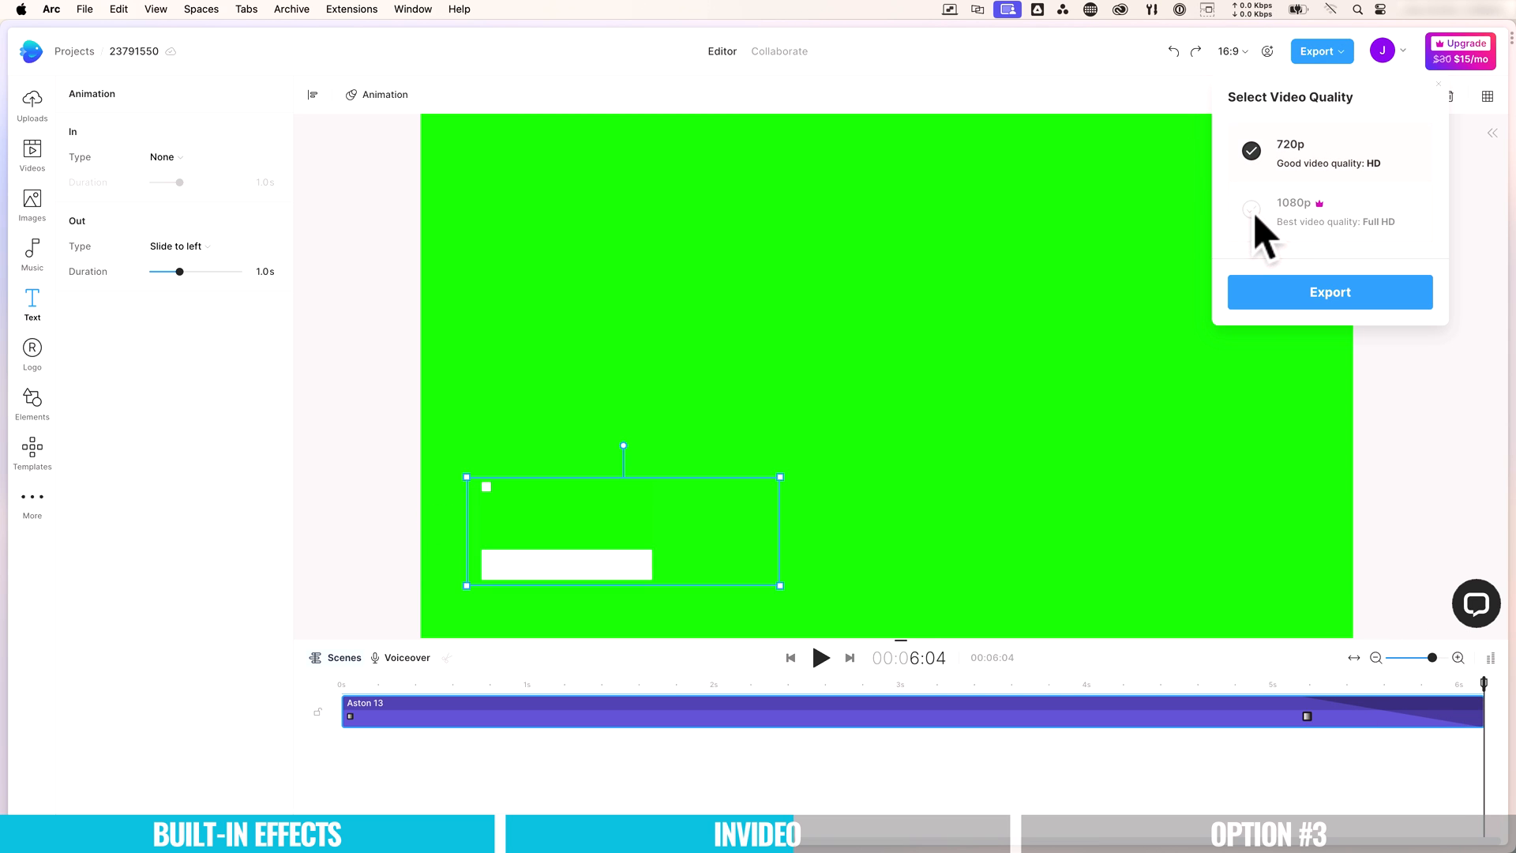
click(1251, 209)
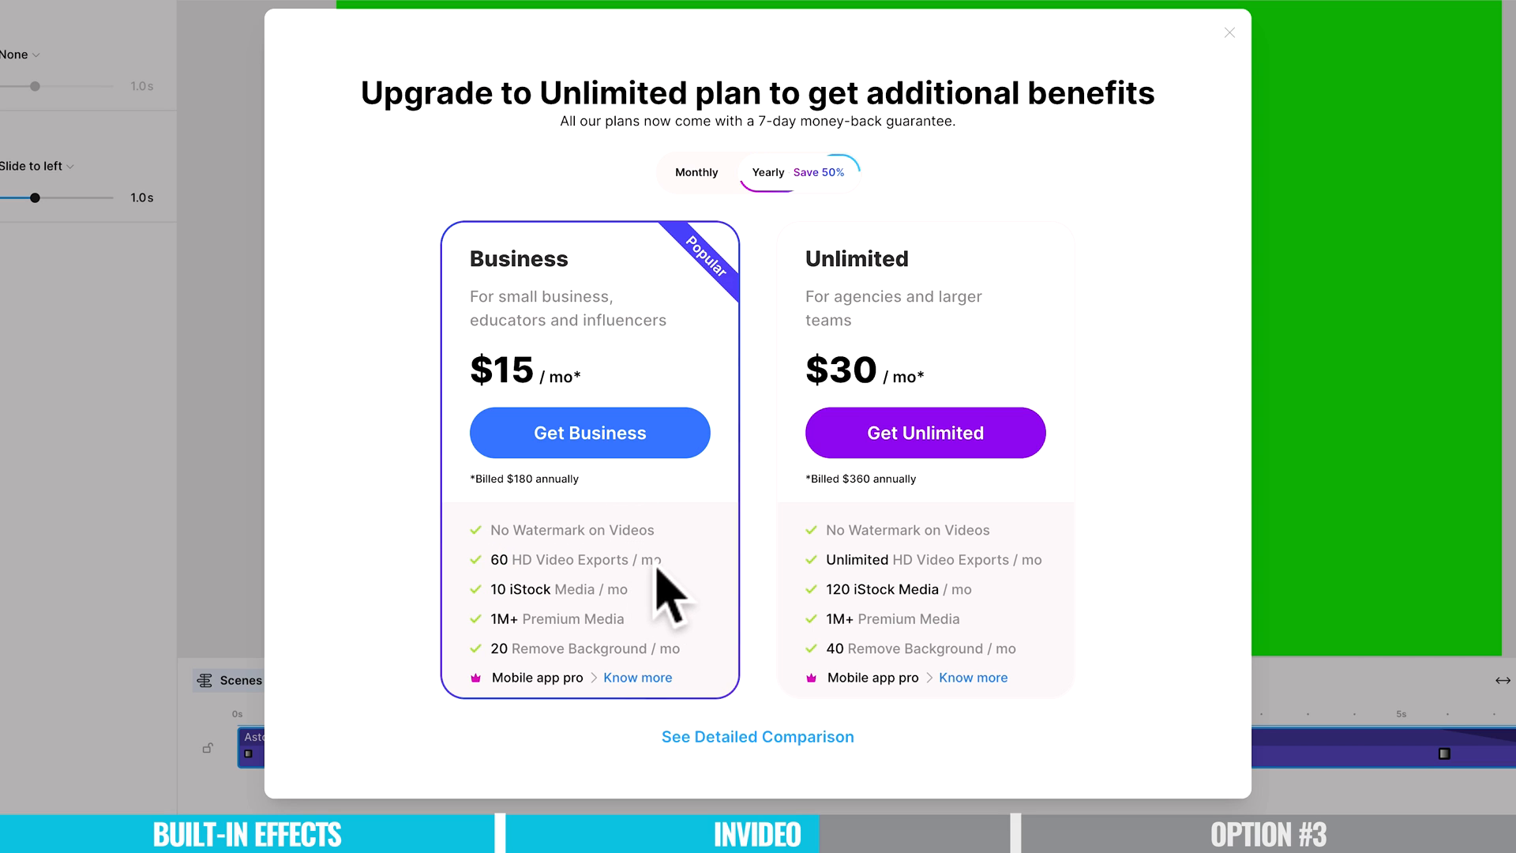
mouse_move(512, 595)
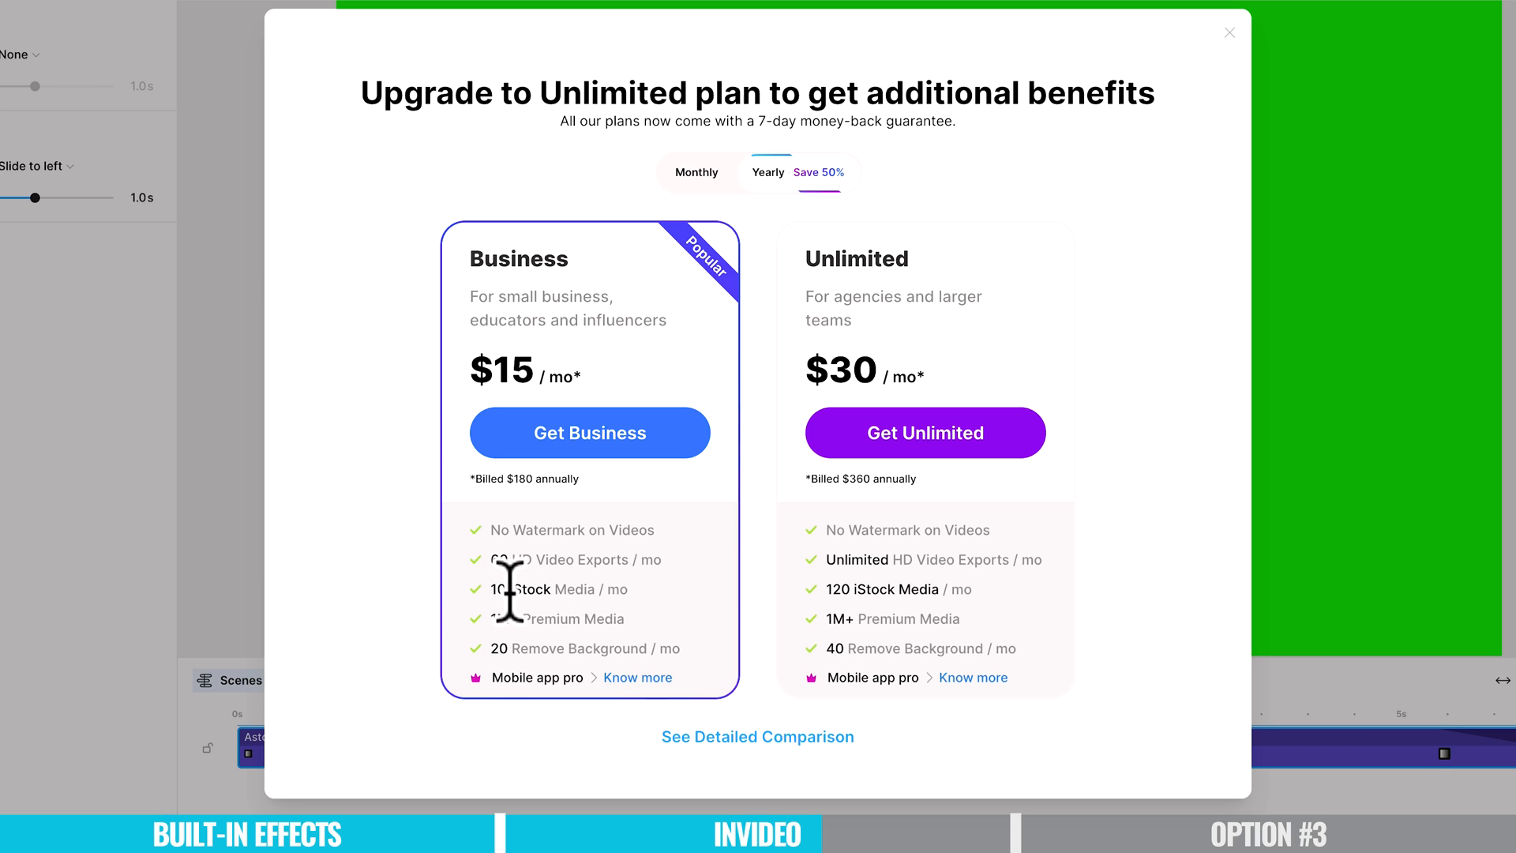
mouse_move(546, 647)
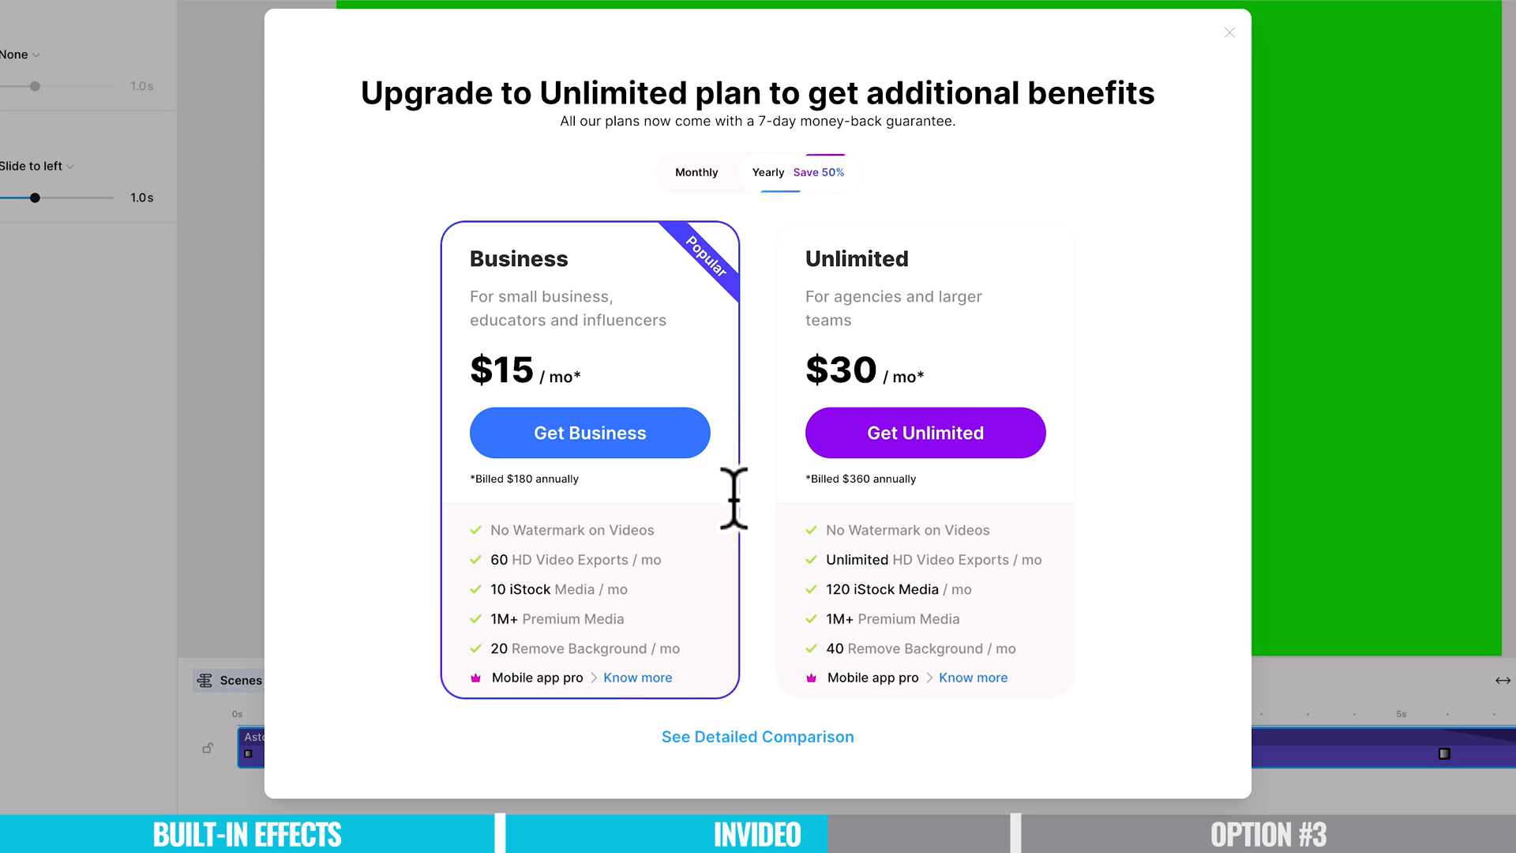
mouse_move(870, 377)
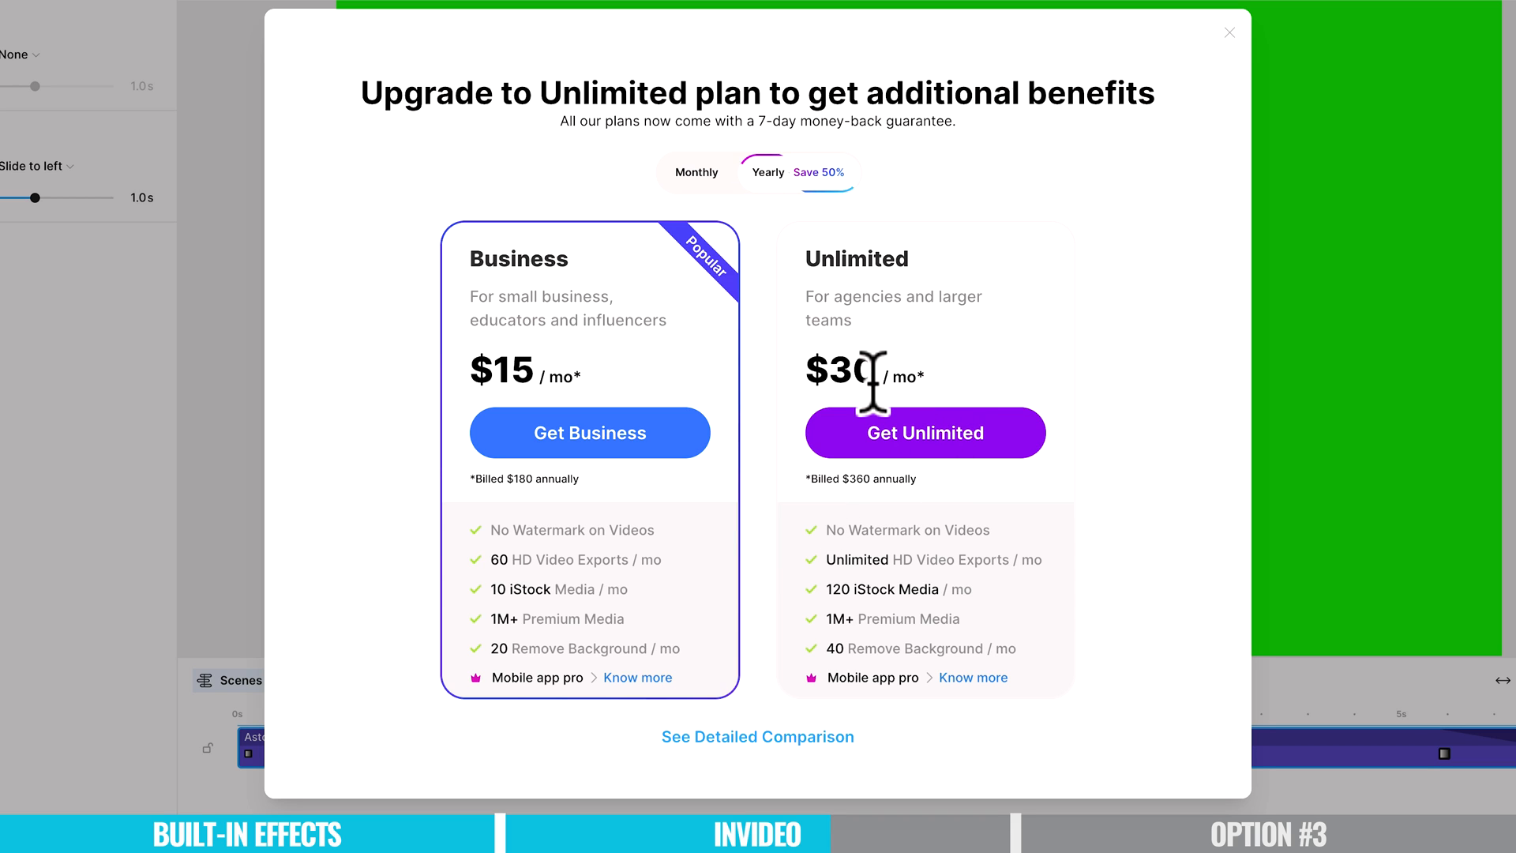
mouse_move(972, 480)
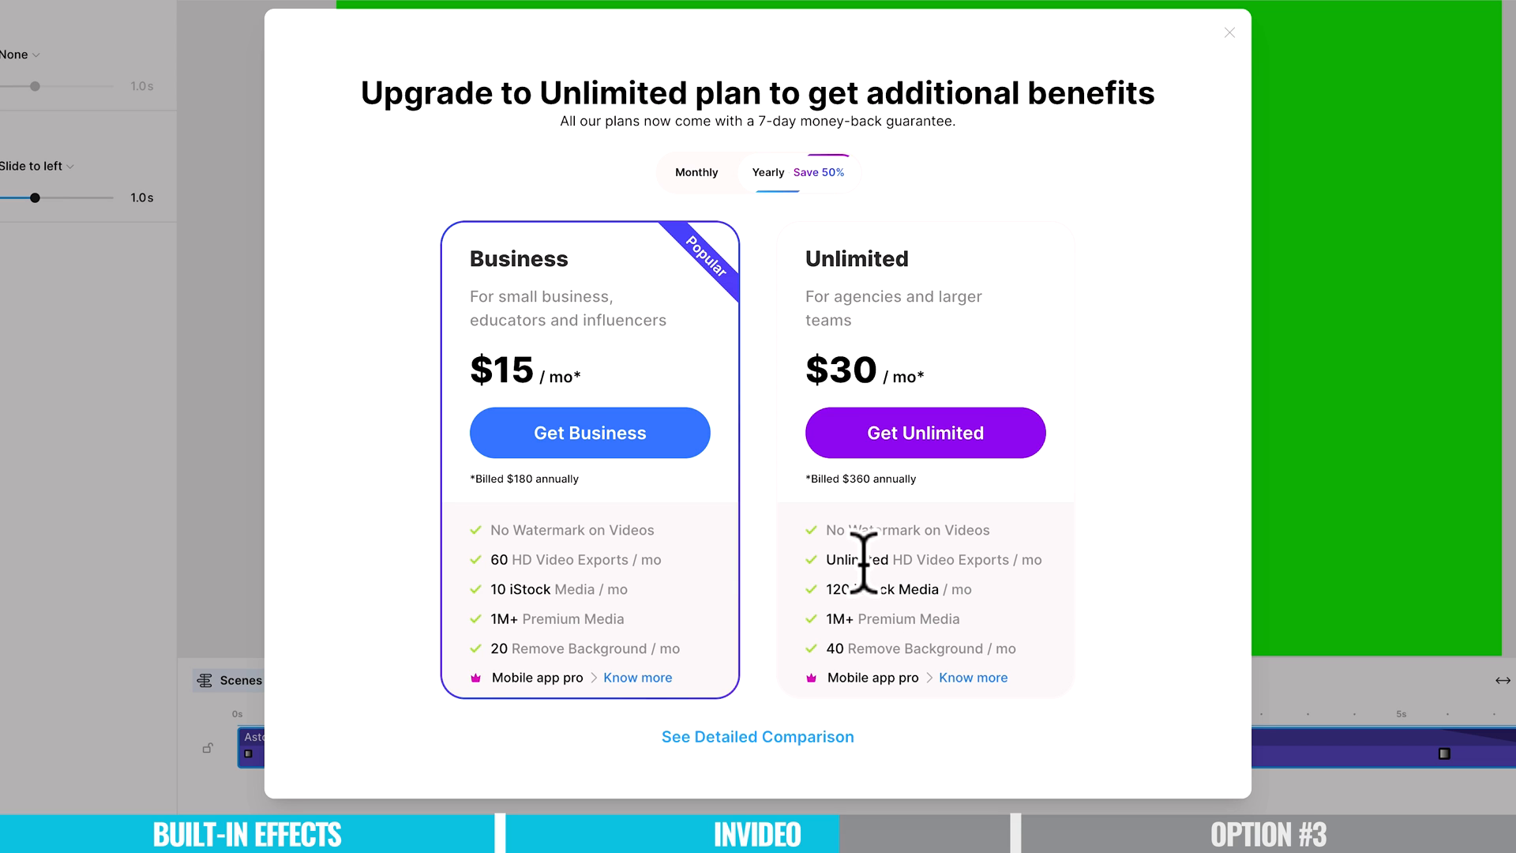
Step: Compare monthly plan prices, dismiss the upgrade offer and export the title video at 720p
click(696, 172)
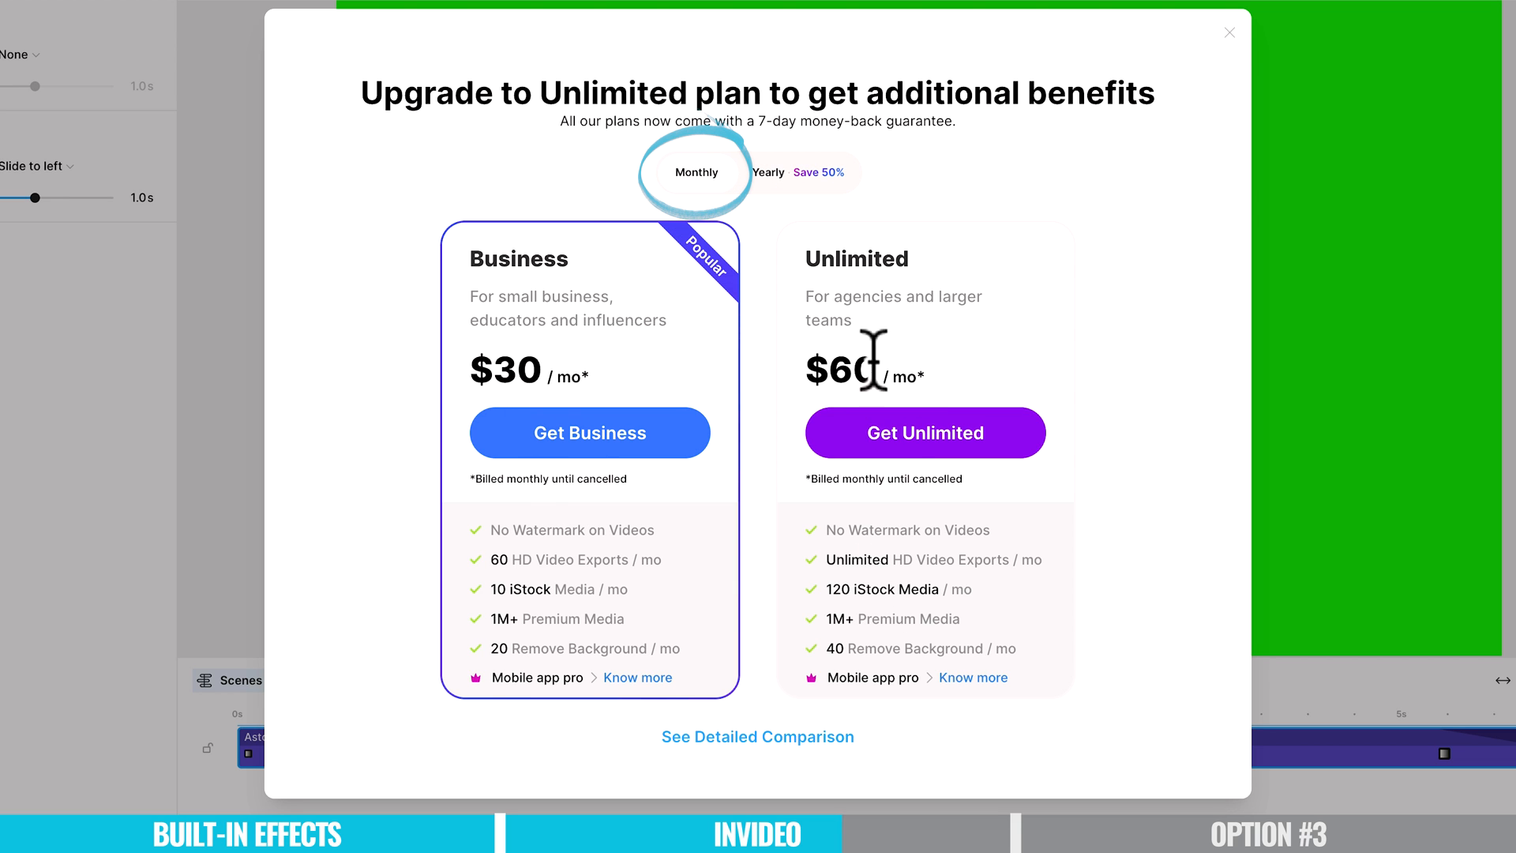
click(1229, 32)
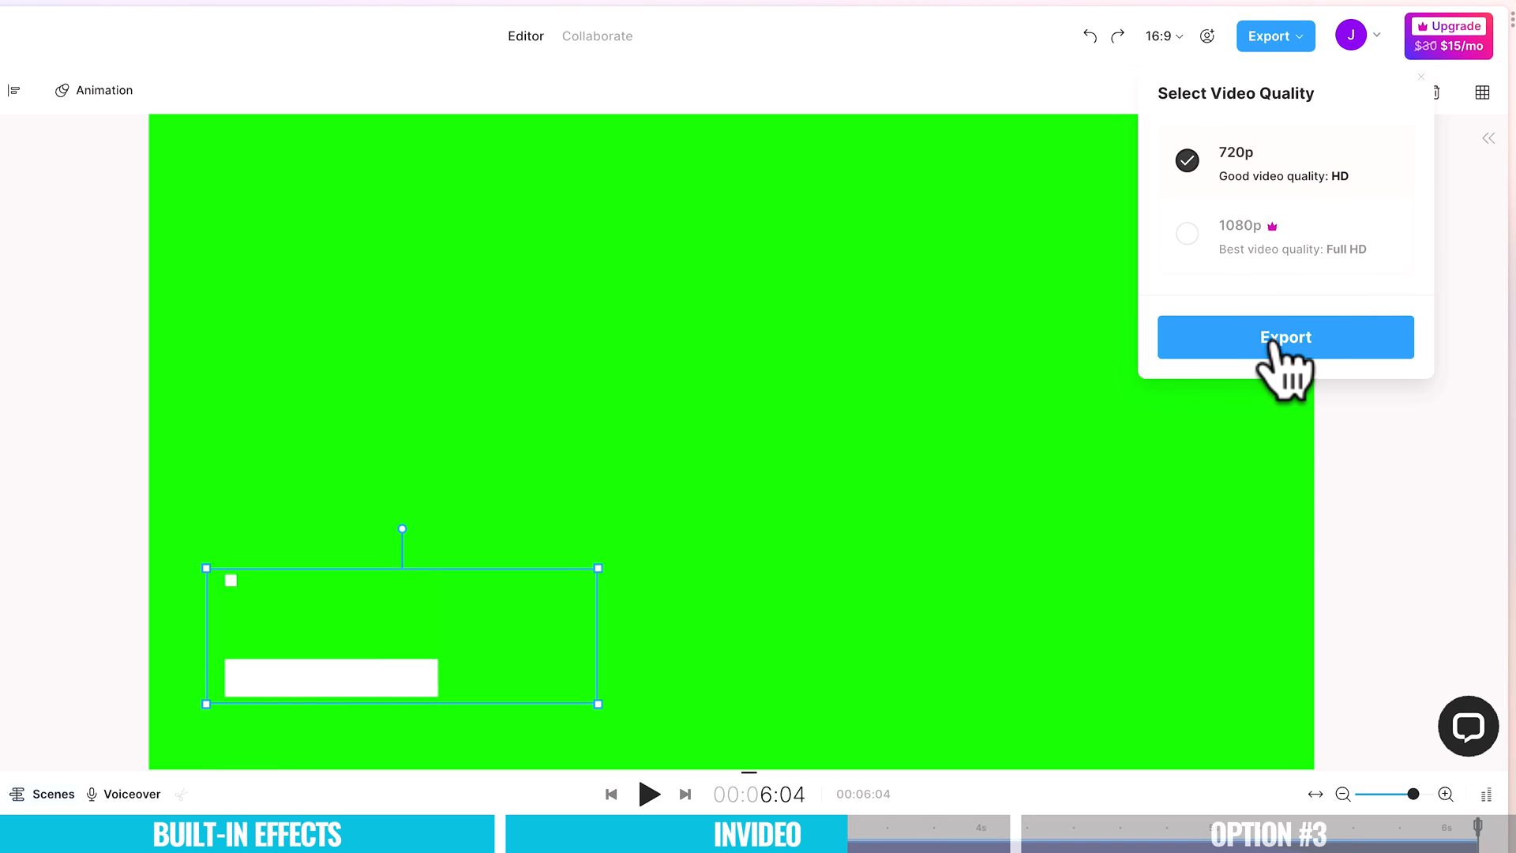
click(1285, 336)
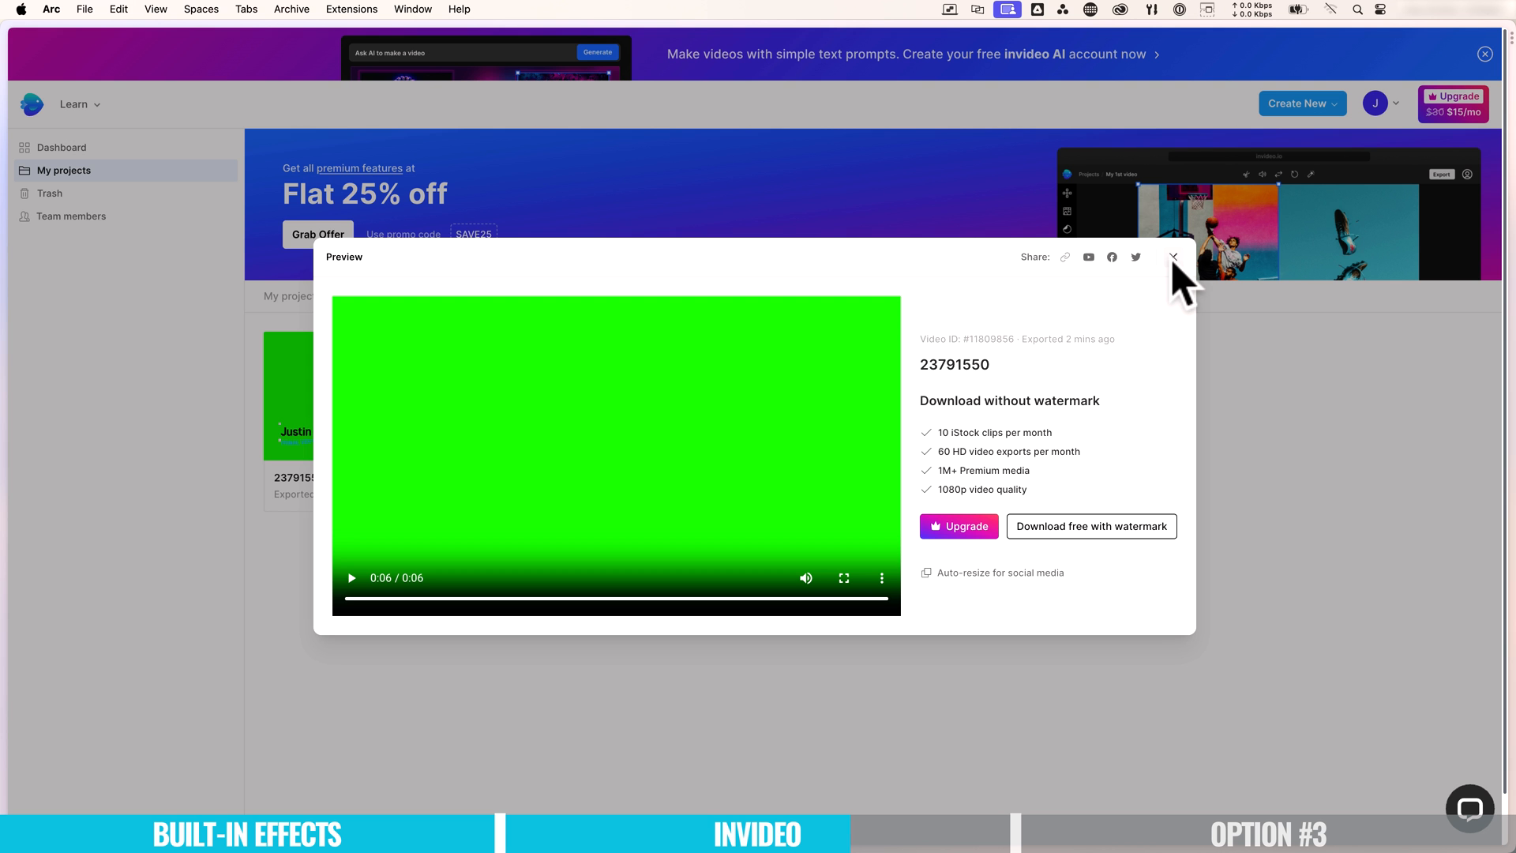
mouse_move(1089, 278)
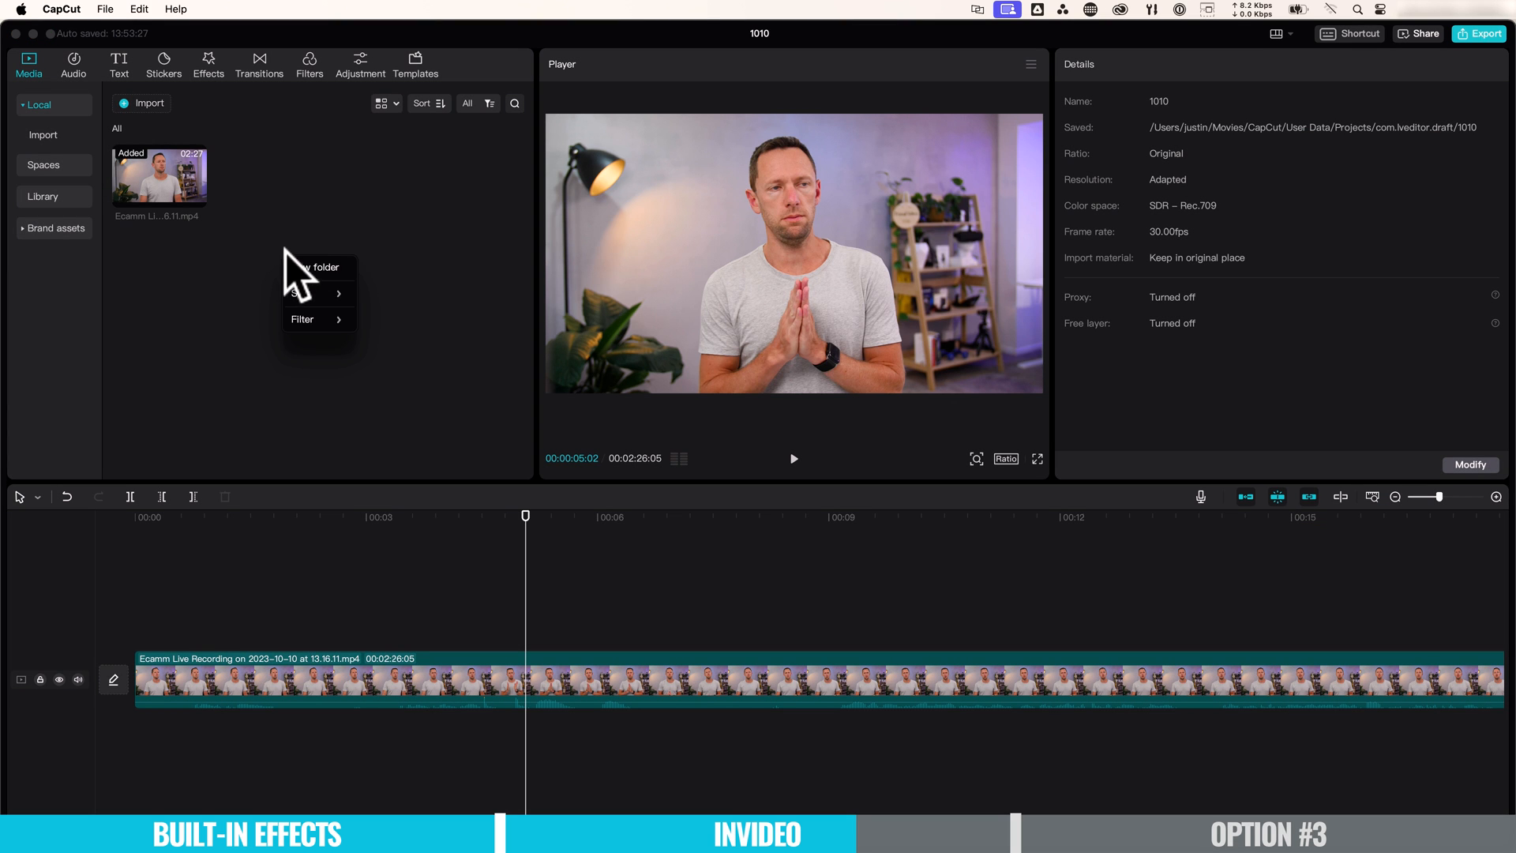
mouse_move(281, 178)
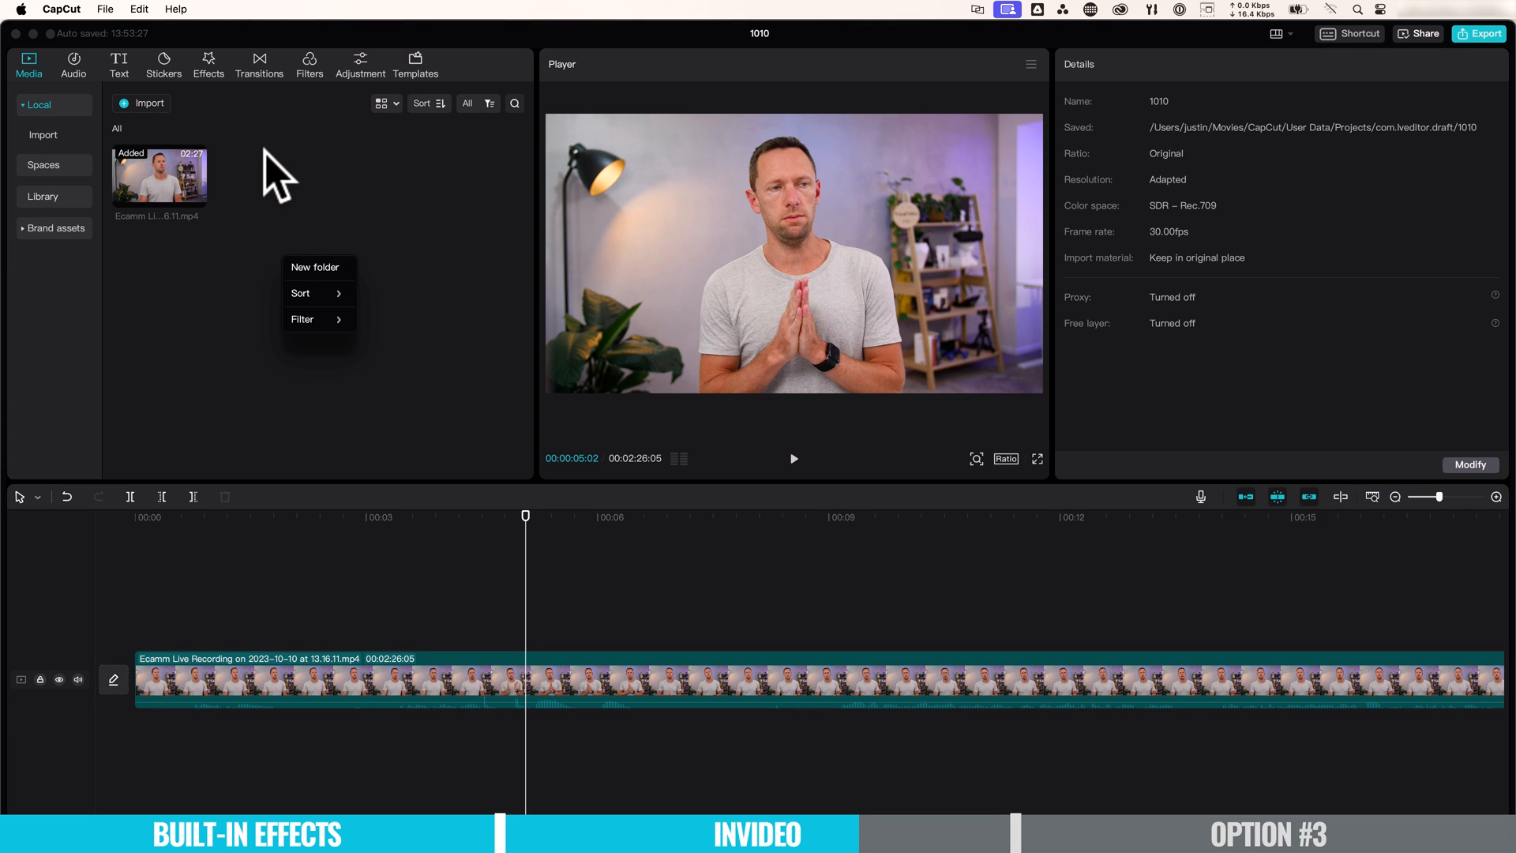
mouse_move(278, 188)
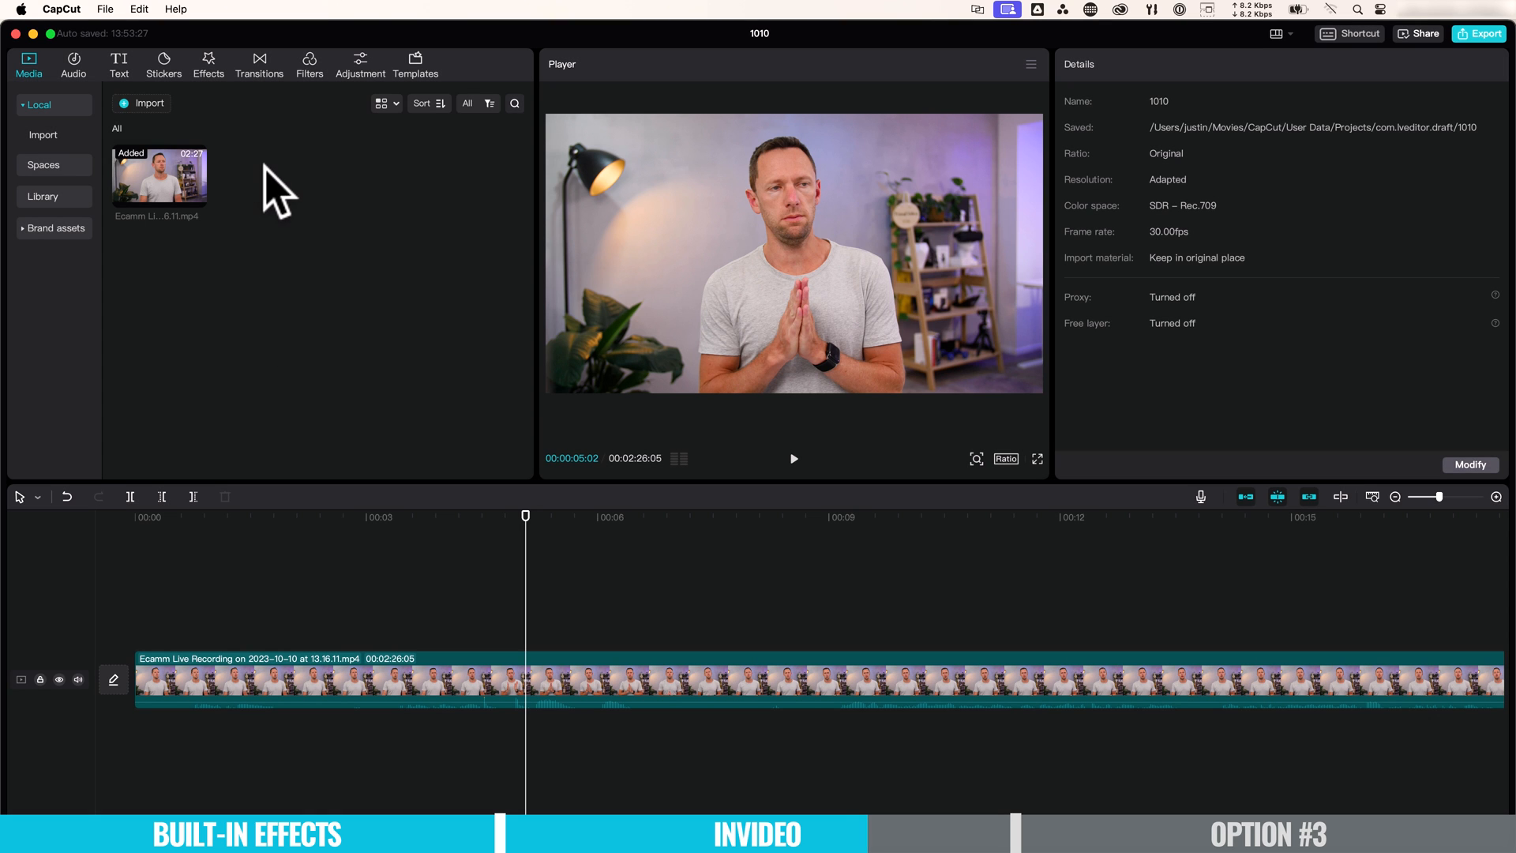
Step: Import the newest .mp4 from Downloads into the CapCut media panel
click(149, 104)
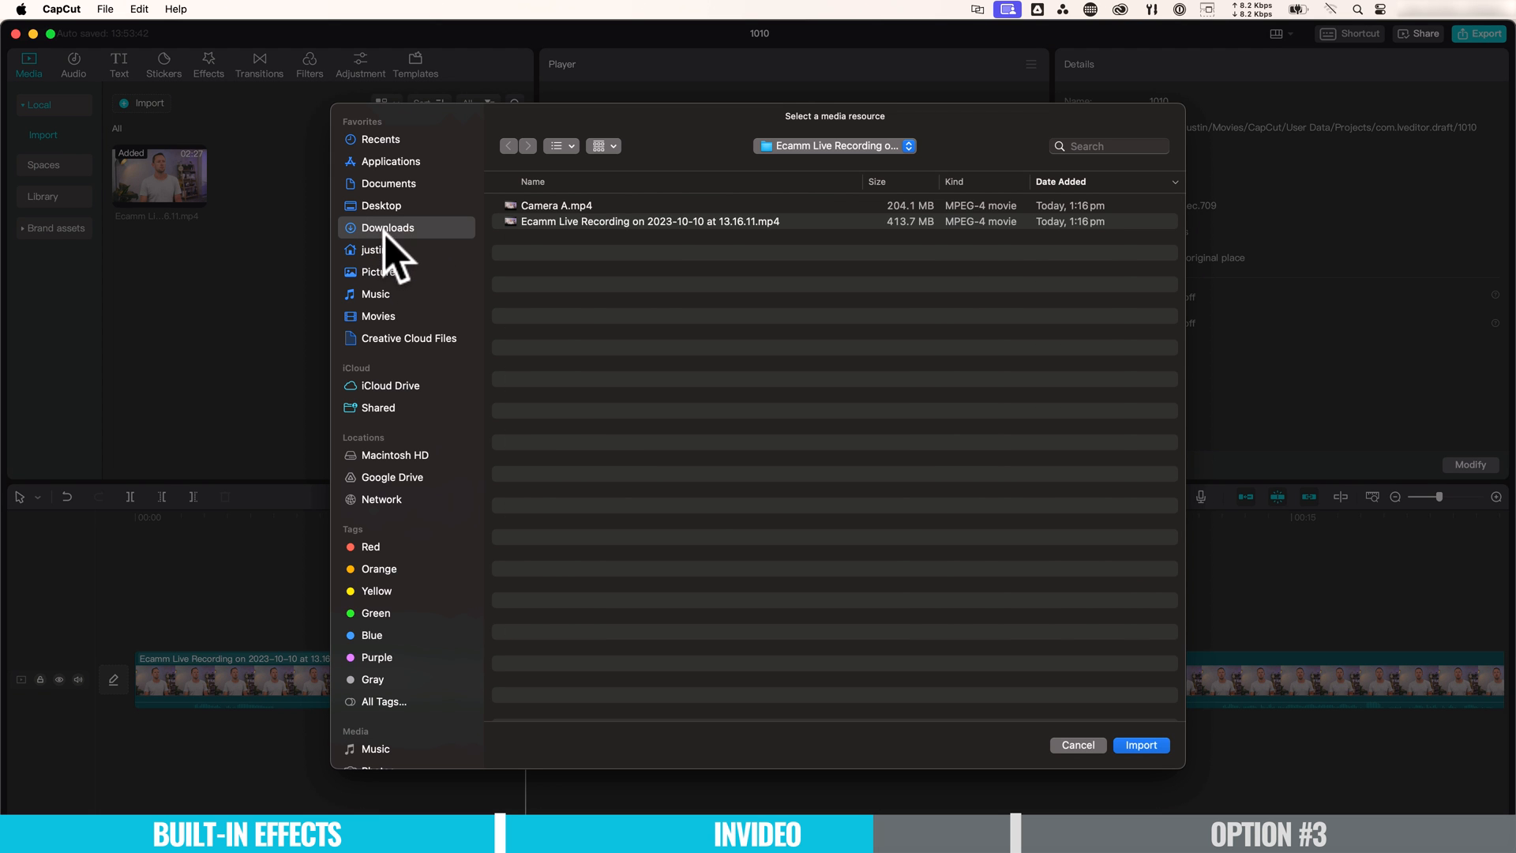
click(388, 227)
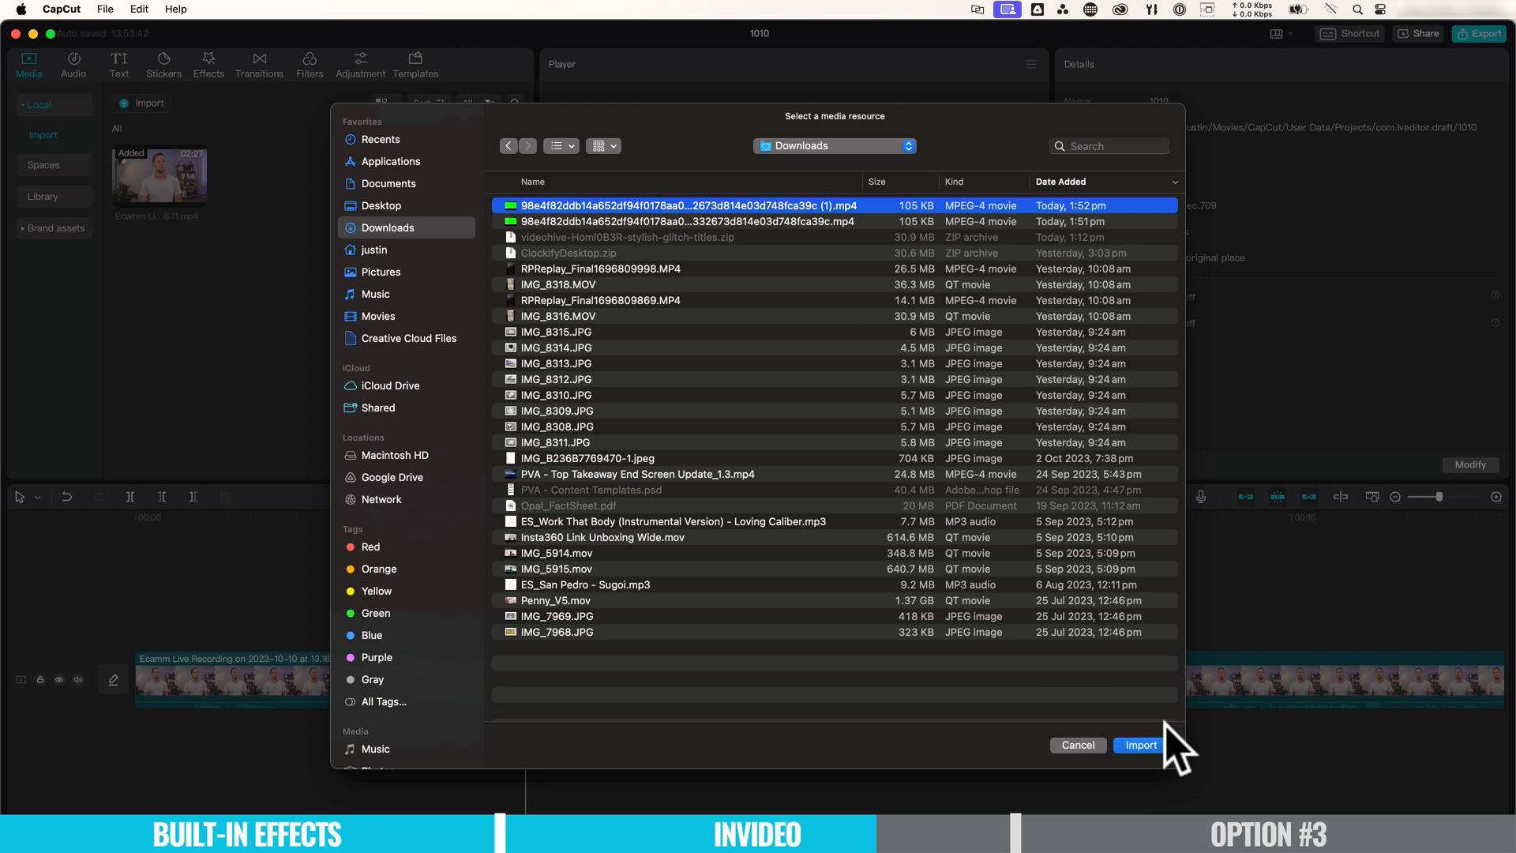
click(1139, 744)
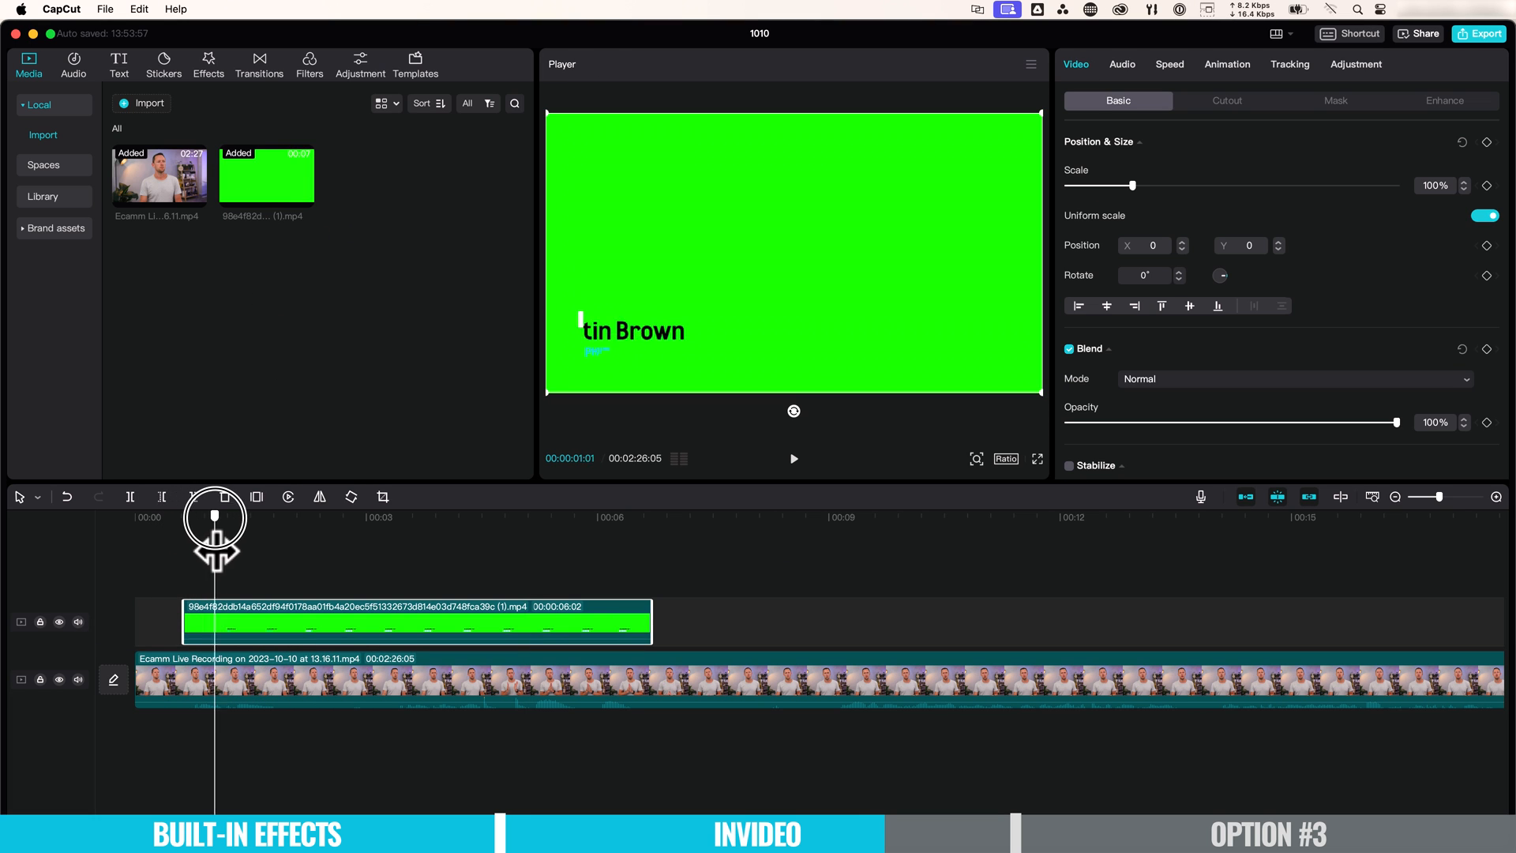
drag(214, 518, 499, 518)
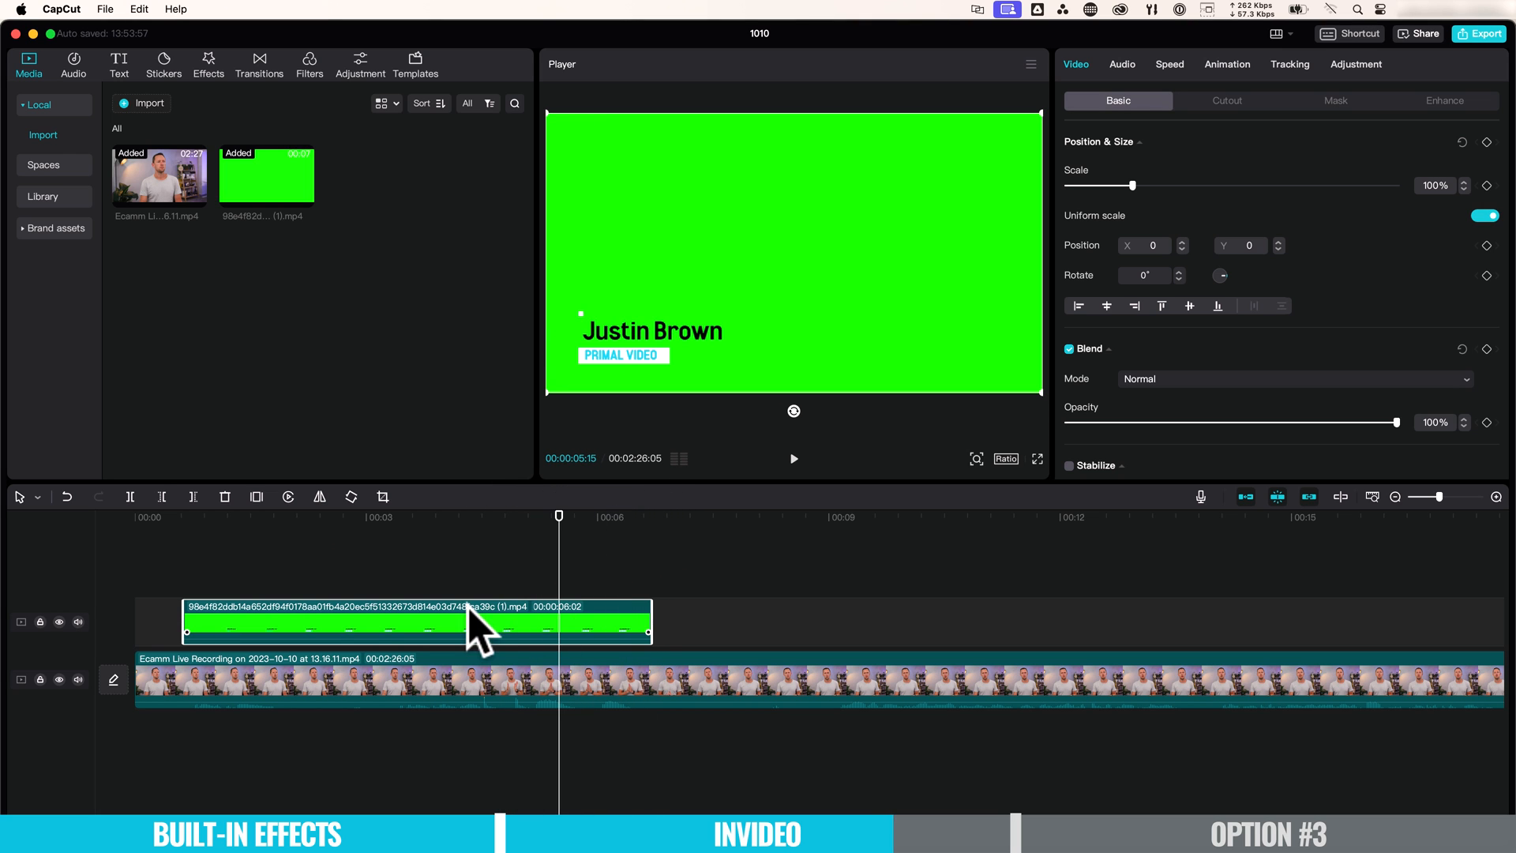
mouse_move(482, 570)
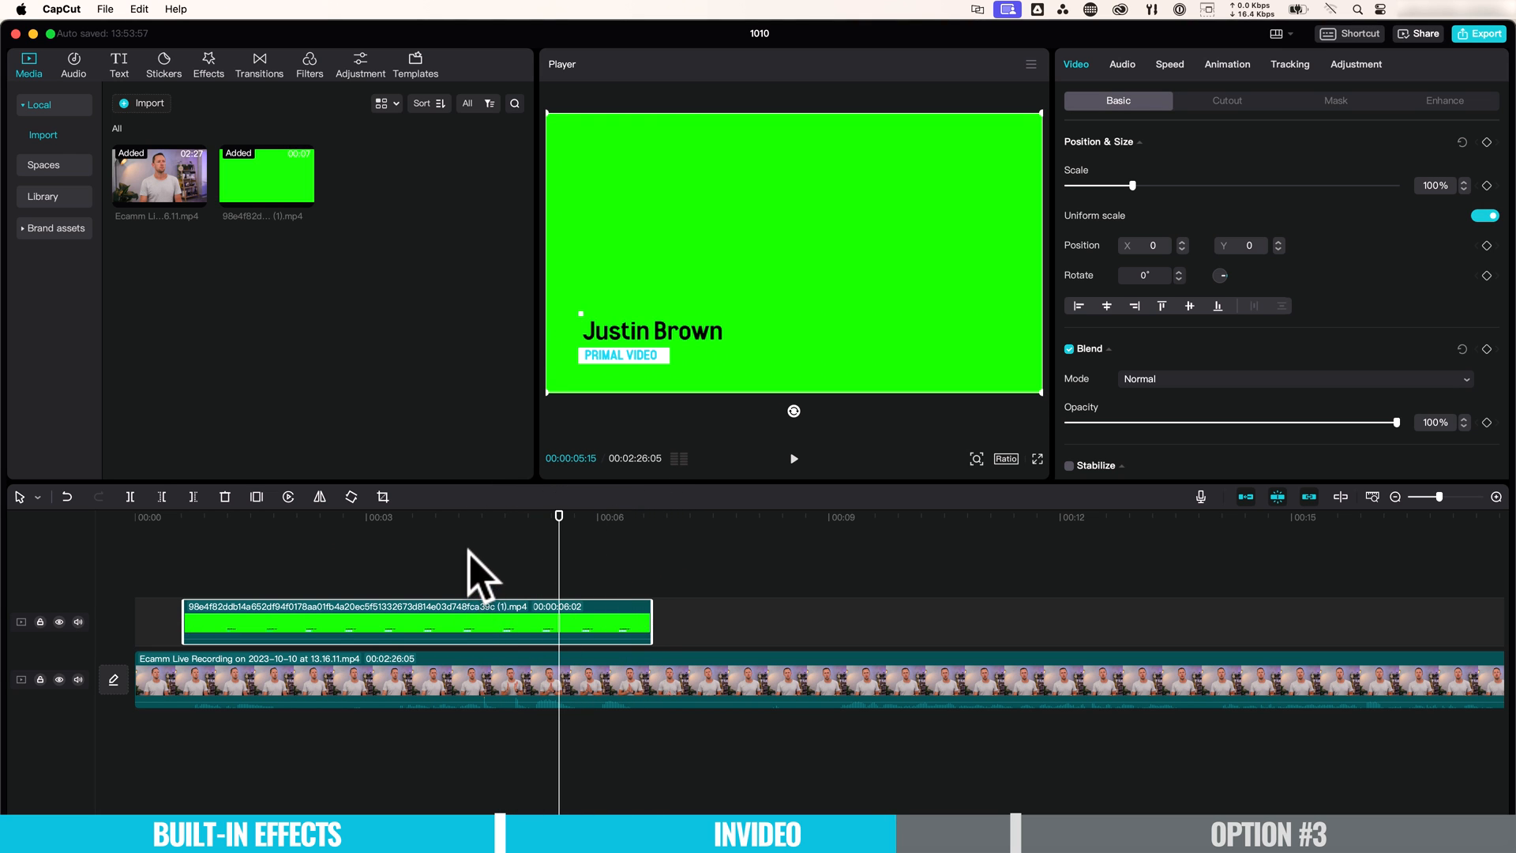
mouse_move(605, 589)
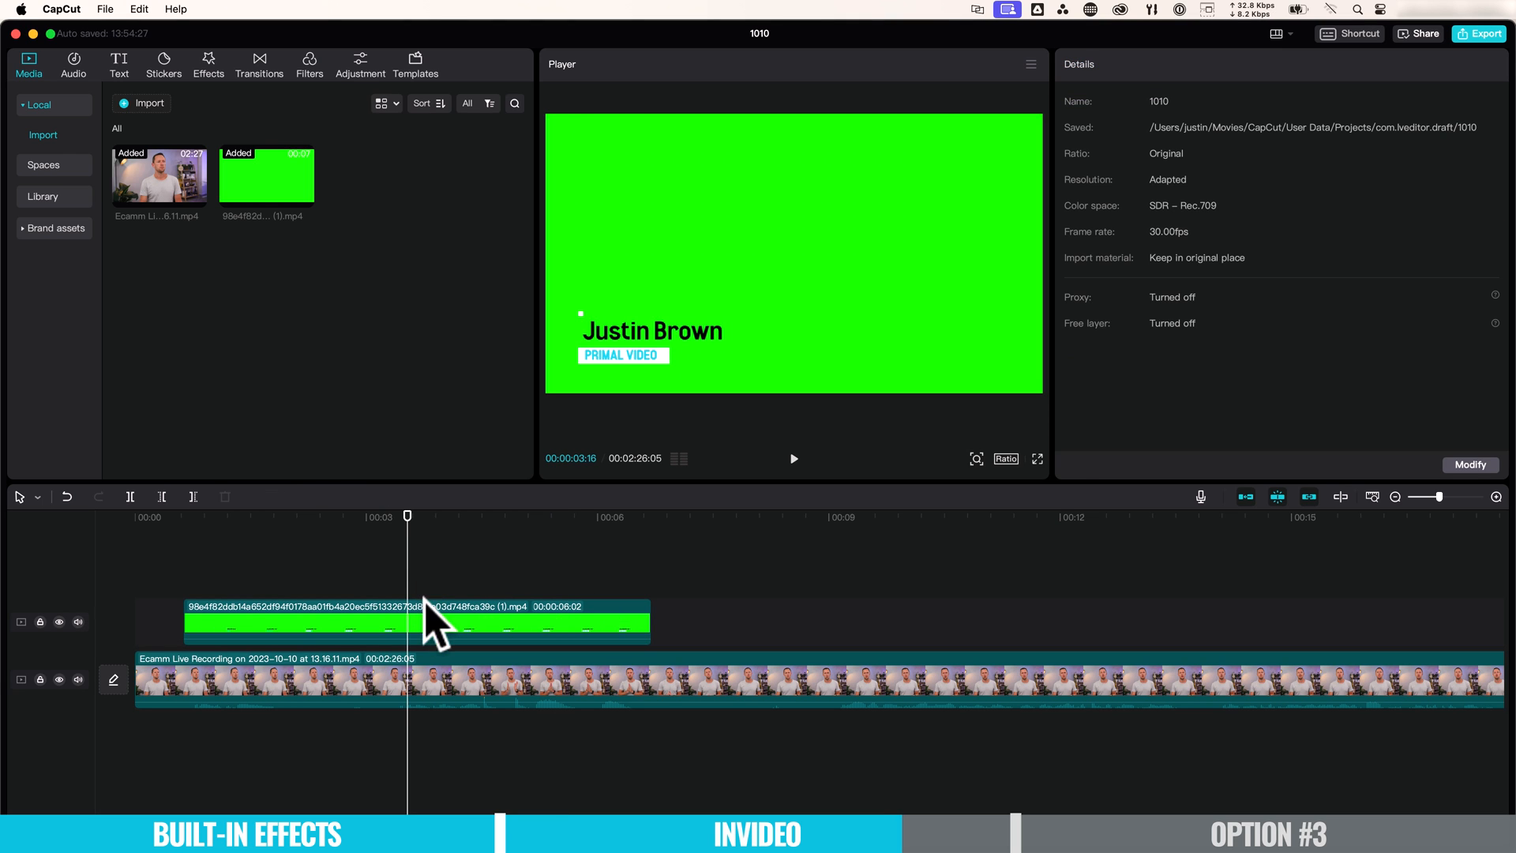
click(387, 622)
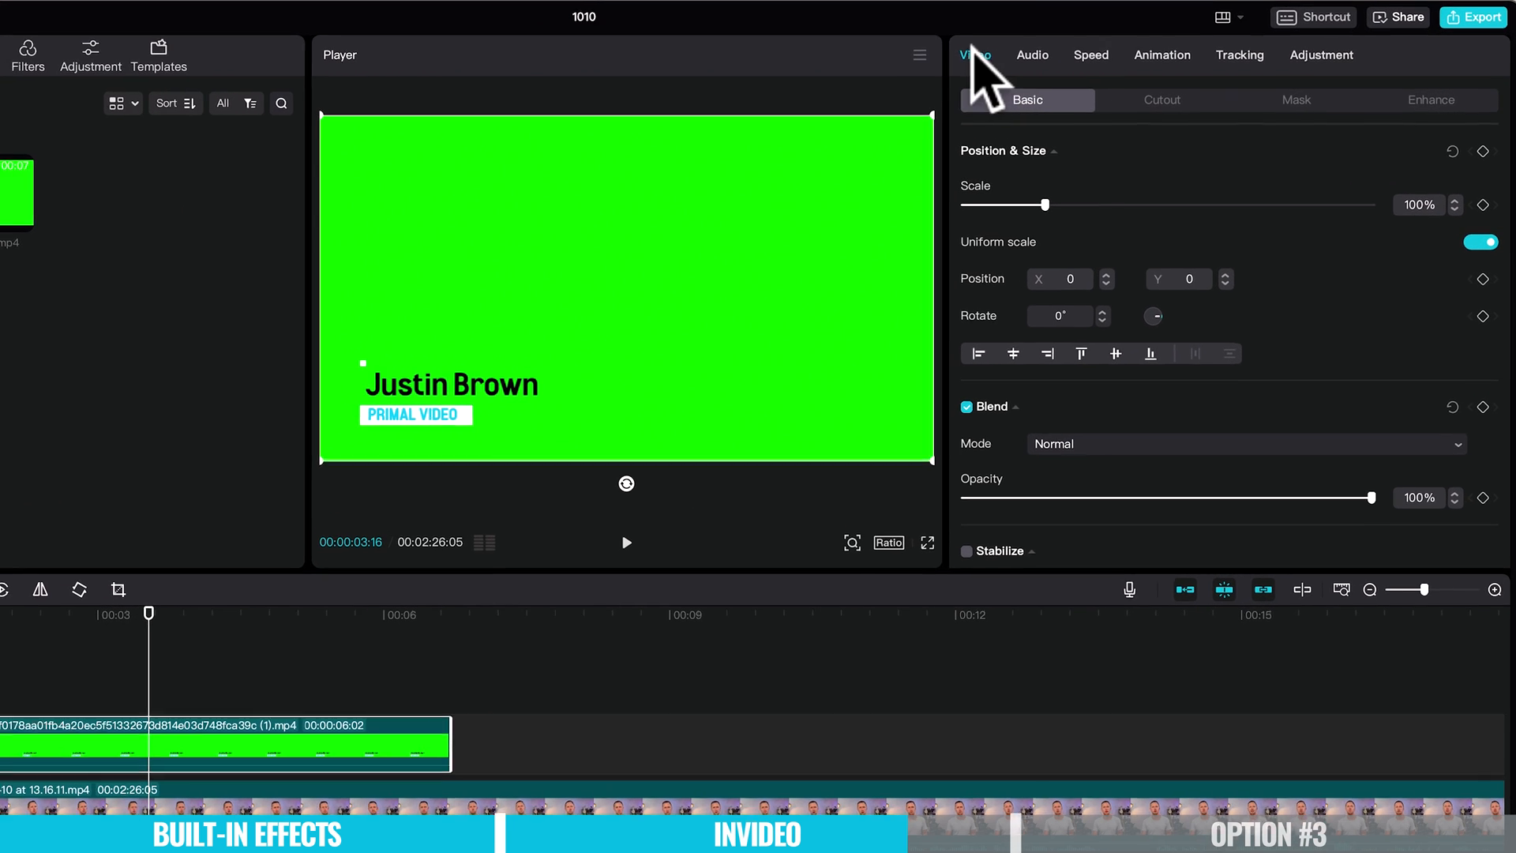
Step: Enable Chroma key under Cutout and sample the clip's green background as the key color
click(1158, 99)
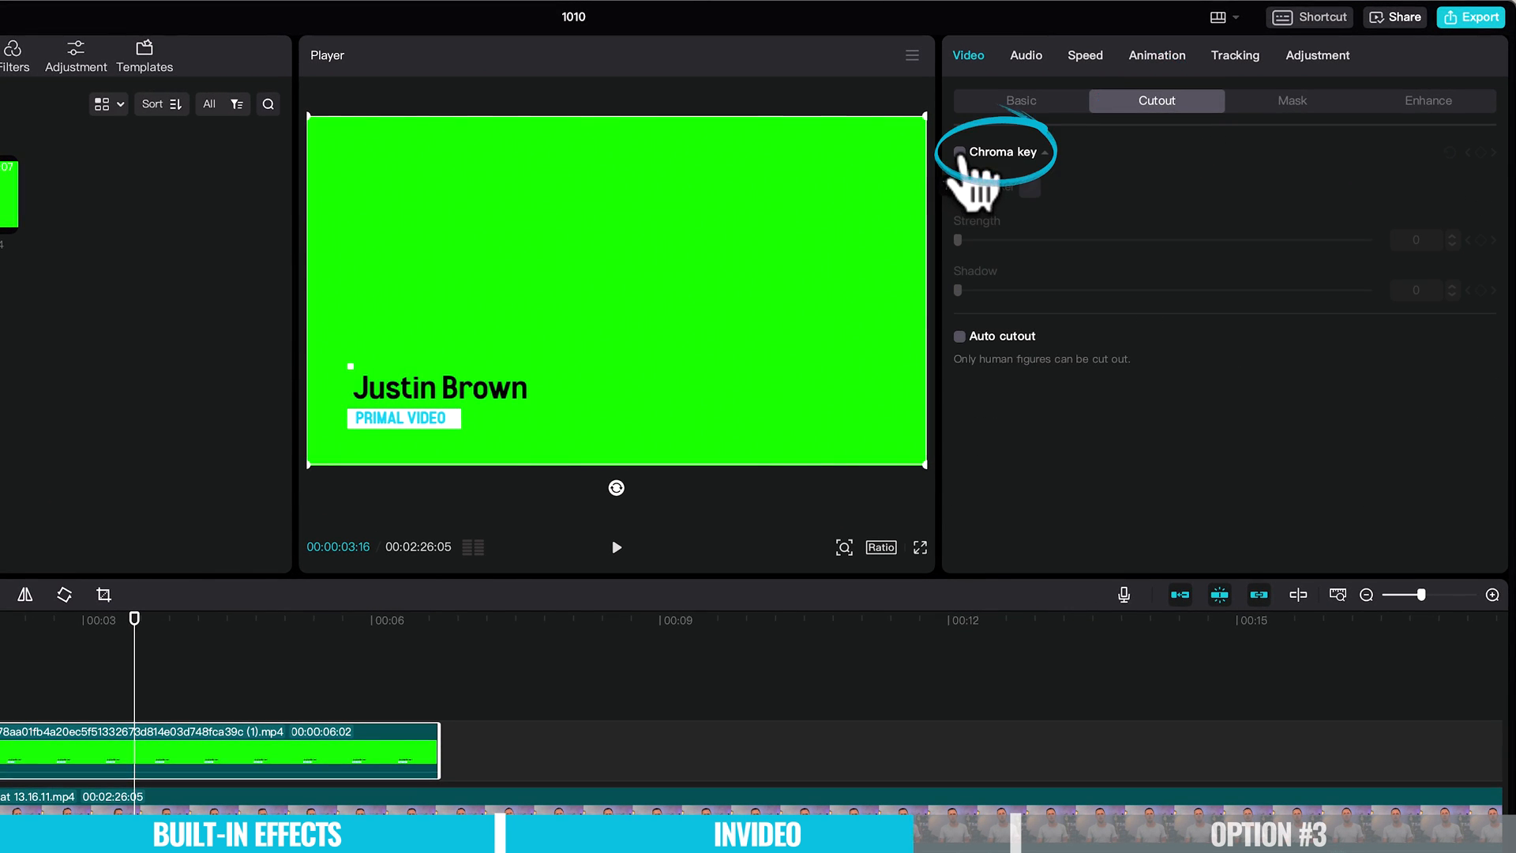
click(959, 152)
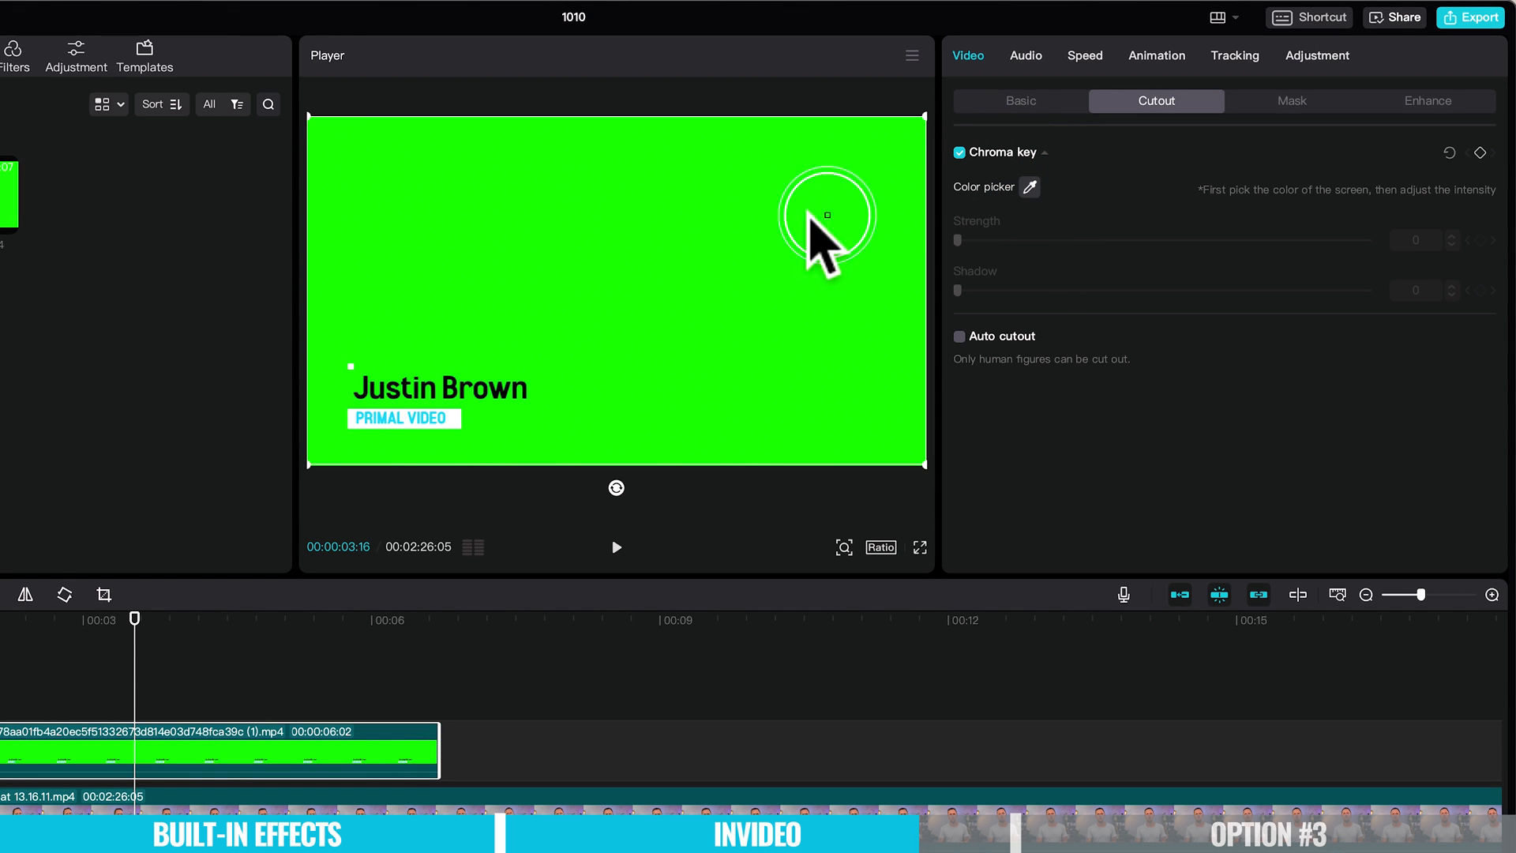
mouse_move(614, 251)
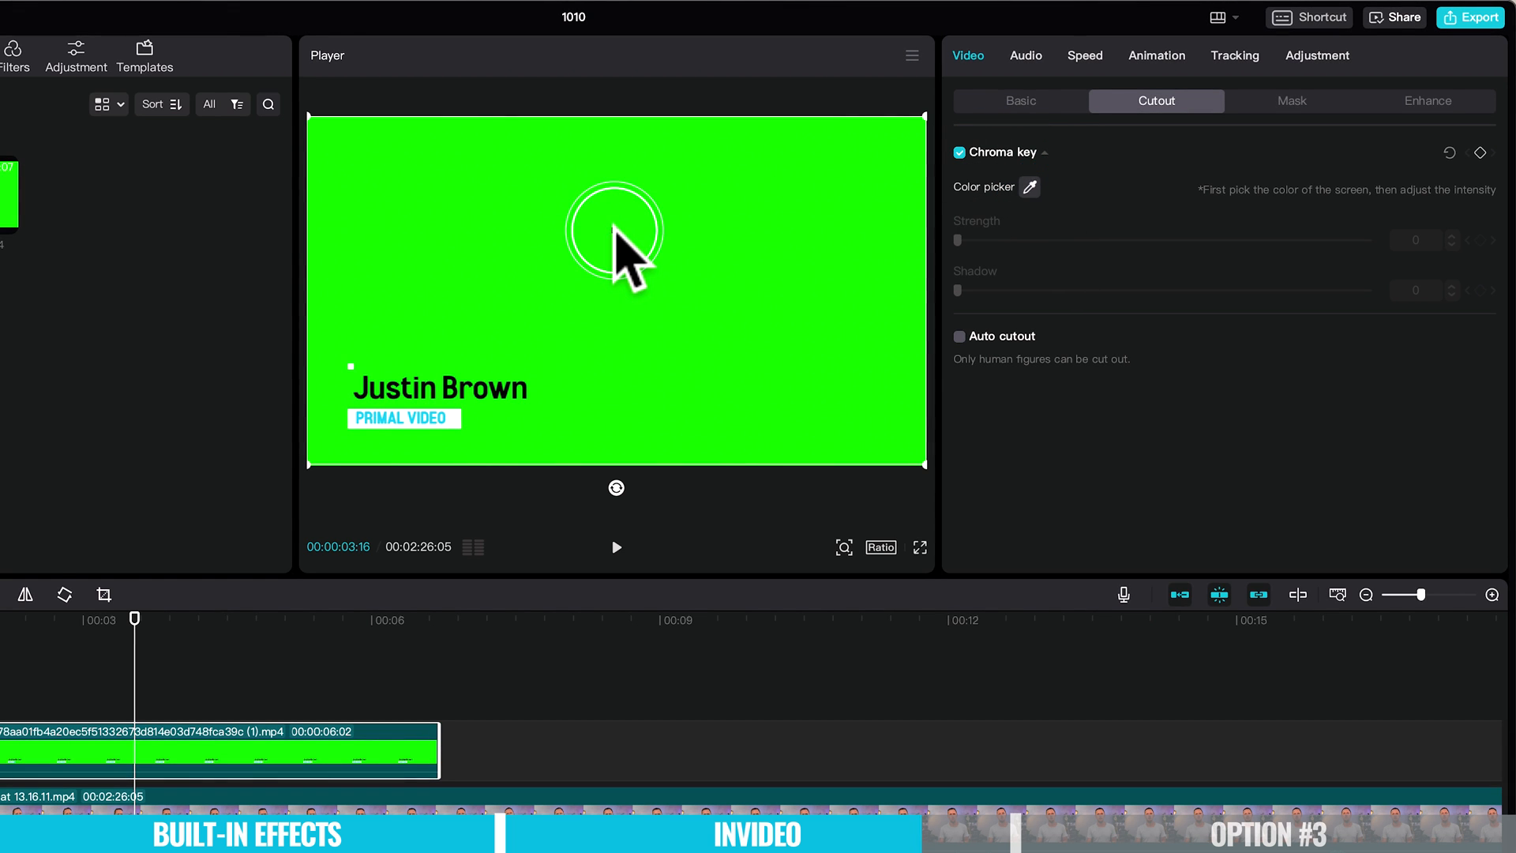
click(614, 230)
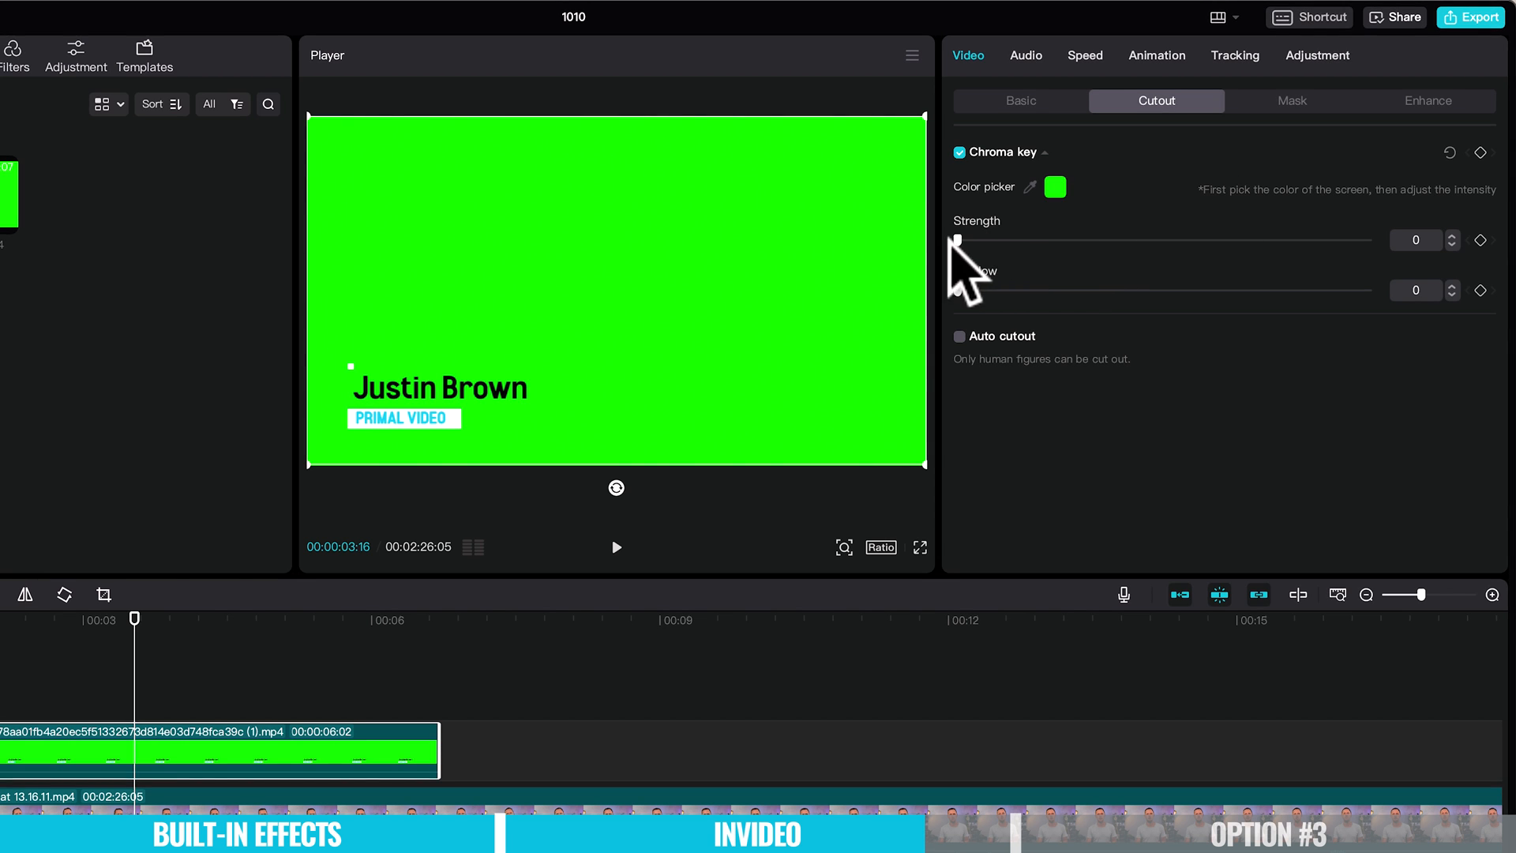
mouse_move(971, 310)
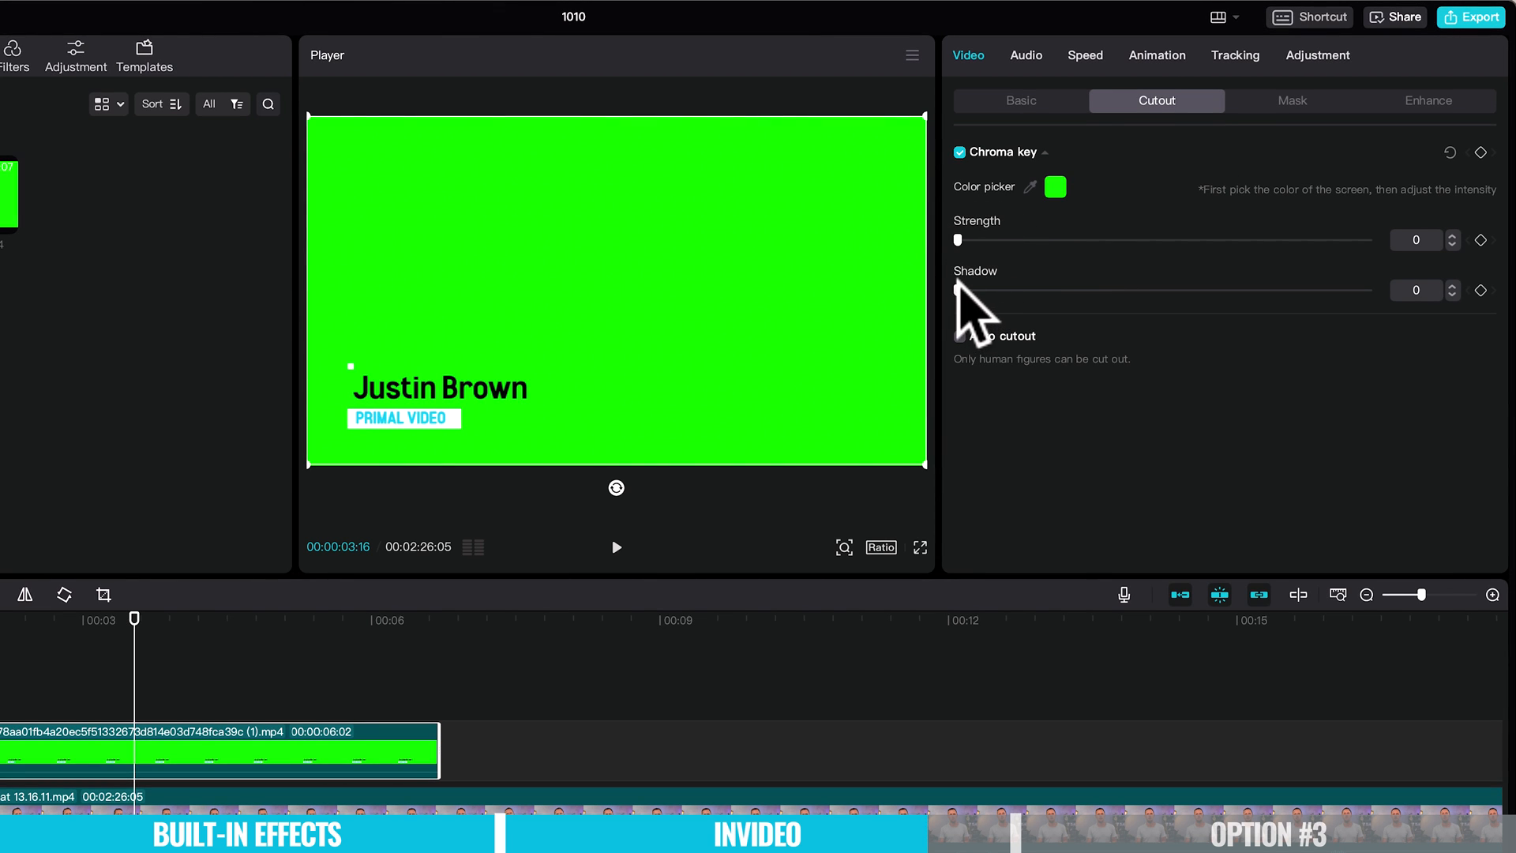
mouse_move(981, 265)
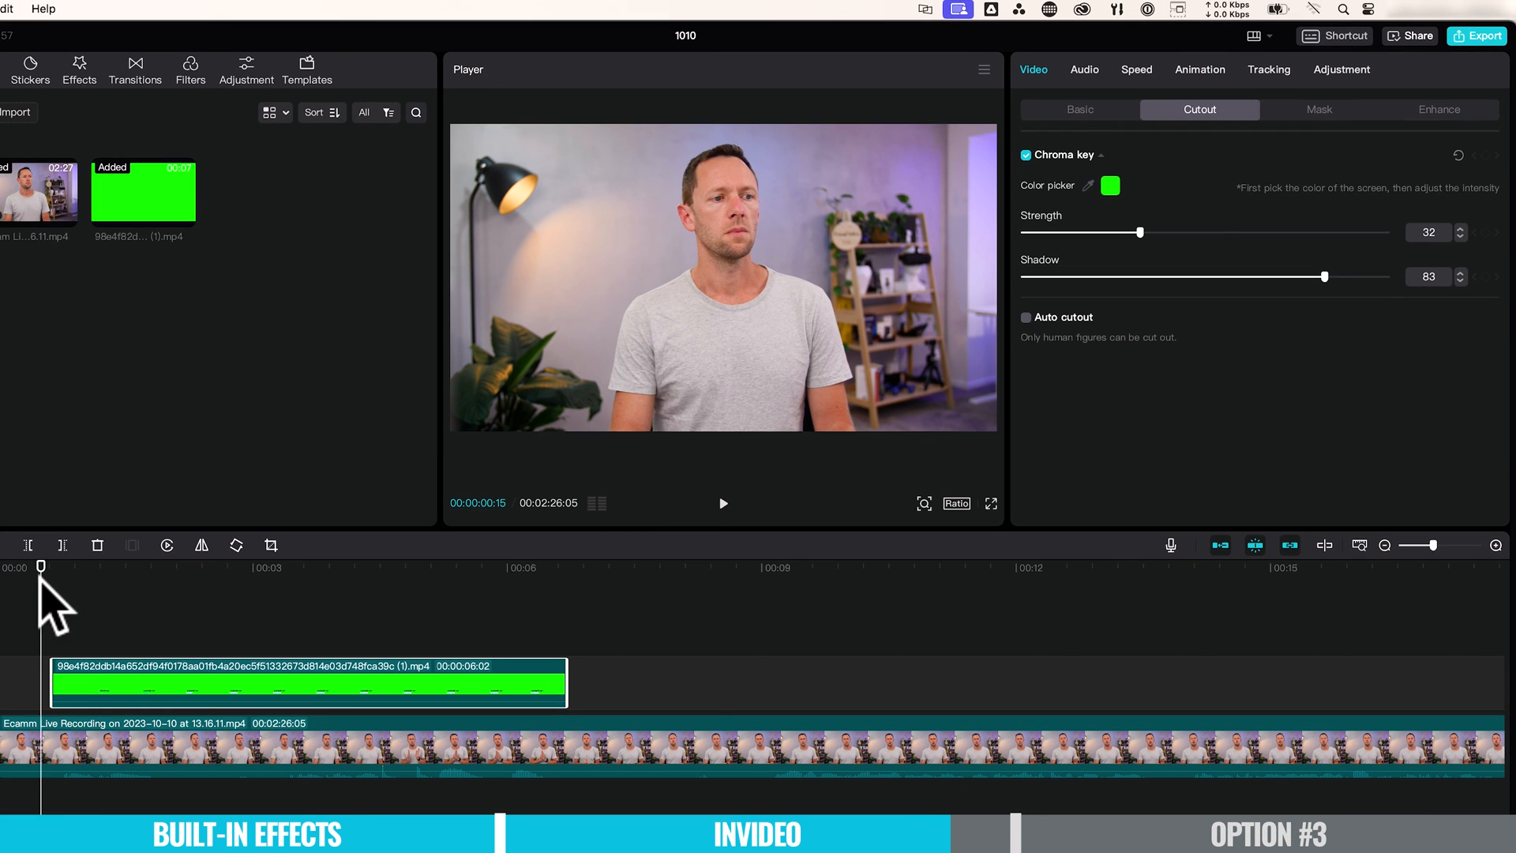
click(722, 503)
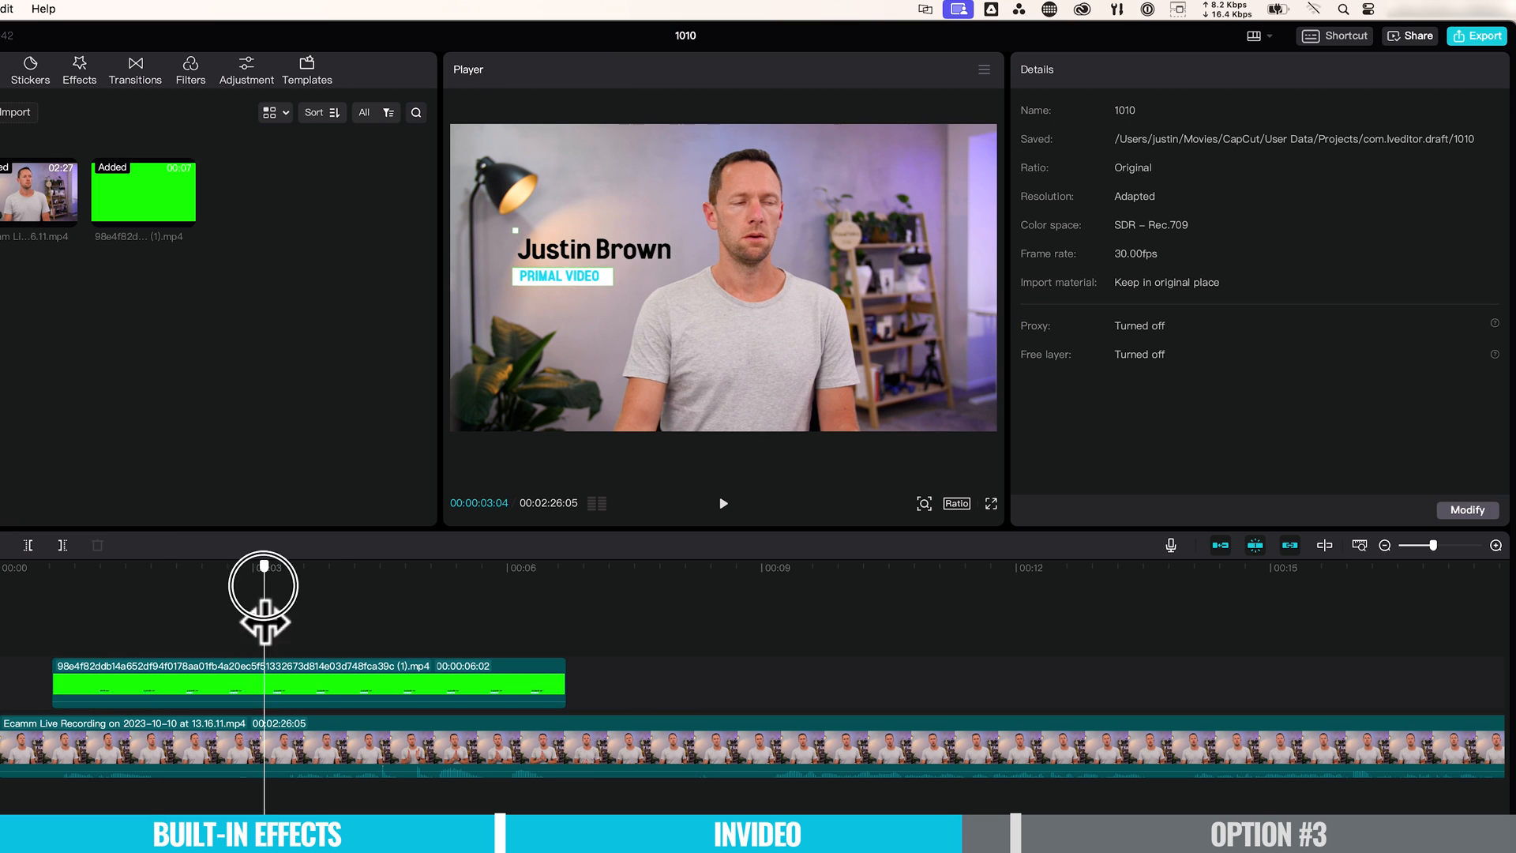
drag(263, 565, 128, 566)
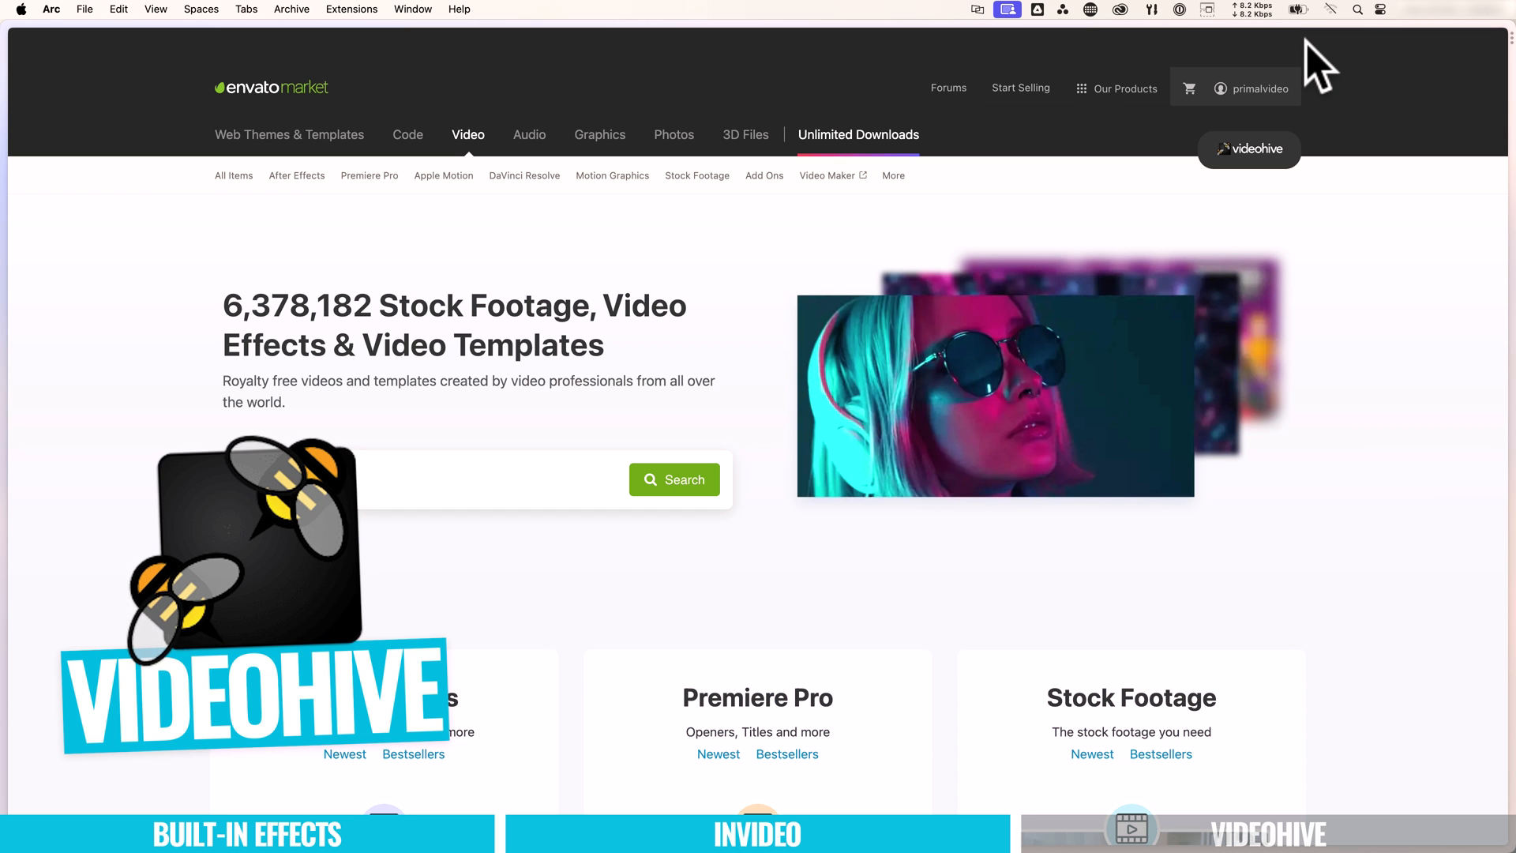
mouse_move(888, 541)
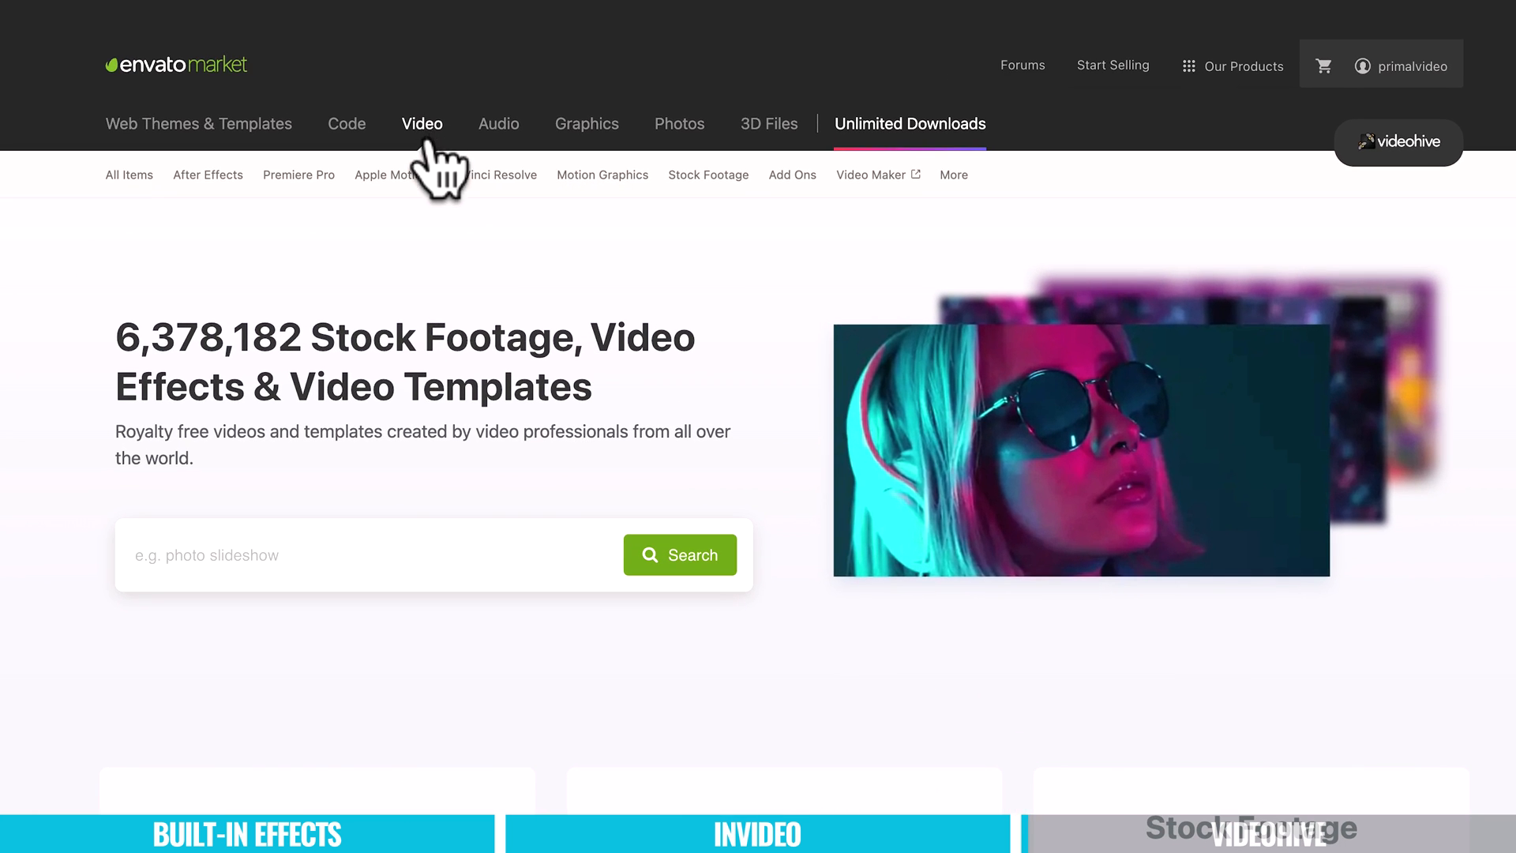
Step: Switch Envato Market to the Video (VideoHive) templates section
click(207, 175)
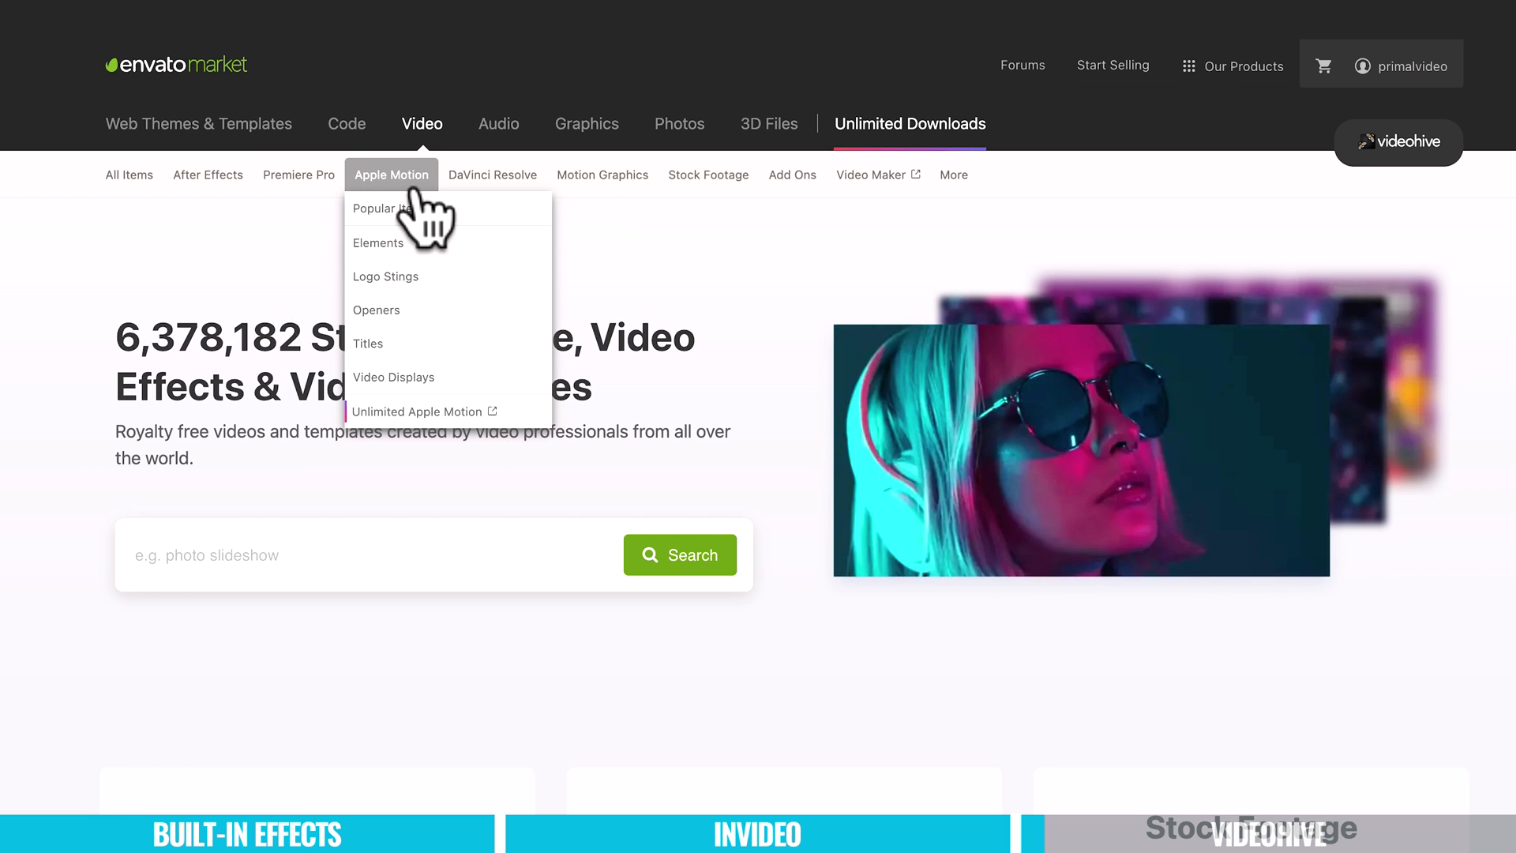
mouse_move(436, 218)
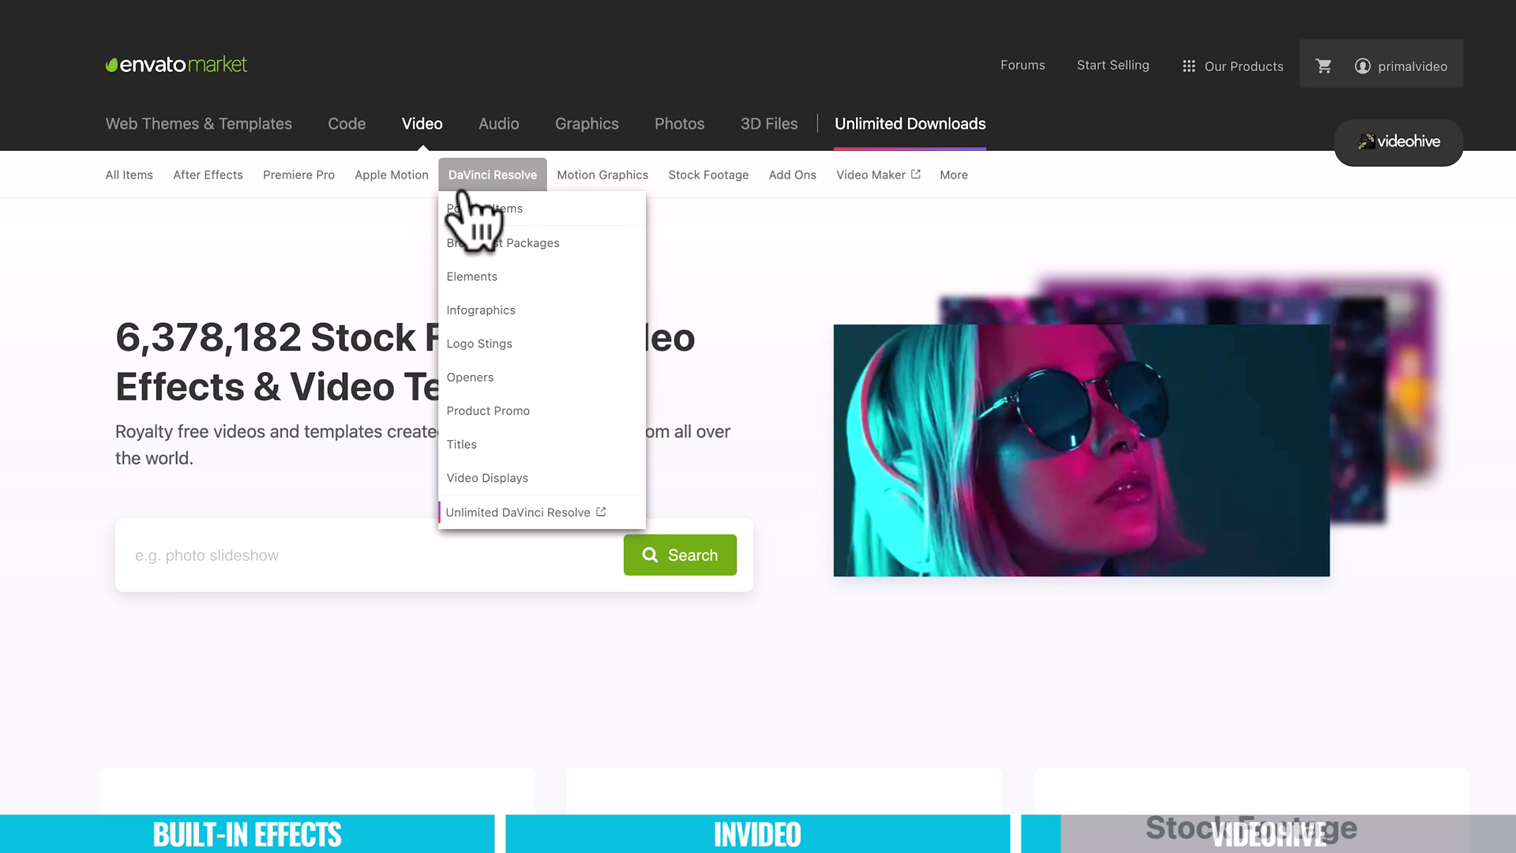
mouse_move(499, 411)
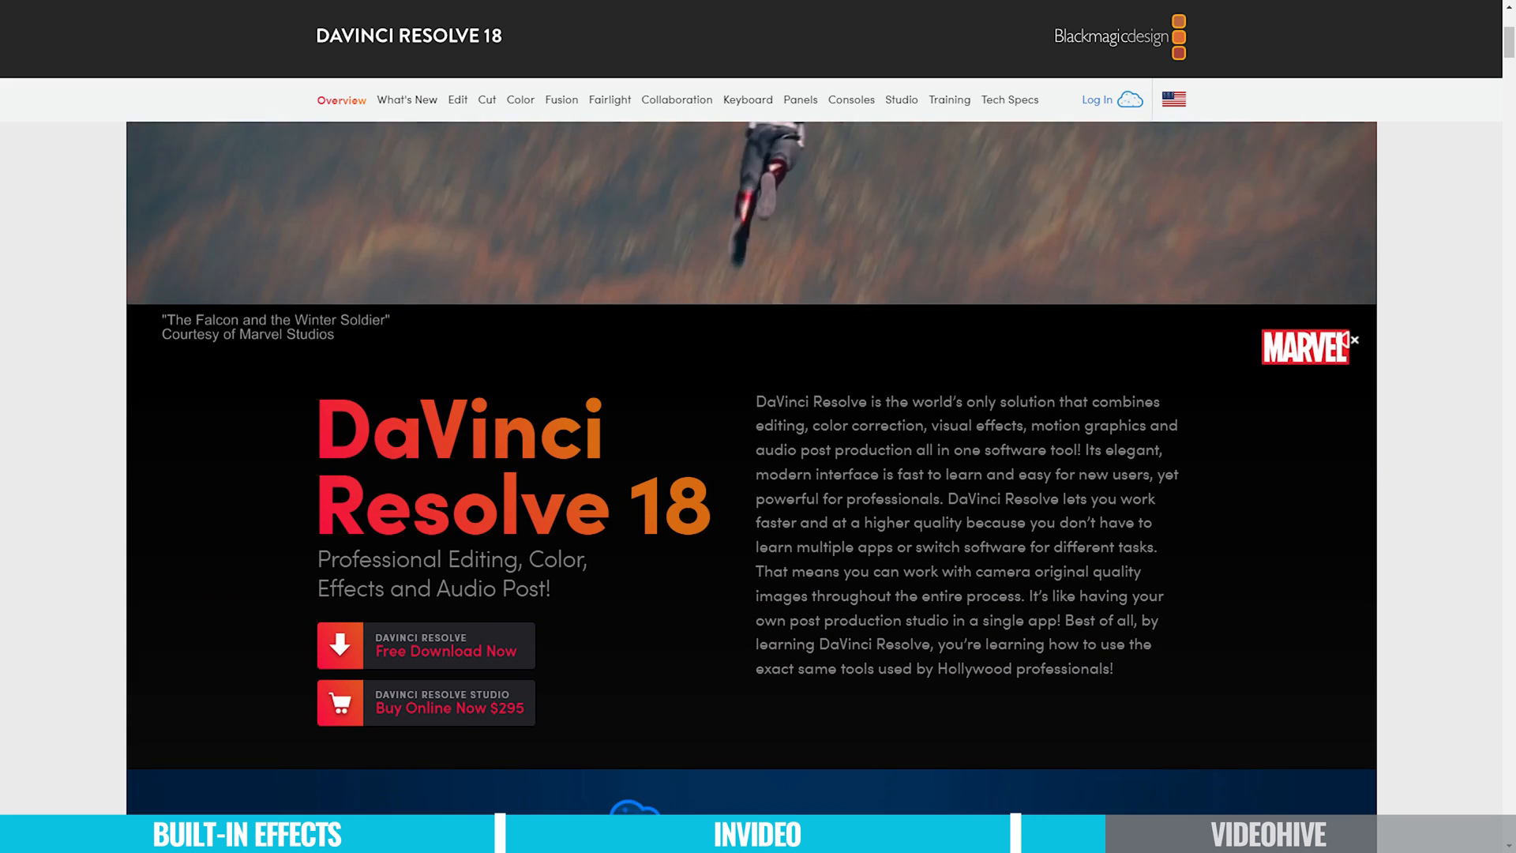
Step: Scroll down through the DaVinci Resolve 18 overview page features
scroll(down, 3)
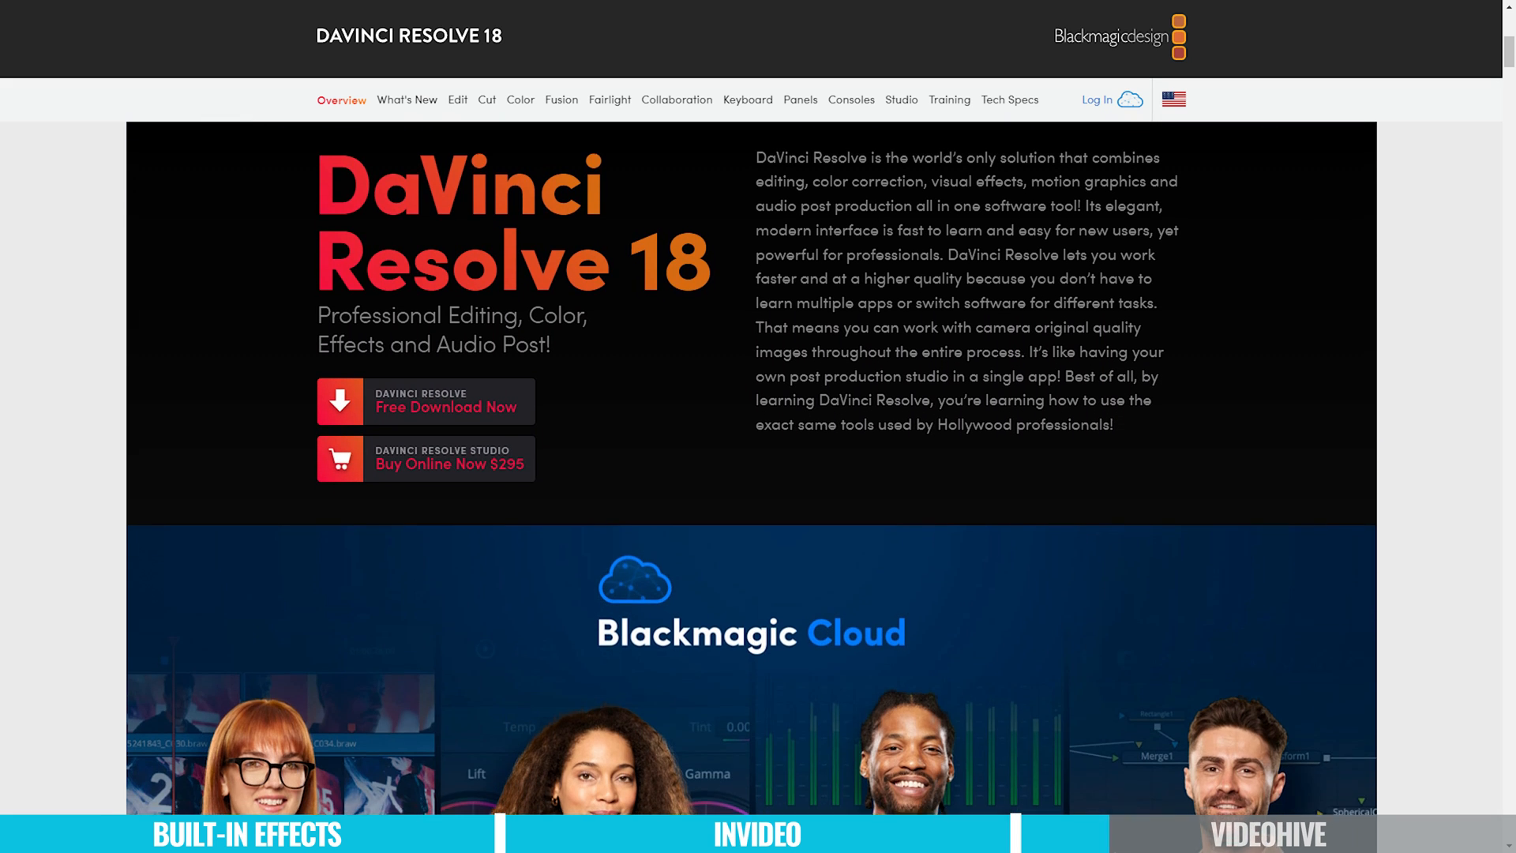
scroll(down, 3)
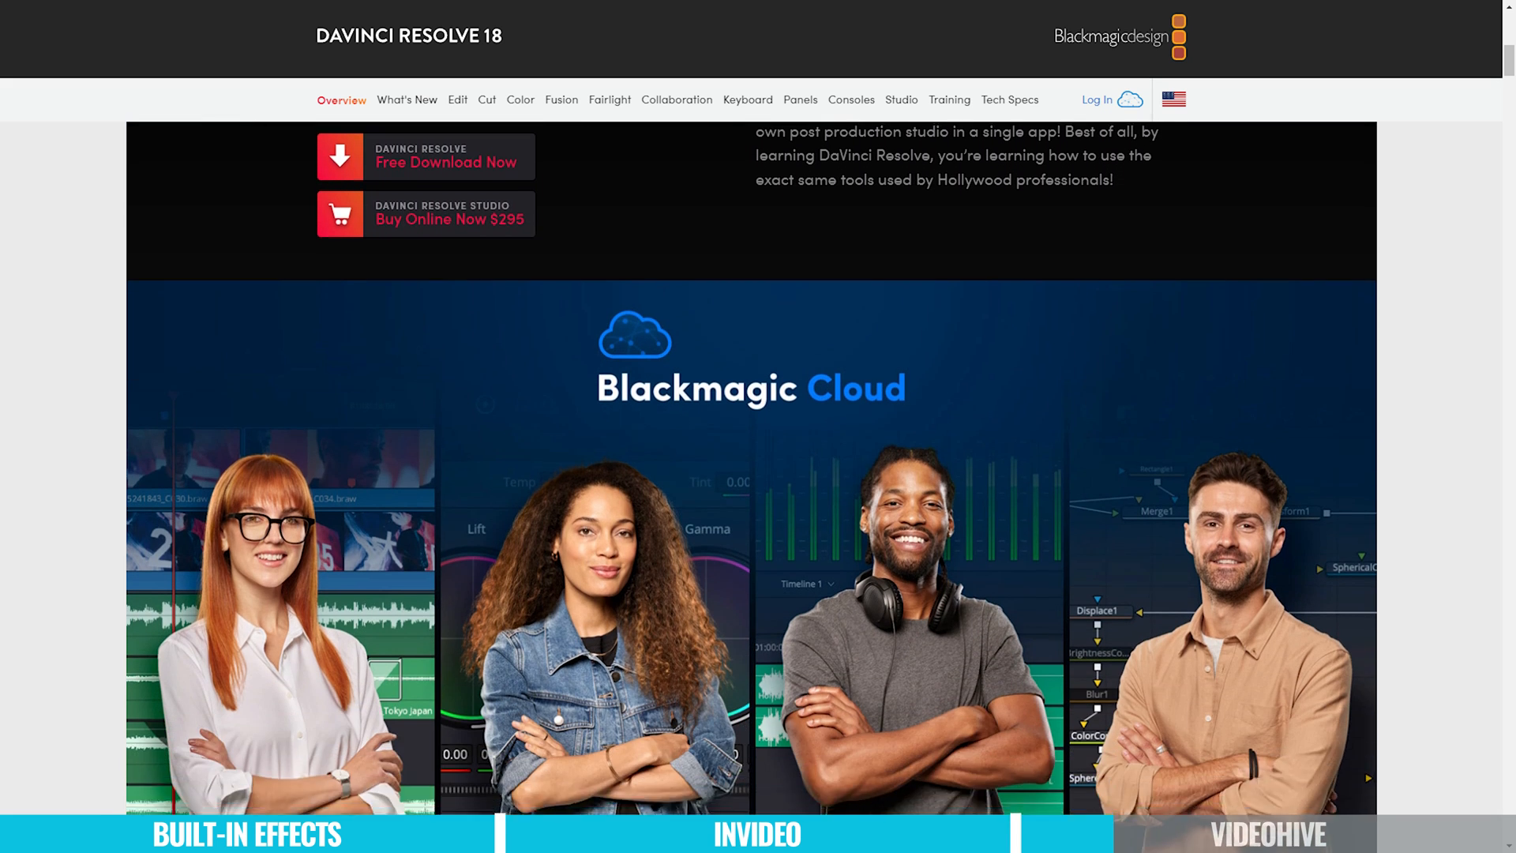
scroll(down, 3)
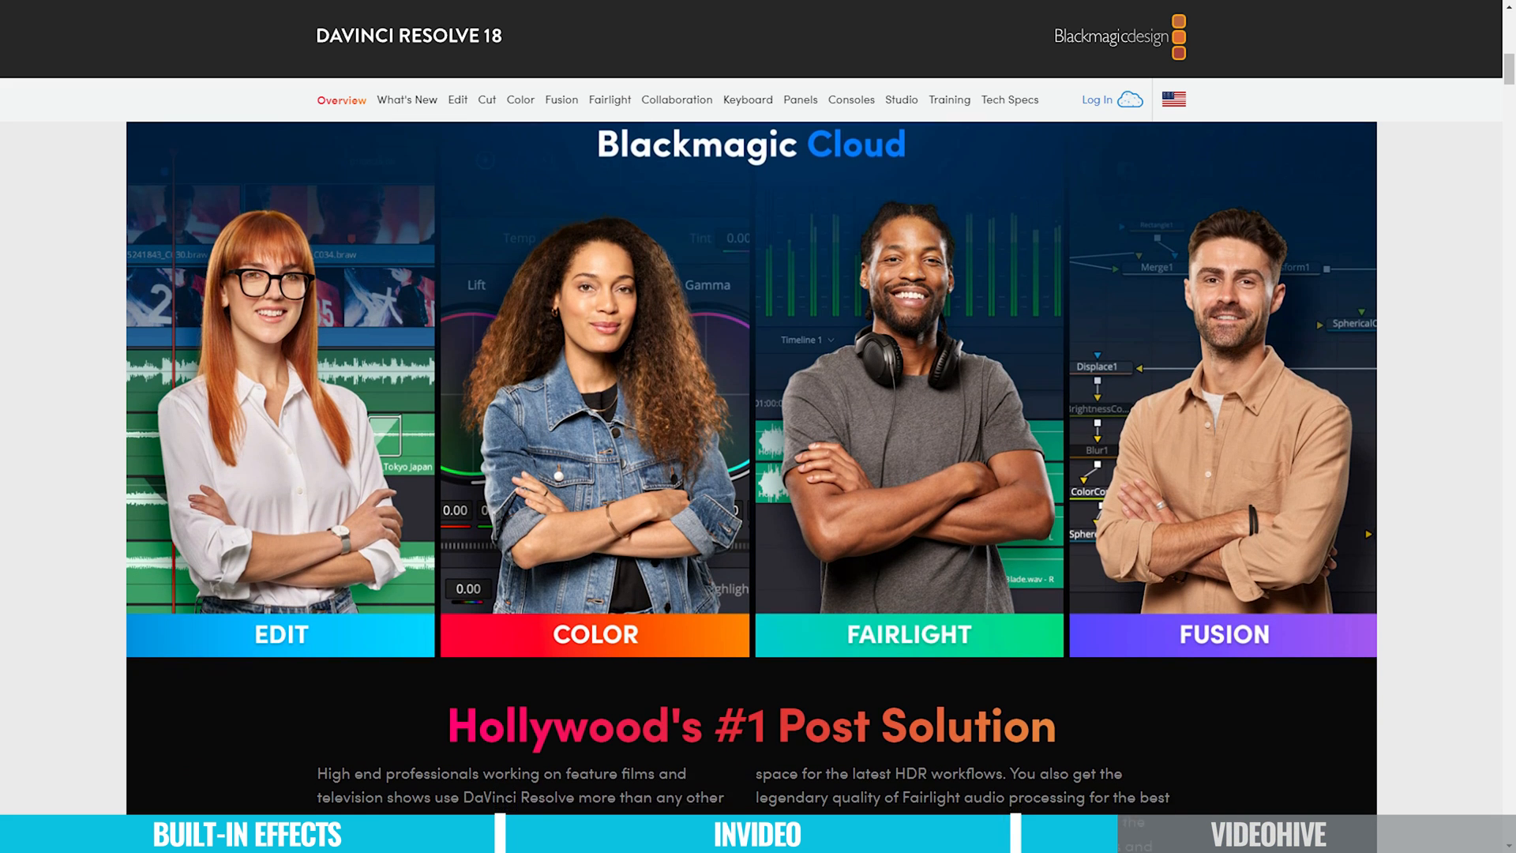
scroll(down, 3)
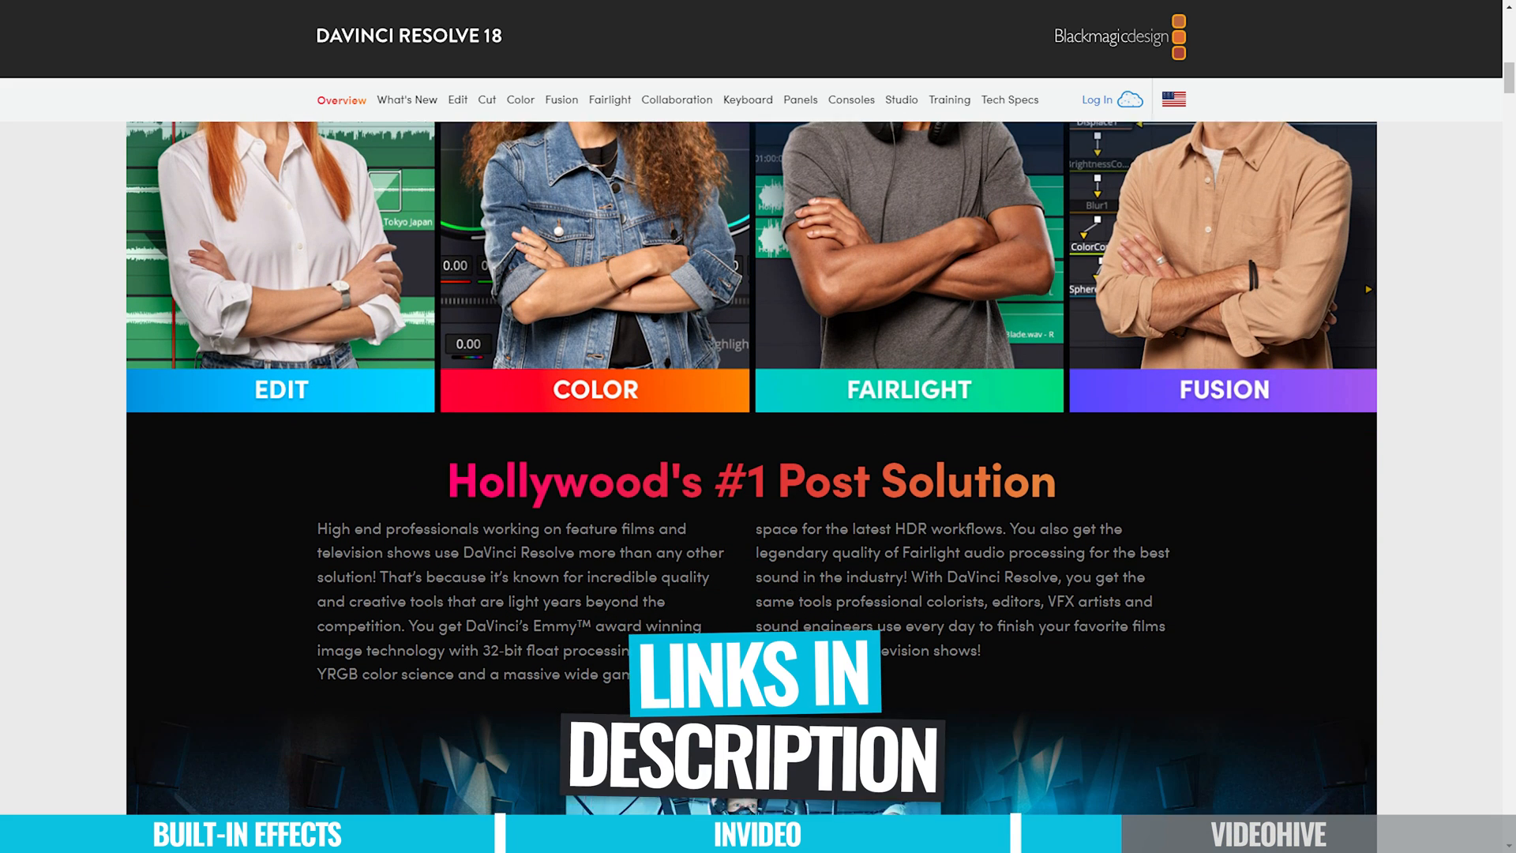
scroll(down, 3)
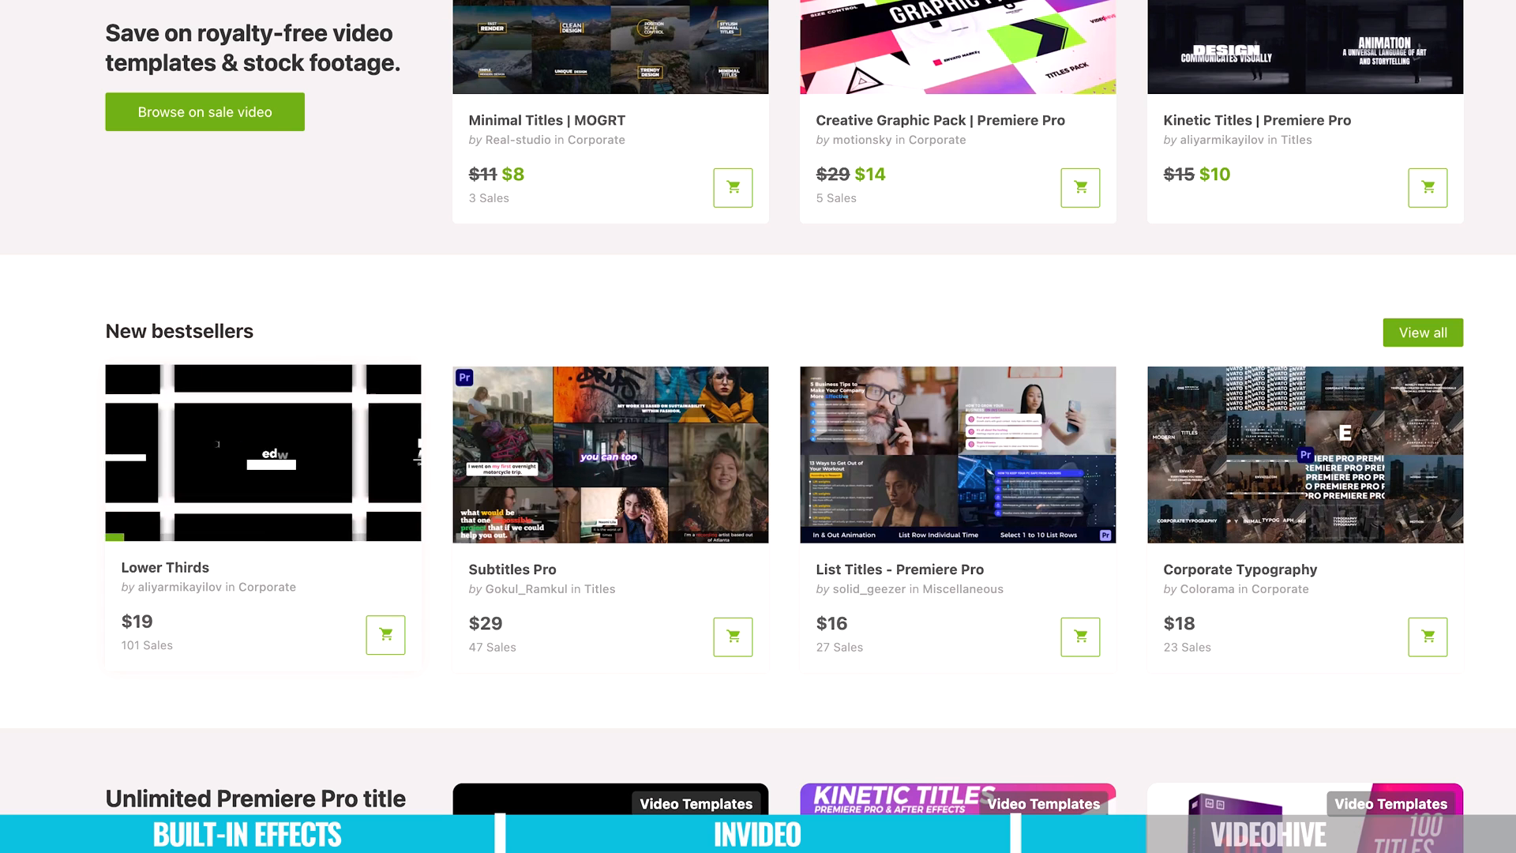
mouse_move(262, 453)
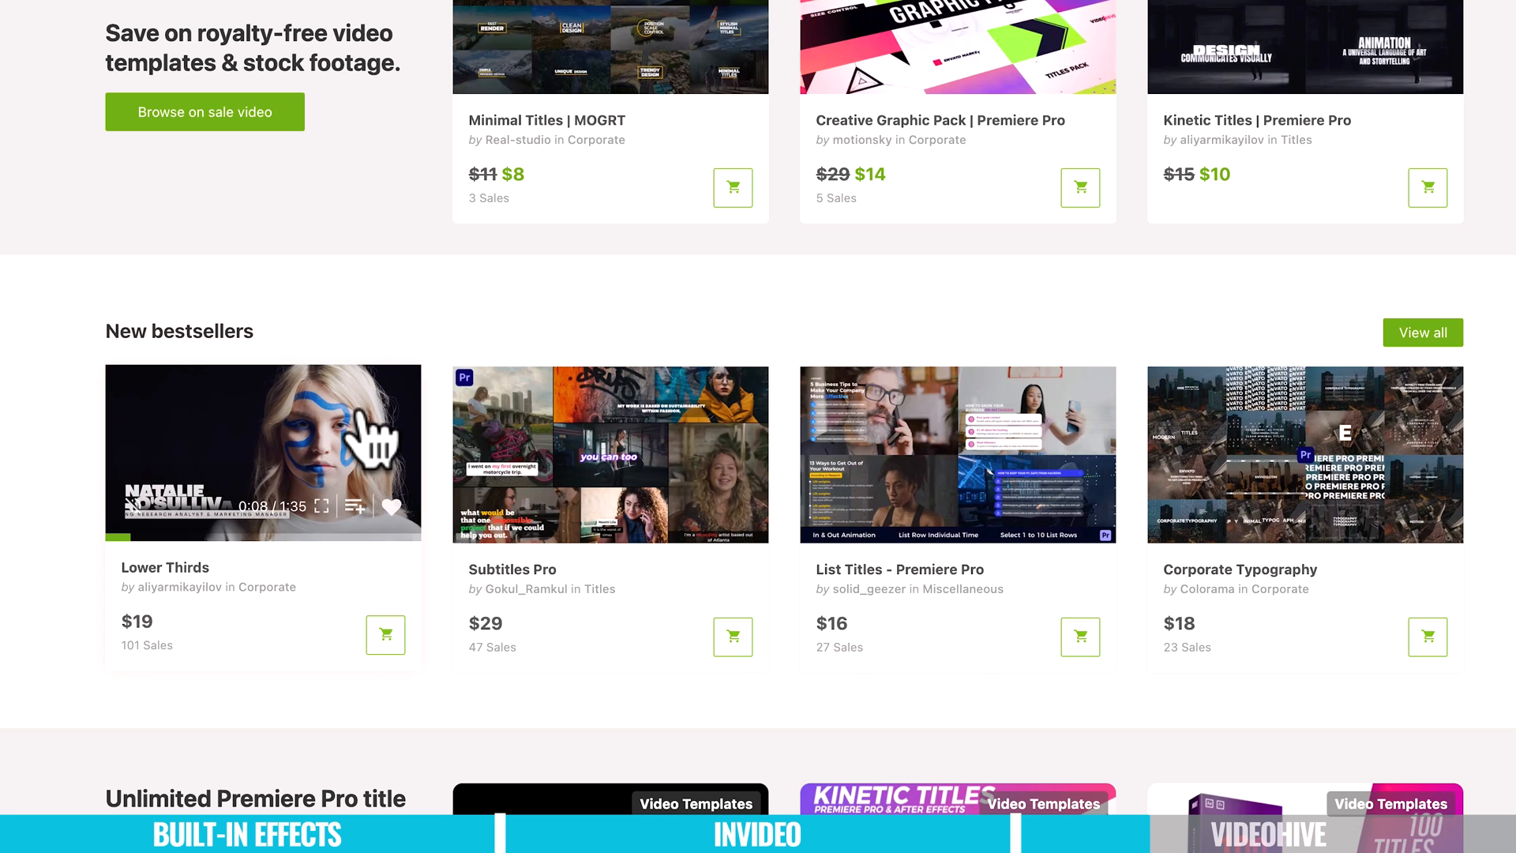
mouse_move(774, 474)
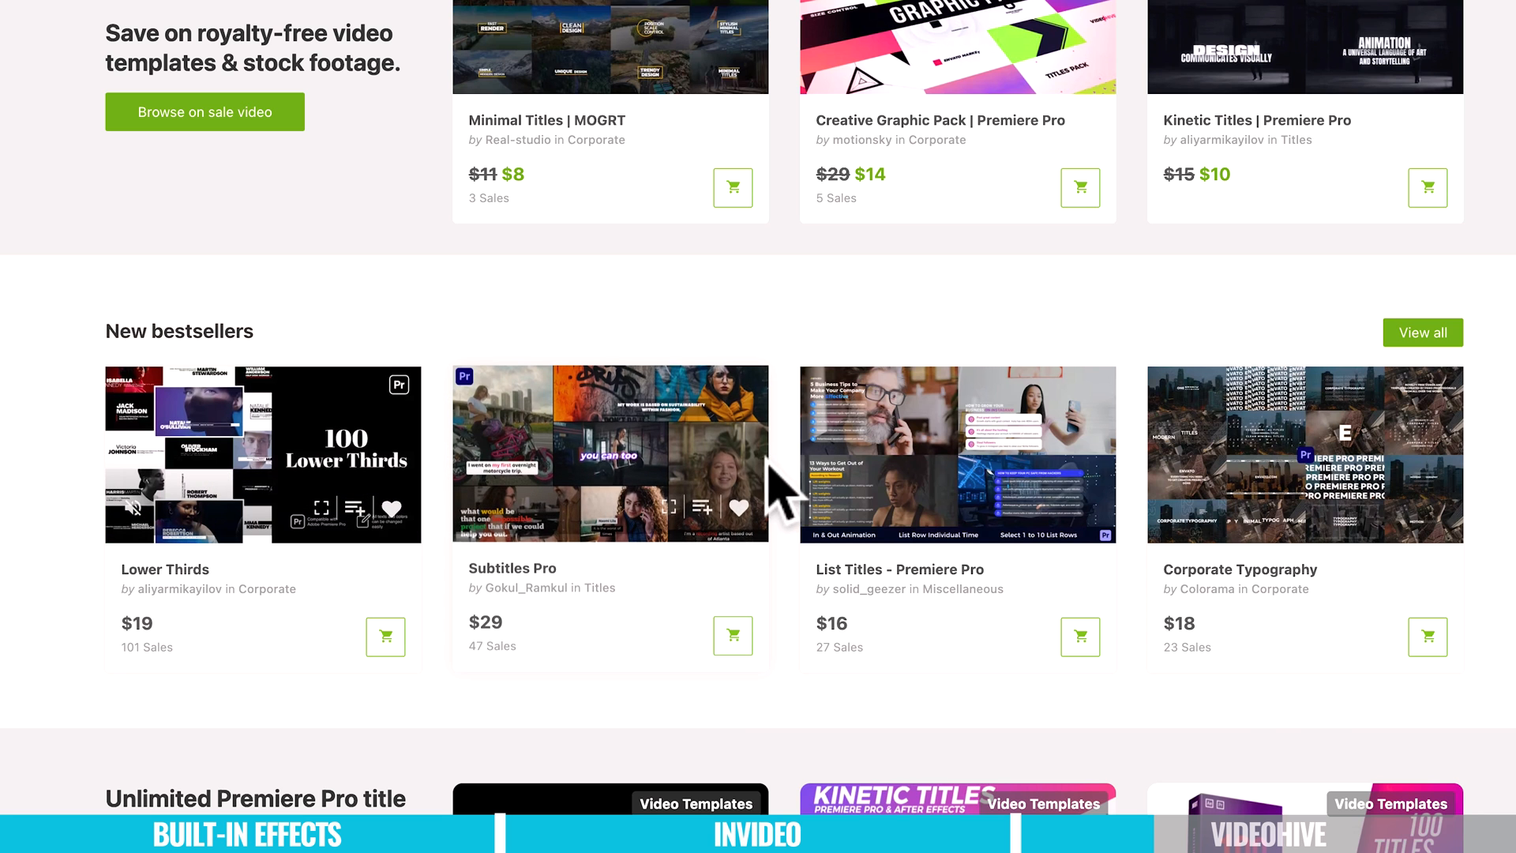
mouse_move(609, 453)
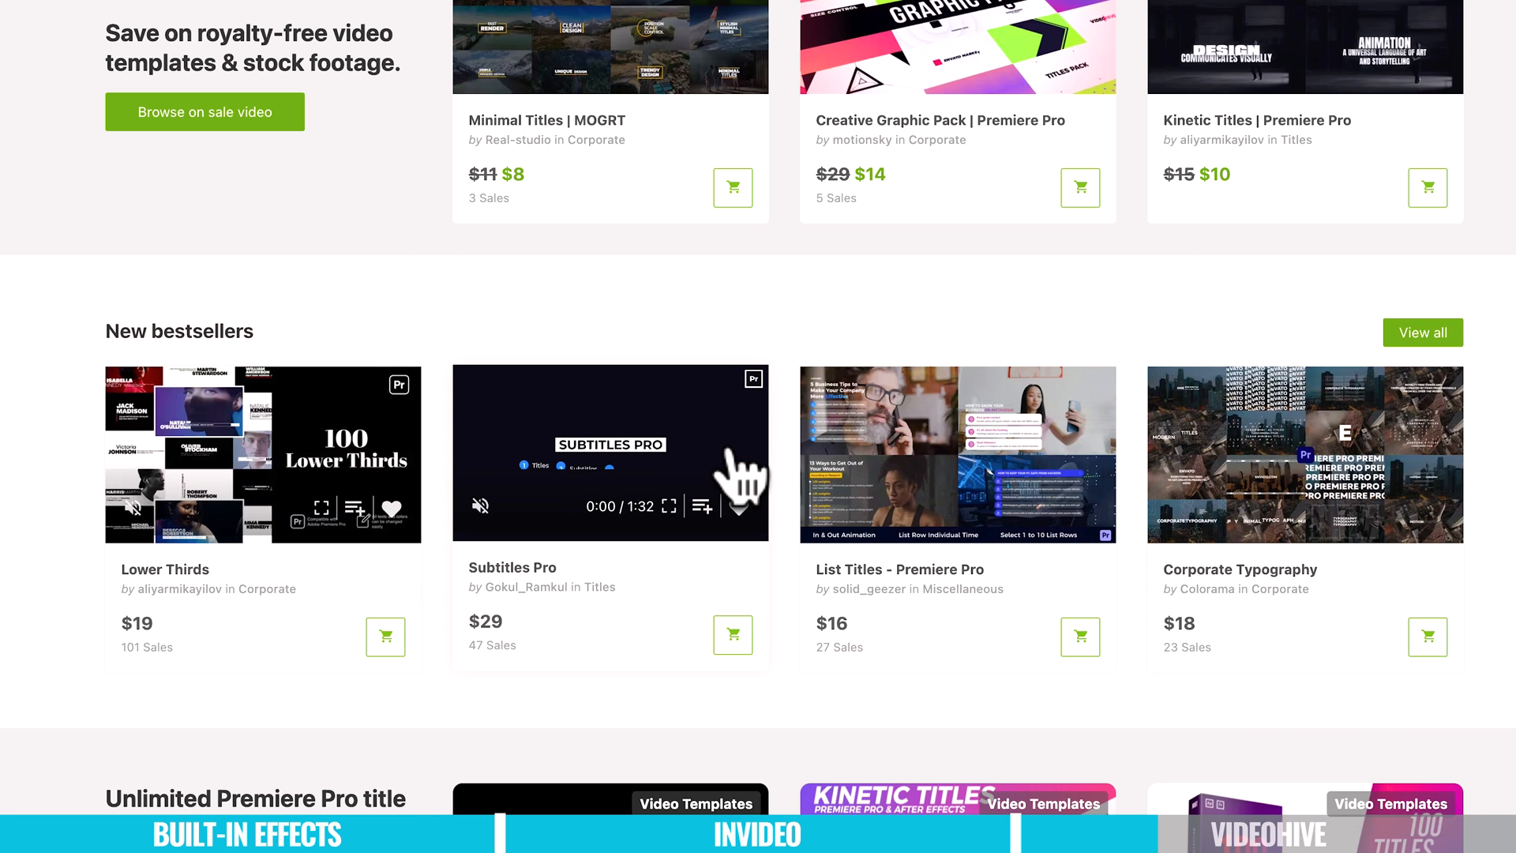
Step: Scroll through the bestselling Premiere Pro title templates on VideoHive
scroll(down, 3)
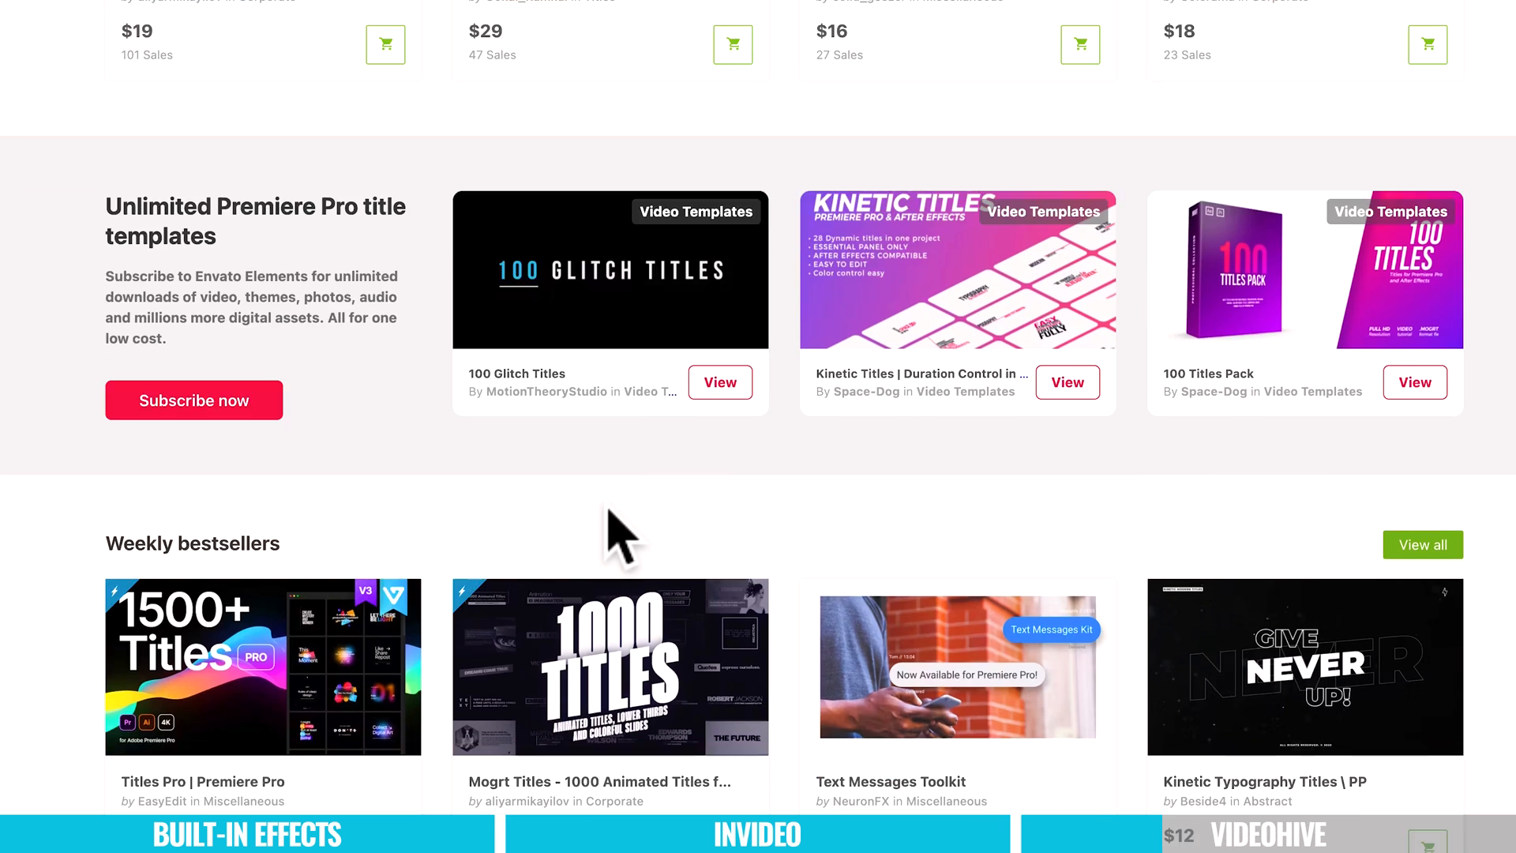
scroll(down, 3)
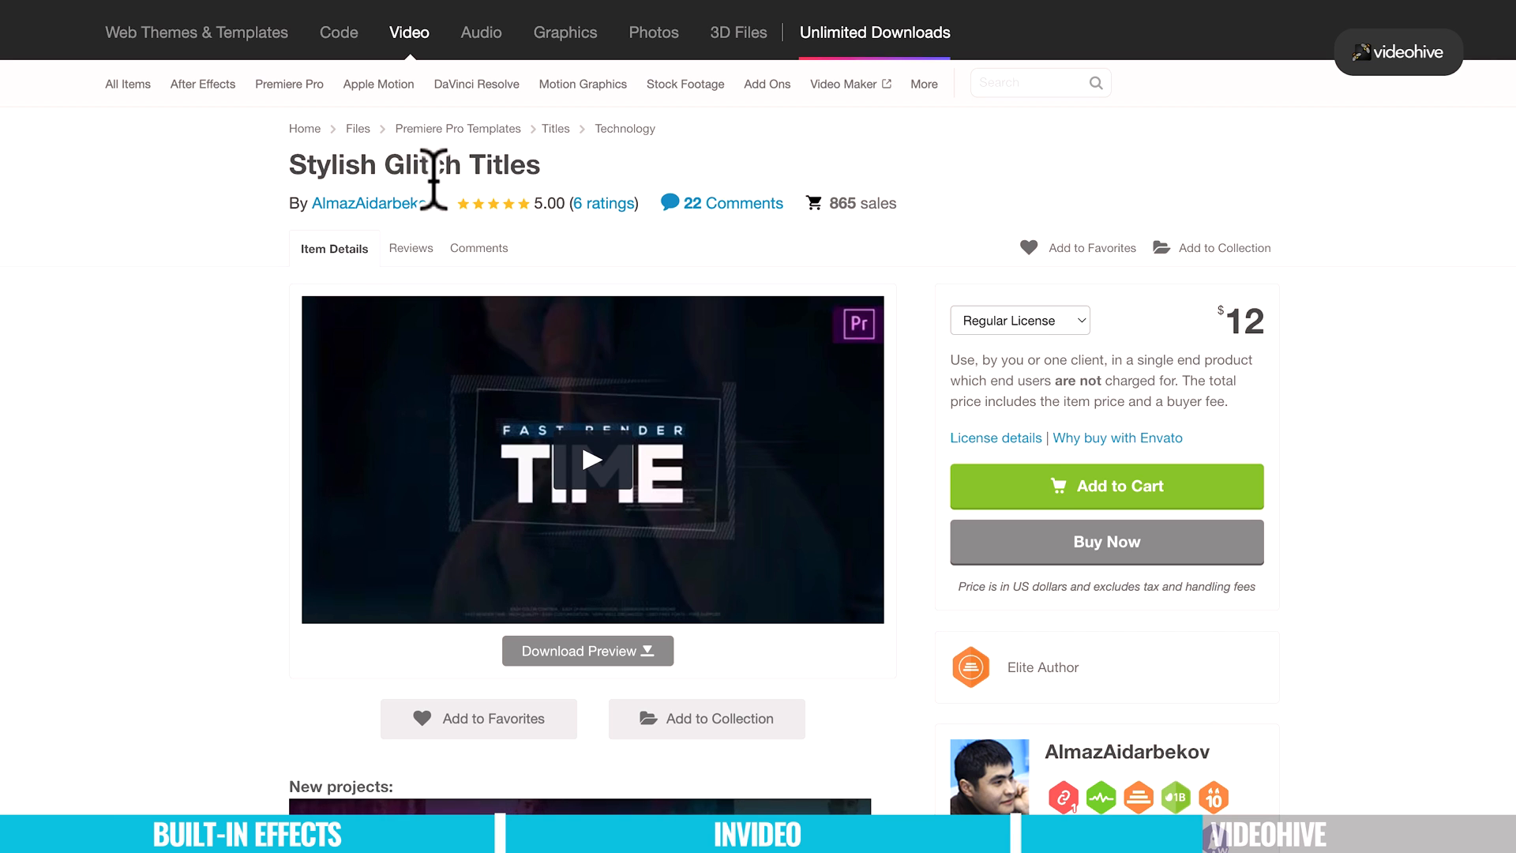
Step: Watch the Stylish Glitch Titles preview video and return to its VideoHive product page
click(592, 458)
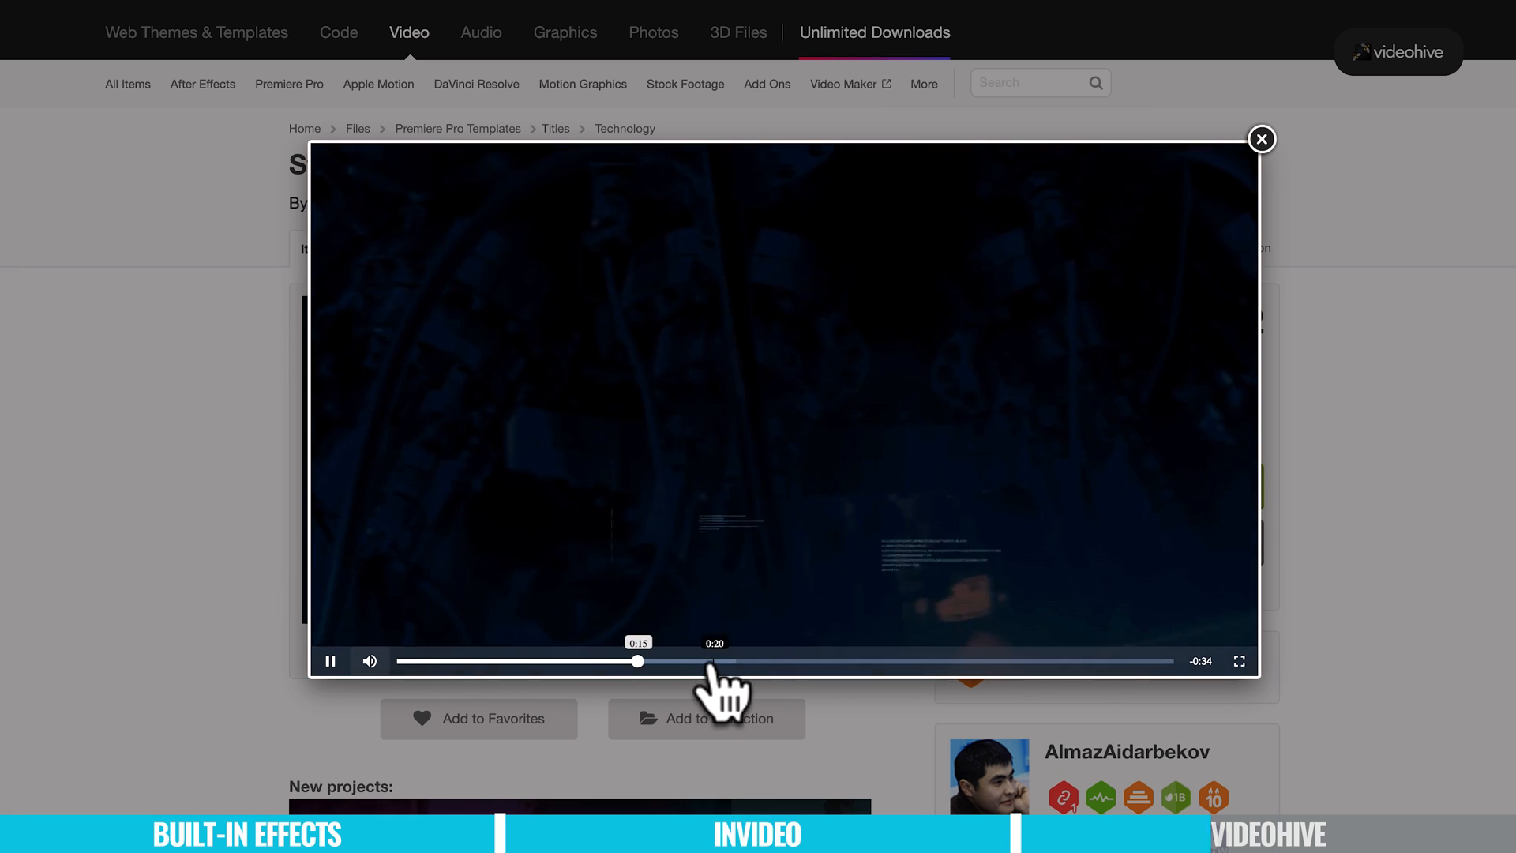
click(1262, 139)
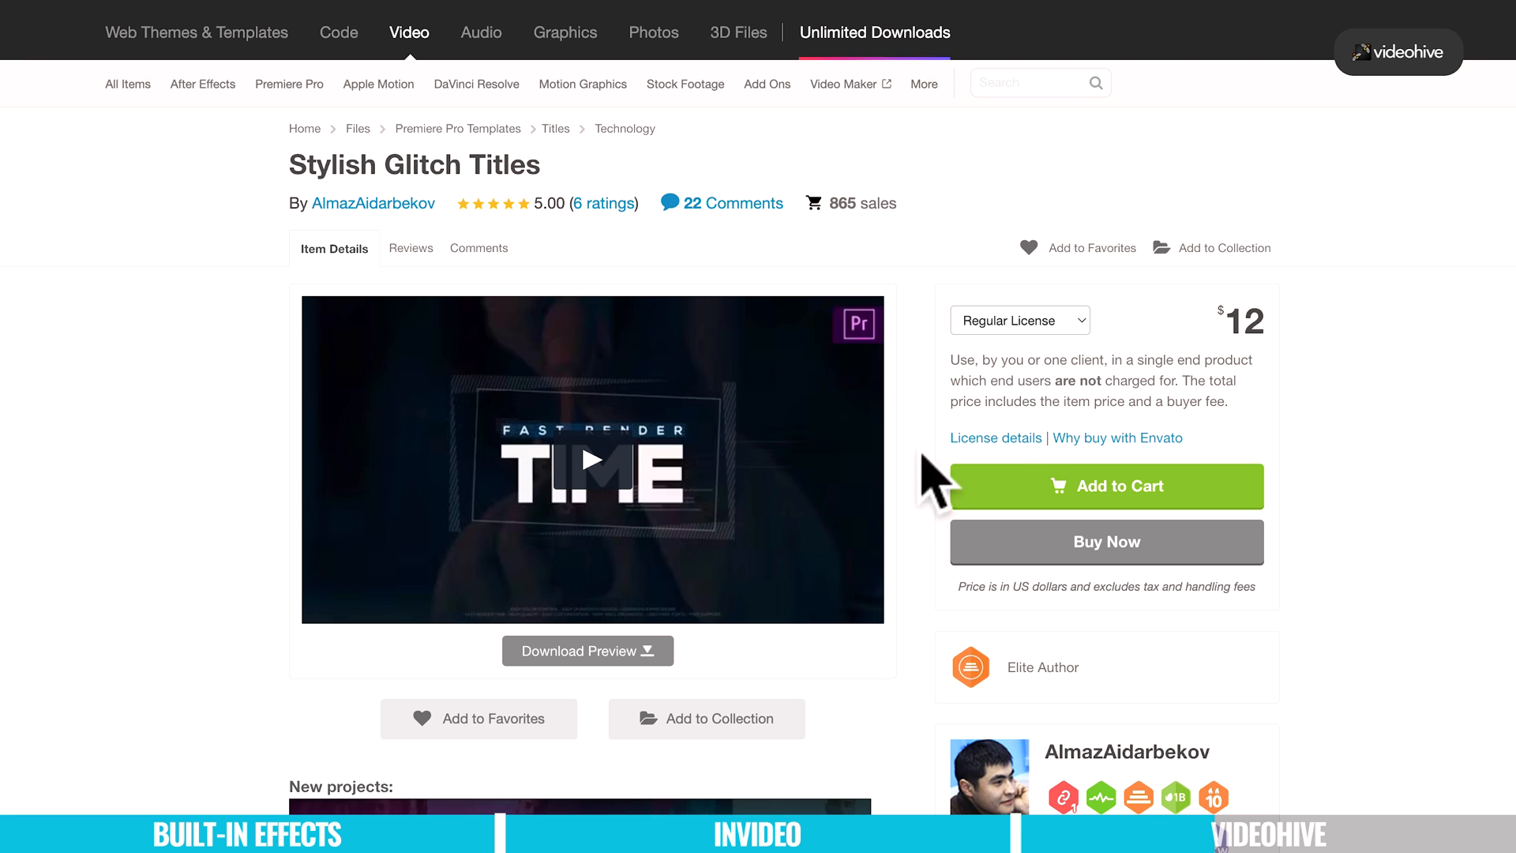
mouse_move(1243, 333)
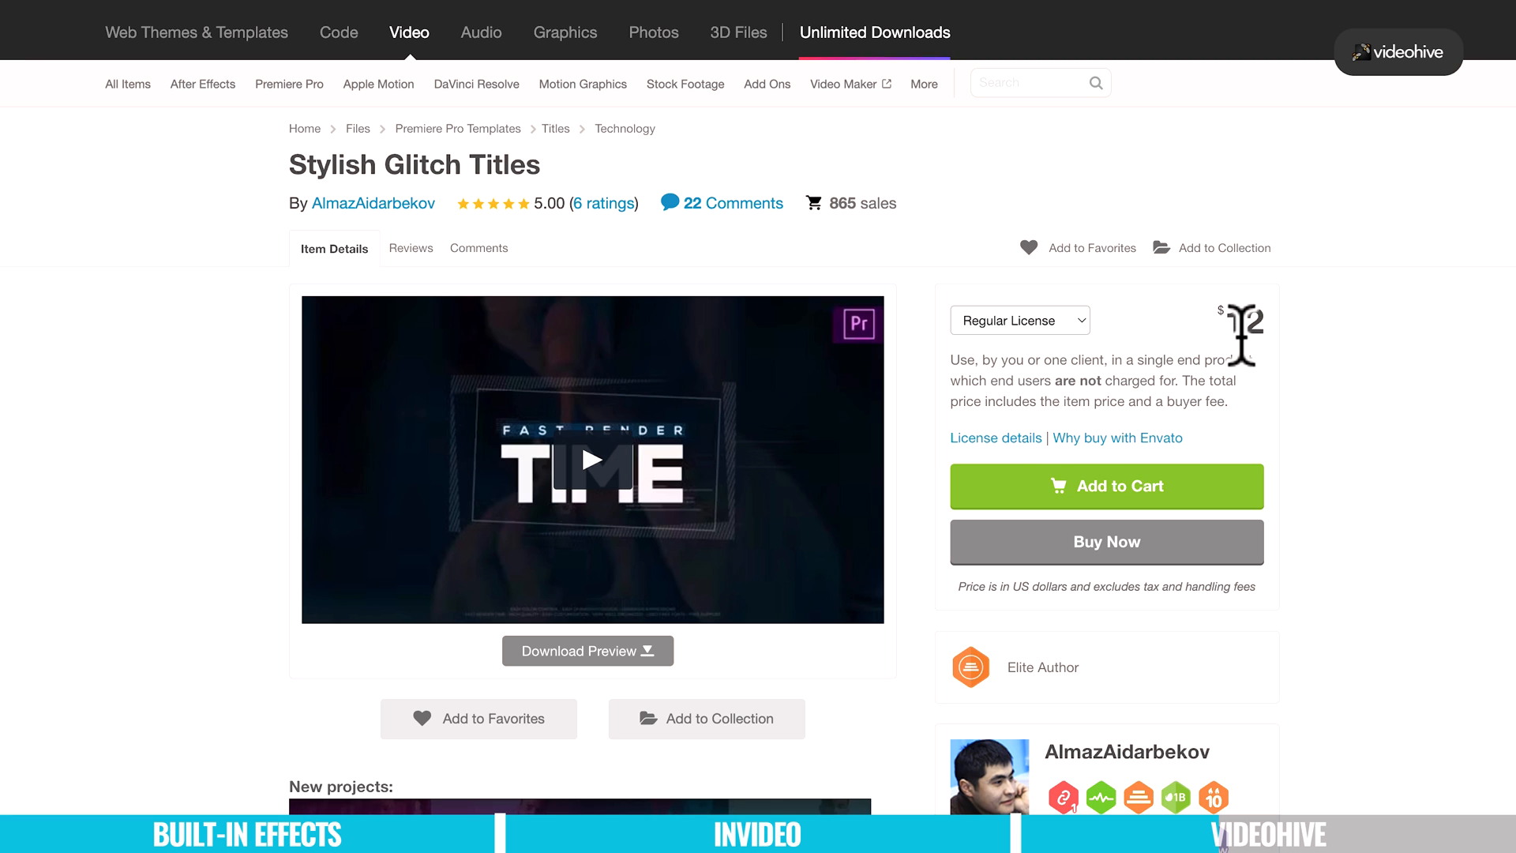
mouse_move(1223, 450)
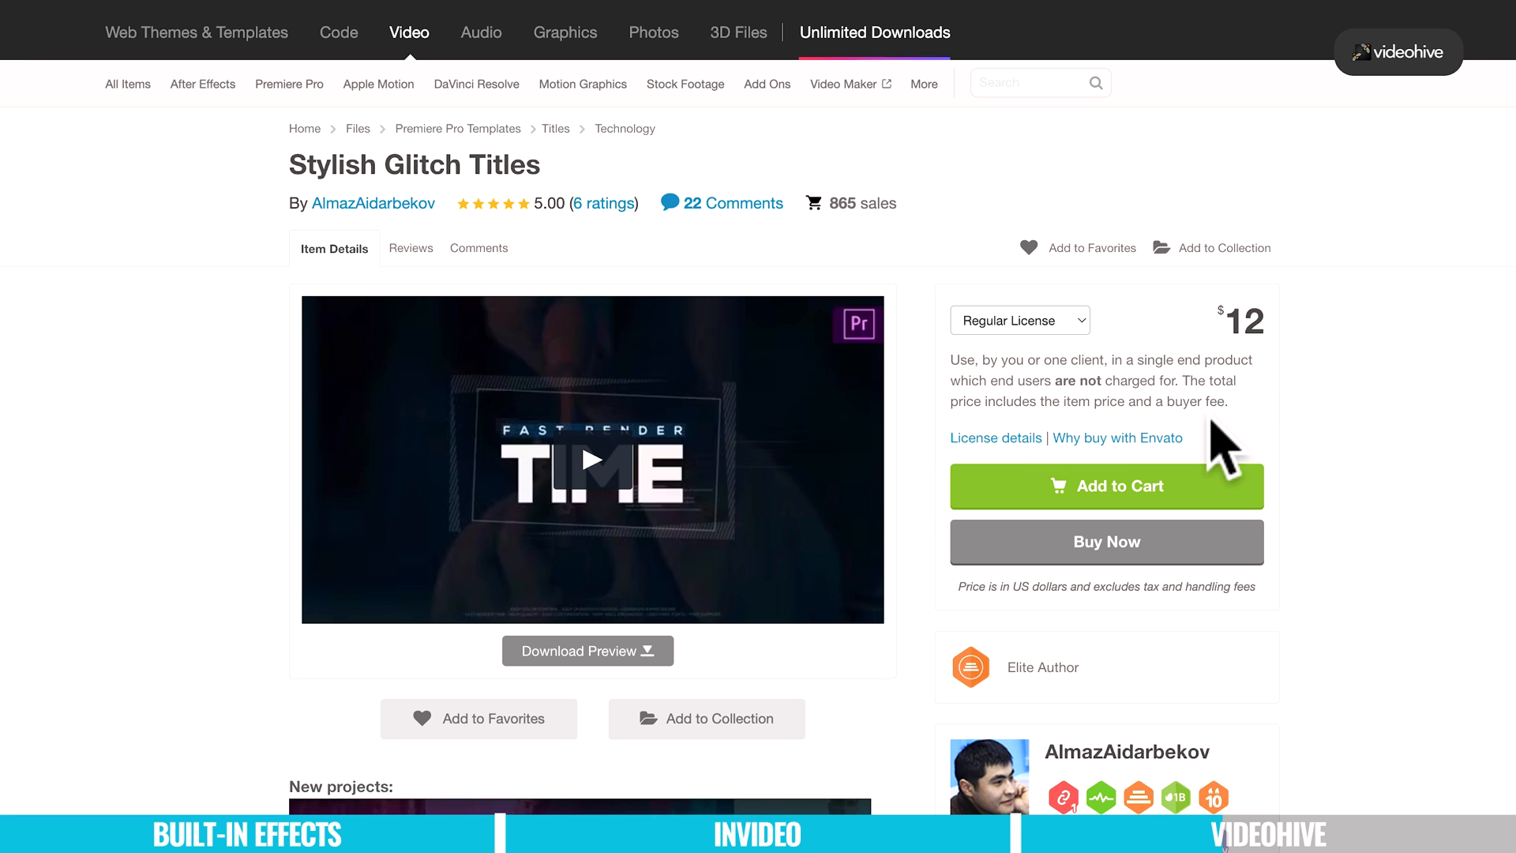
mouse_move(812, 455)
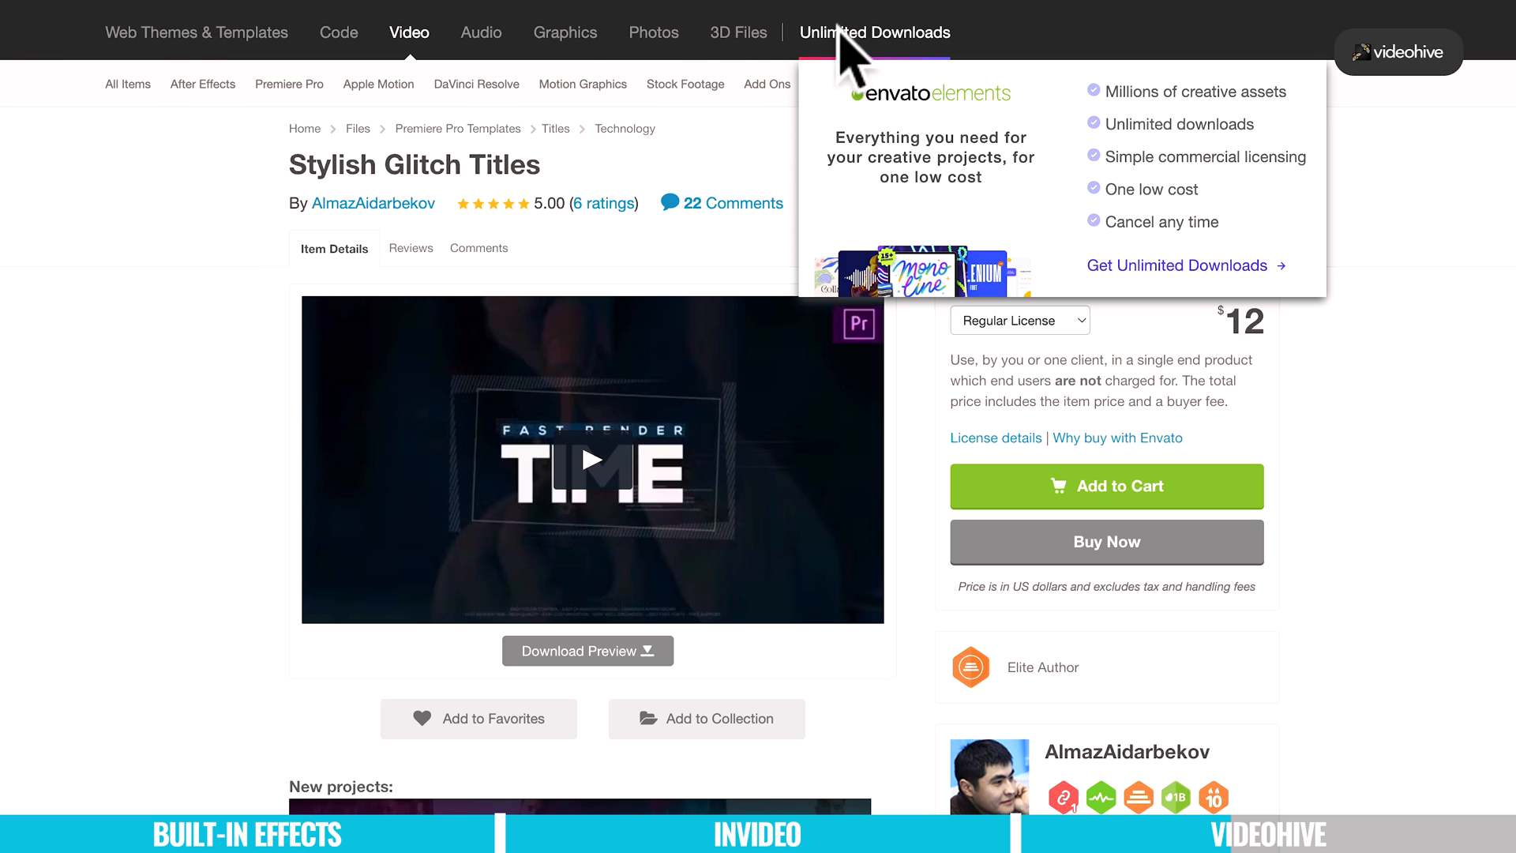
mouse_move(861, 64)
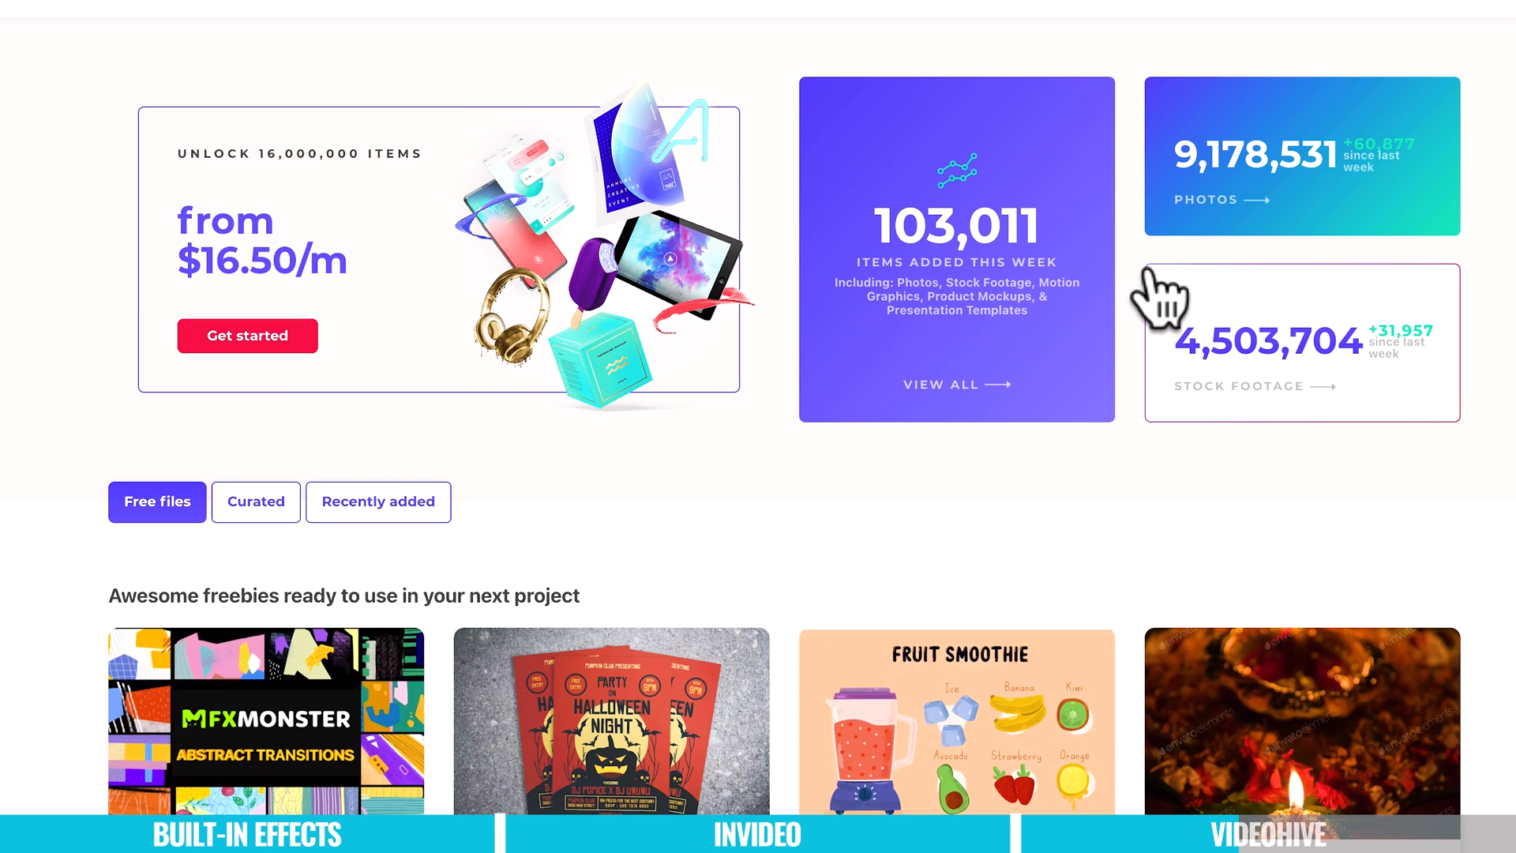
mouse_move(204, 343)
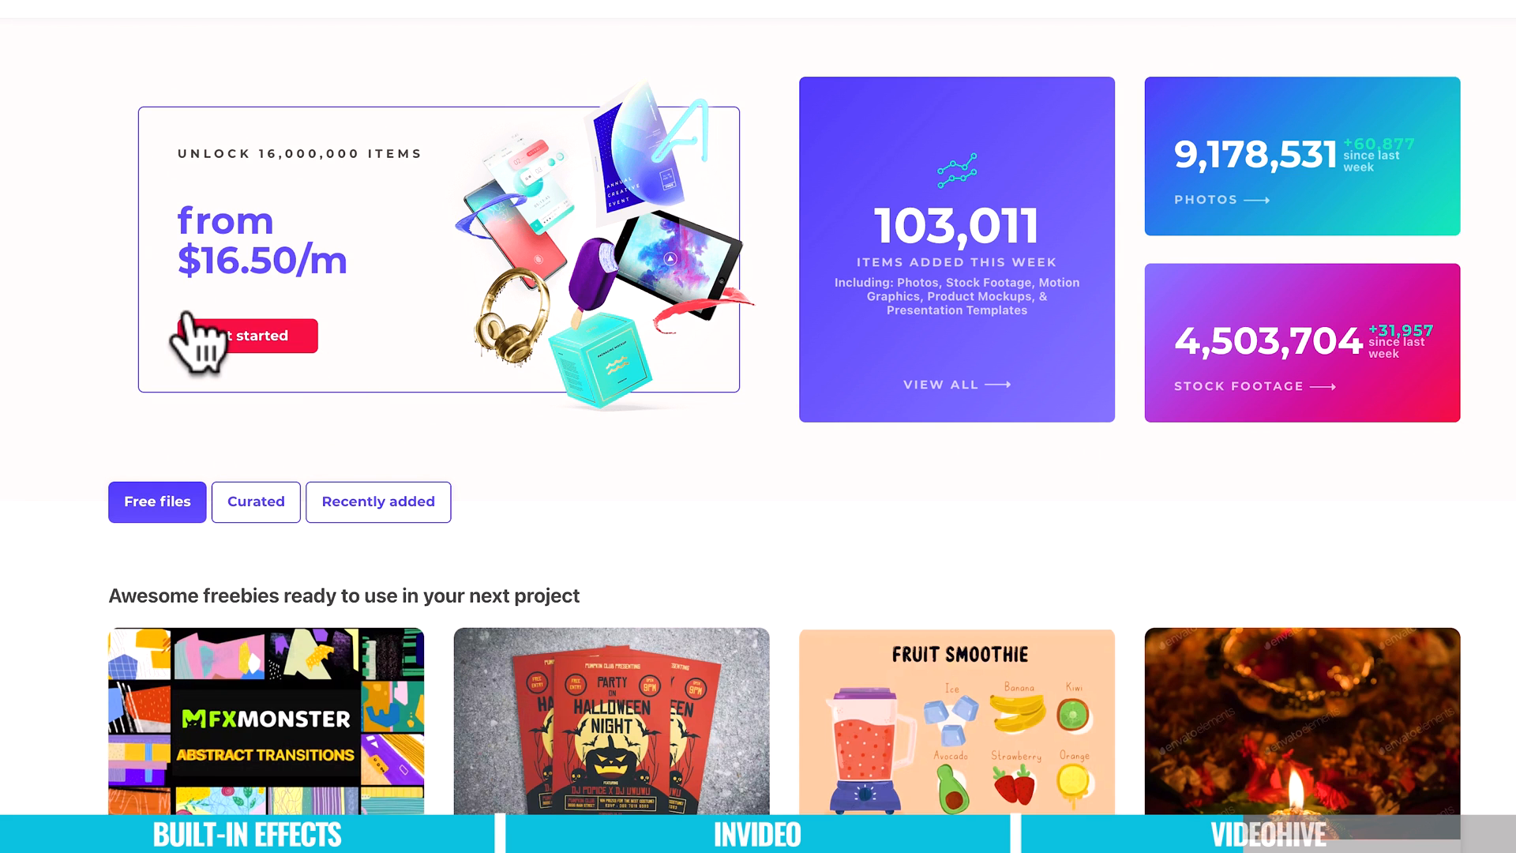
mouse_move(256, 315)
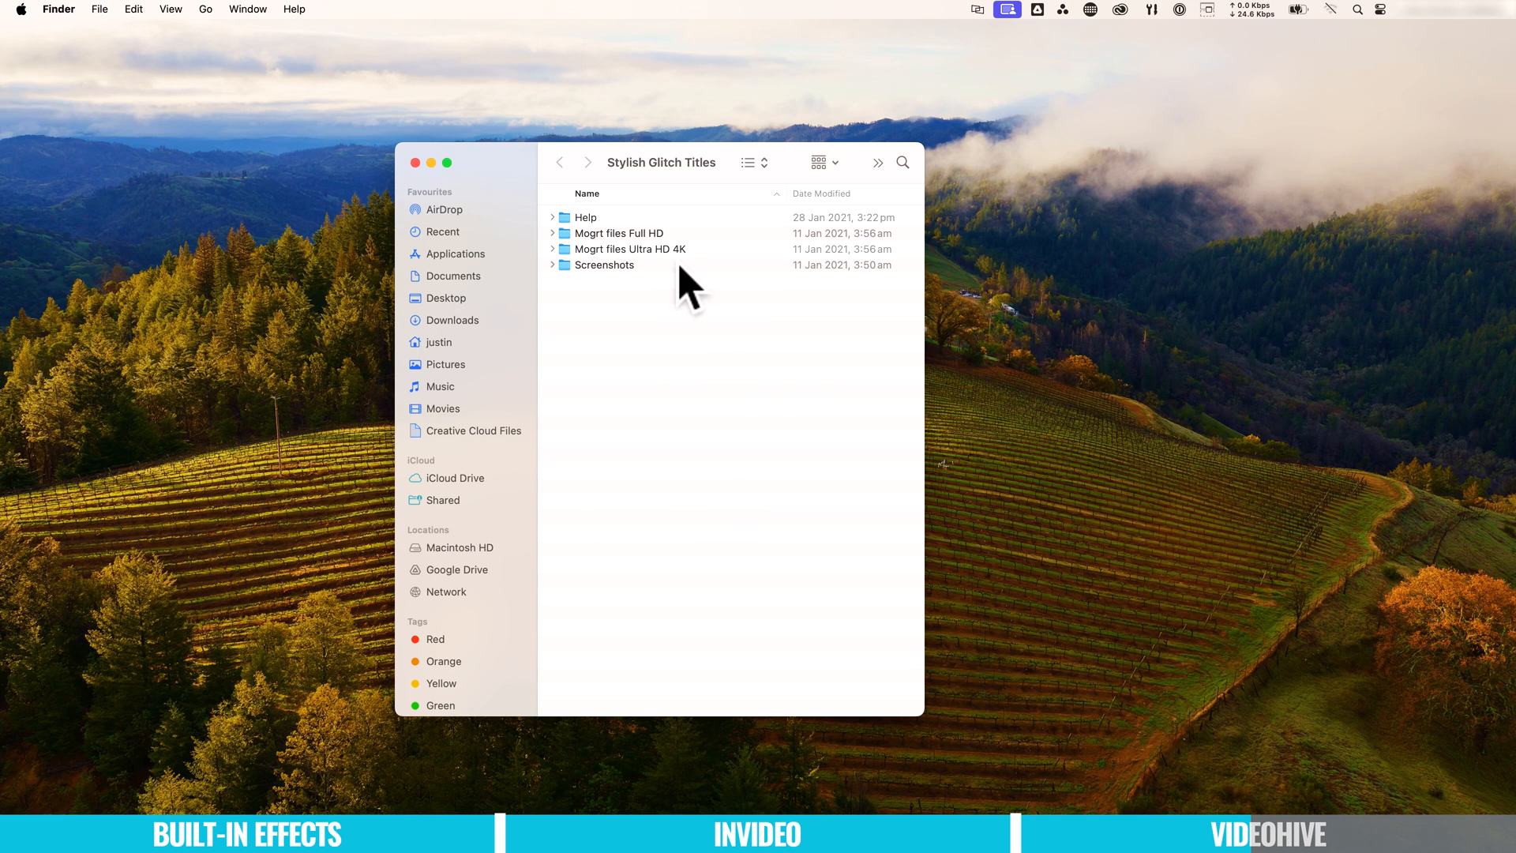
mouse_move(574, 370)
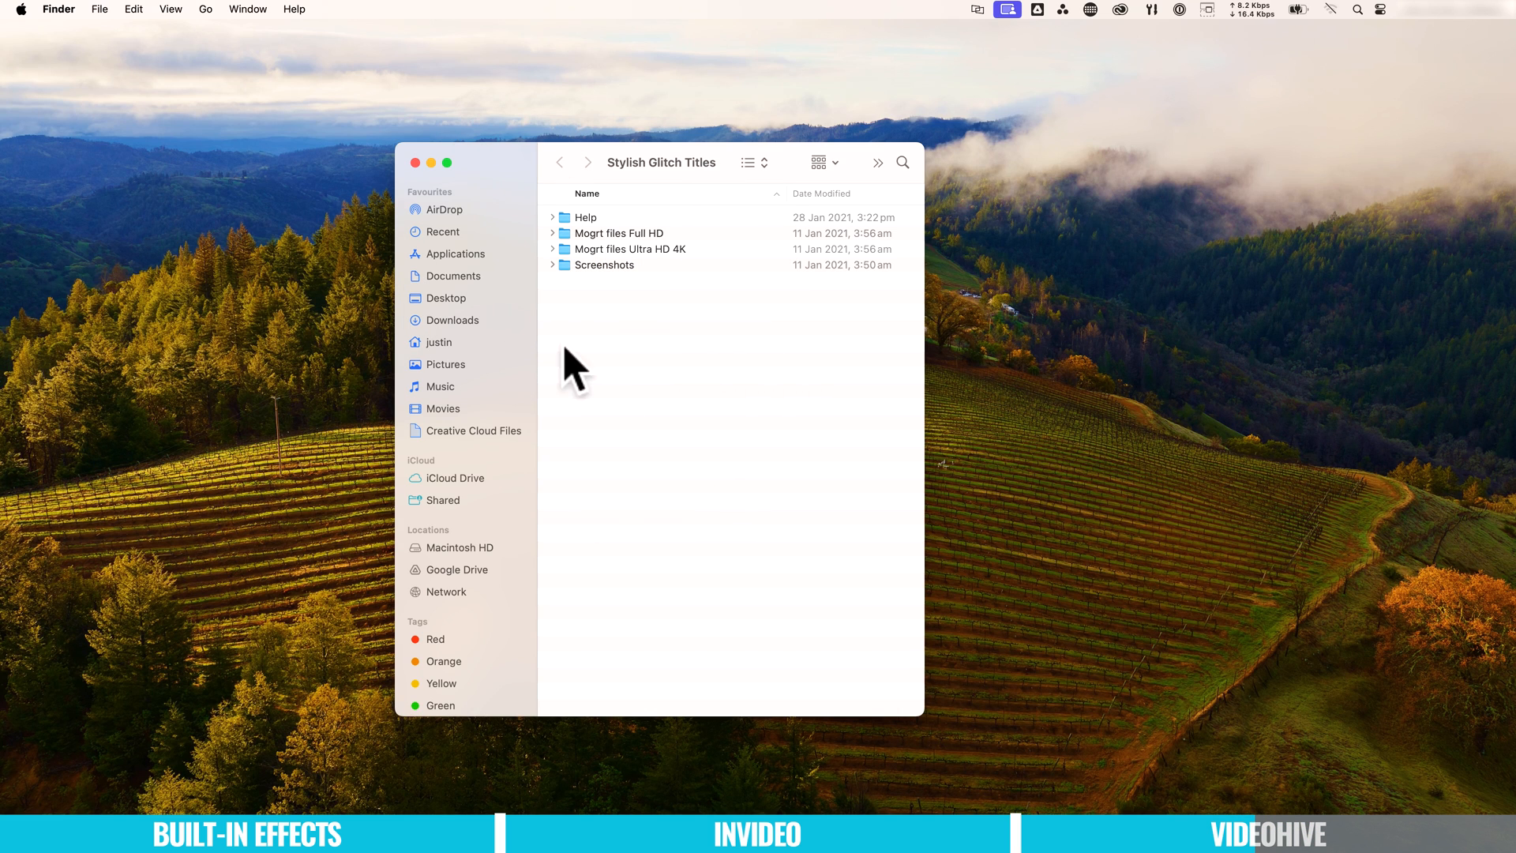
Step: Expand the Help folder, view Tutorial.mp4 in QuickTime, then expand the Screenshots folder
click(553, 217)
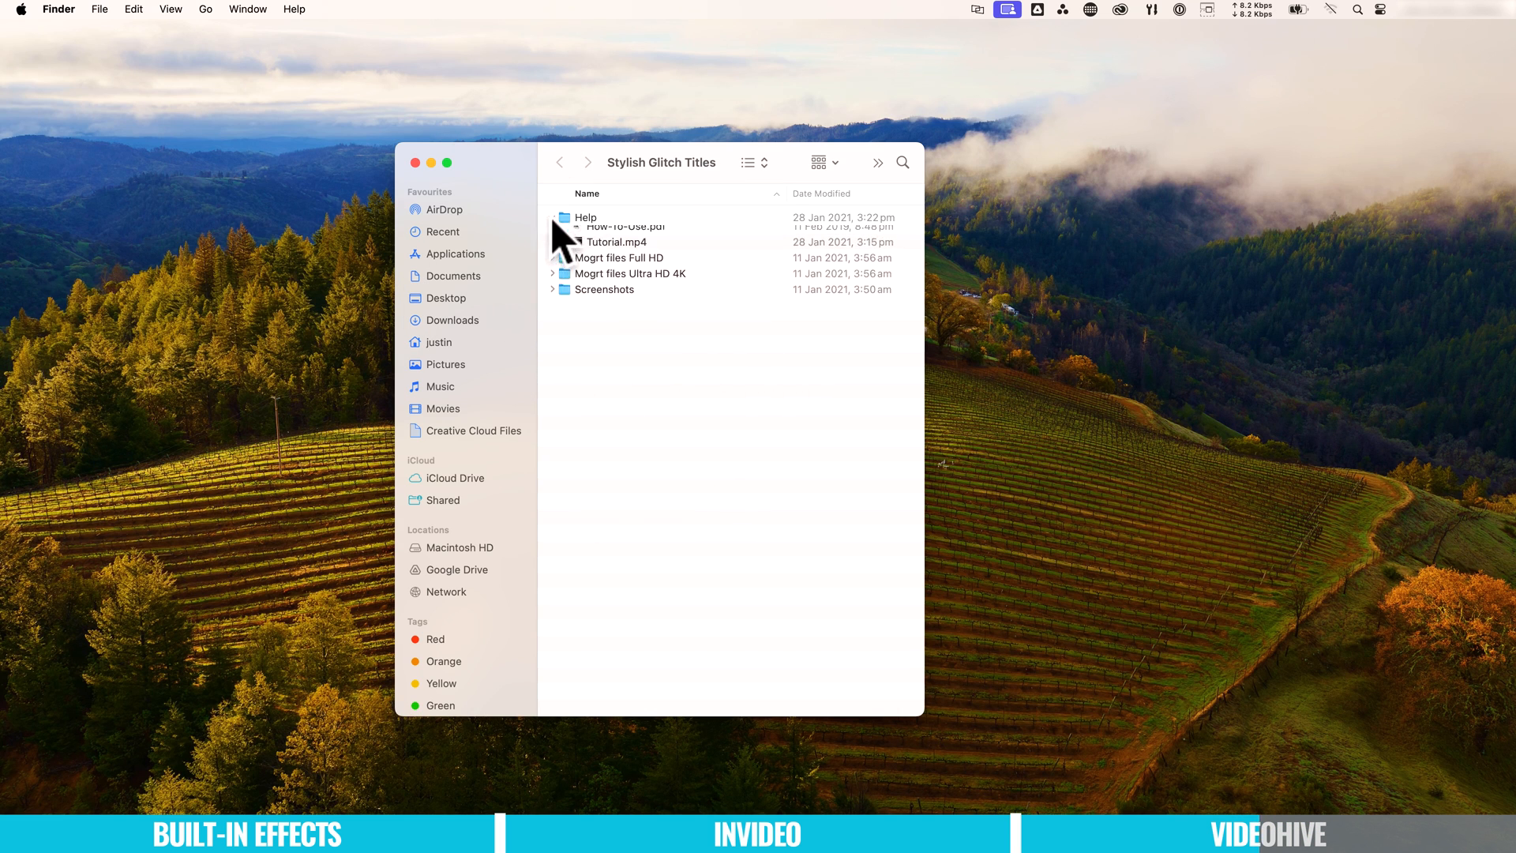
click(551, 216)
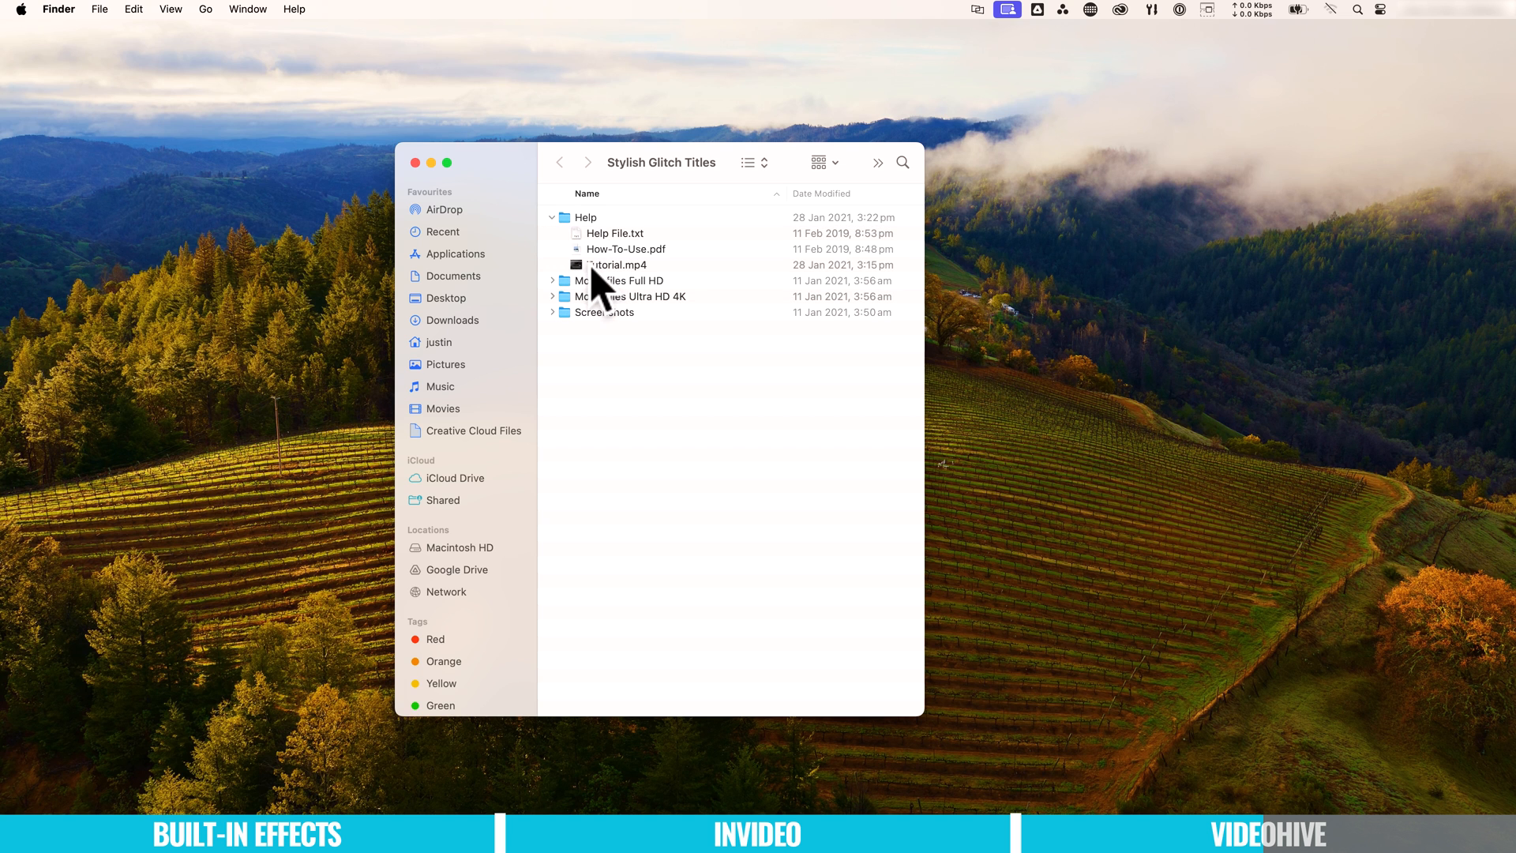
double_click(618, 264)
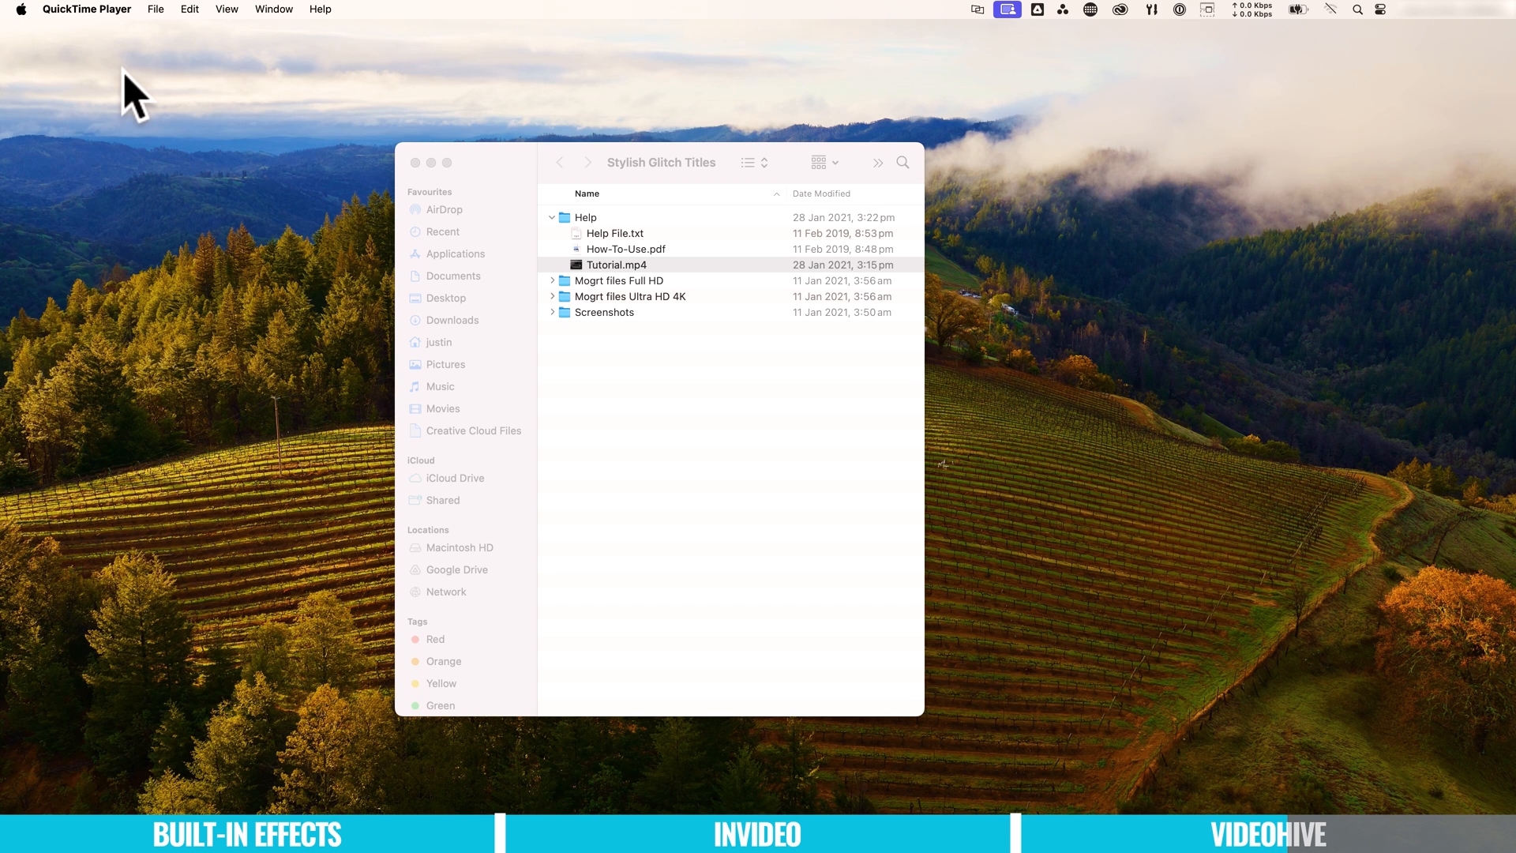
mouse_move(79, 74)
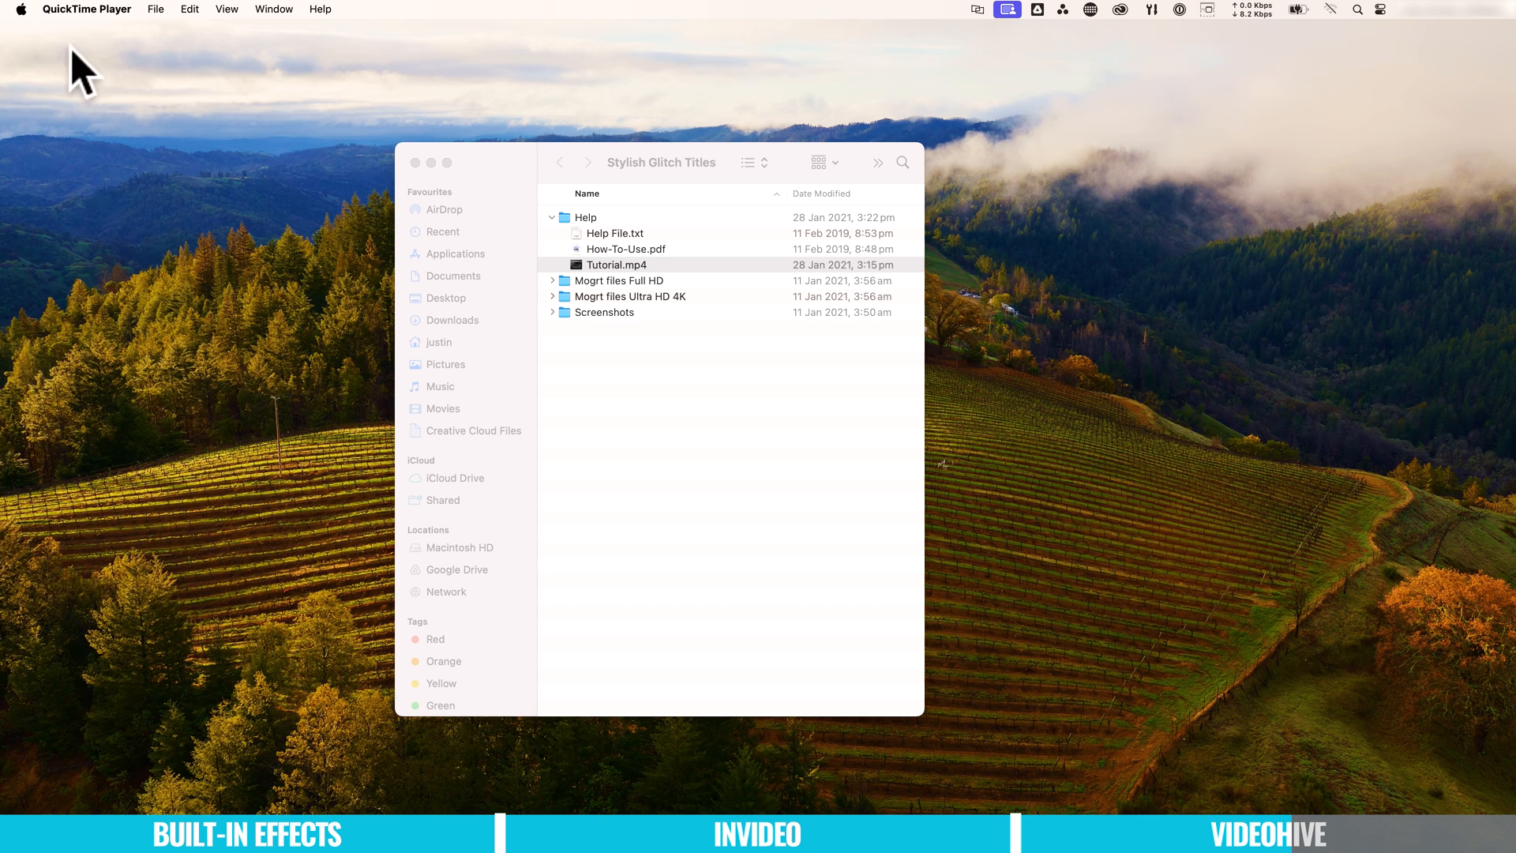
mouse_move(620, 282)
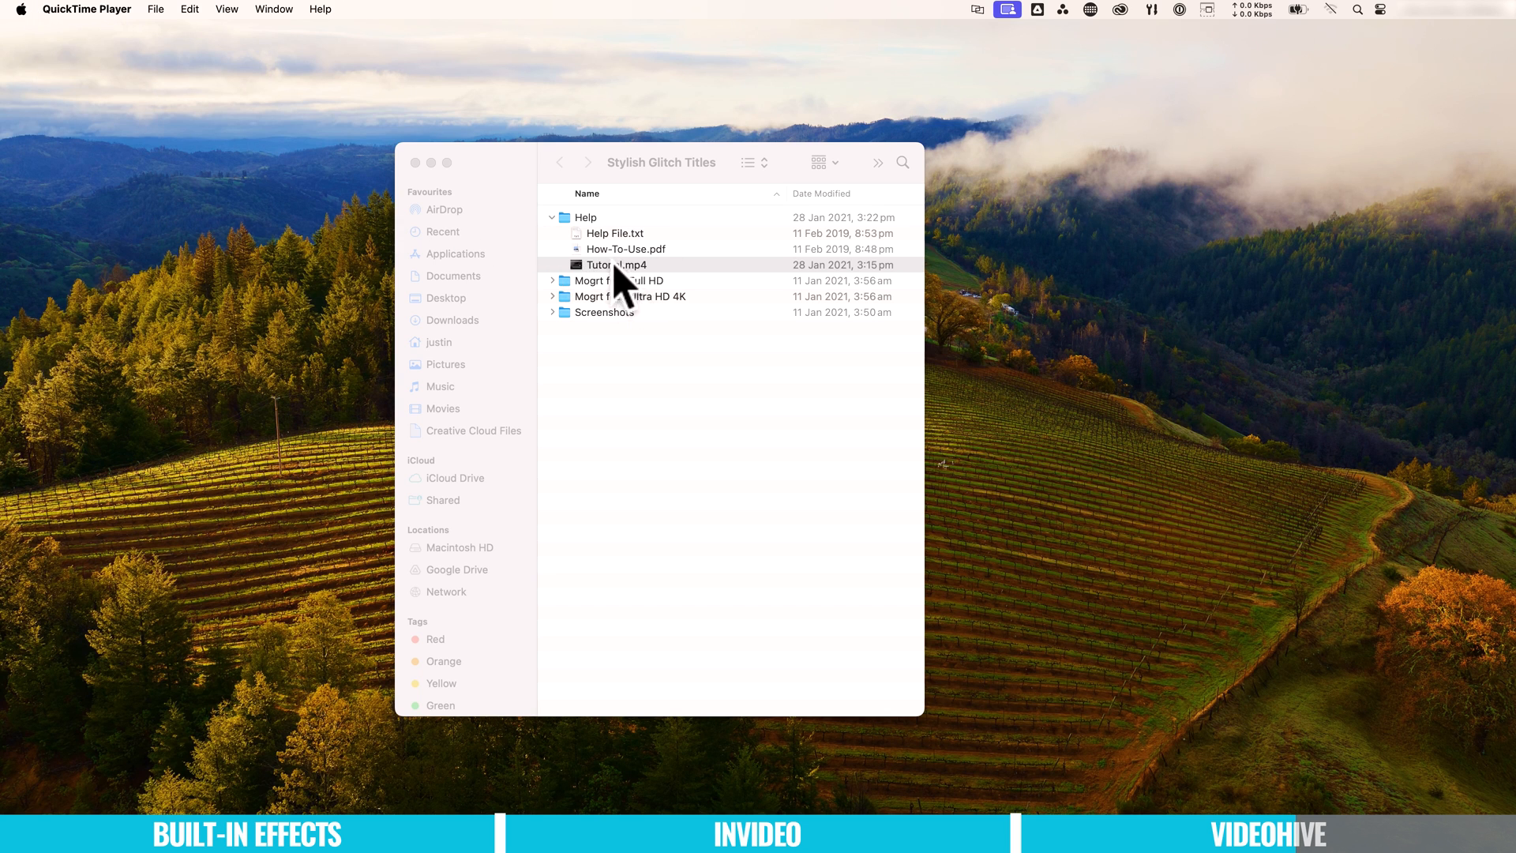
mouse_move(665, 319)
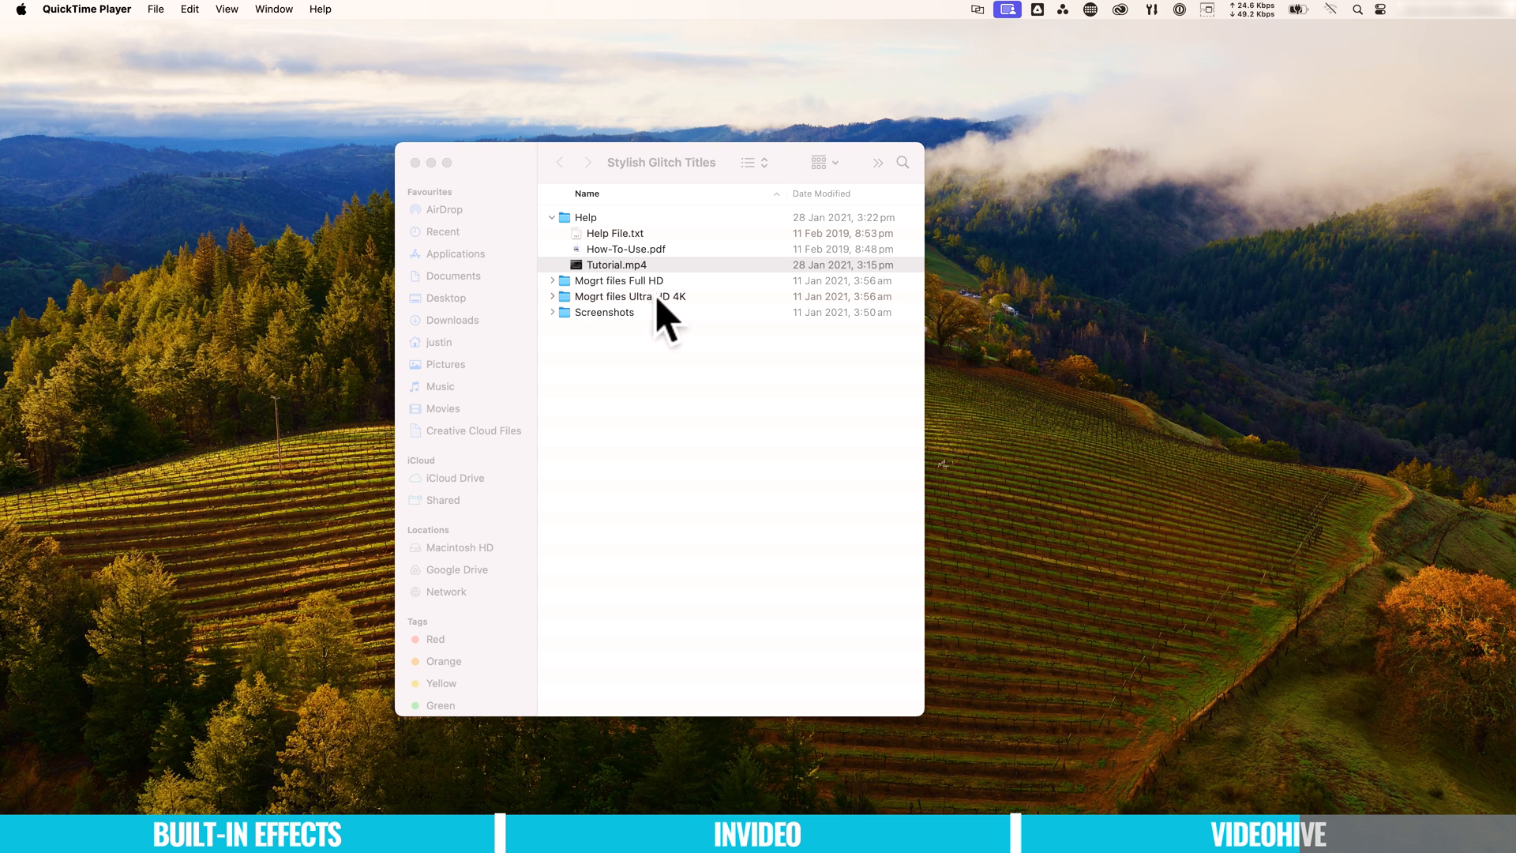
mouse_move(674, 297)
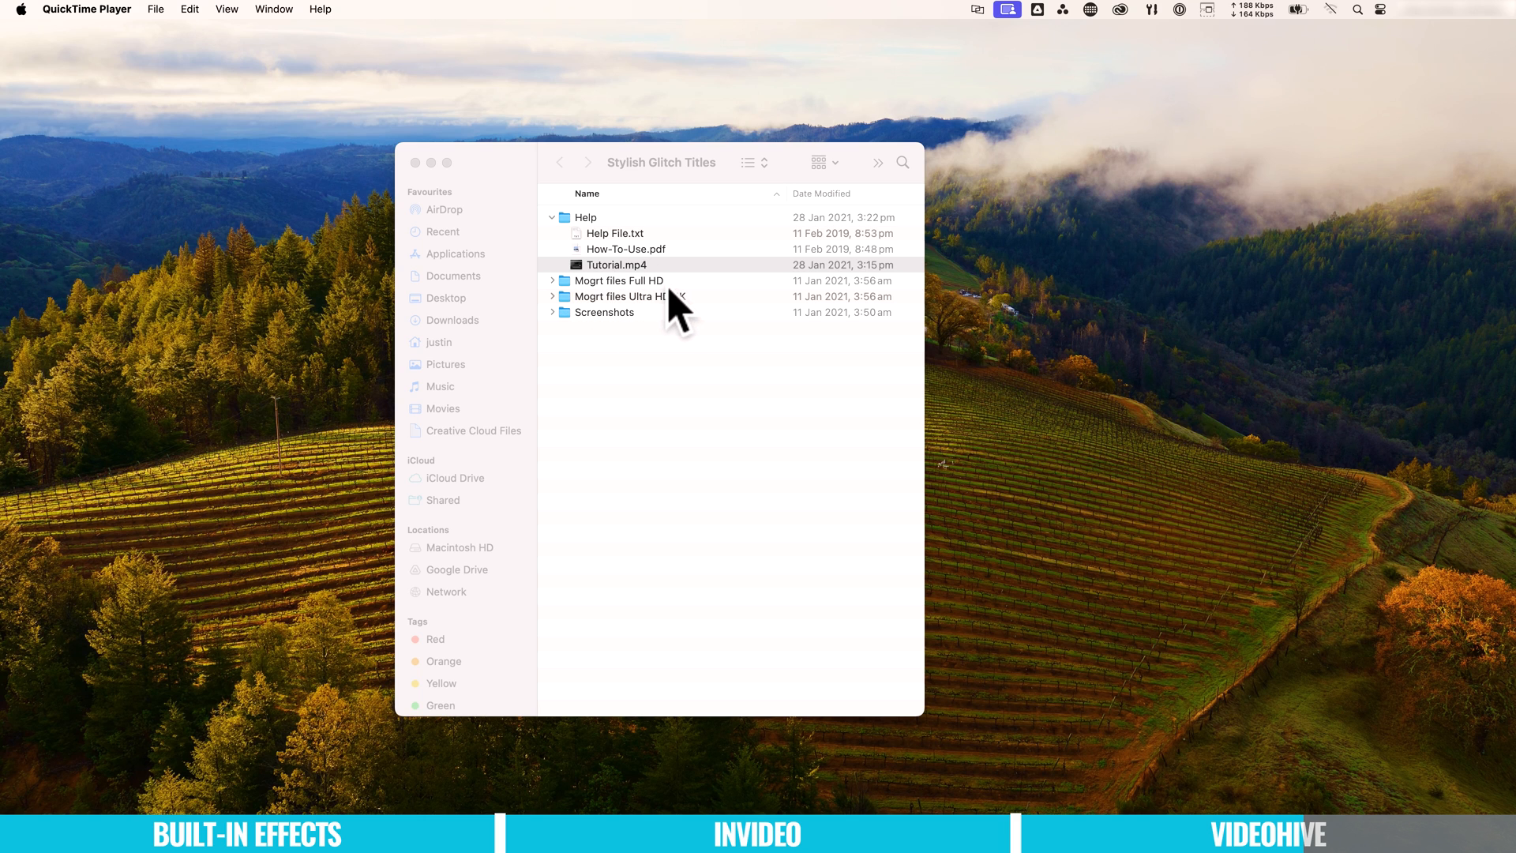
mouse_move(677, 324)
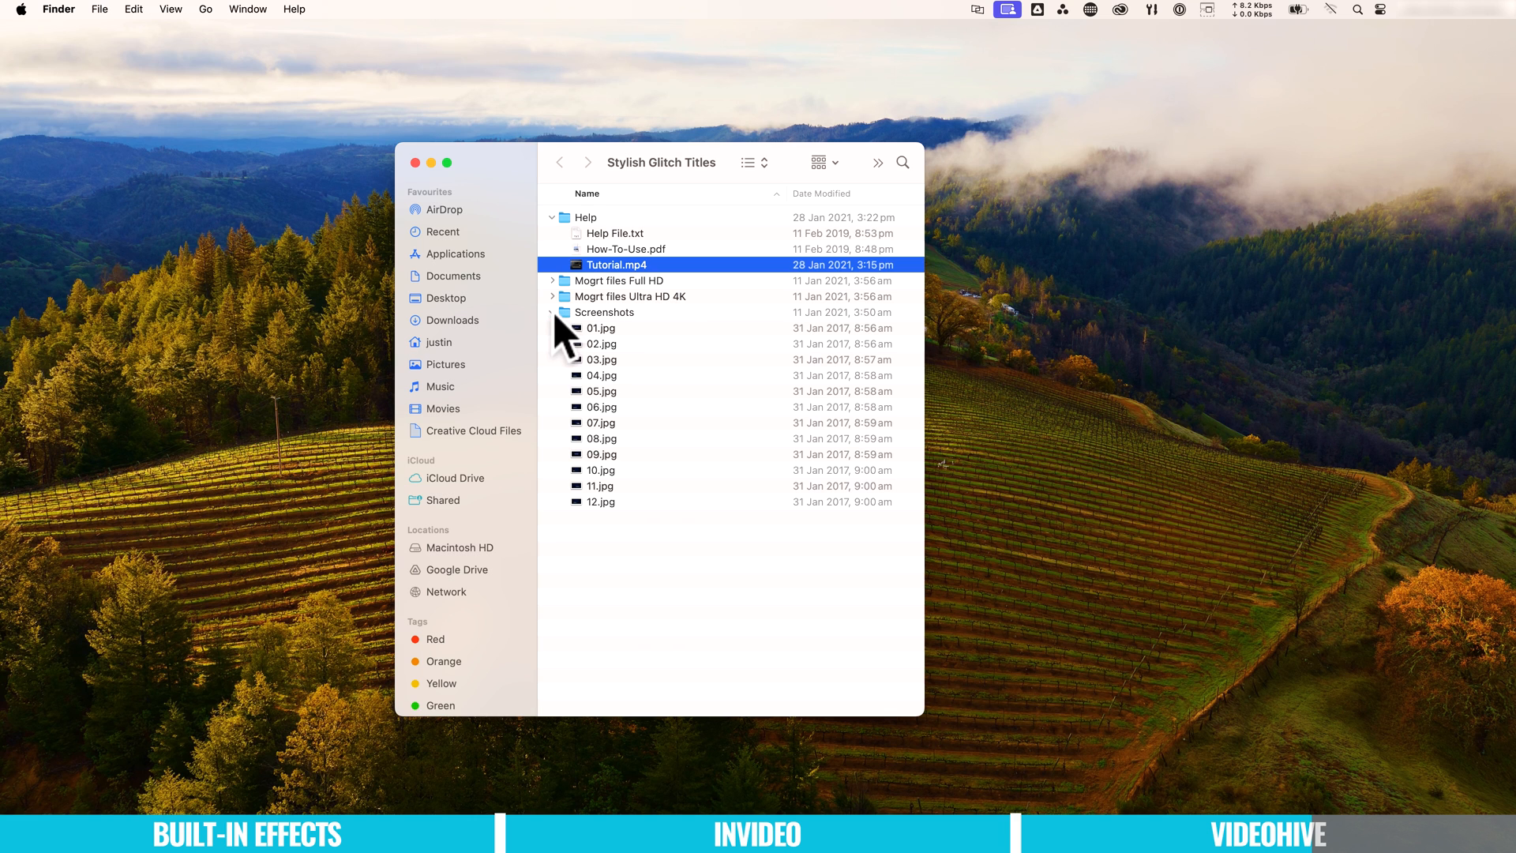
click(600, 471)
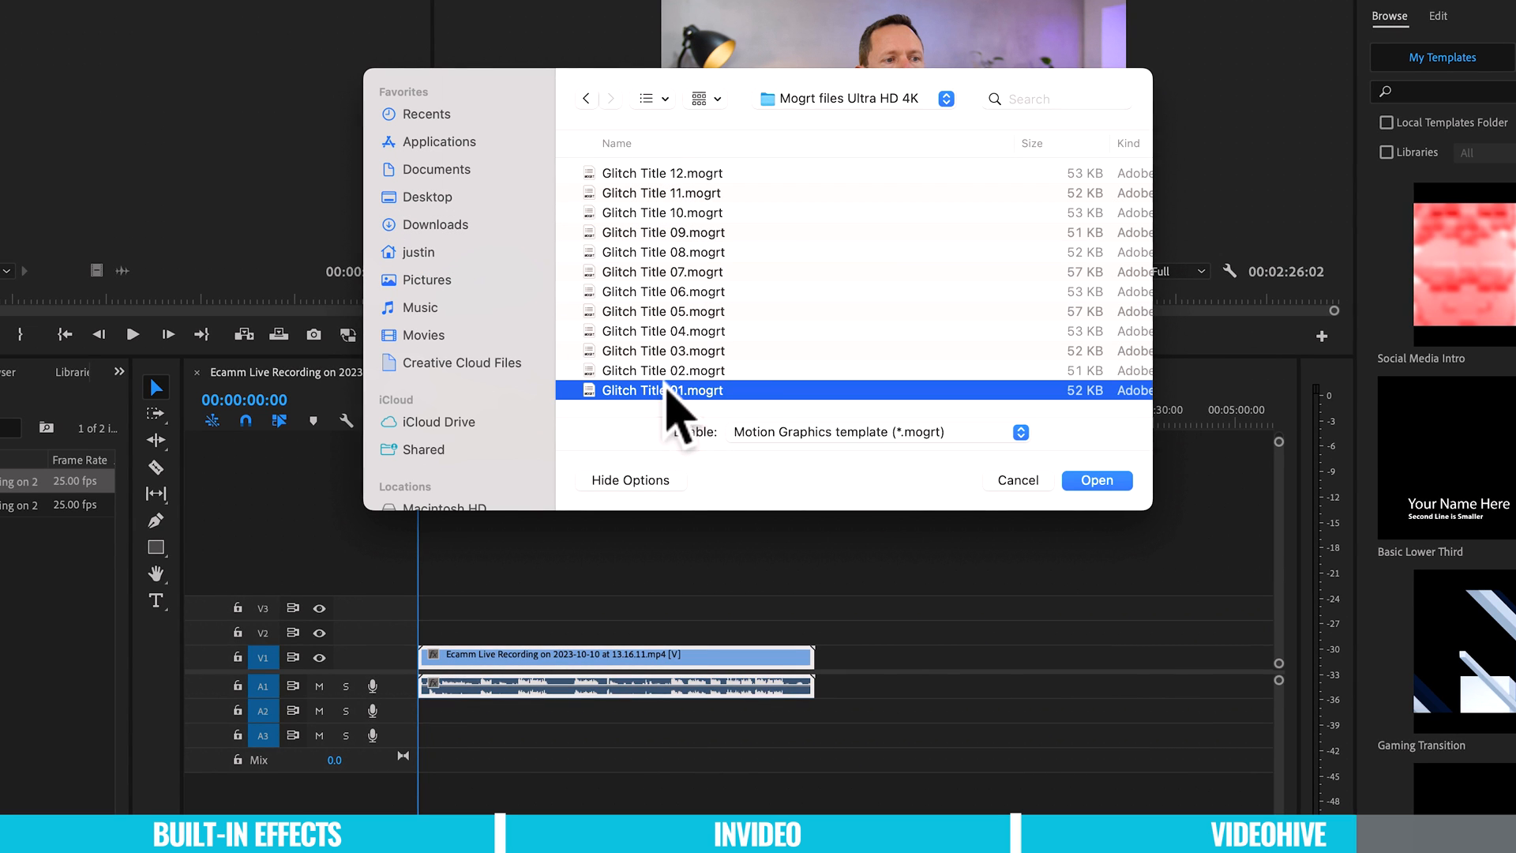
Step: Choose Glitch Title 01.mogrt from the Ultra HD 4K folder as the Motion Graphics template
click(1096, 480)
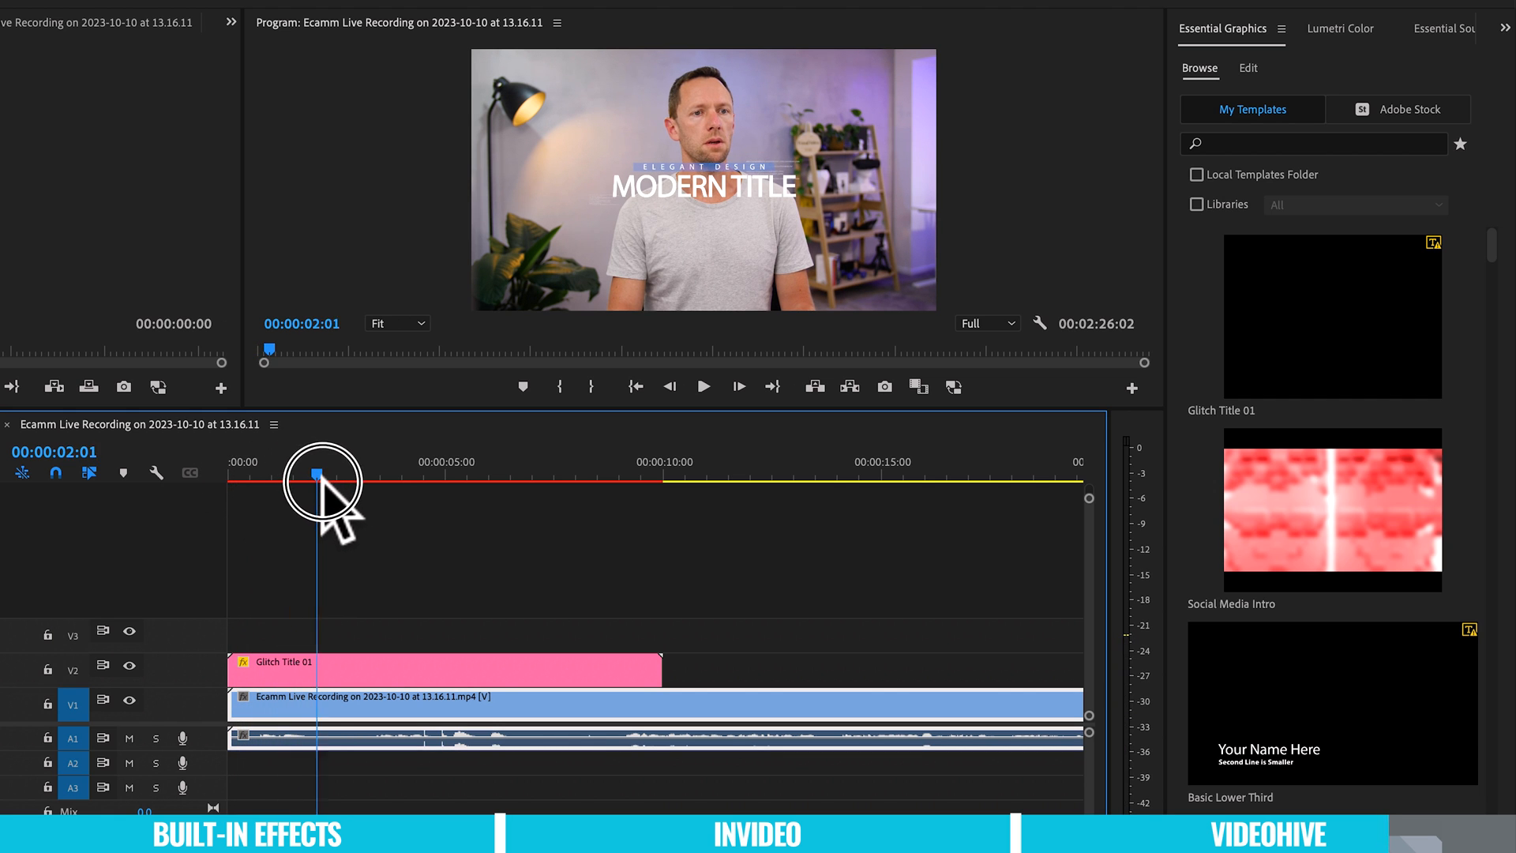
Step: Set the Glitch Title 01 text fields to PRIMAL VIDEO and JUSTIN BROWN in Essential Graphics
click(646, 476)
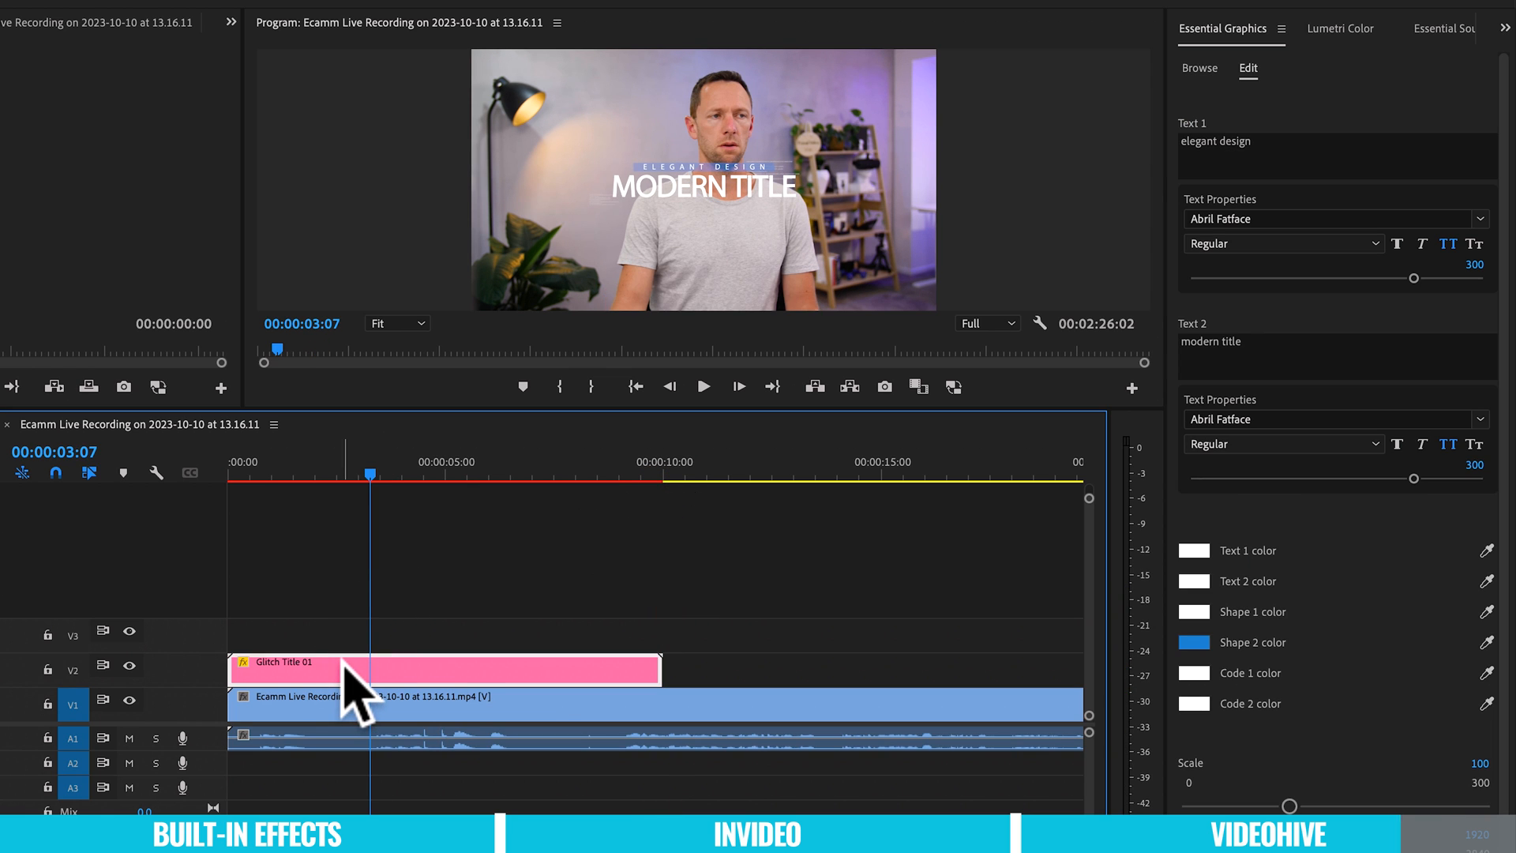
mouse_move(1234, 208)
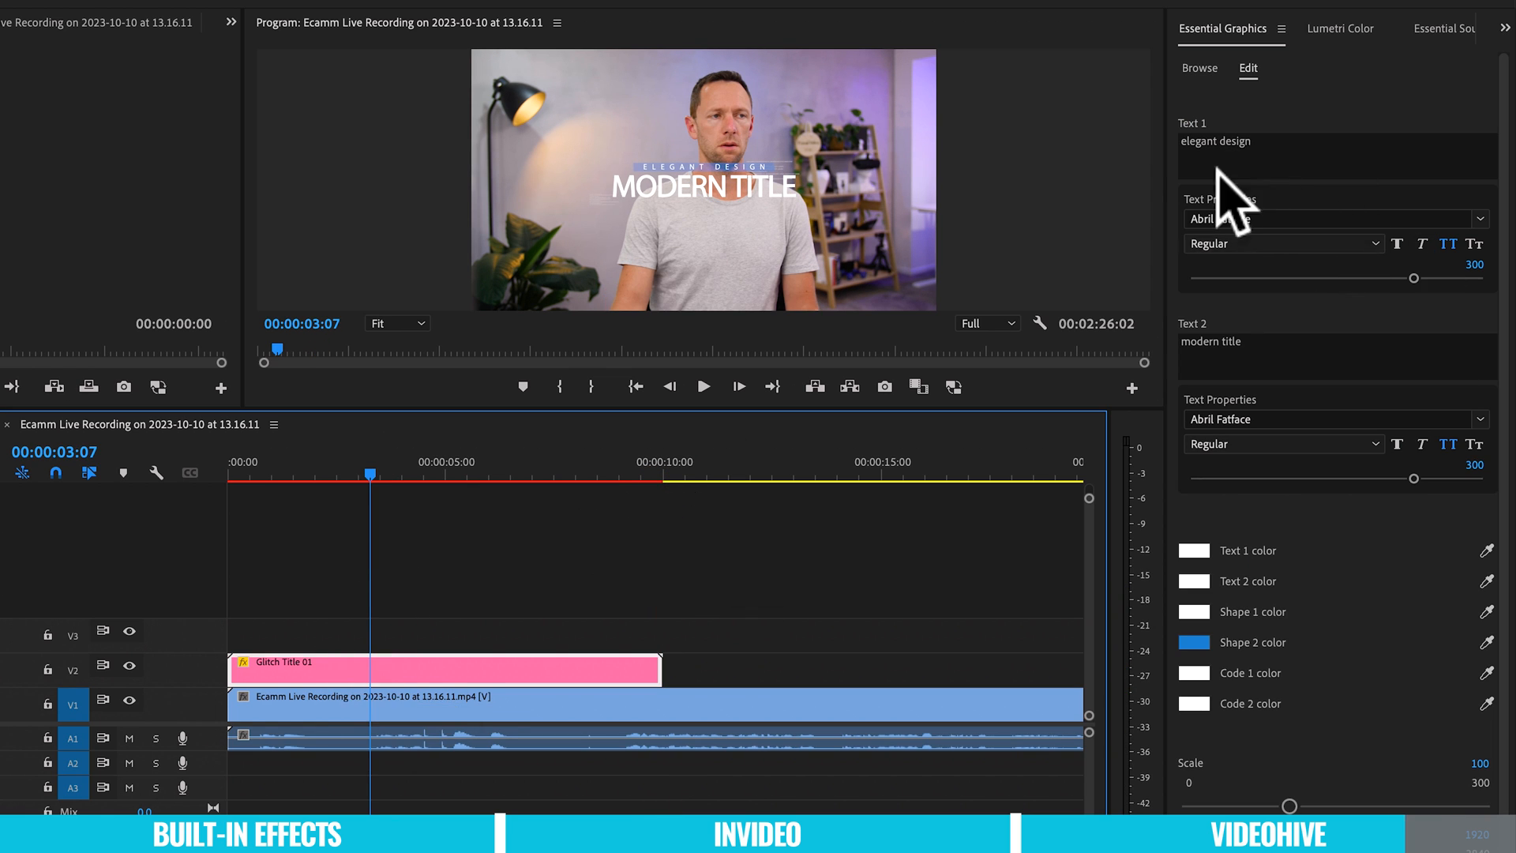
click(1257, 142)
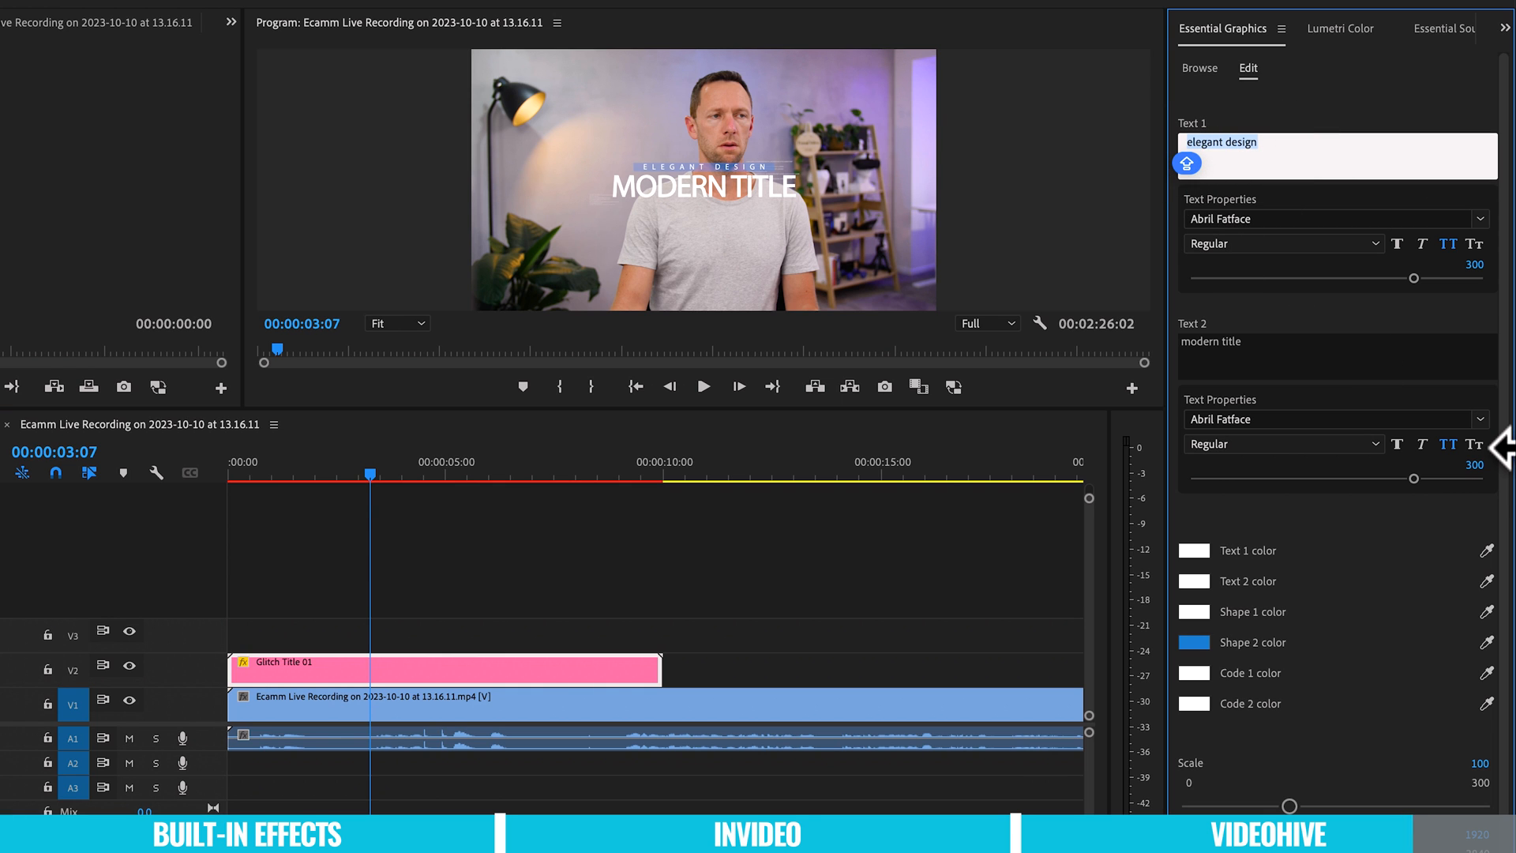
text(PRIMAL V)
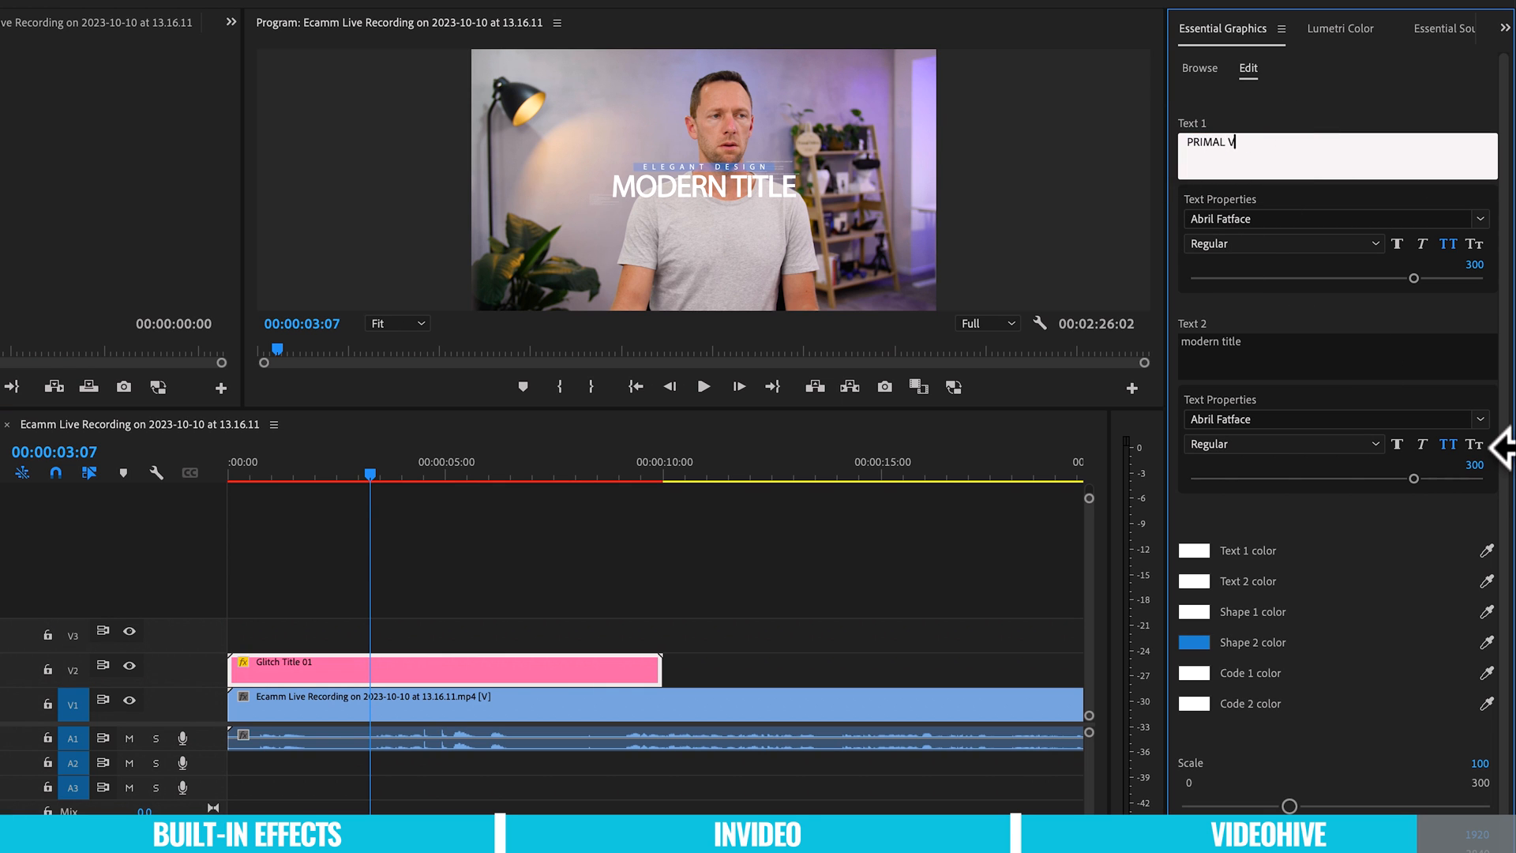
text(IDEO)
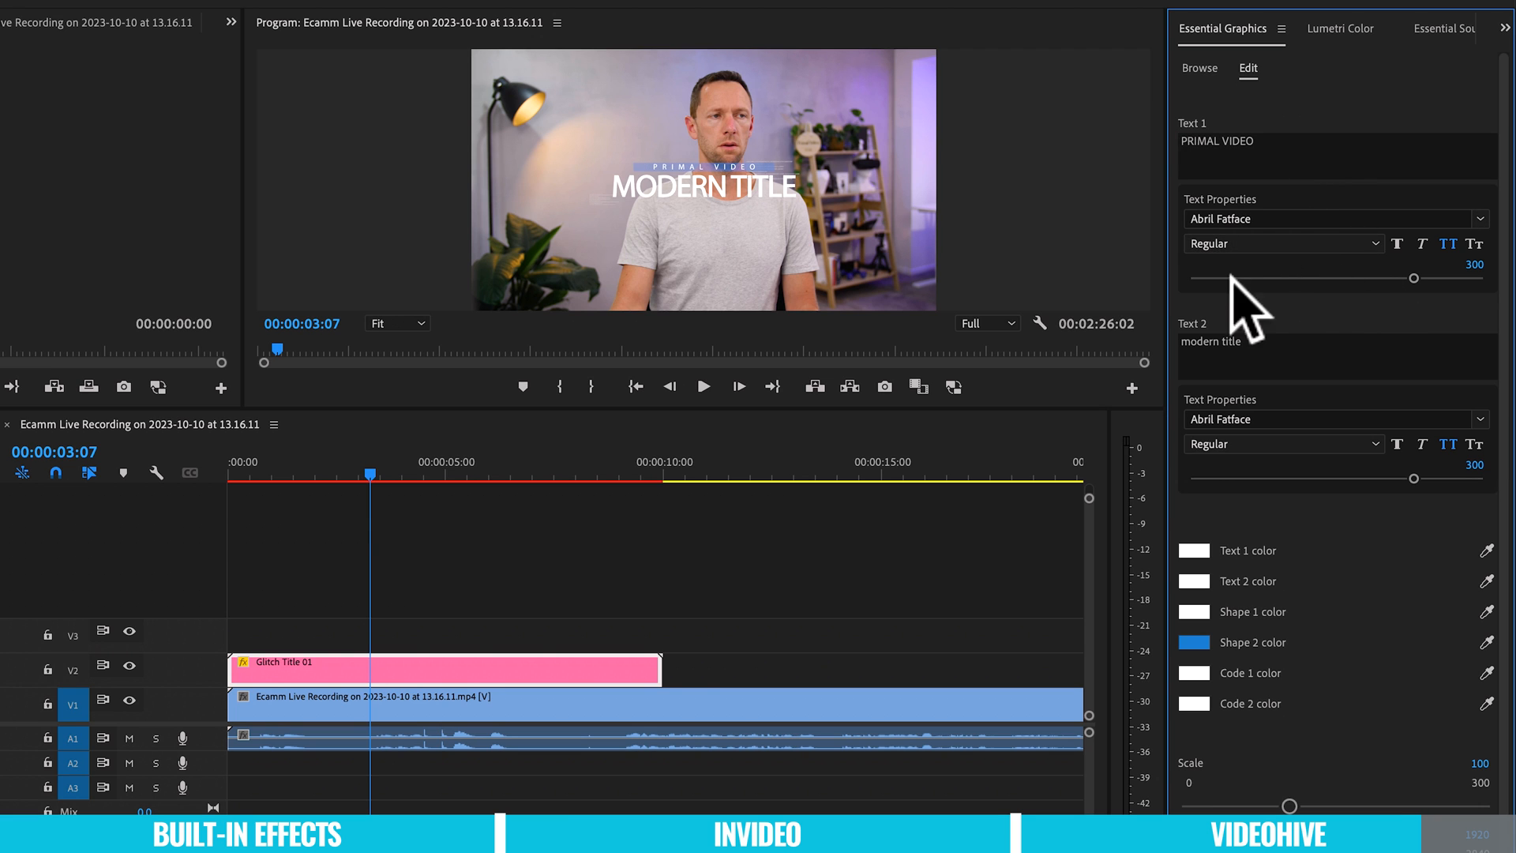
mouse_move(1209, 377)
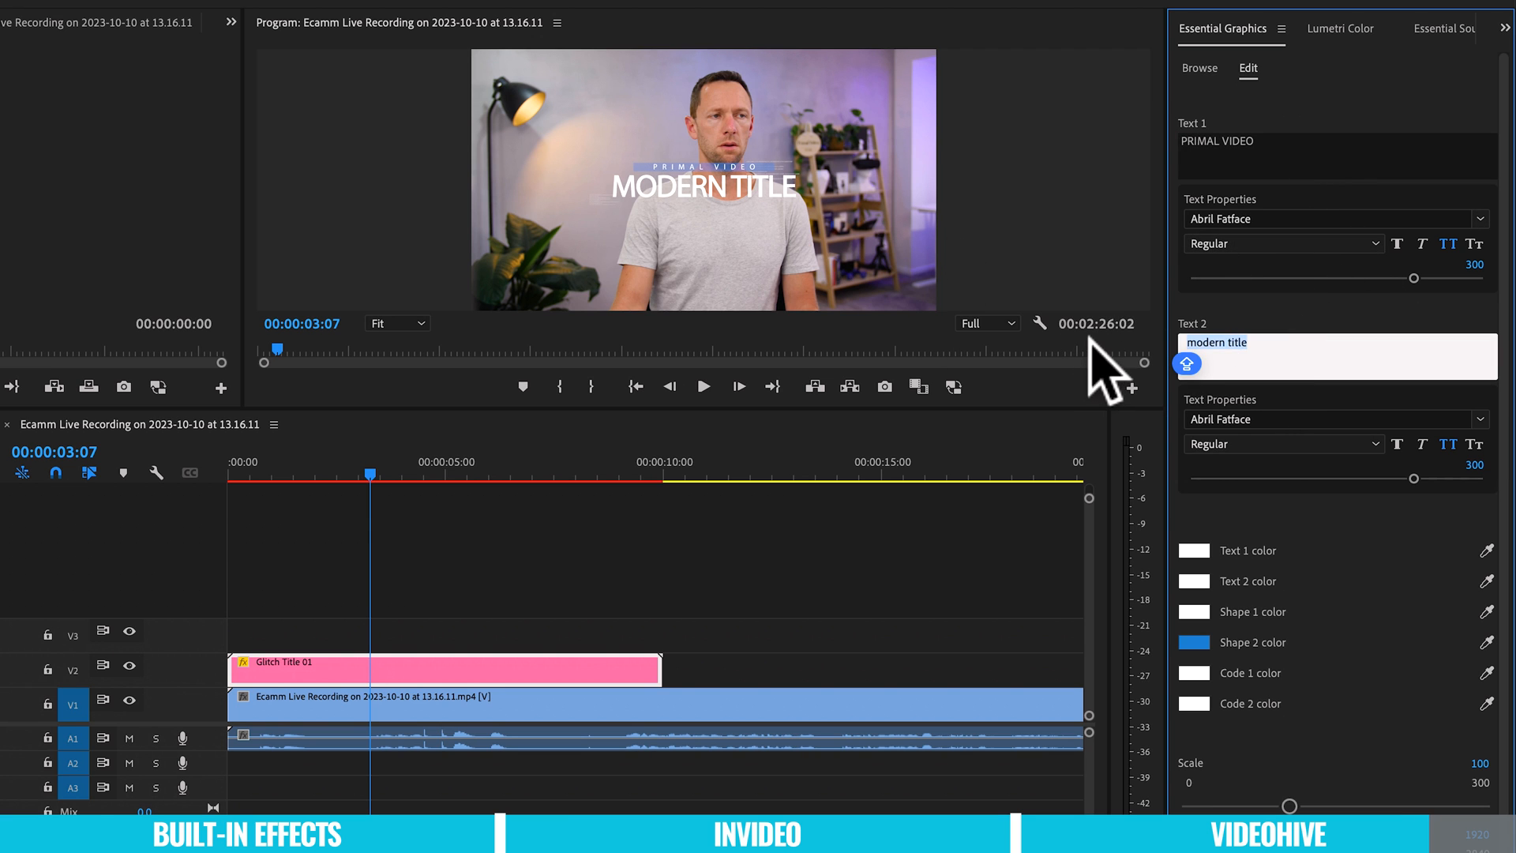
text(JUSTIN BROWN)
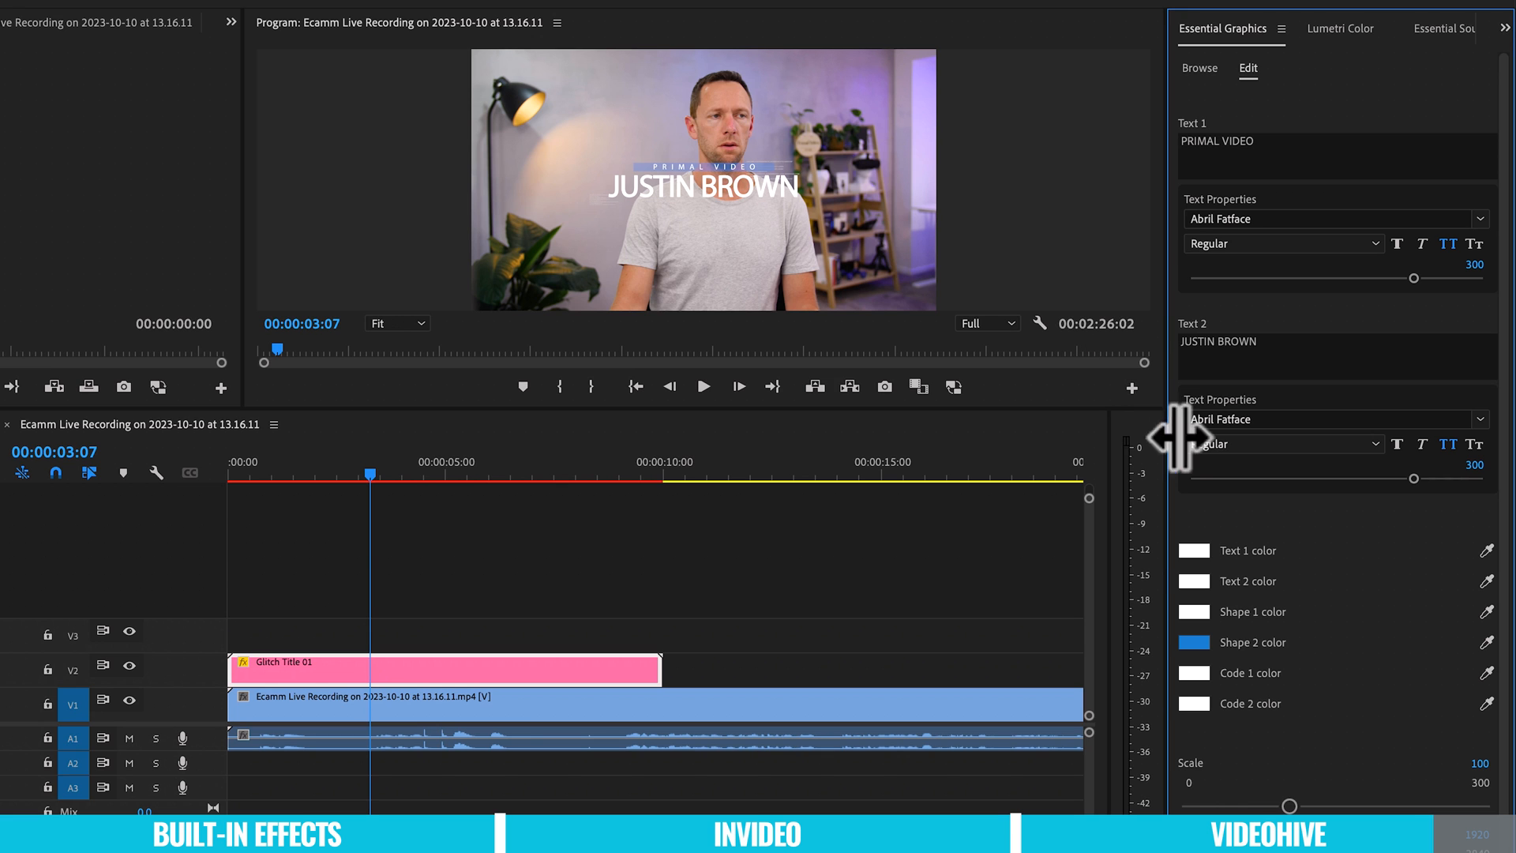
mouse_move(1253, 706)
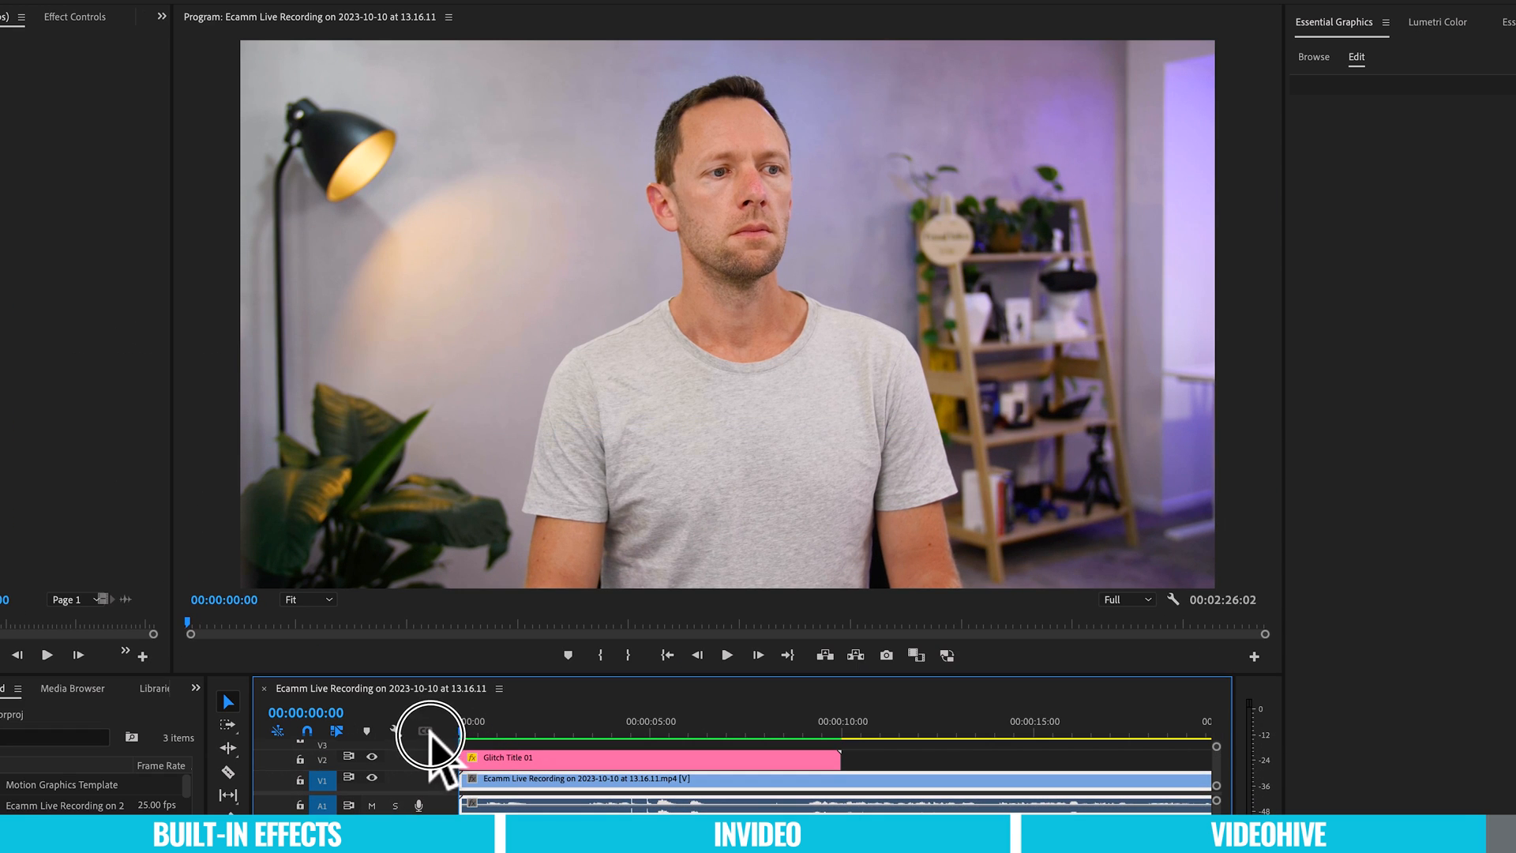
Step: Return the playhead to the start of the sequence to preview the animated title
click(727, 654)
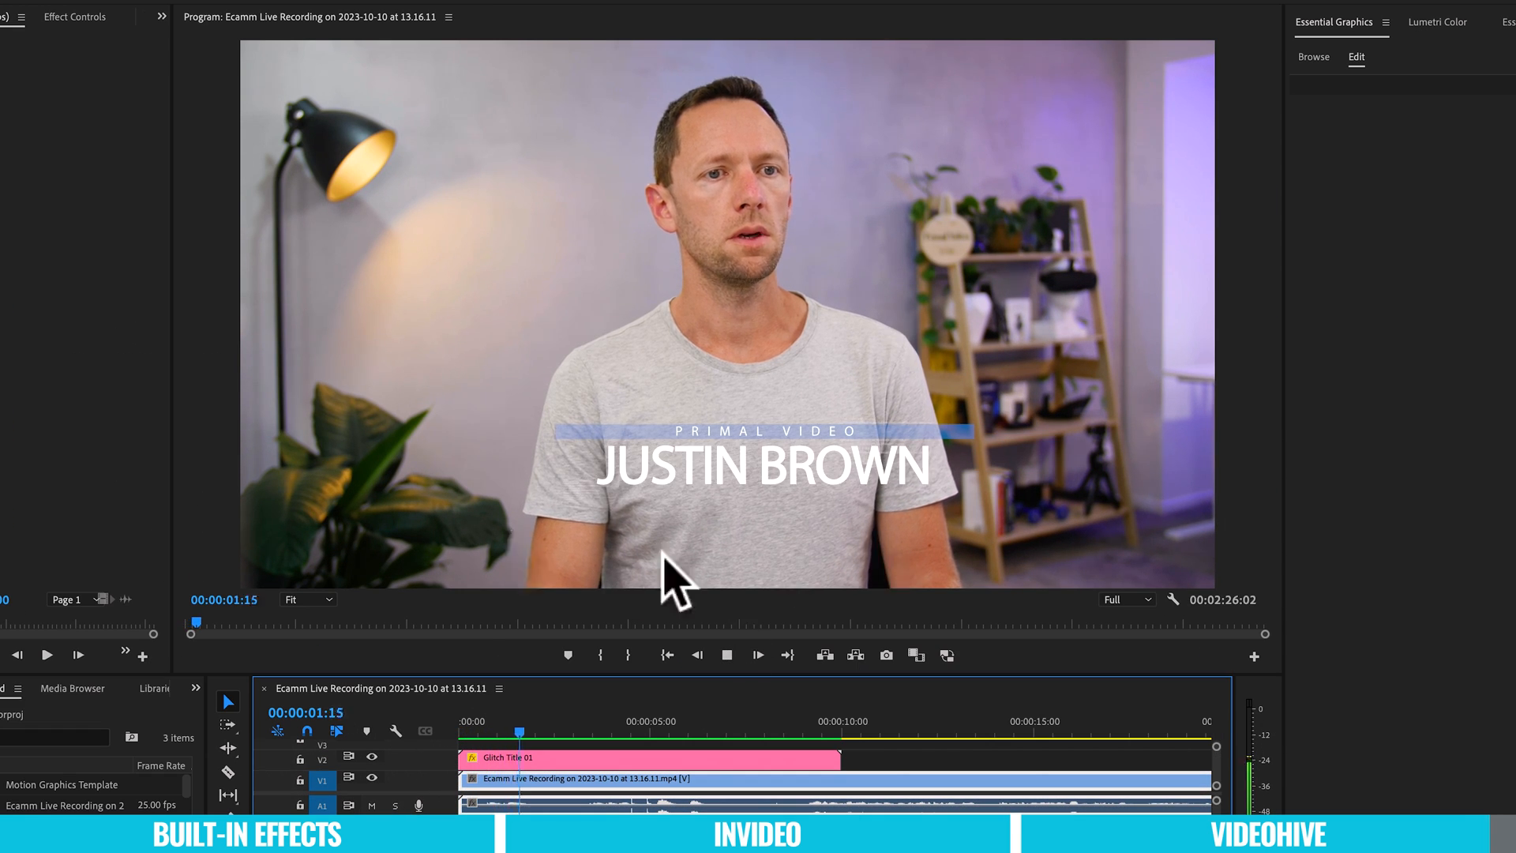